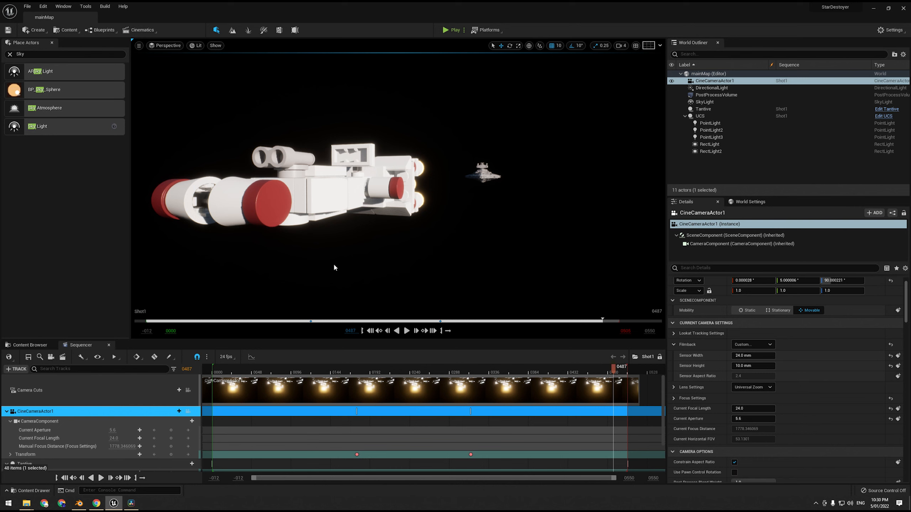
pyautogui.moveTo(337, 269)
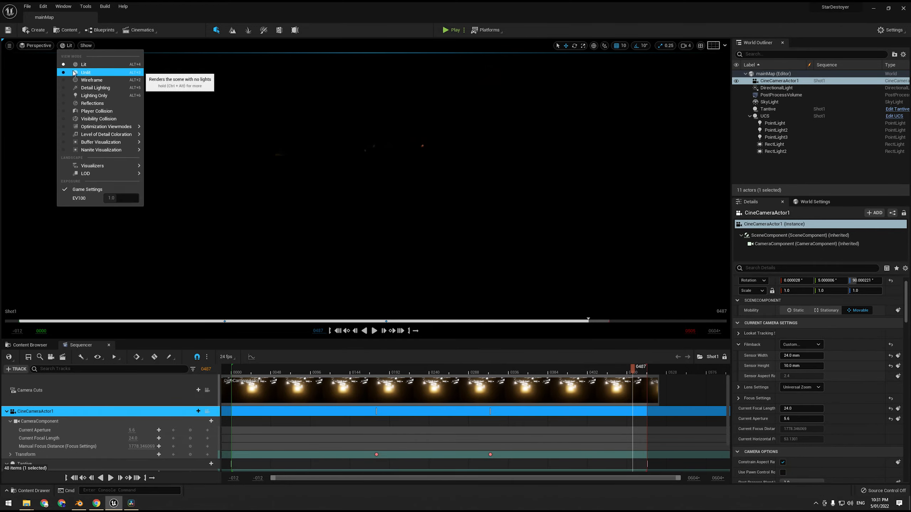
# - Switch the viewport to Unlit and back to Lit rendering of the Star Destroyer
pyautogui.click(85, 72)
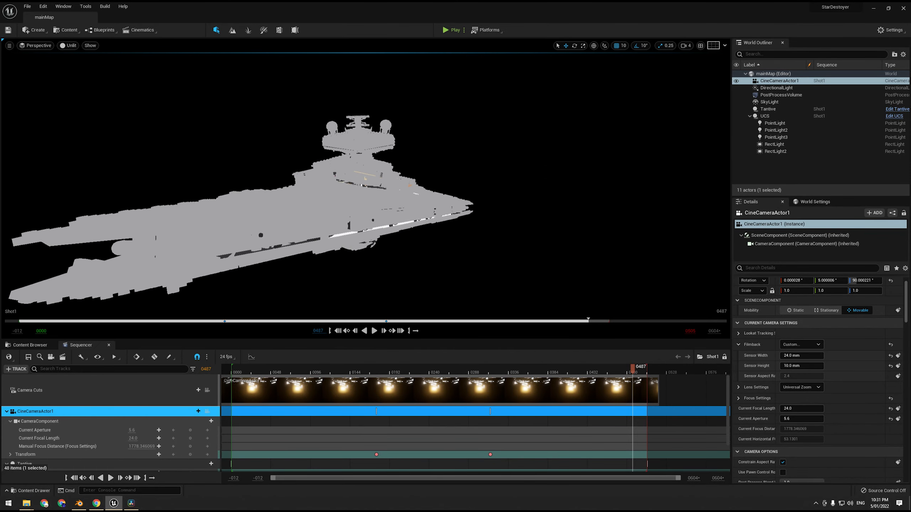
pyautogui.click(69, 46)
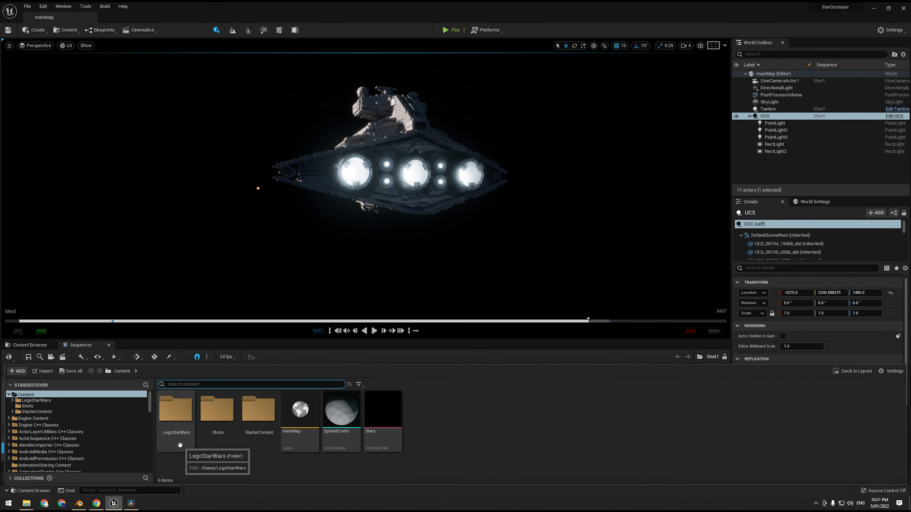
# - Browse the LegoStarWars Models > SD brick-mesh folder, then return to the shot's Sequencer
pyautogui.doubleClick(175, 408)
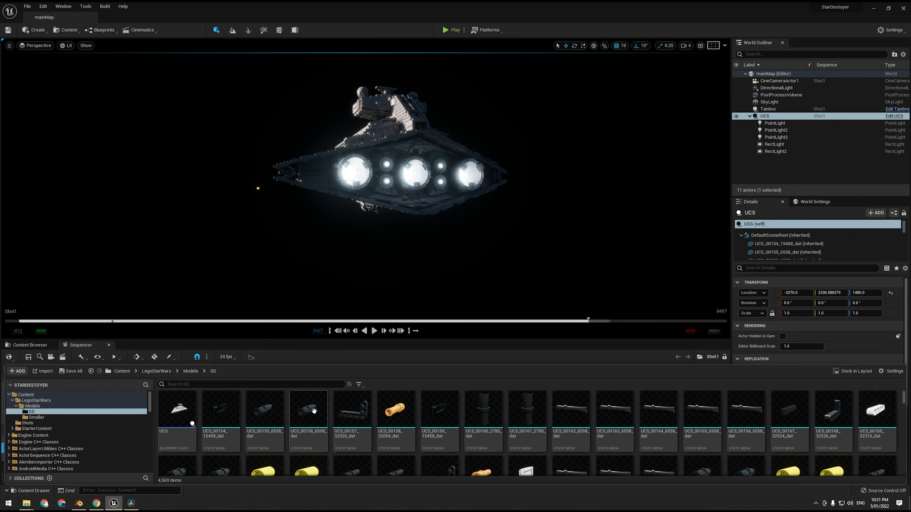
pyautogui.scroll(-3)
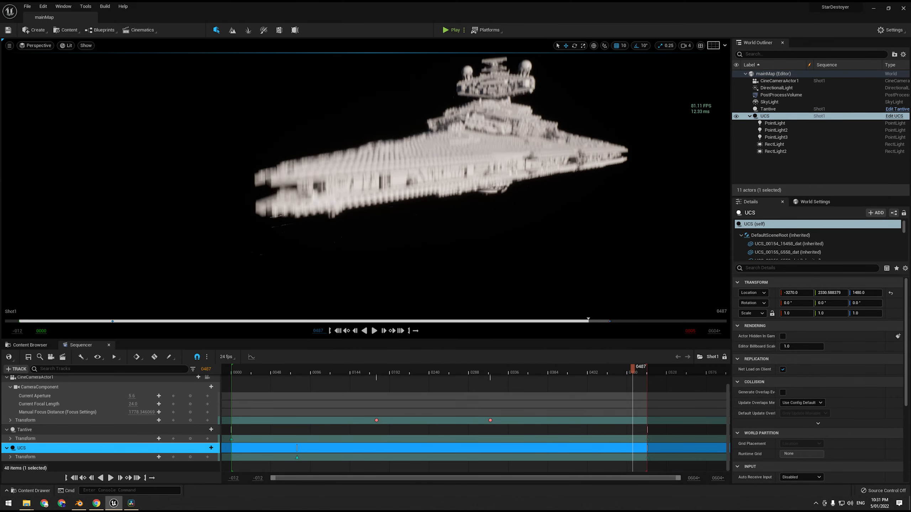
pyautogui.click(9, 45)
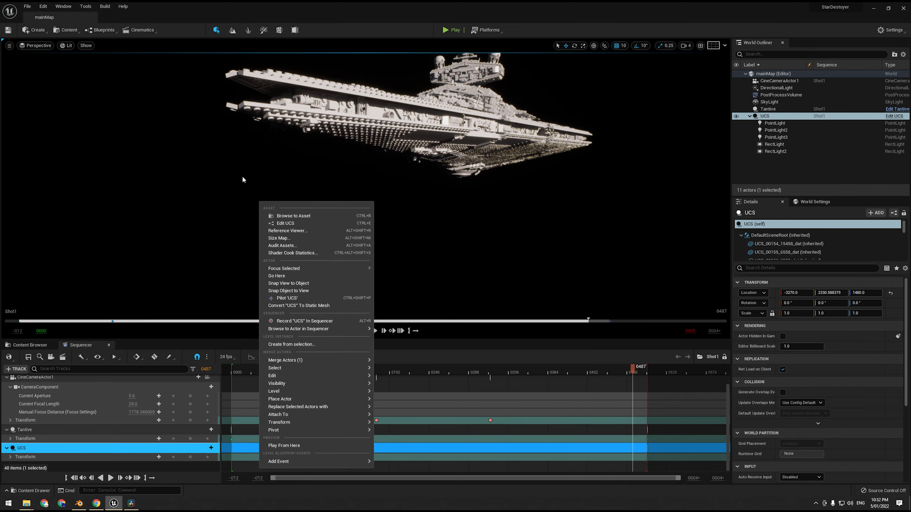
pyautogui.click(284, 446)
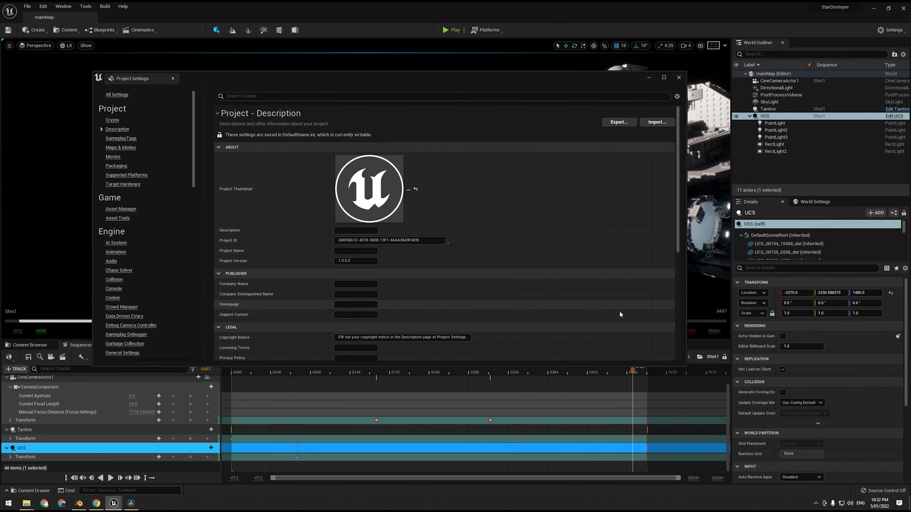
pyautogui.scroll(-3)
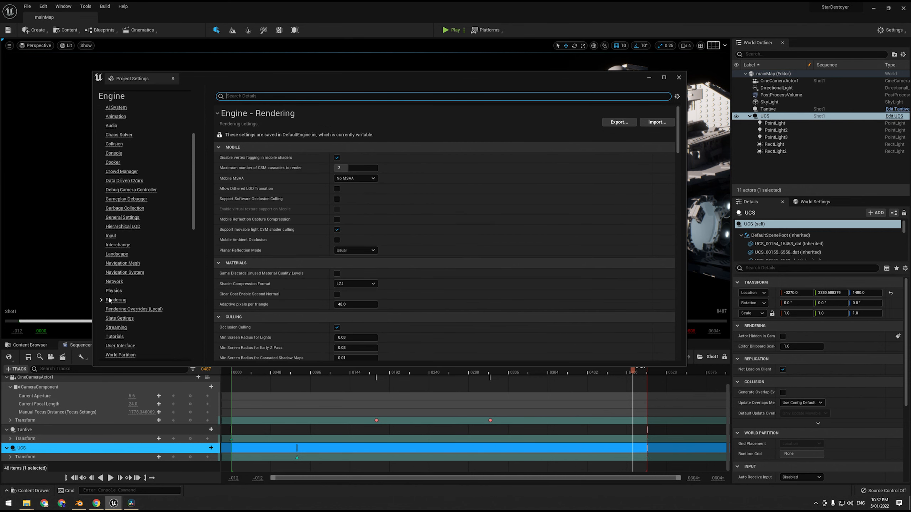
pyautogui.scroll(-3)
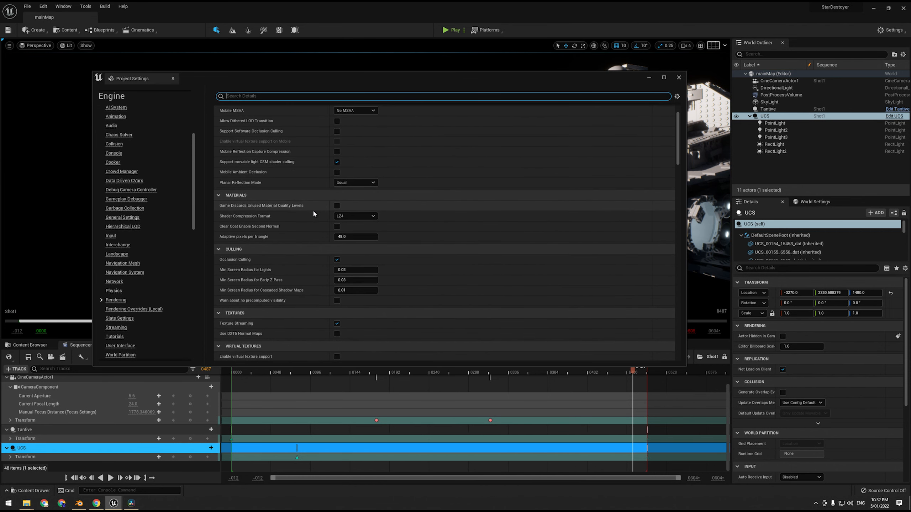
pyautogui.scroll(-3)
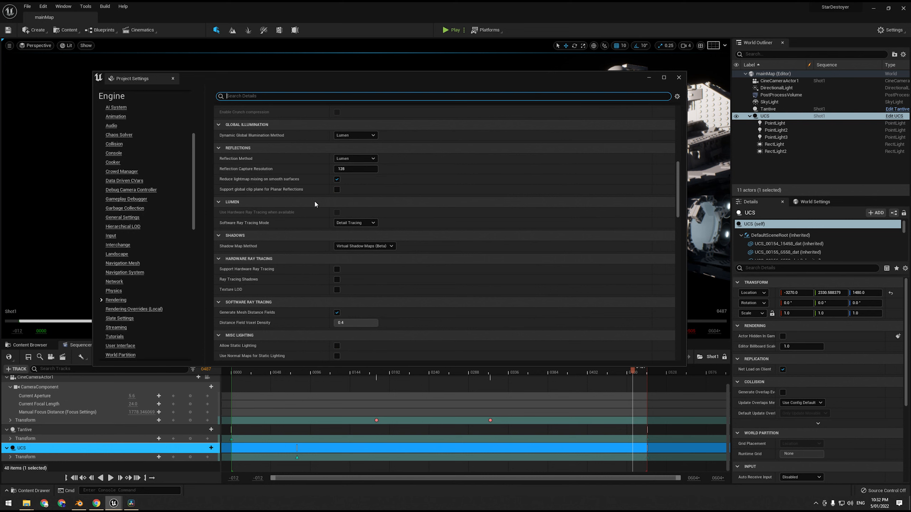
pyautogui.scroll(-3)
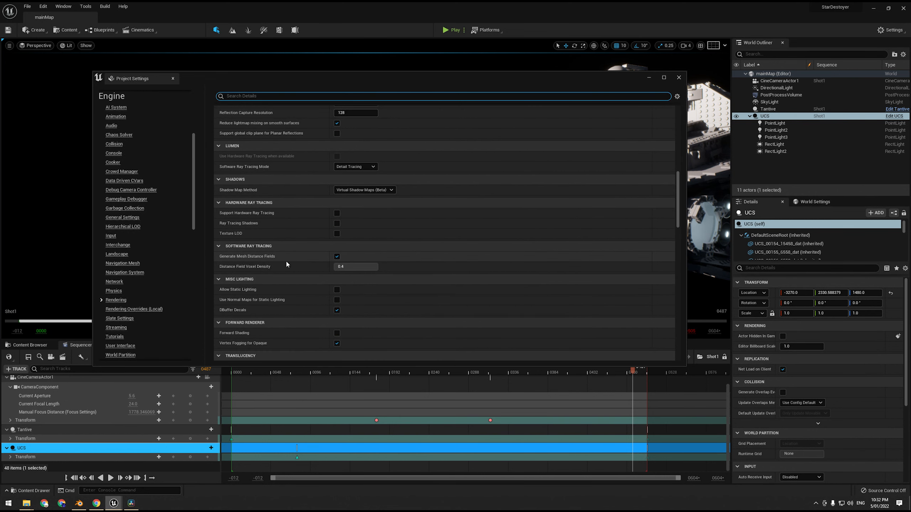
pyautogui.scroll(-3)
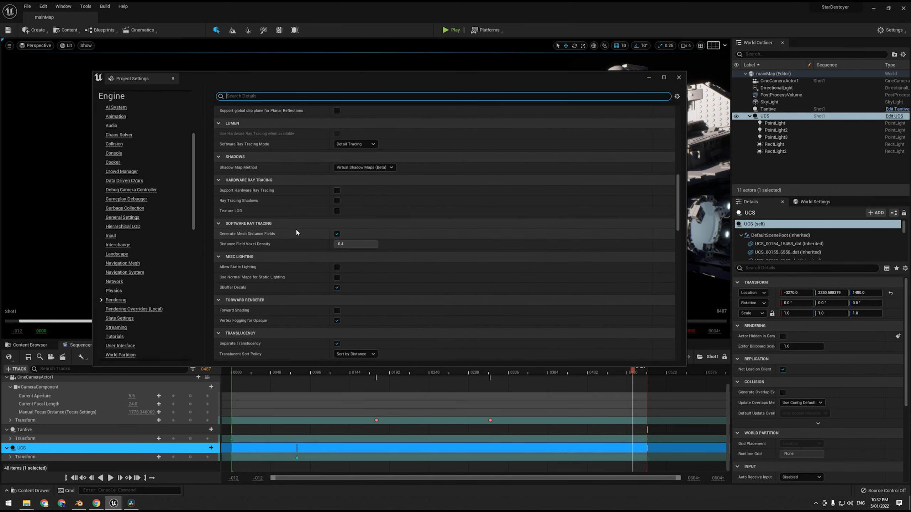
pyautogui.click(679, 77)
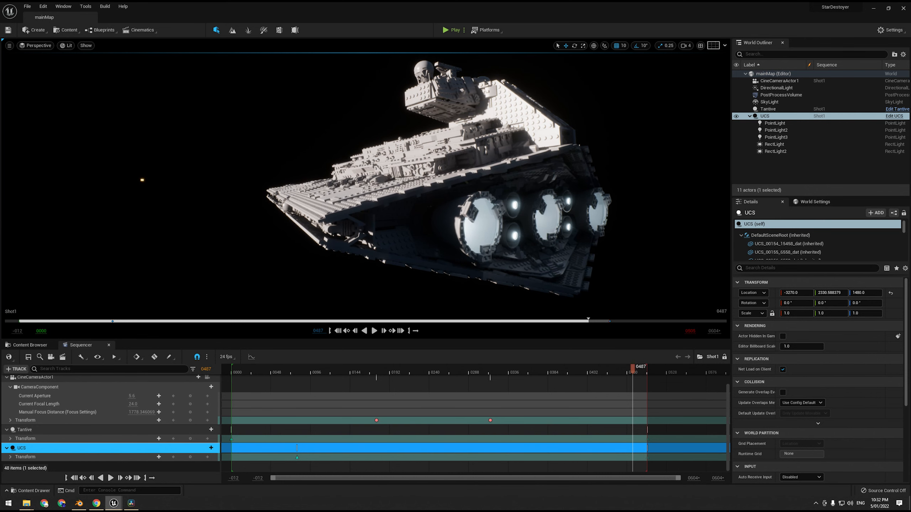
# - Keep Lit view mode and enable Show > Visualize > Mesh DistanceFields on the Star Destroyer
pyautogui.click(68, 45)
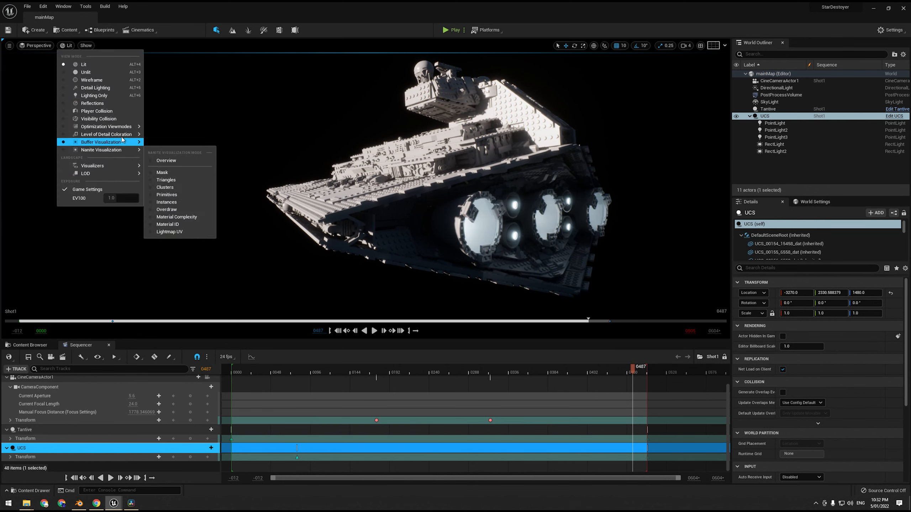
pyautogui.moveTo(92, 166)
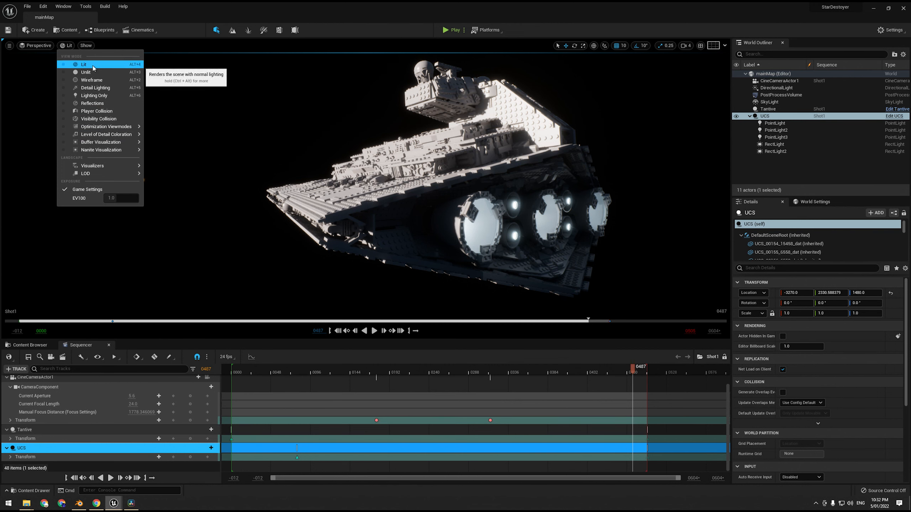
pyautogui.click(85, 45)
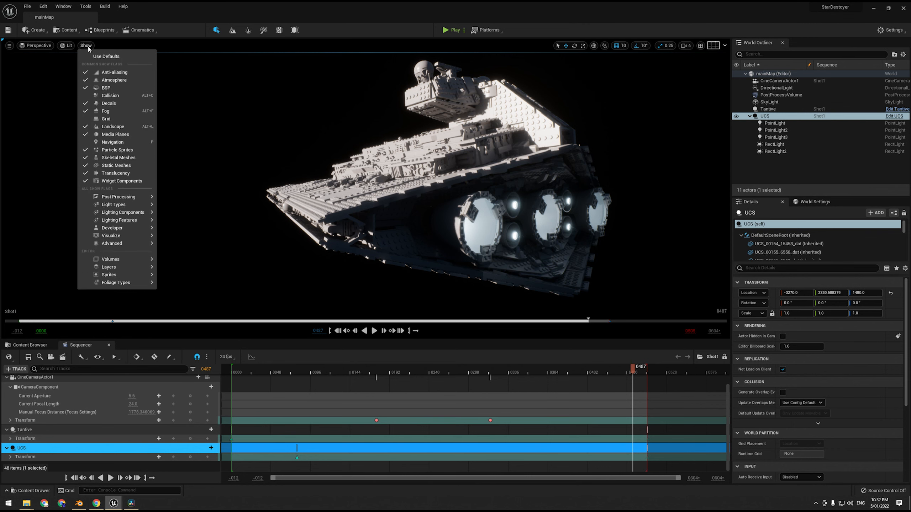
pyautogui.click(112, 236)
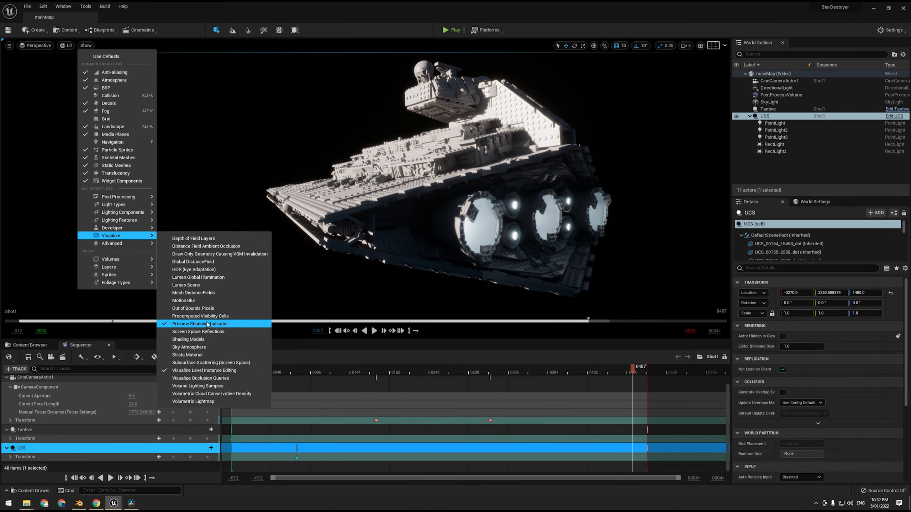
pyautogui.moveTo(204, 277)
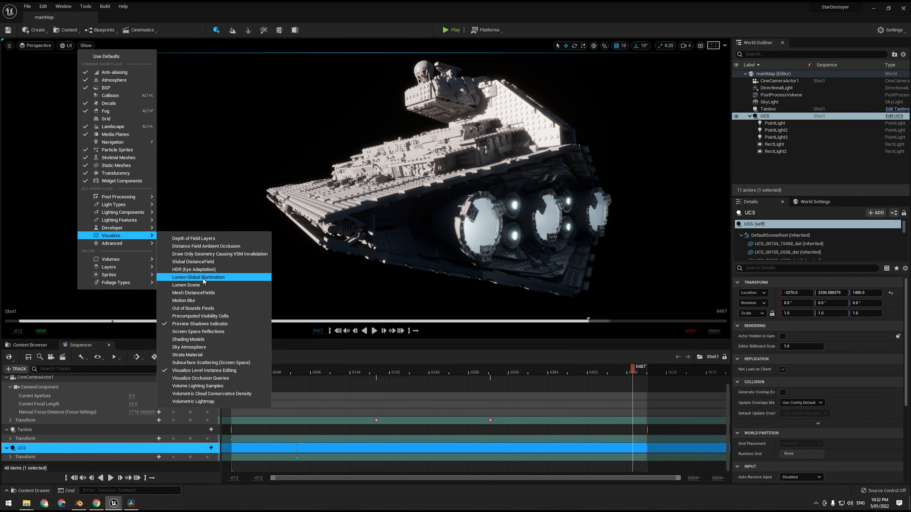
pyautogui.moveTo(201, 286)
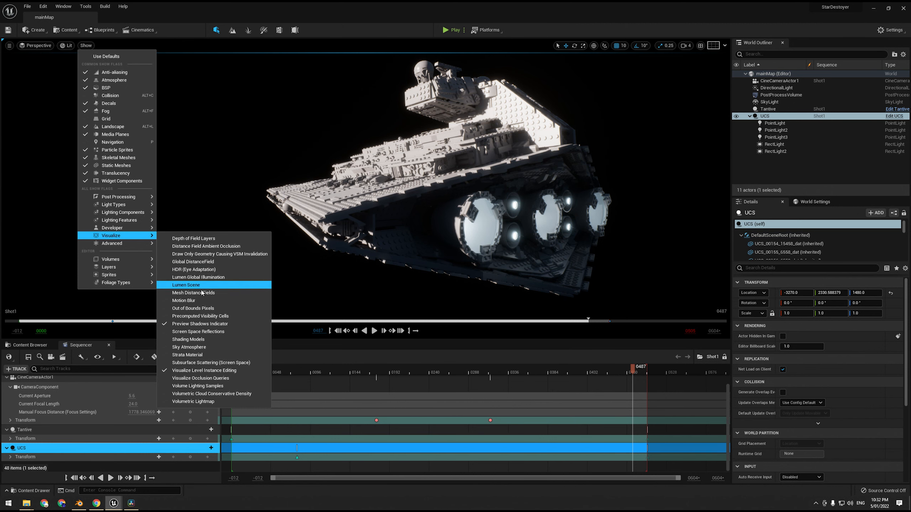
pyautogui.click(186, 285)
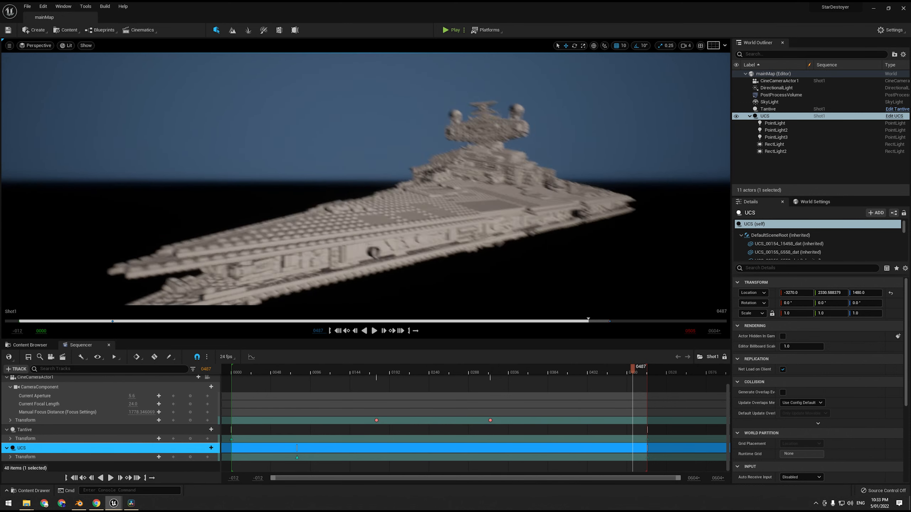
pyautogui.click(137, 140)
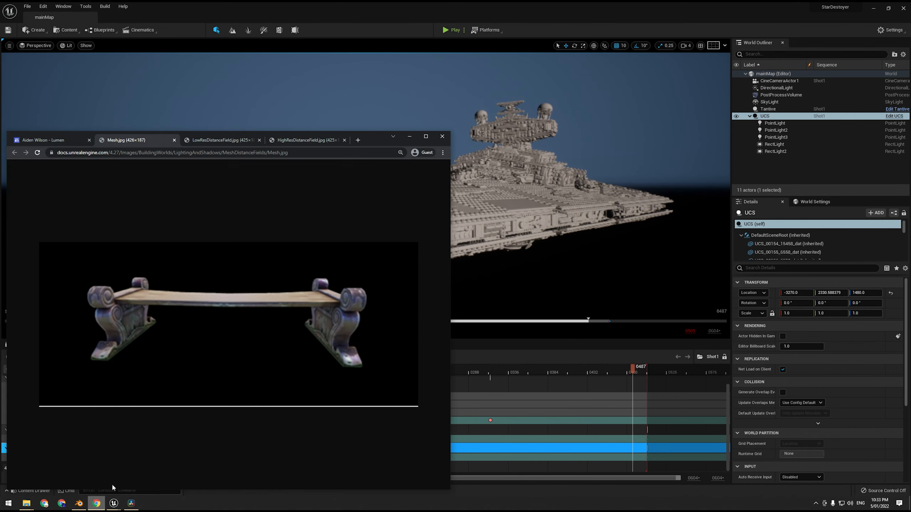
pyautogui.click(221, 140)
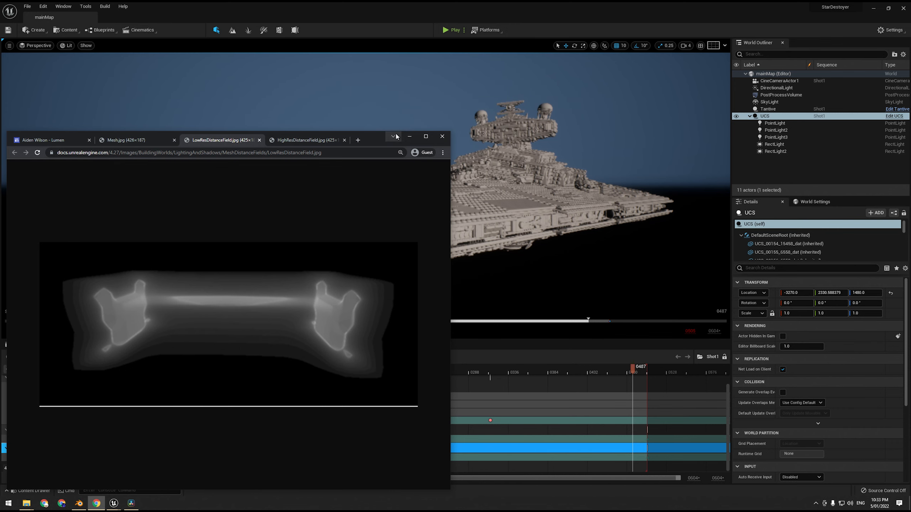
pyautogui.click(442, 137)
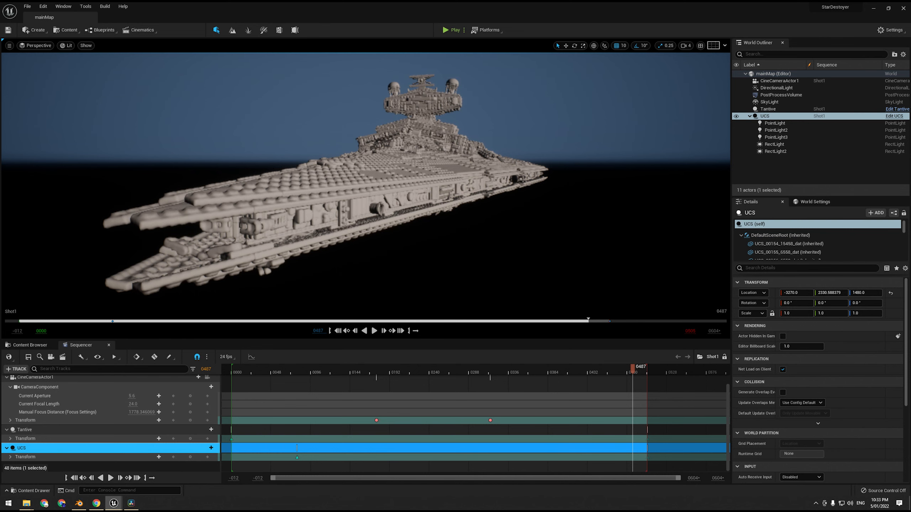
pyautogui.moveTo(794, 244)
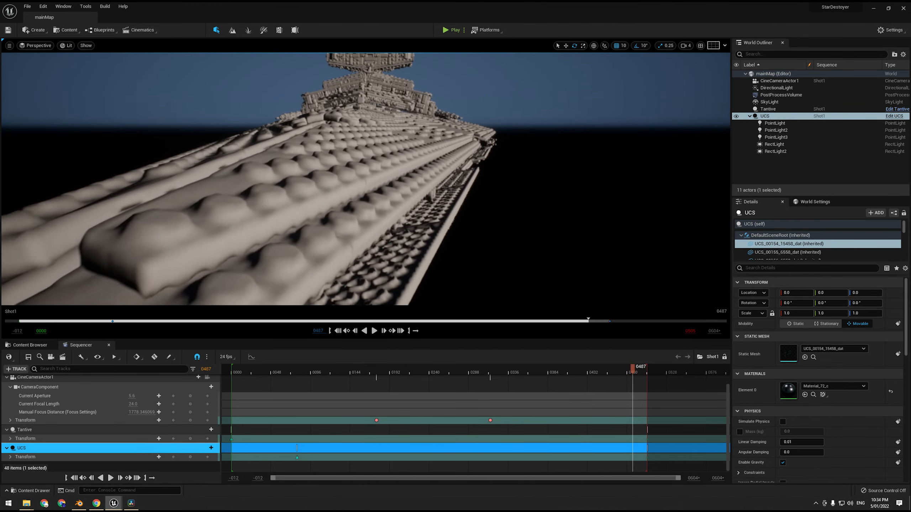
# - Open a UCS brick static mesh in the Static Mesh Editor from the hull close-up
pyautogui.click(86, 46)
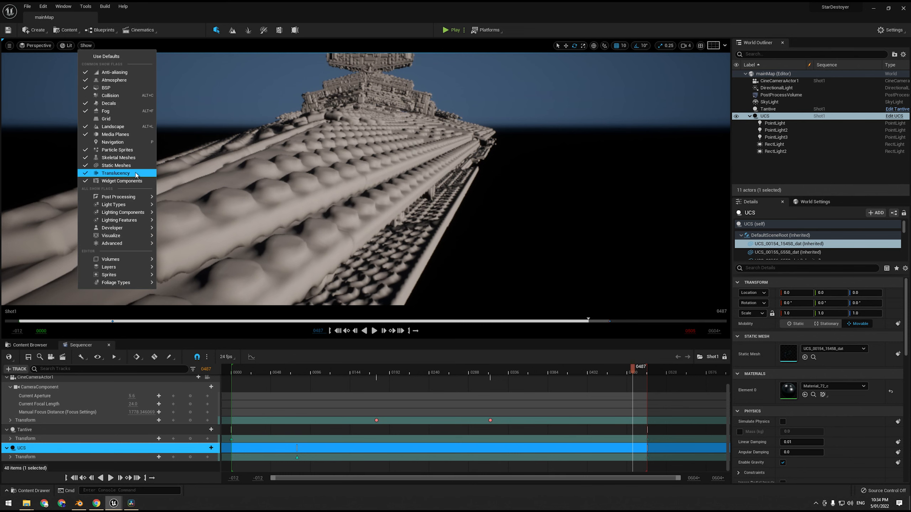
pyautogui.moveTo(131, 244)
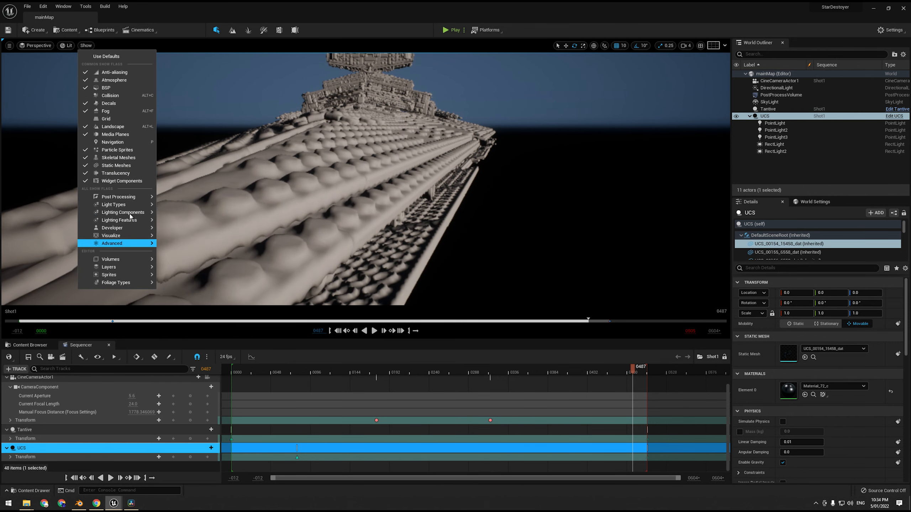
pyautogui.click(372, 207)
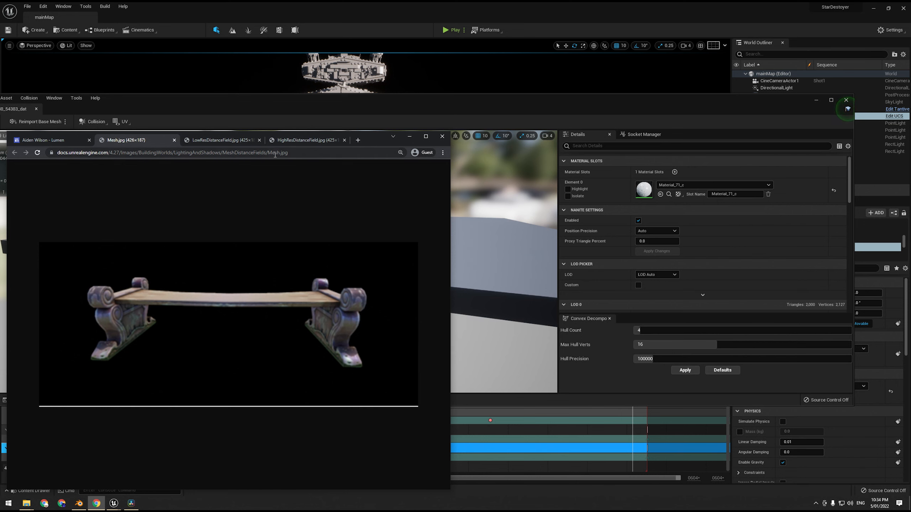
# - Check the HighResDistanceField reference in Chrome, then filter the mesh Details by 'Dist'
pyautogui.click(305, 140)
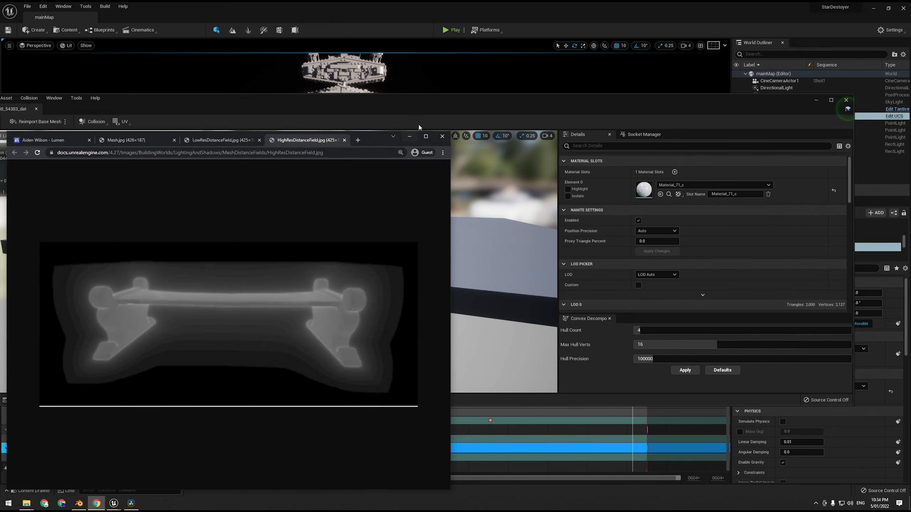
pyautogui.click(441, 136)
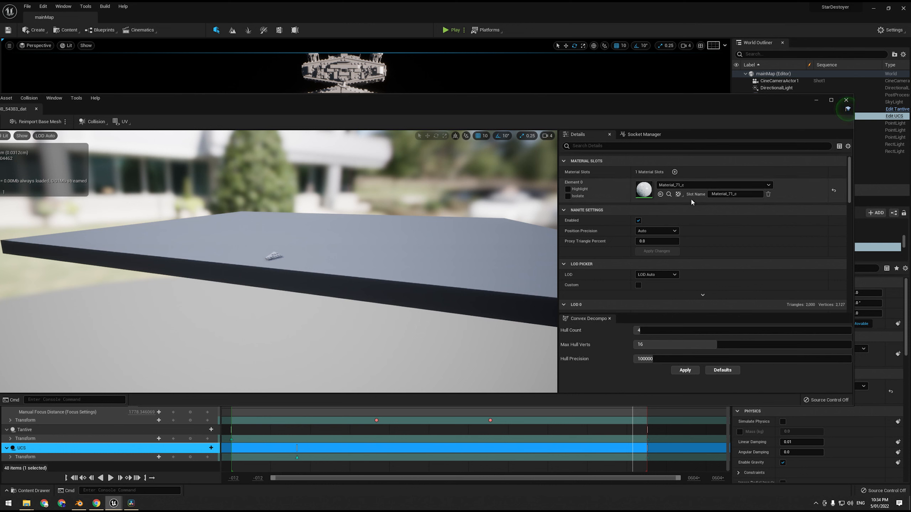
pyautogui.write('D')
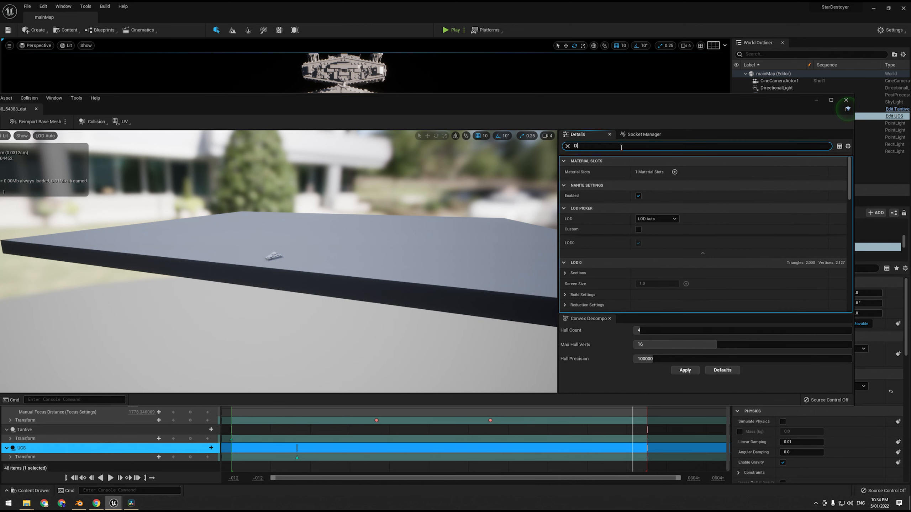
pyautogui.write('ist')
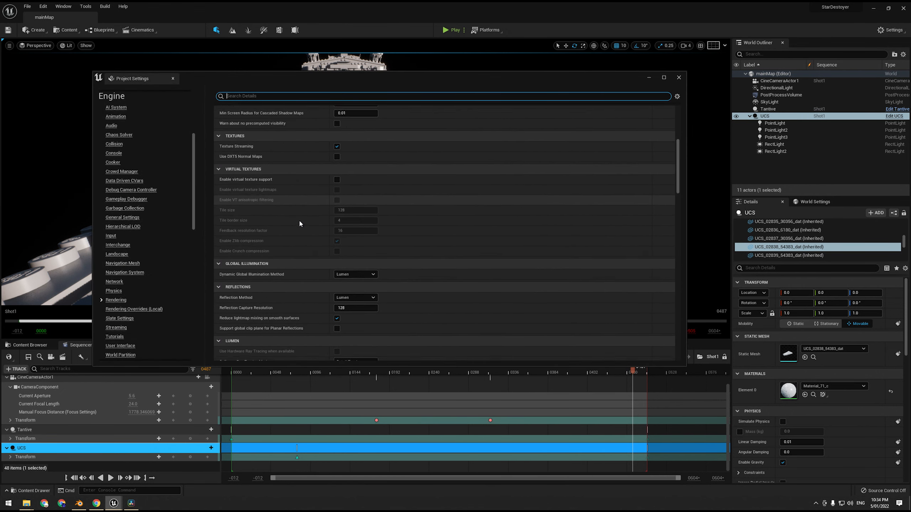
# - Scroll through Project Settings' rendering options, closing and reopening the window
pyautogui.scroll(-3)
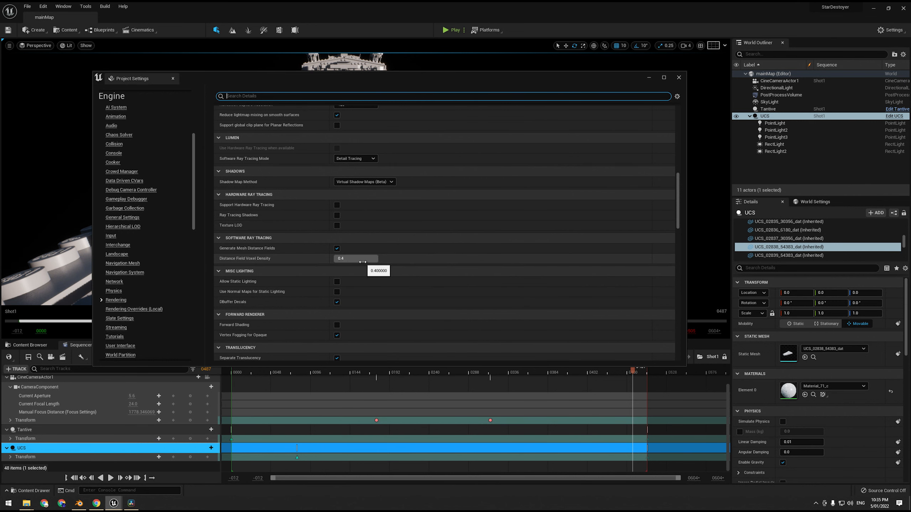
pyautogui.moveTo(347, 265)
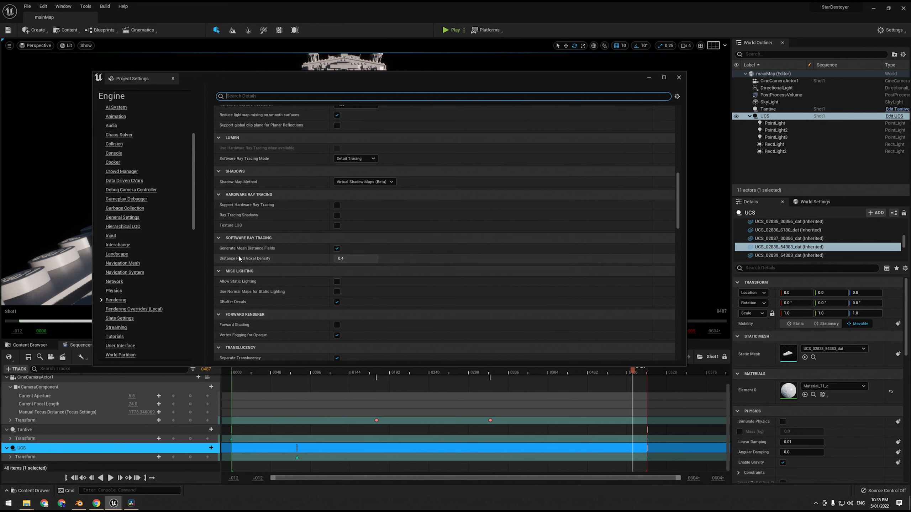
pyautogui.moveTo(238, 258)
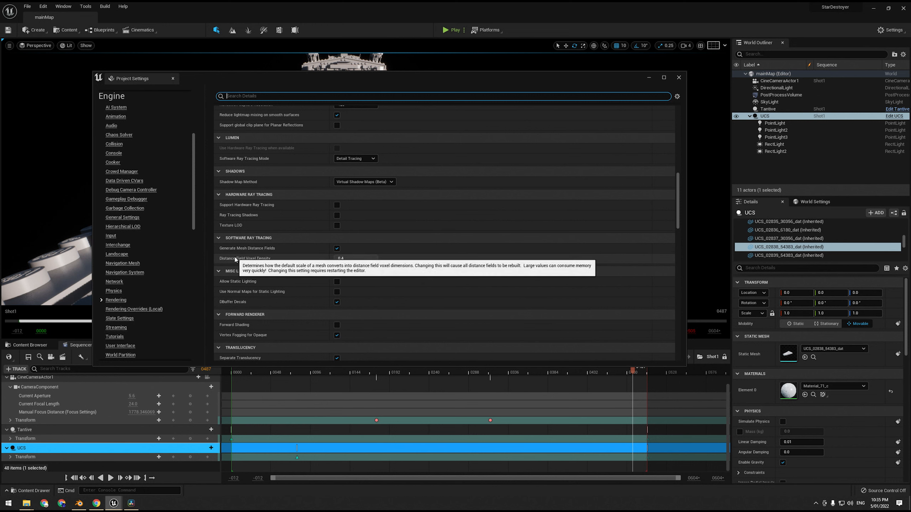
pyautogui.moveTo(236, 264)
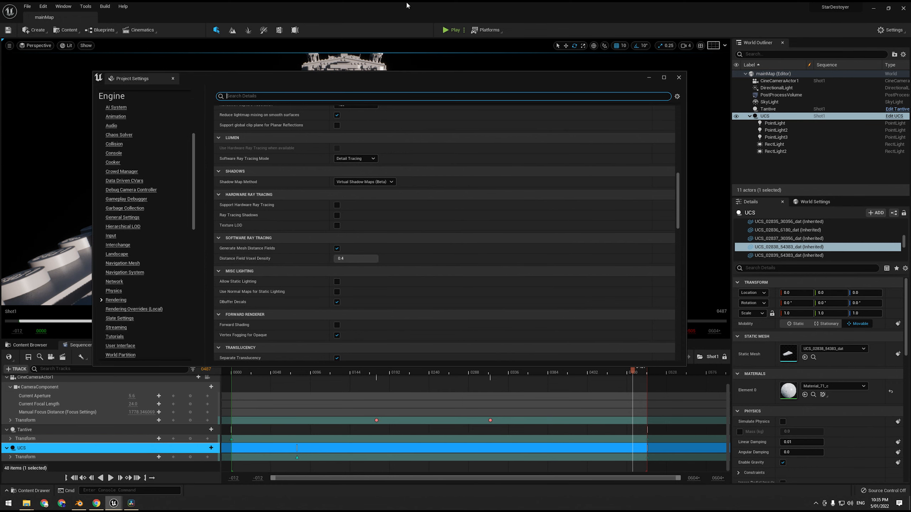
pyautogui.click(679, 77)
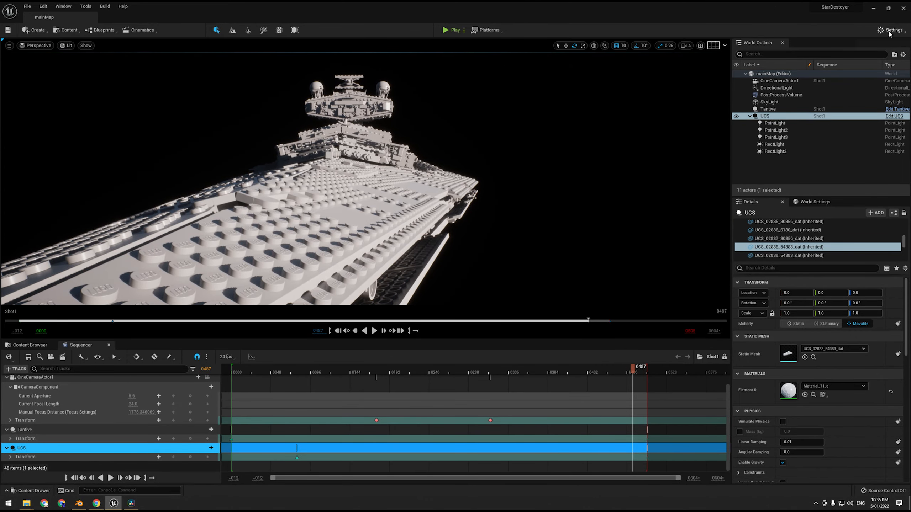
pyautogui.click(894, 30)
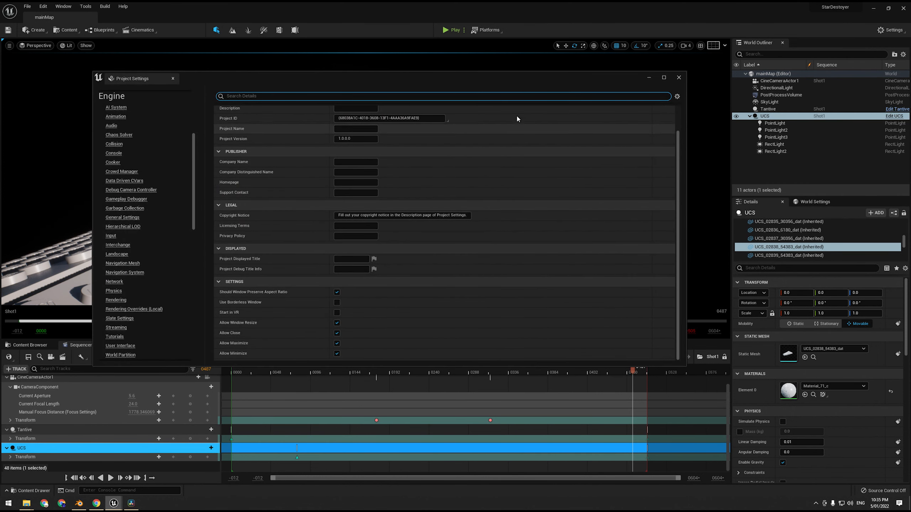
pyautogui.scroll(-3)
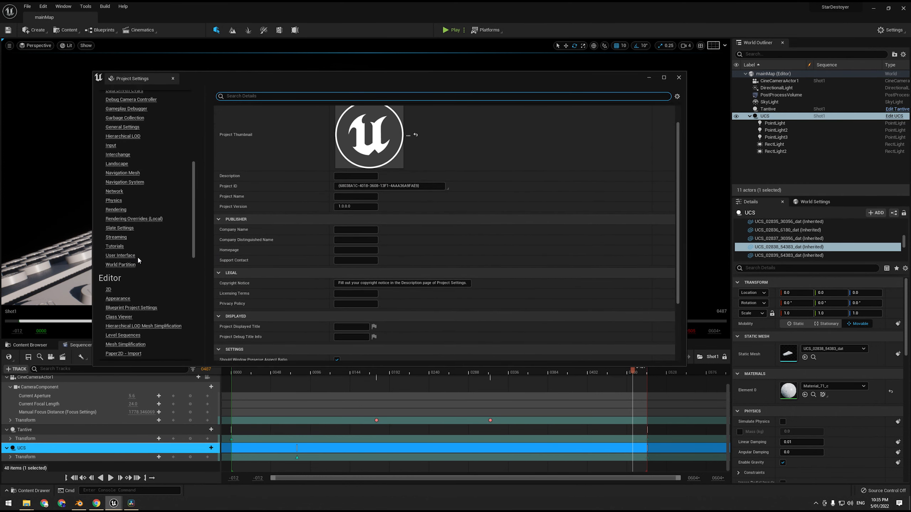
pyautogui.scroll(-3)
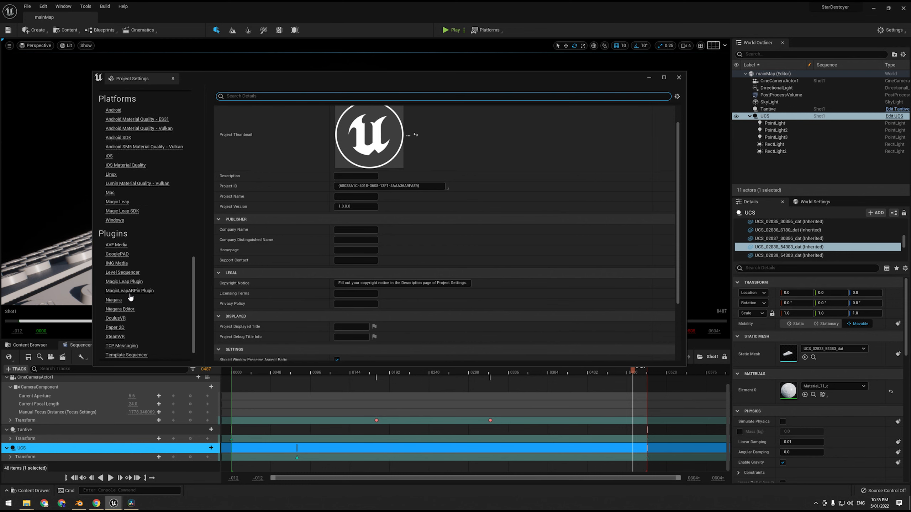
pyautogui.scroll(-3)
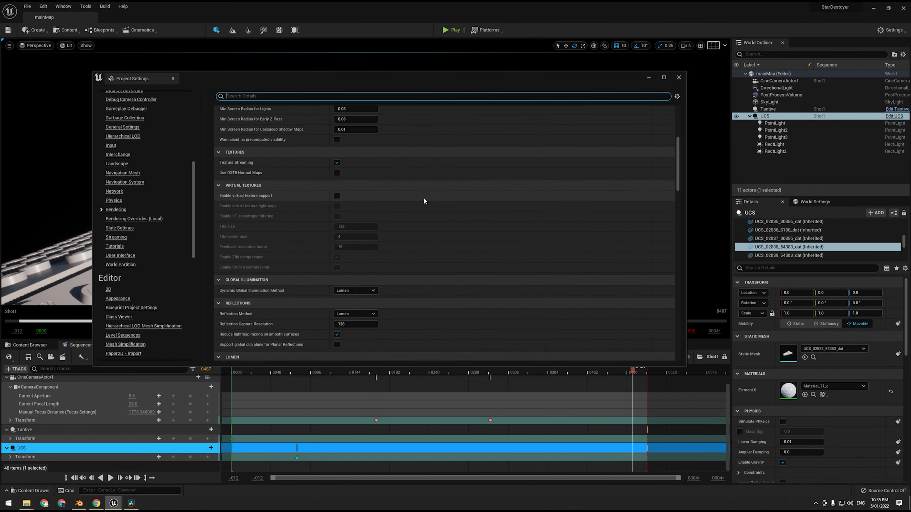
pyautogui.scroll(-3)
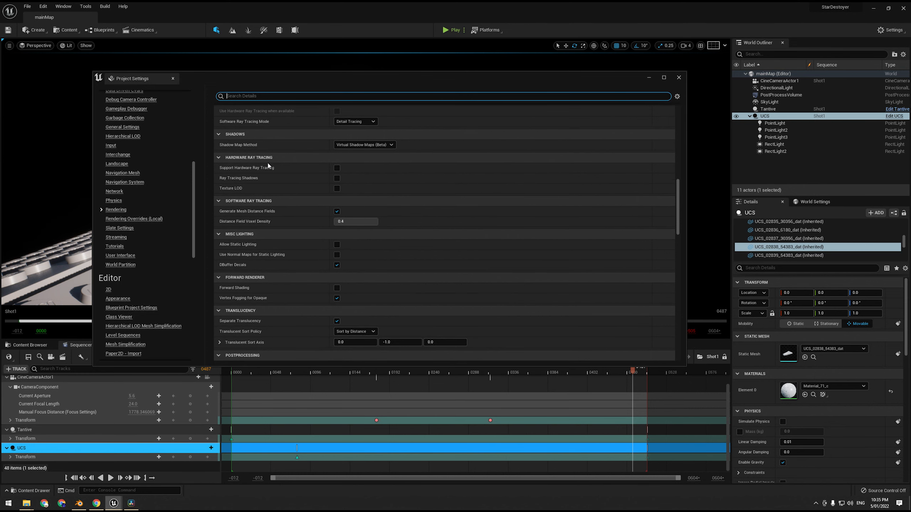
pyautogui.moveTo(261, 168)
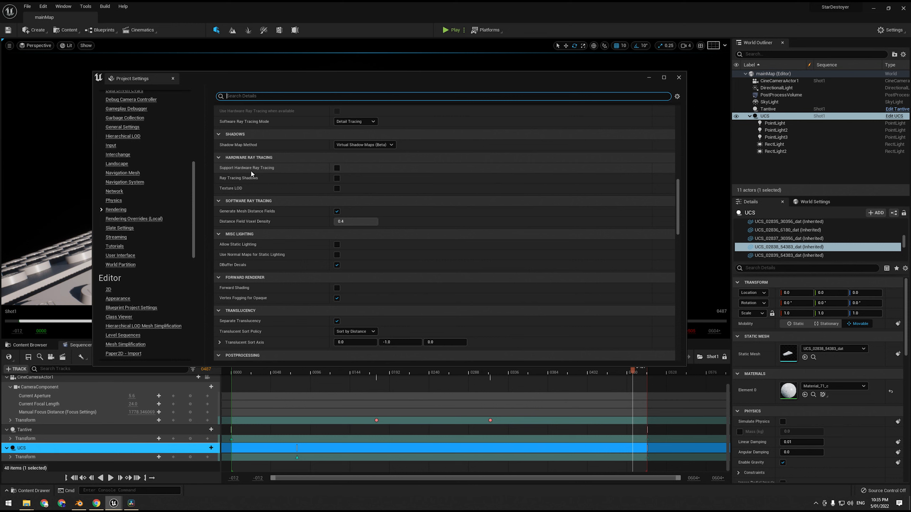
pyautogui.moveTo(264, 168)
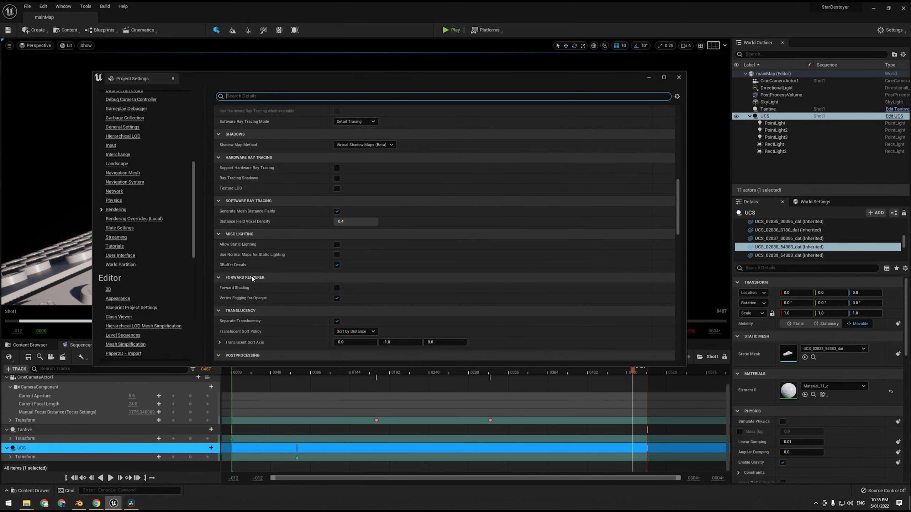
pyautogui.scroll(-3)
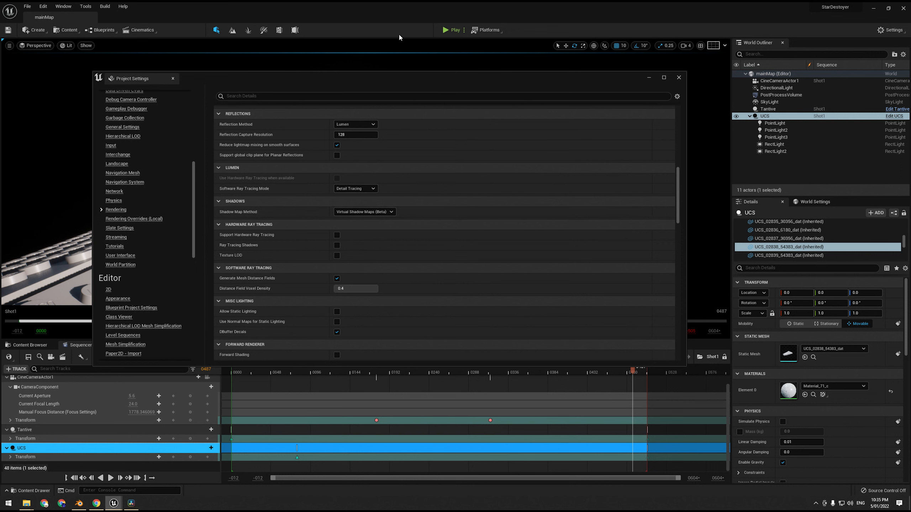
pyautogui.click(678, 78)
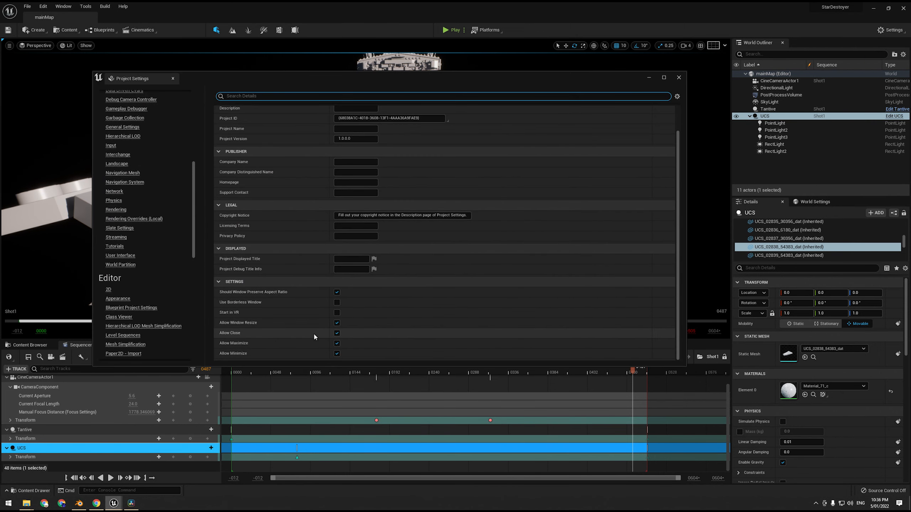
# - Enable Support Hardware Ray Tracing under Engine > Rendering (Ray Tracing Shadows turns on)
pyautogui.scroll(-3)
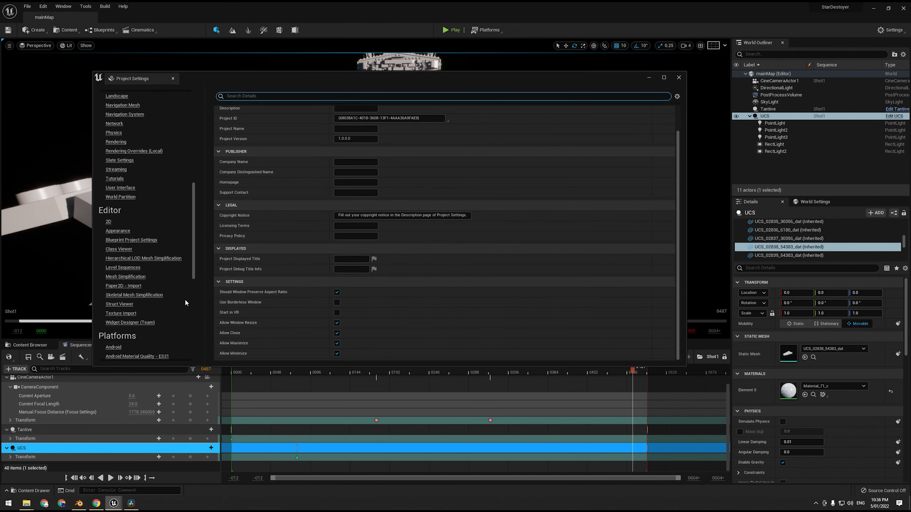
pyautogui.click(115, 142)
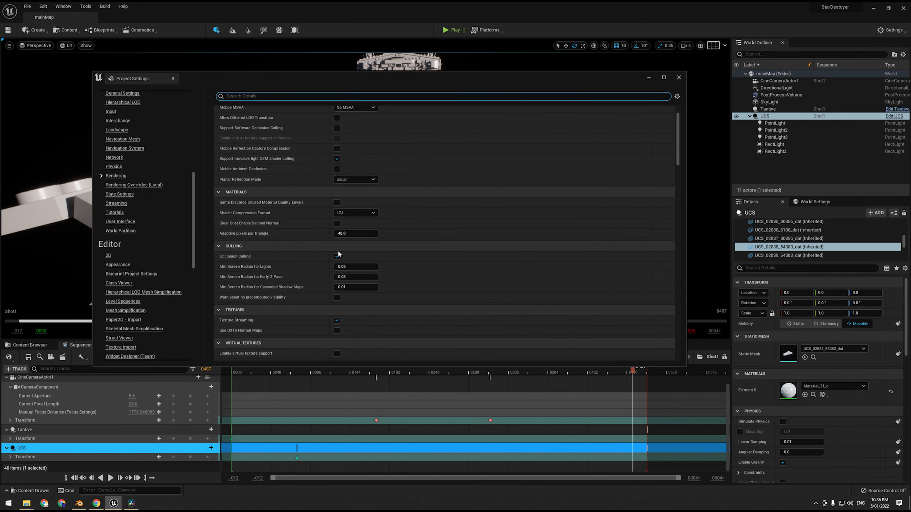
pyautogui.scroll(-3)
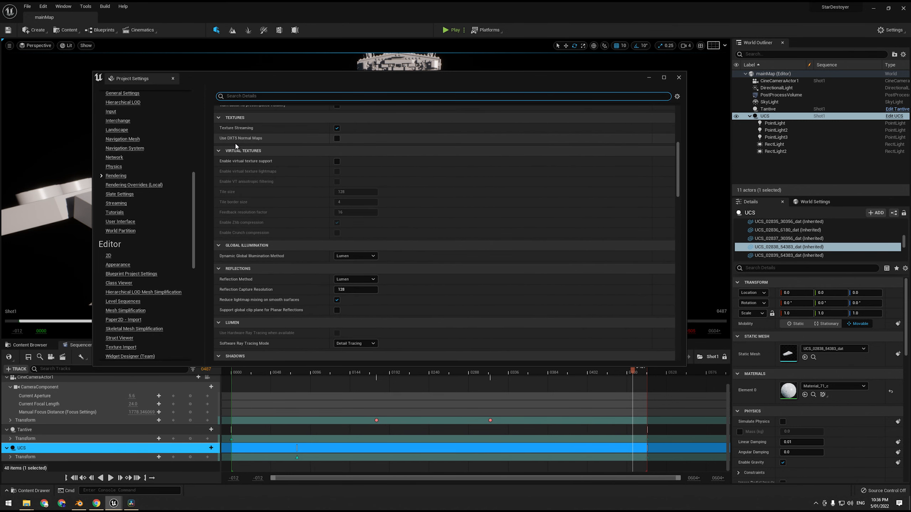
pyautogui.scroll(-3)
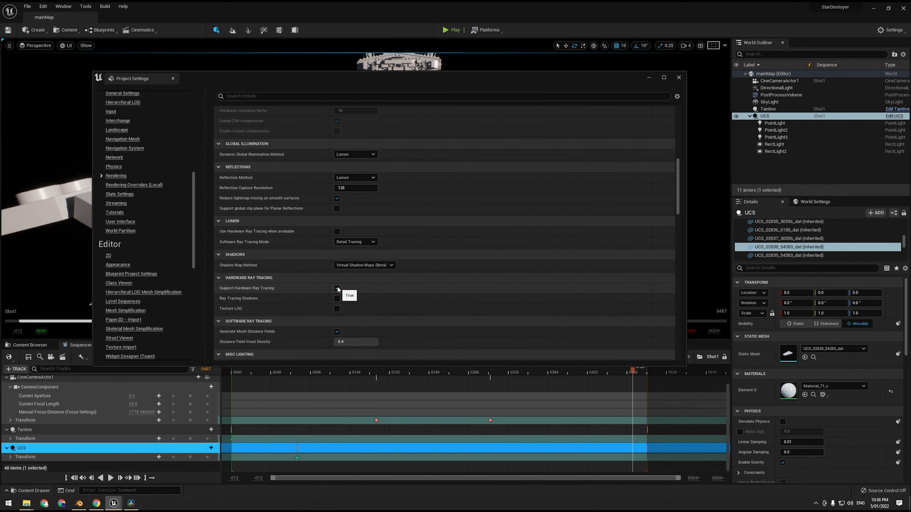
pyautogui.click(336, 287)
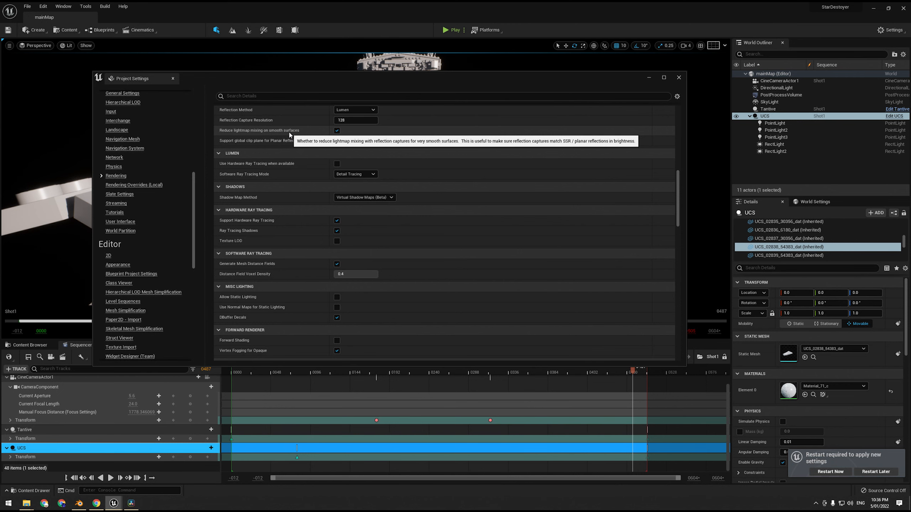
# - Search 'Ray' and enable Lumen's Use Hardware Ray Tracing when available
pyautogui.write('Raytra')
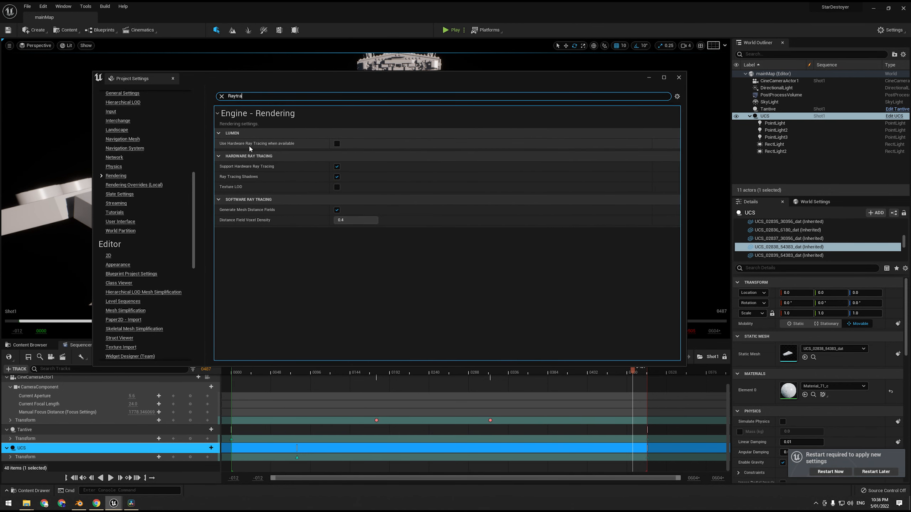
pyautogui.moveTo(323, 149)
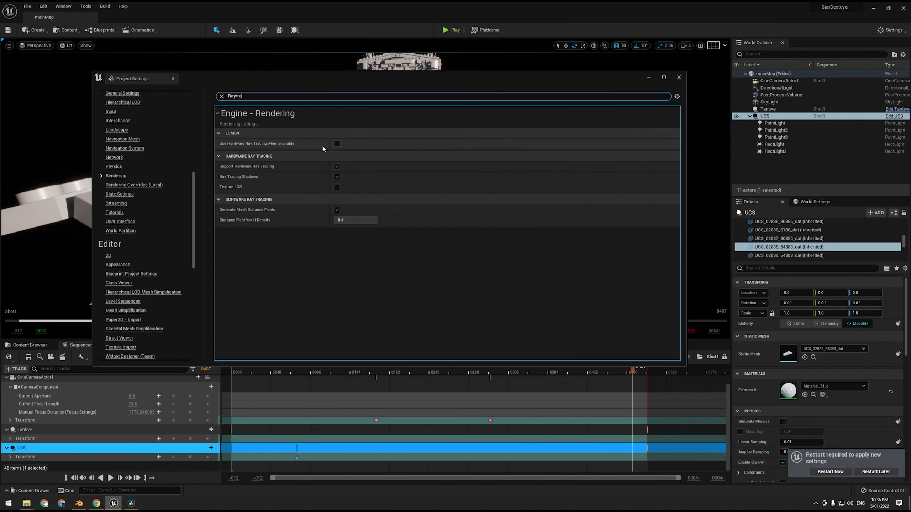
pyautogui.click(337, 144)
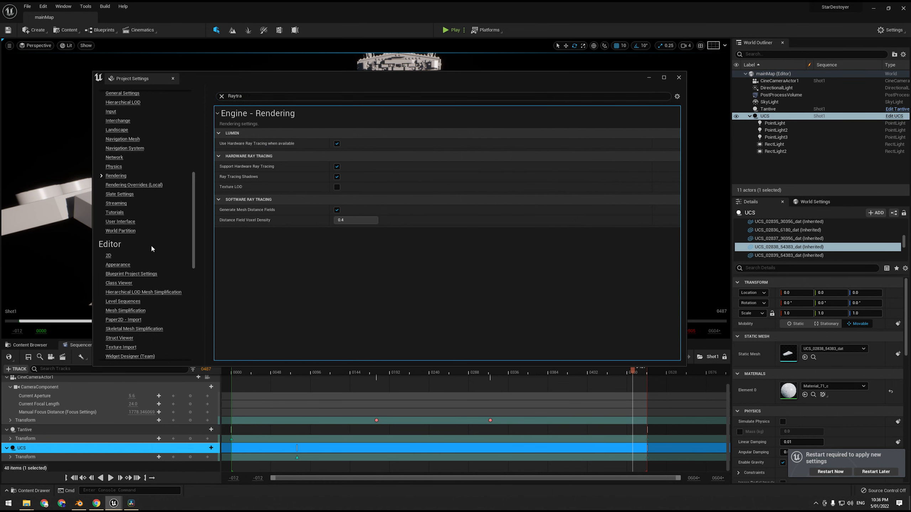
pyautogui.moveTo(203, 103)
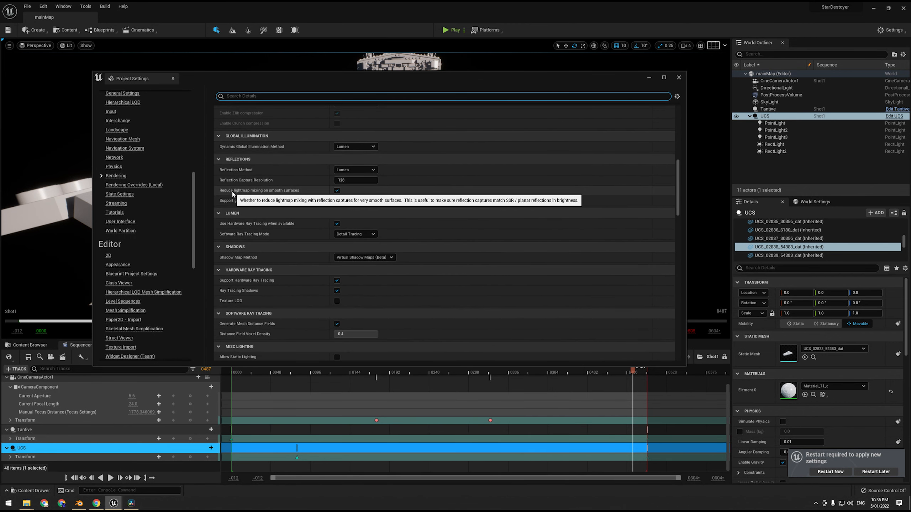
pyautogui.moveTo(280, 227)
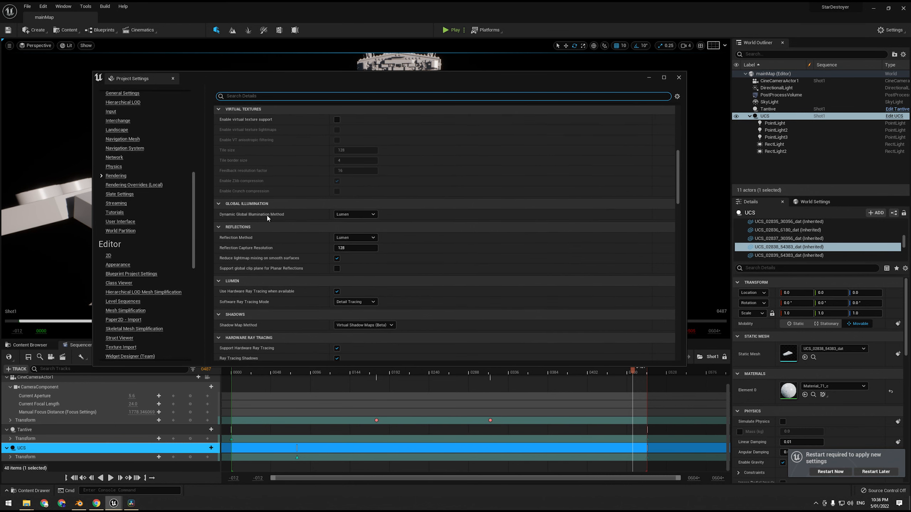
pyautogui.write('RHI')
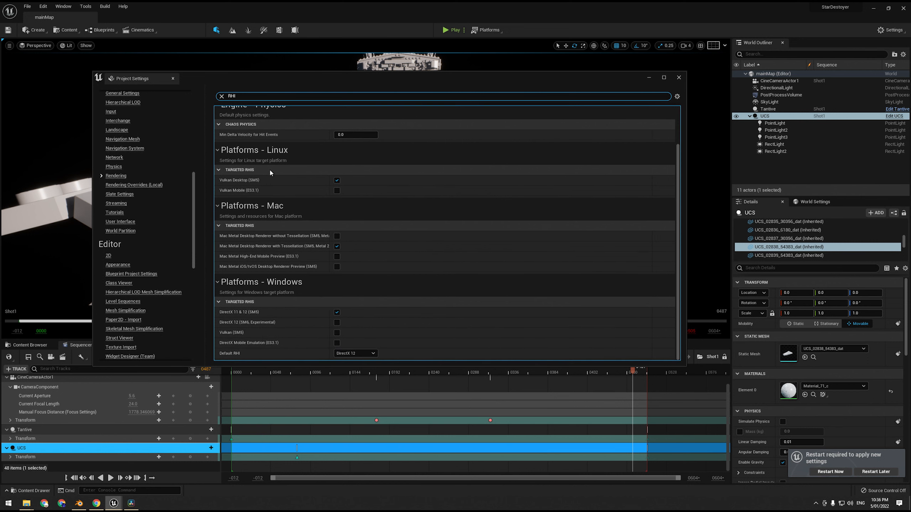
pyautogui.moveTo(223, 52)
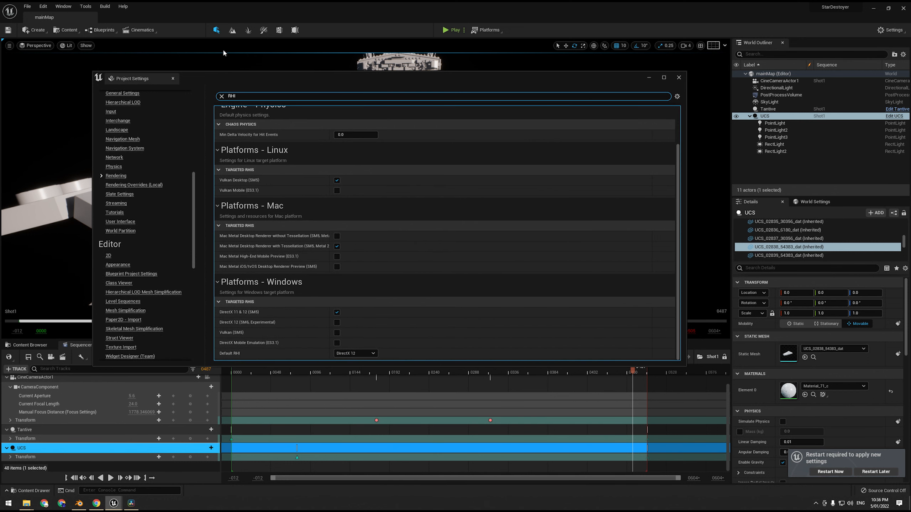
pyautogui.moveTo(277, 362)
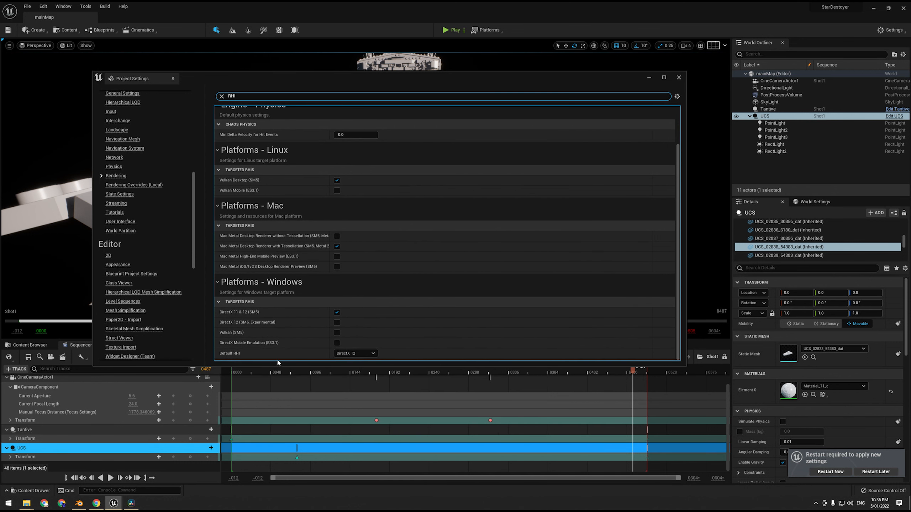
pyautogui.click(355, 353)
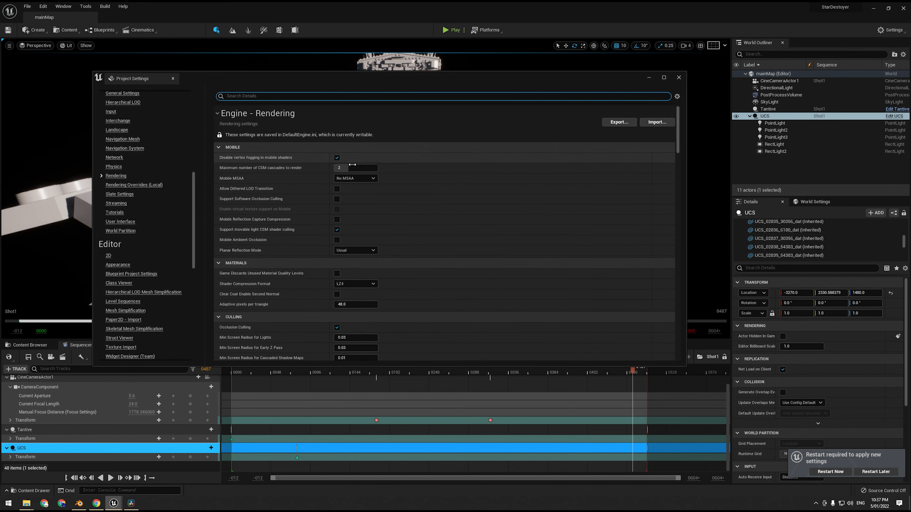
pyautogui.scroll(-3)
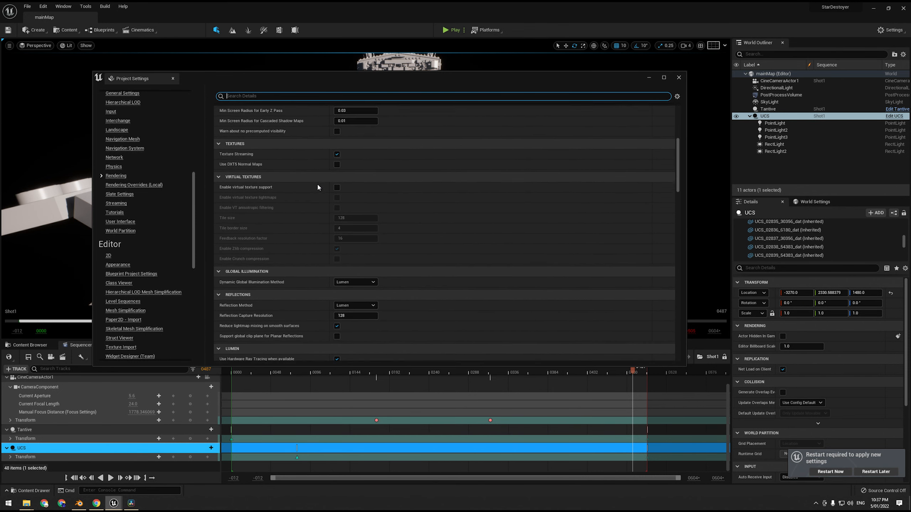
pyautogui.scroll(-3)
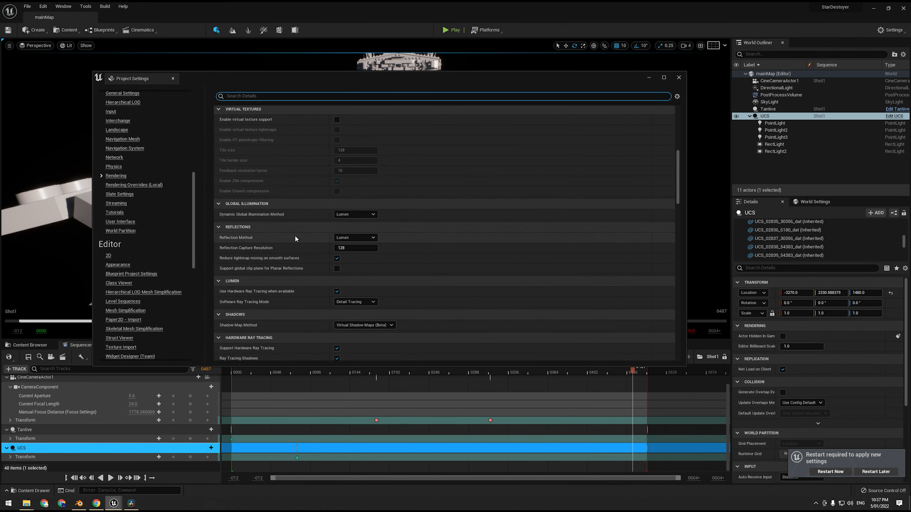
pyautogui.scroll(-3)
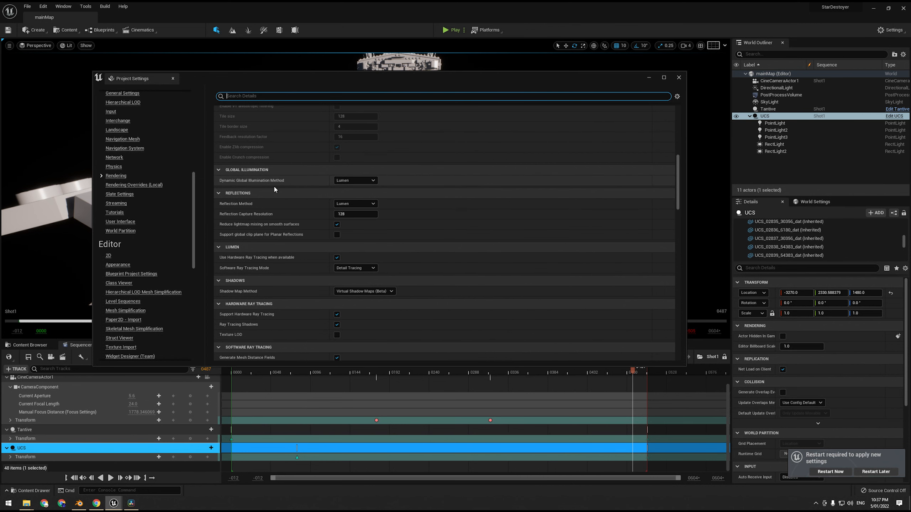
pyautogui.scroll(-3)
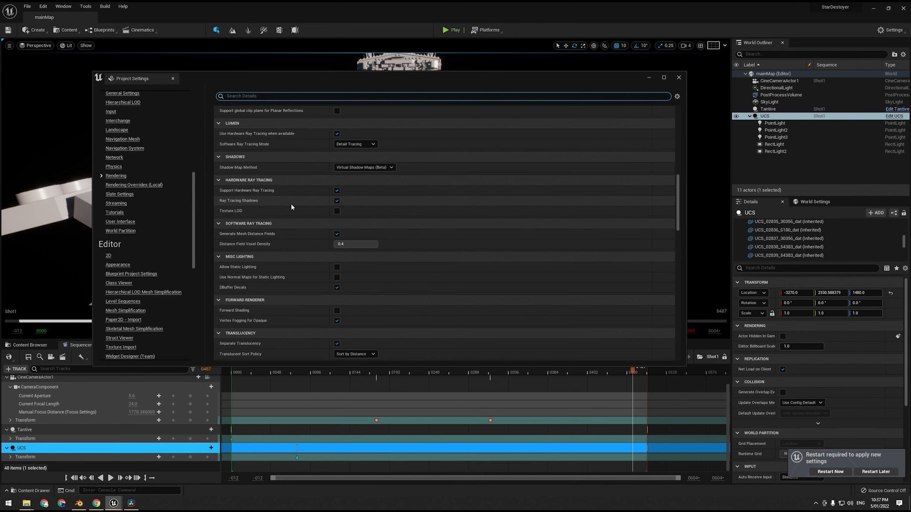
pyautogui.scroll(-3)
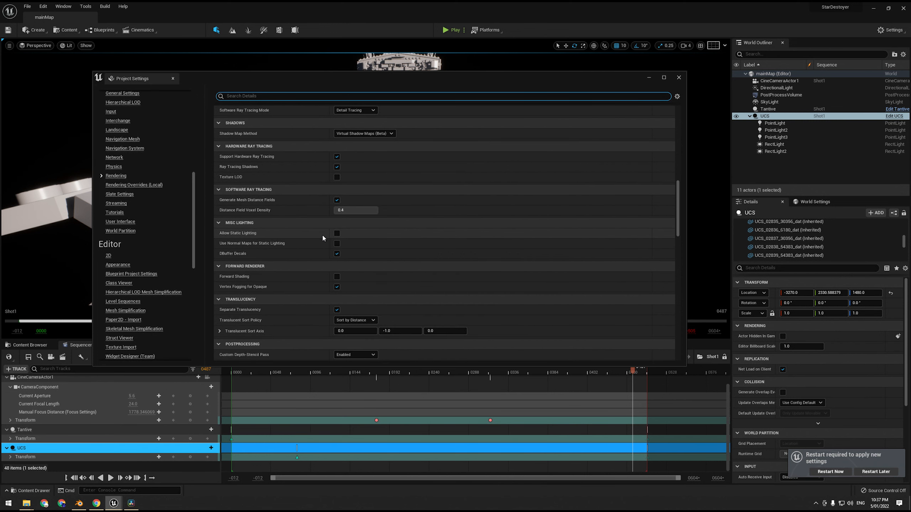
pyautogui.moveTo(278, 231)
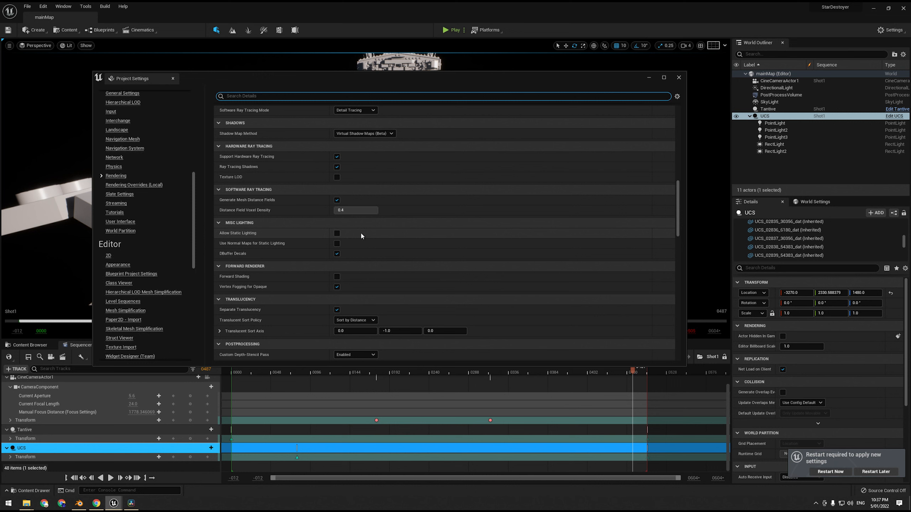
pyautogui.moveTo(370, 238)
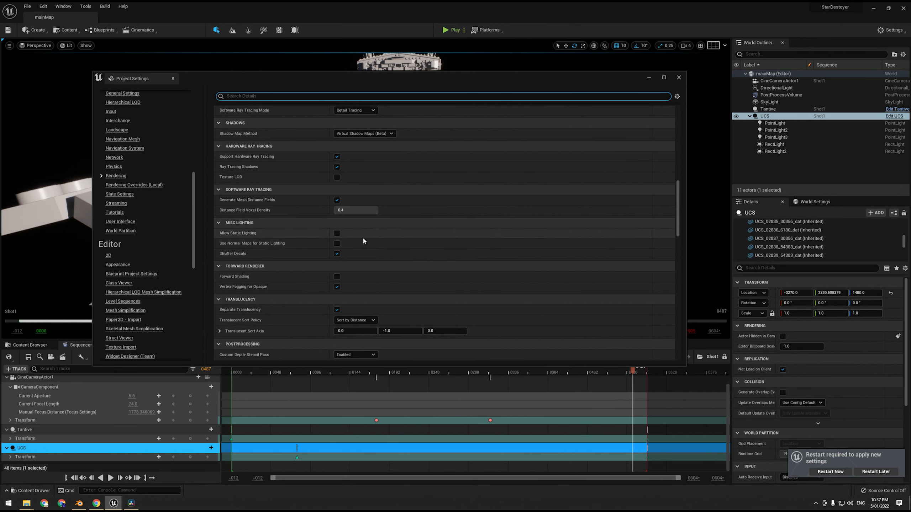
pyautogui.scroll(-3)
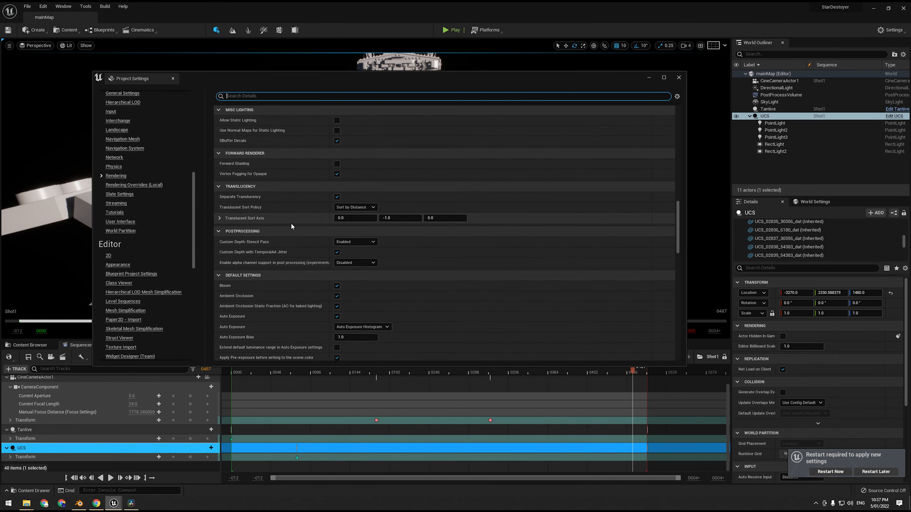
# - Uncheck Support Stationary Skylight under Shader Permutation Reduction
pyautogui.scroll(-3)
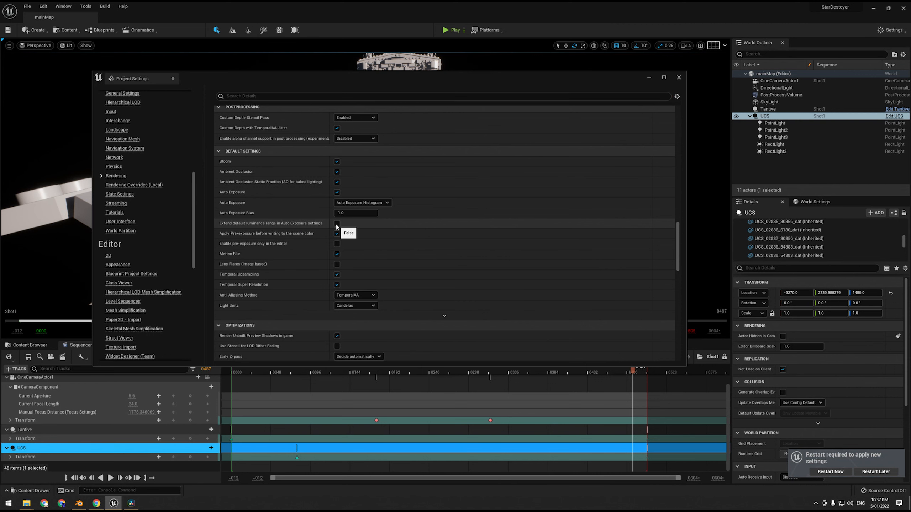
pyautogui.scroll(-3)
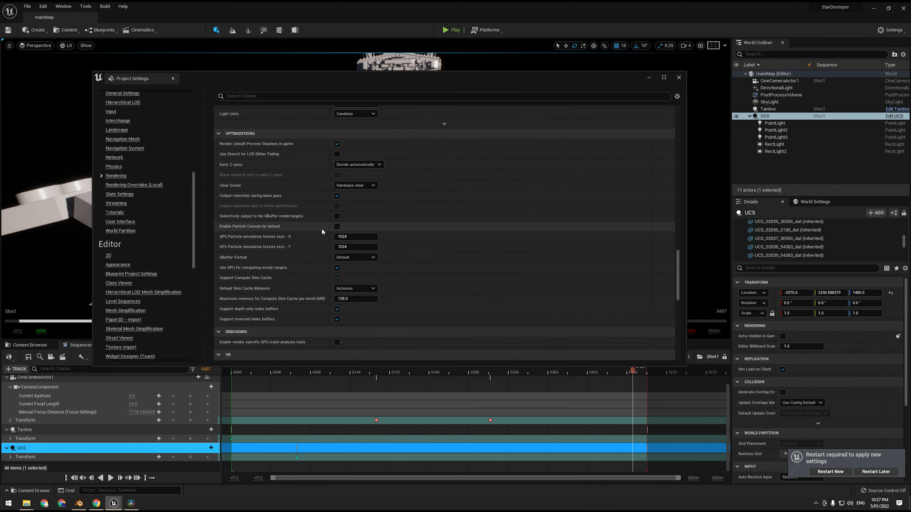
pyautogui.scroll(-3)
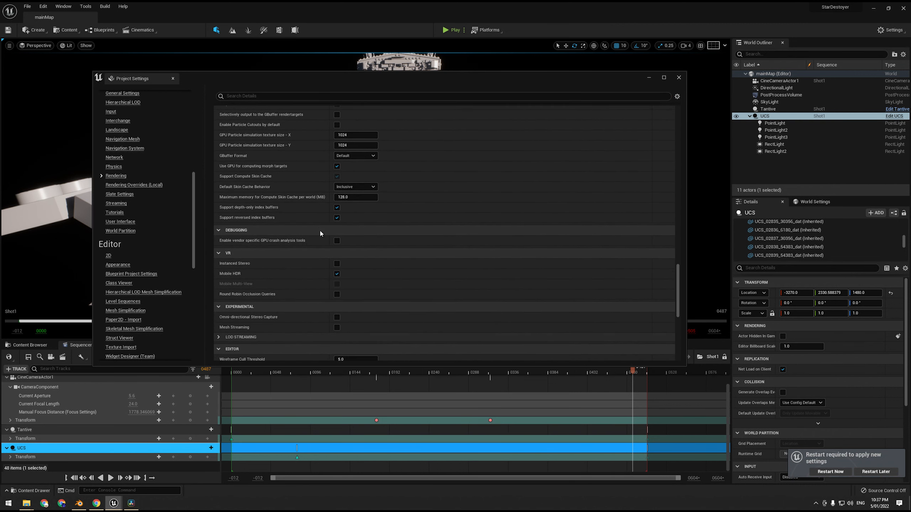
pyautogui.scroll(-3)
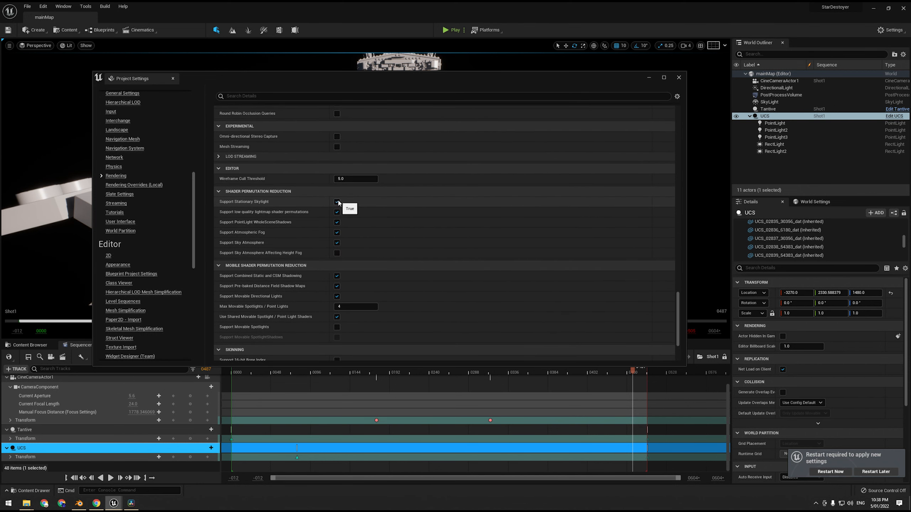
pyautogui.click(336, 202)
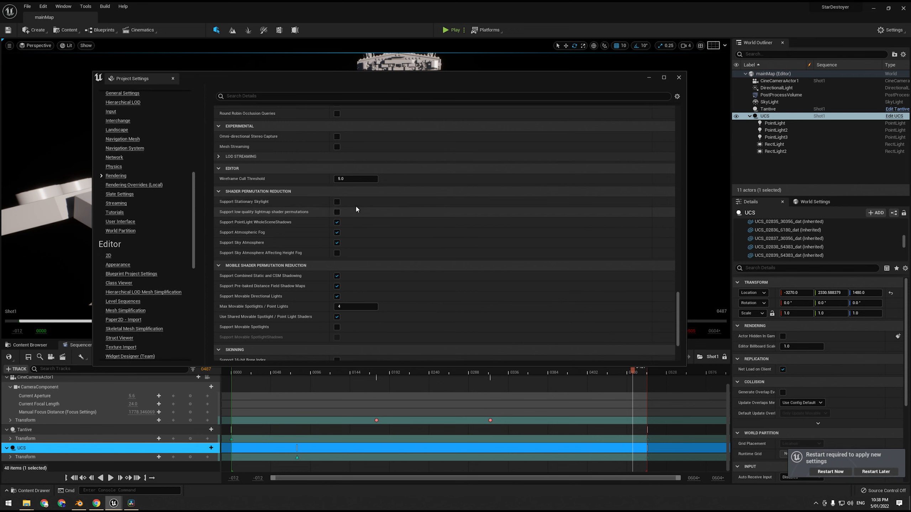
pyautogui.moveTo(321, 218)
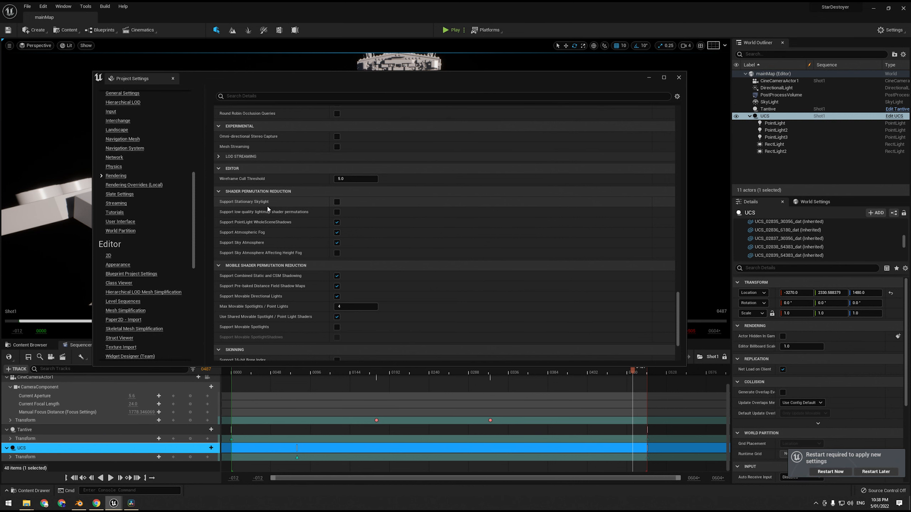
pyautogui.moveTo(288, 204)
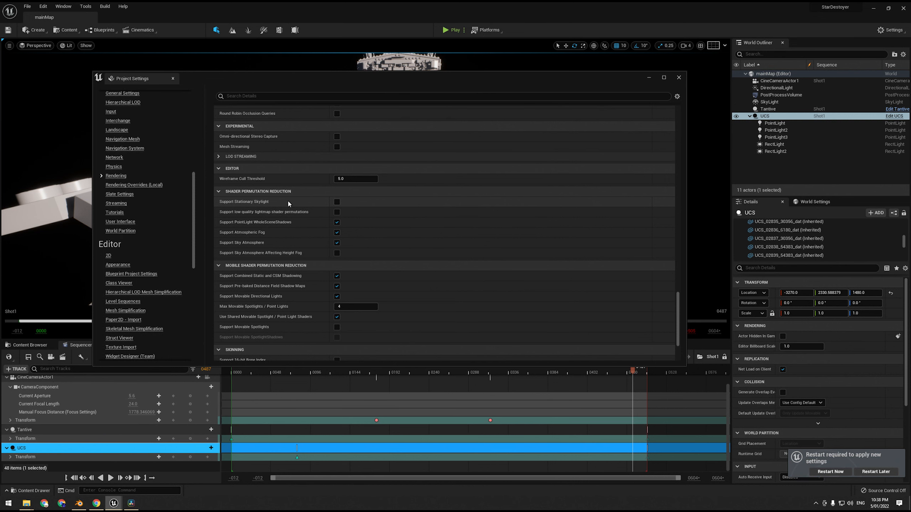
pyautogui.moveTo(266, 201)
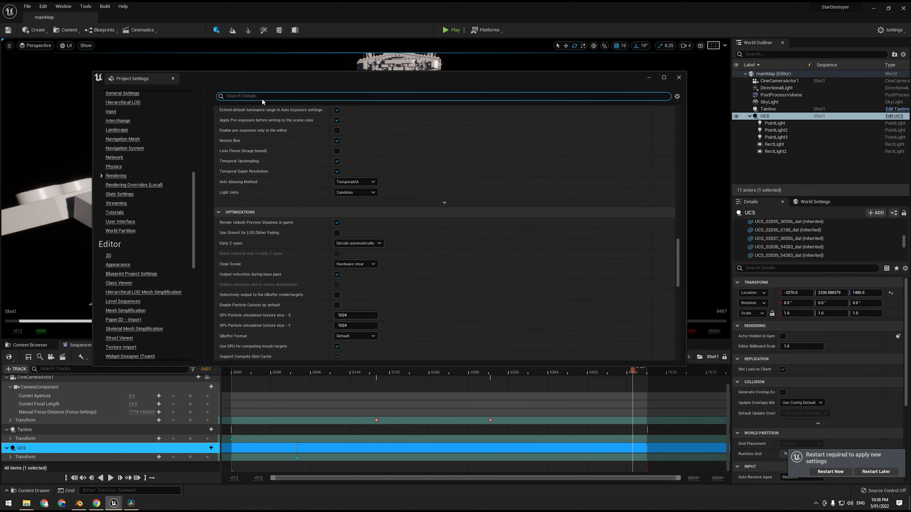
# - Search 'Gbuffer' and set GBuffer Format to Force 16 Bits Per Channel
pyautogui.write('Gbuffer')
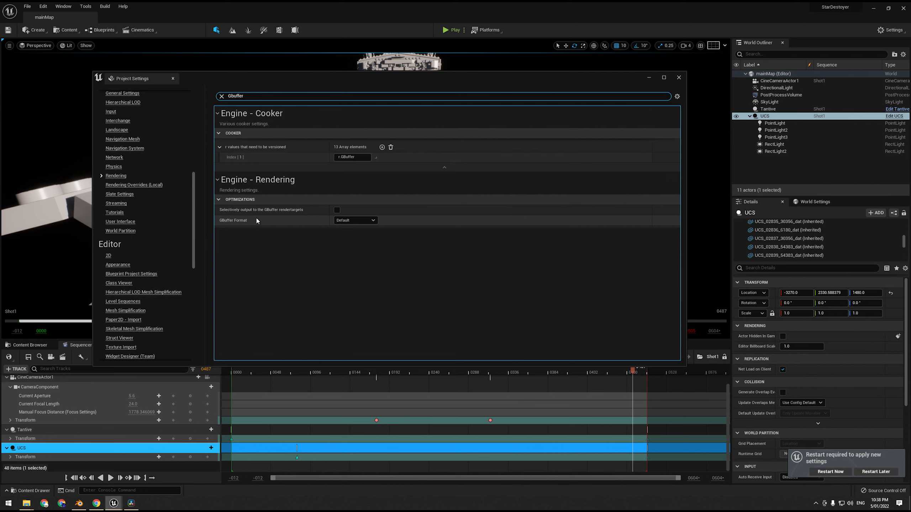
pyautogui.click(354, 220)
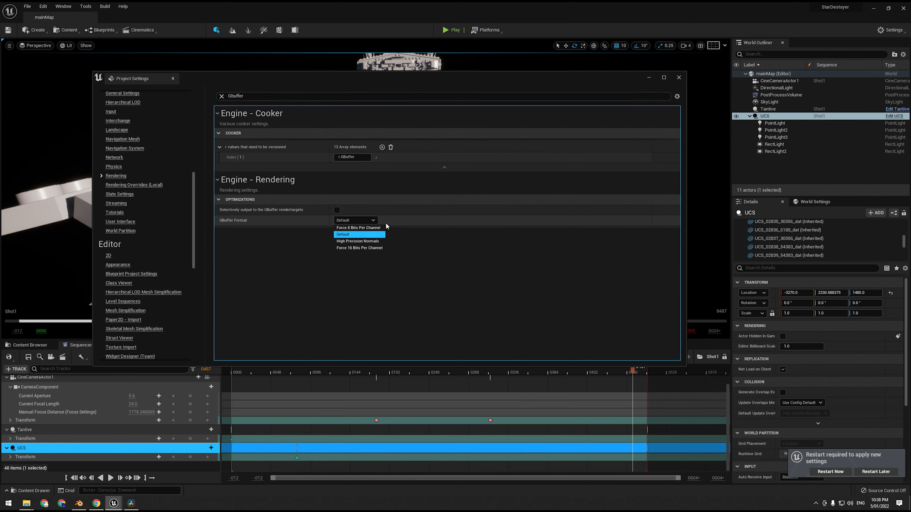
pyautogui.moveTo(358, 241)
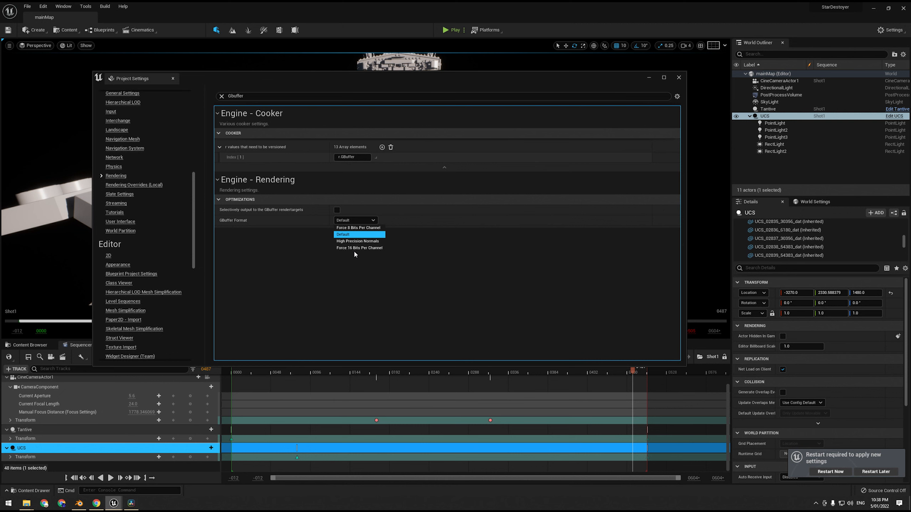
pyautogui.moveTo(358, 248)
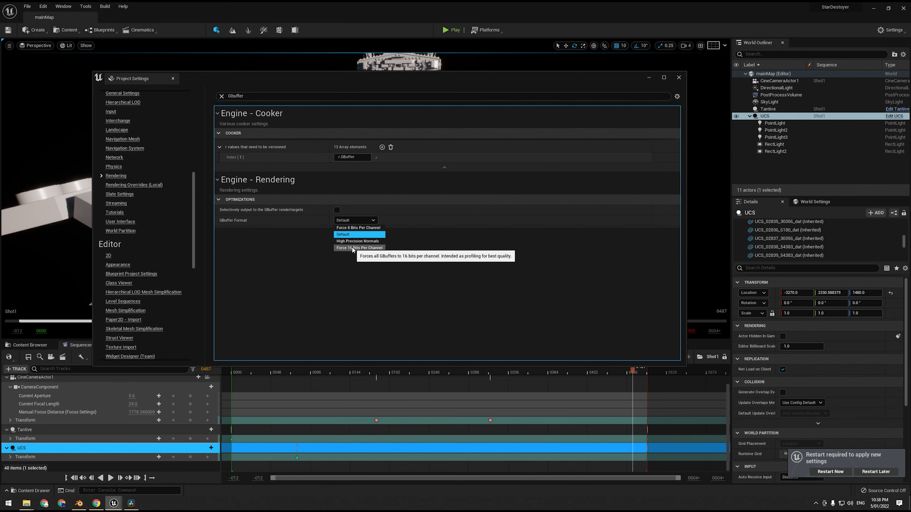
pyautogui.moveTo(357, 242)
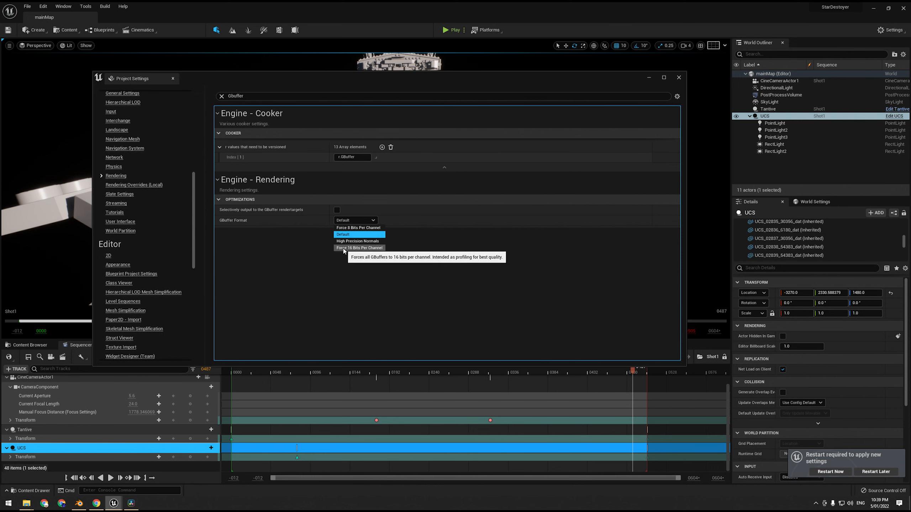
pyautogui.click(358, 248)
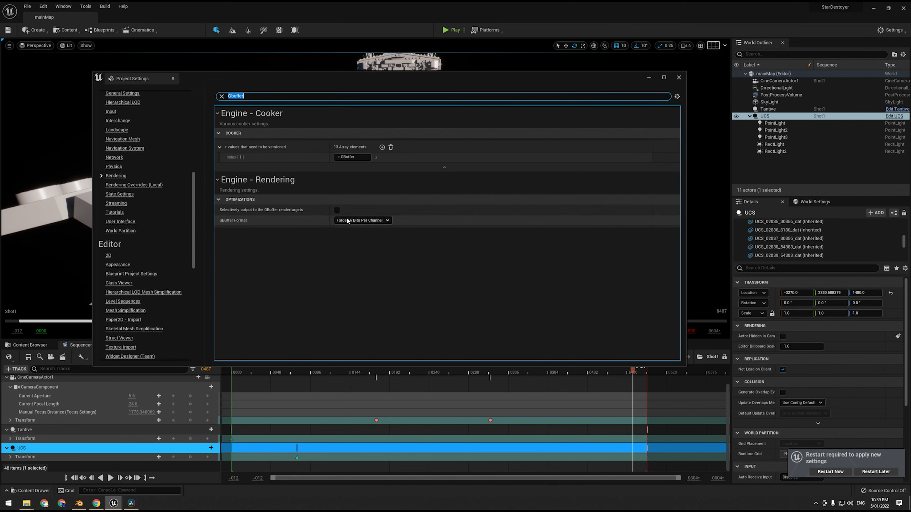
pyautogui.click(362, 220)
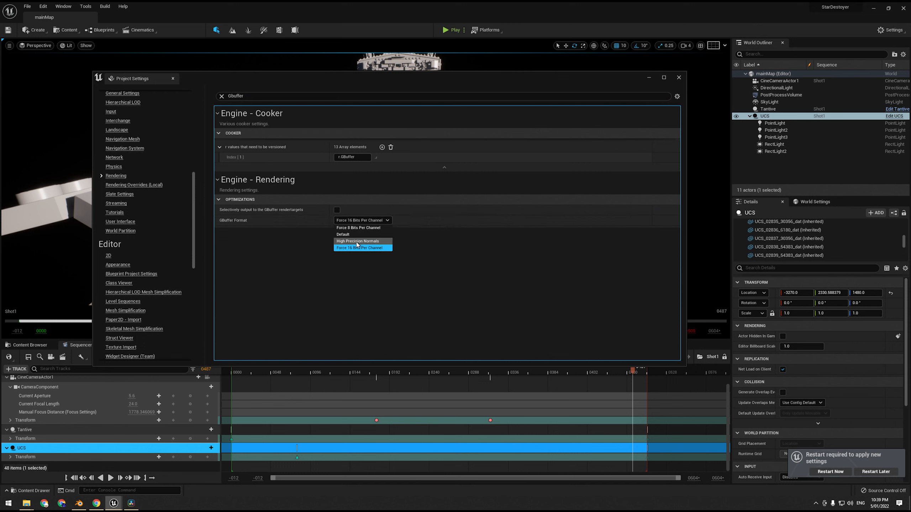
pyautogui.moveTo(345, 248)
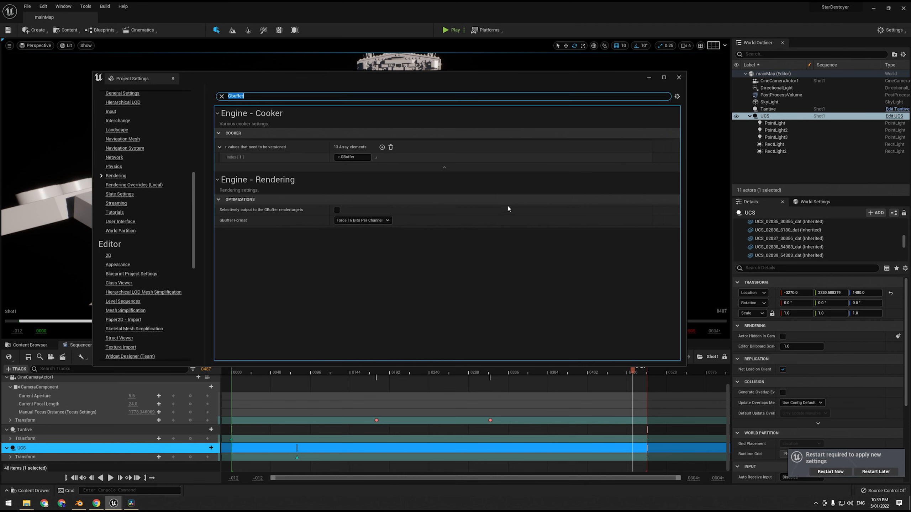
pyautogui.moveTo(188, 251)
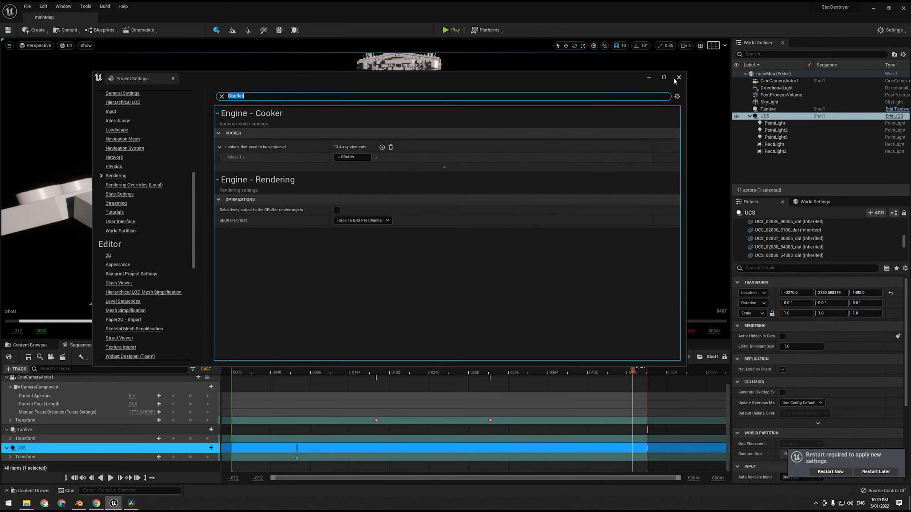
# - Close Project Settings, returning to the Star Destroyer level through the shot camera
pyautogui.click(678, 78)
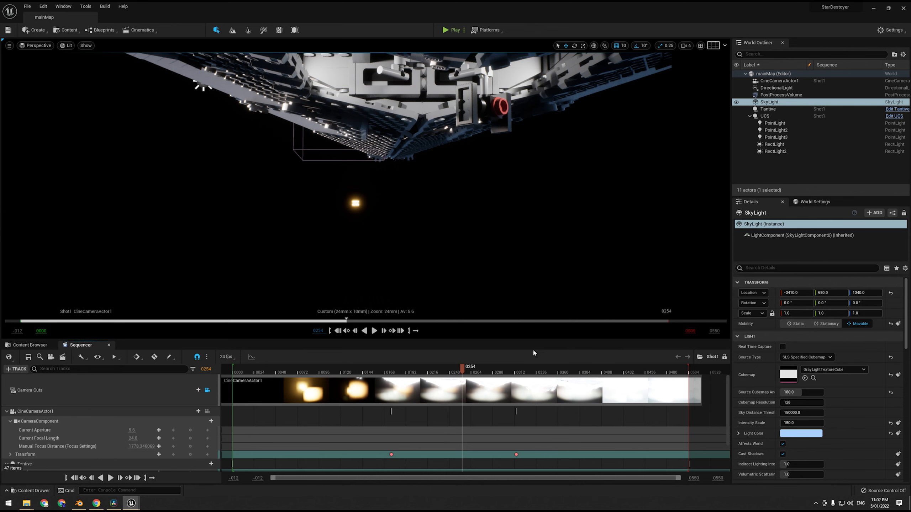
pyautogui.moveTo(138, 94)
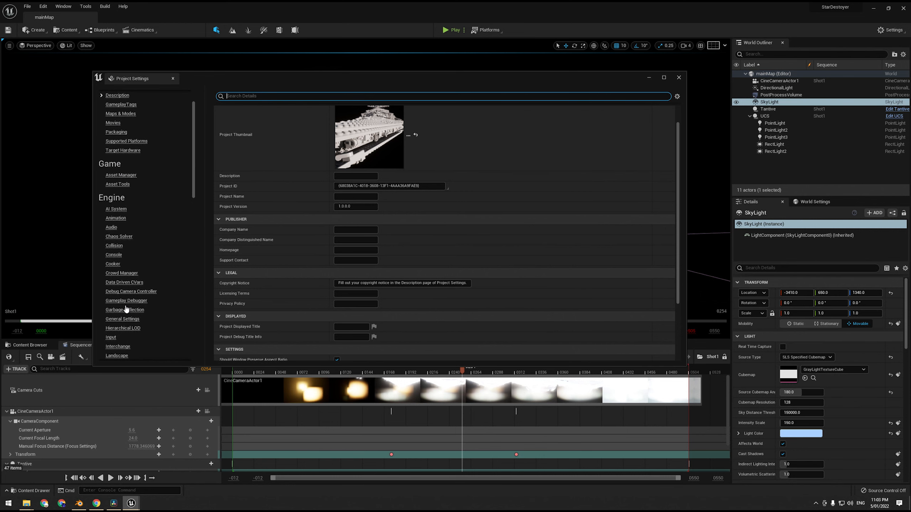
pyautogui.scroll(-3)
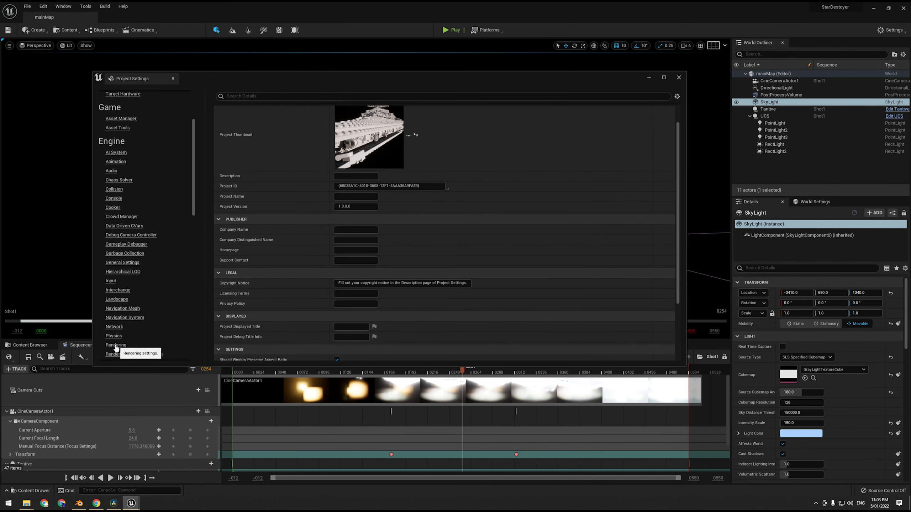
pyautogui.click(115, 346)
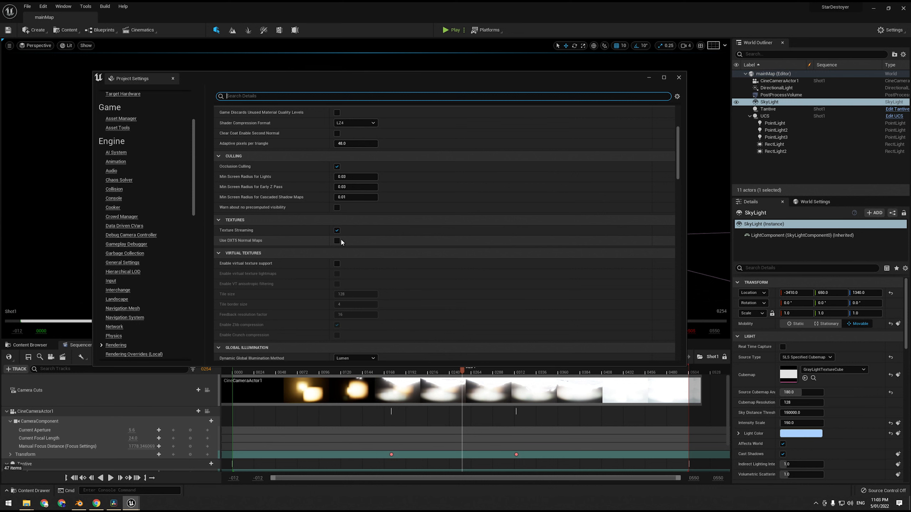
pyautogui.scroll(-3)
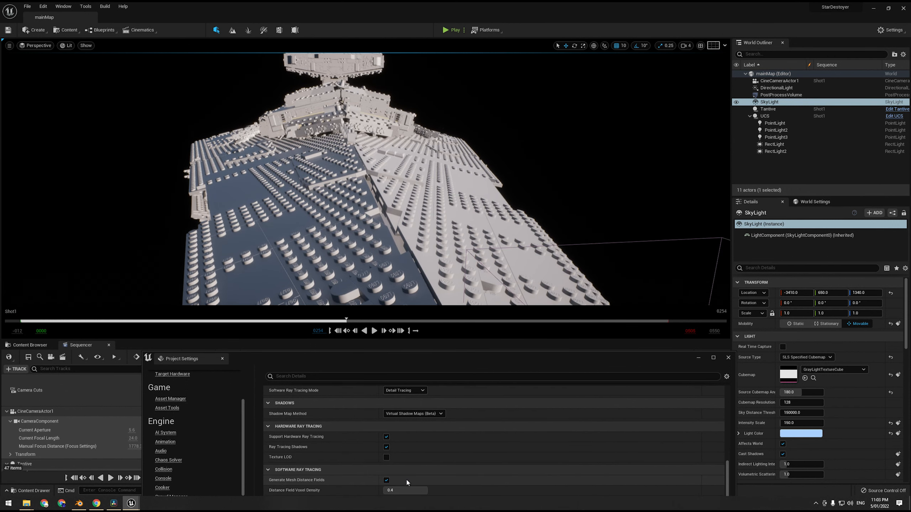
pyautogui.scroll(-3)
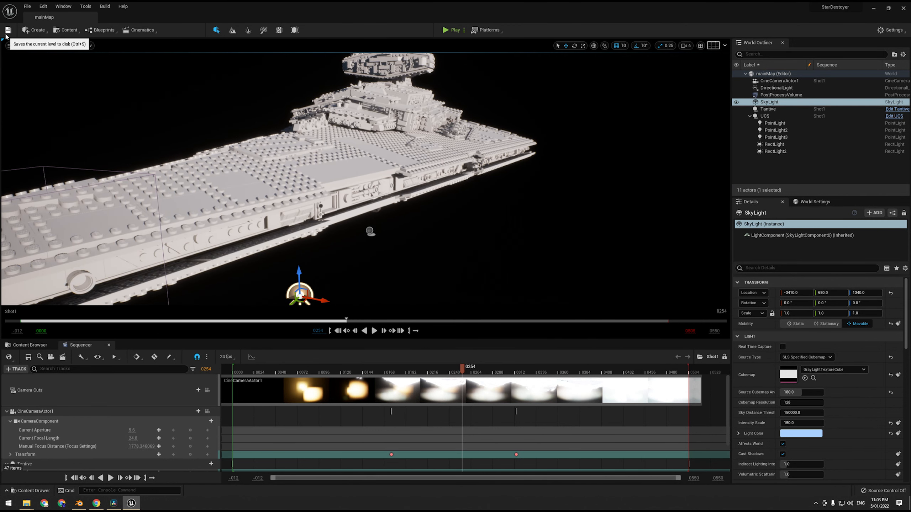
# - Search the Plugins browser for 'movie' then 'prores' to find the ProRes plugin
pyautogui.click(893, 30)
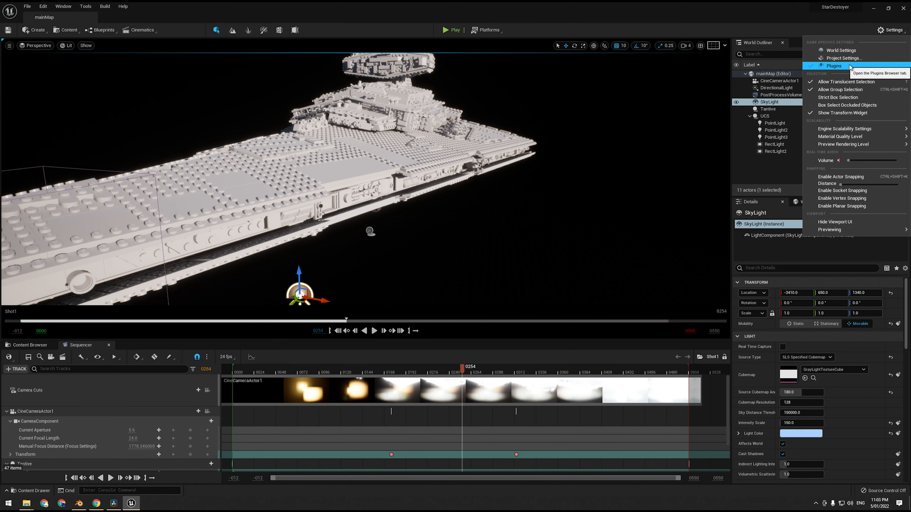
pyautogui.click(834, 66)
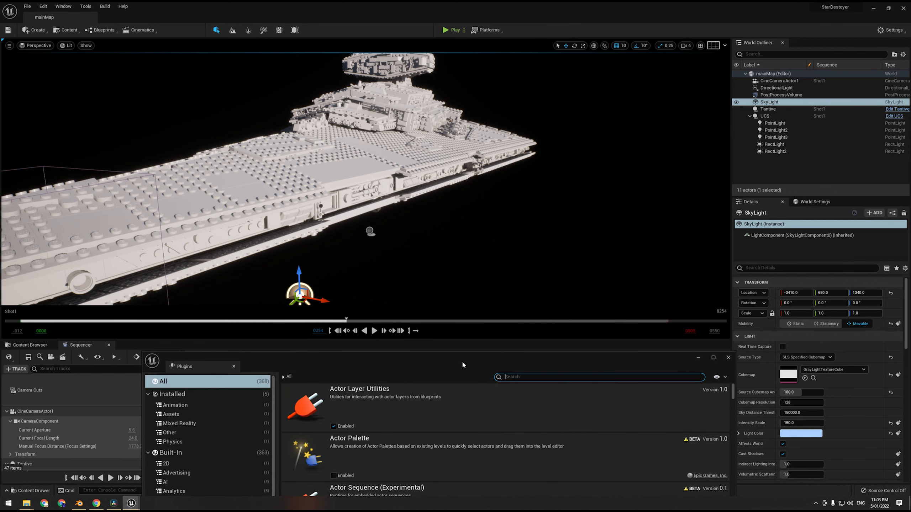
pyautogui.write('movie')
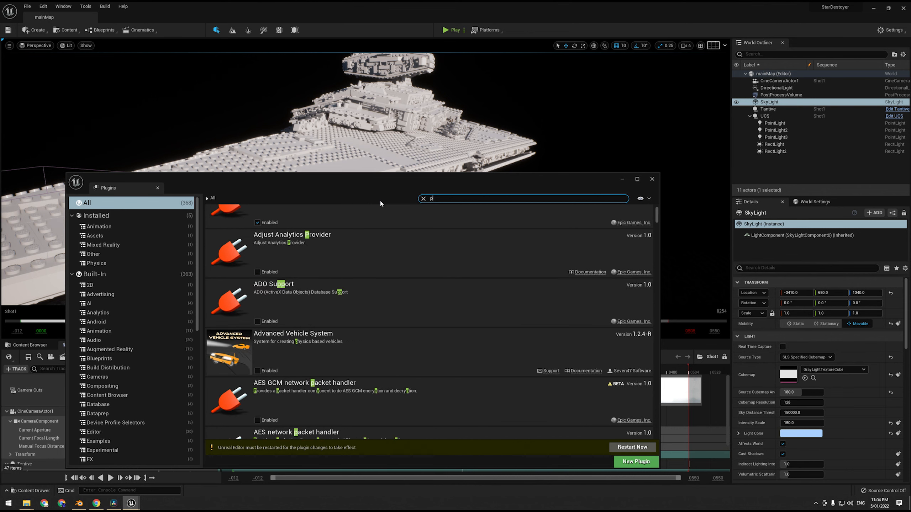
pyautogui.write('prores')
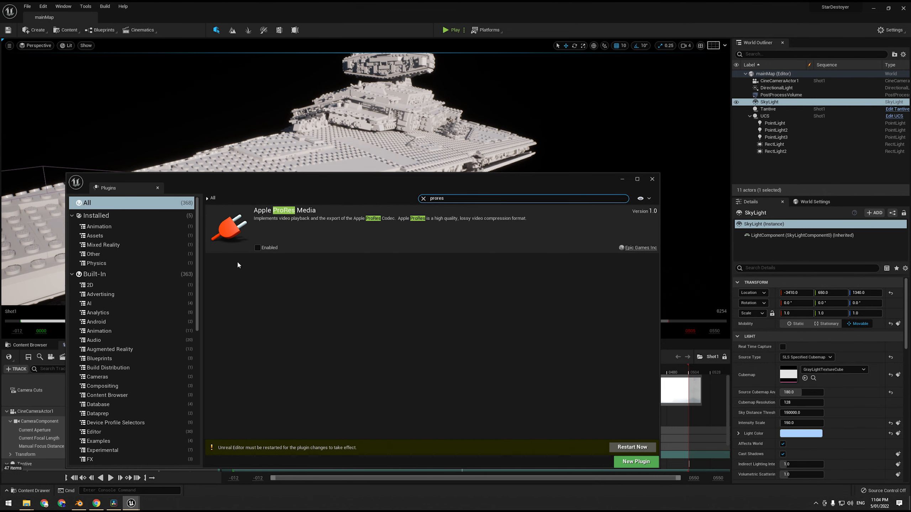
# - Enable the Apple ProRes Media plugin and restart the editor
pyautogui.click(257, 248)
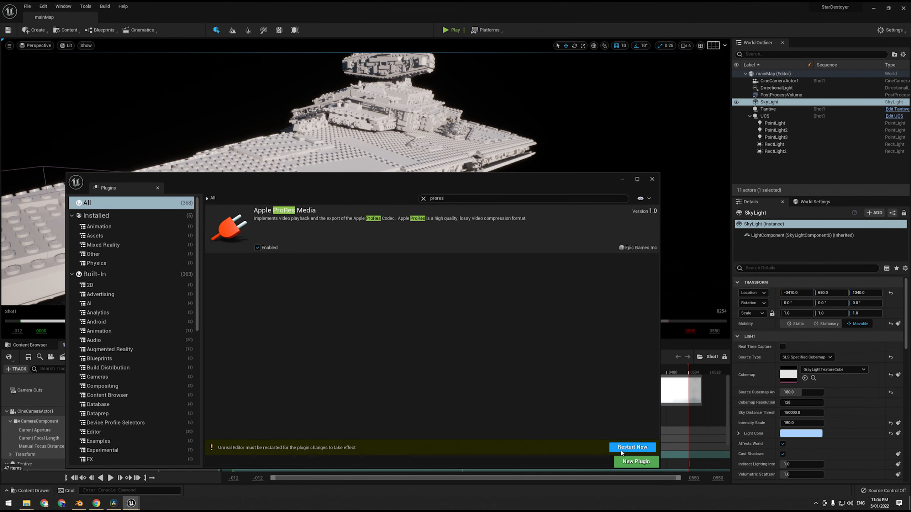
pyautogui.click(632, 447)
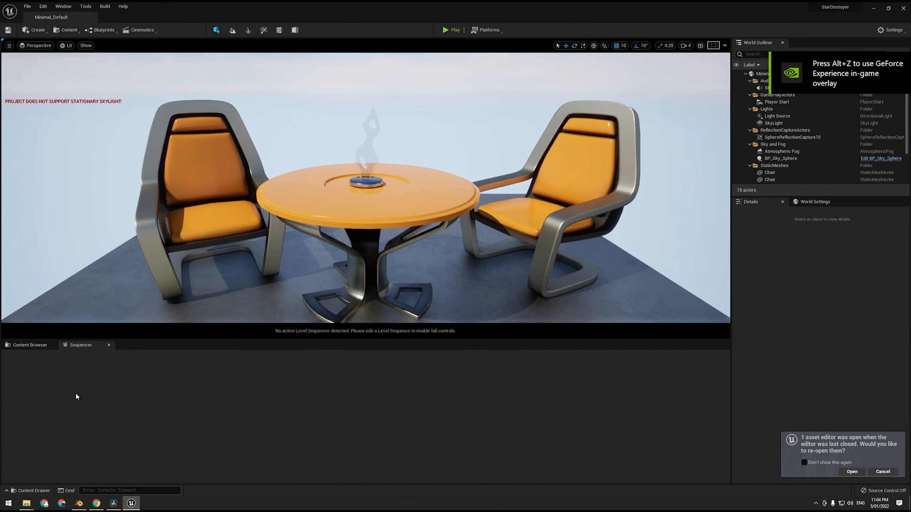
# - Reopen mainMap from the Shot1 level sequence in the Content Browser
pyautogui.click(29, 345)
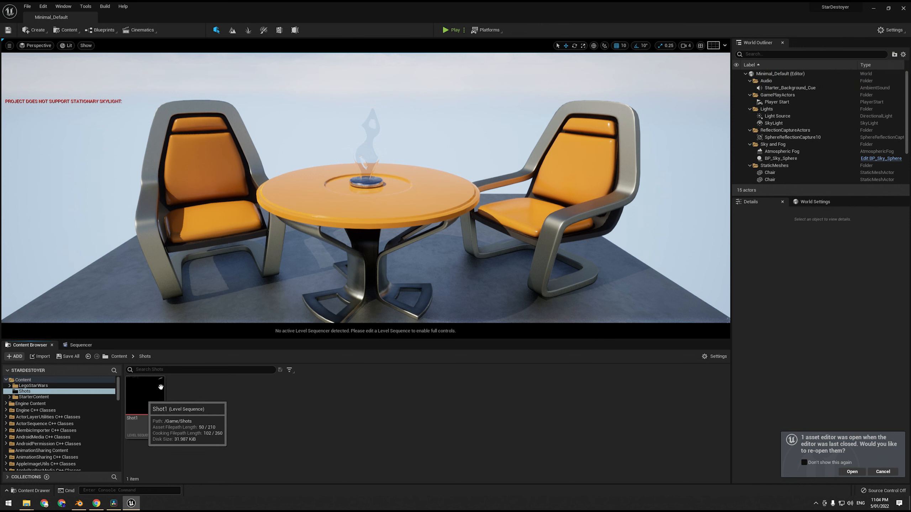
pyautogui.moveTo(204, 427)
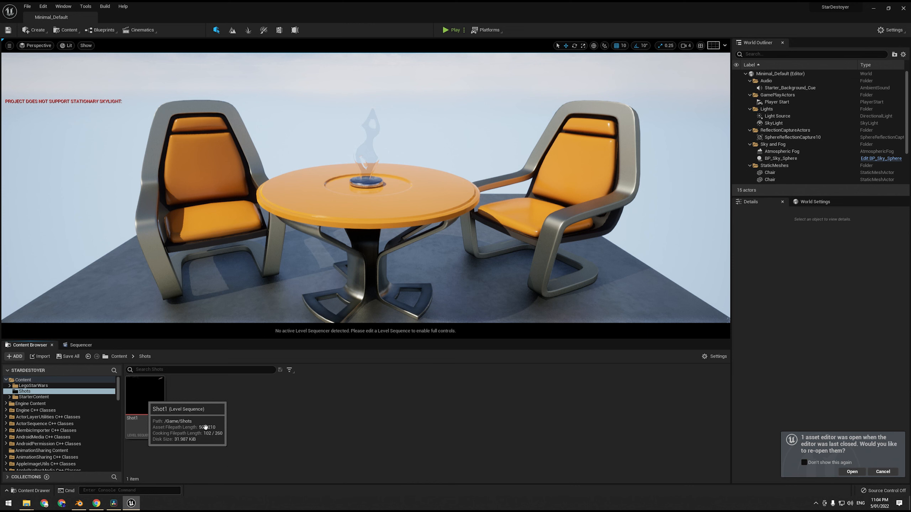
pyautogui.rightClick(144, 398)
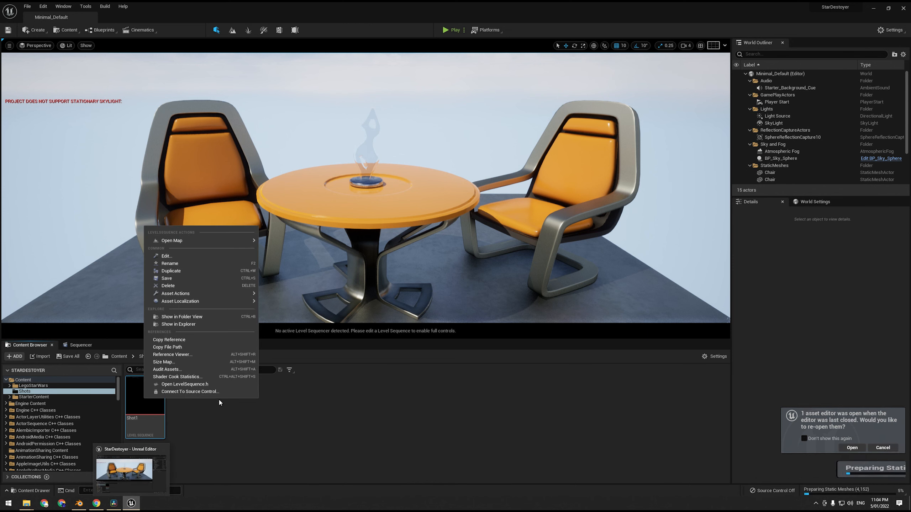
pyautogui.moveTo(171, 240)
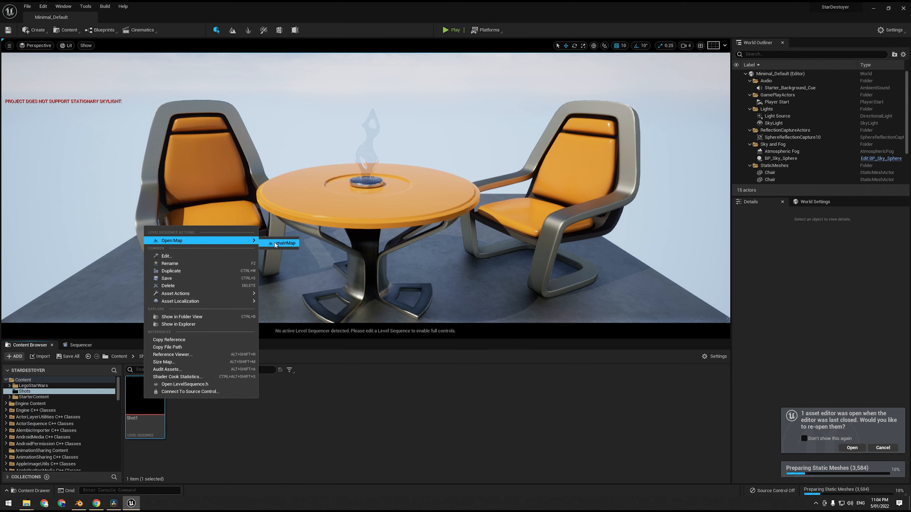
pyautogui.click(283, 243)
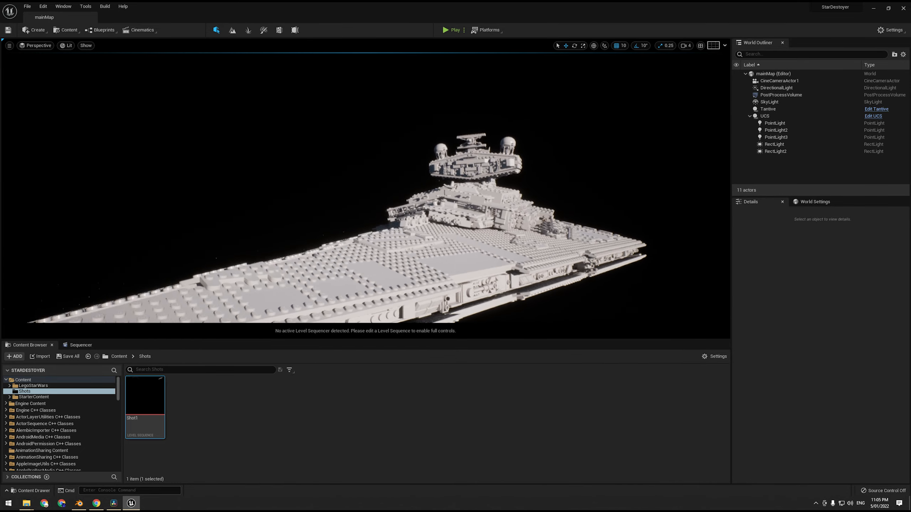
# - Open the Shot1 sequence in Sequencer and lock the viewport to its camera cuts
pyautogui.click(118, 356)
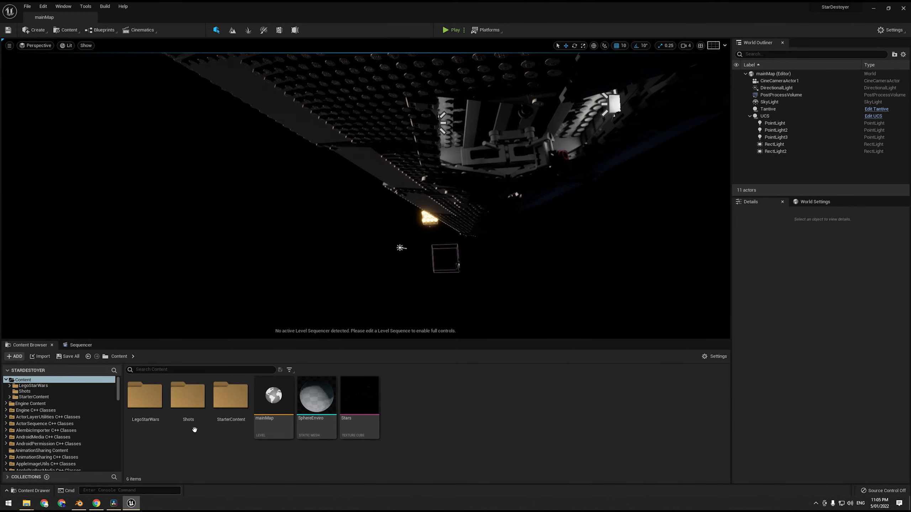
pyautogui.doubleClick(188, 395)
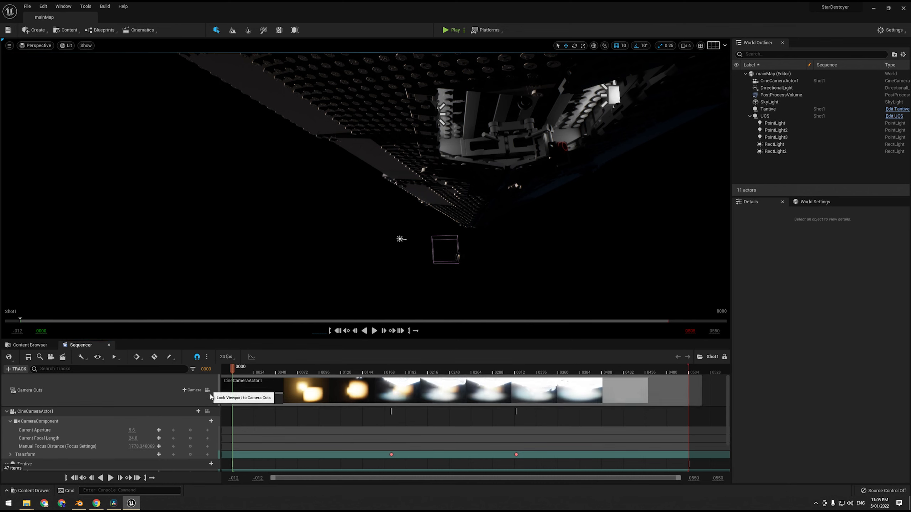
pyautogui.click(374, 331)
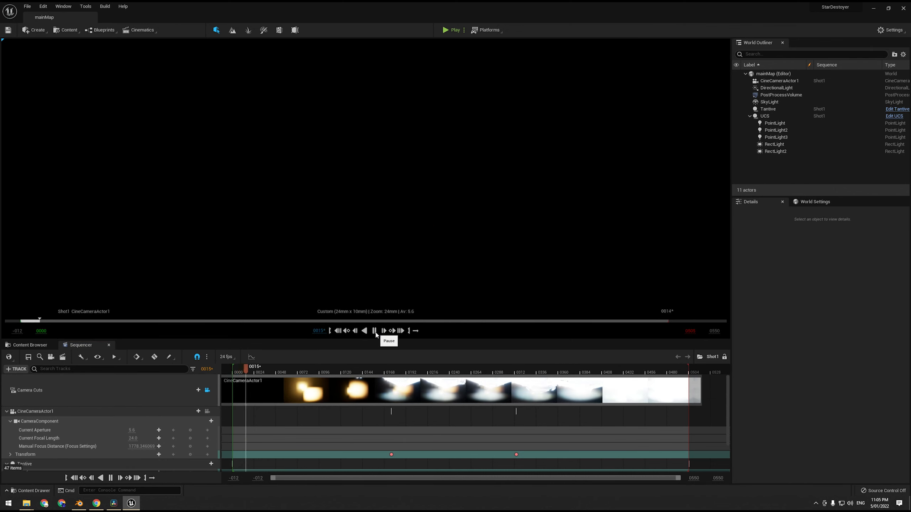
# - Play the shot through to frame 496 near its end, then toggle a point light's visibility
pyautogui.click(383, 330)
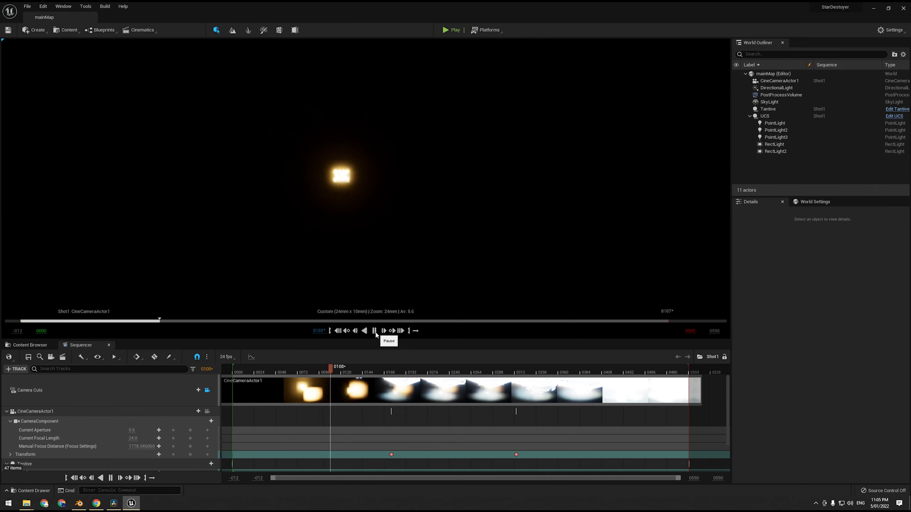
pyautogui.click(374, 330)
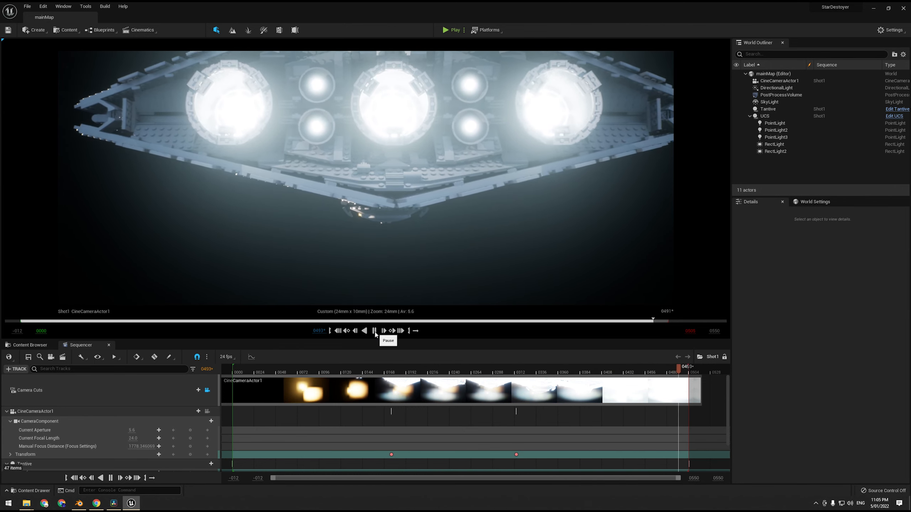
pyautogui.click(374, 330)
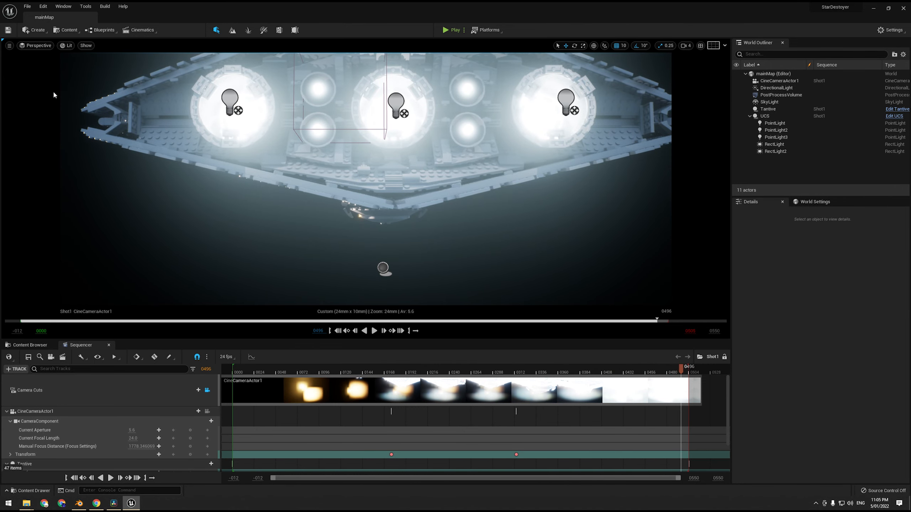
pyautogui.moveTo(97, 378)
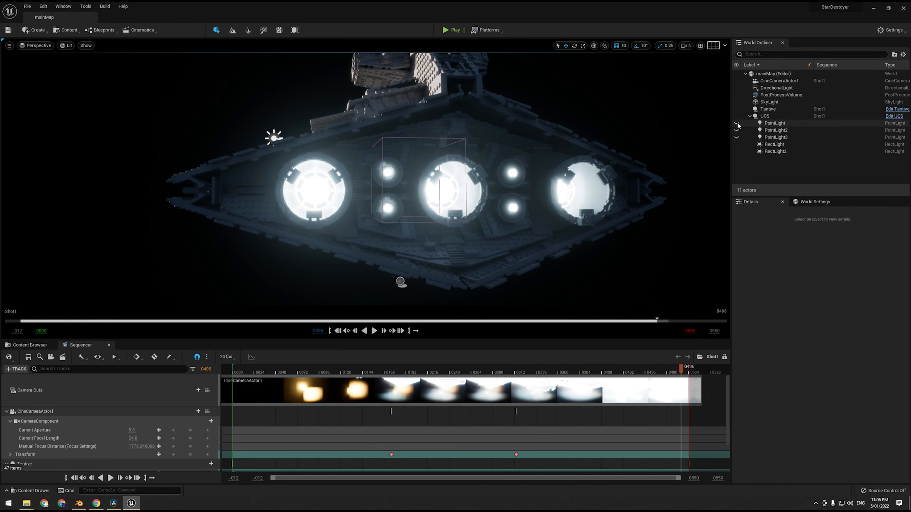
pyautogui.click(775, 137)
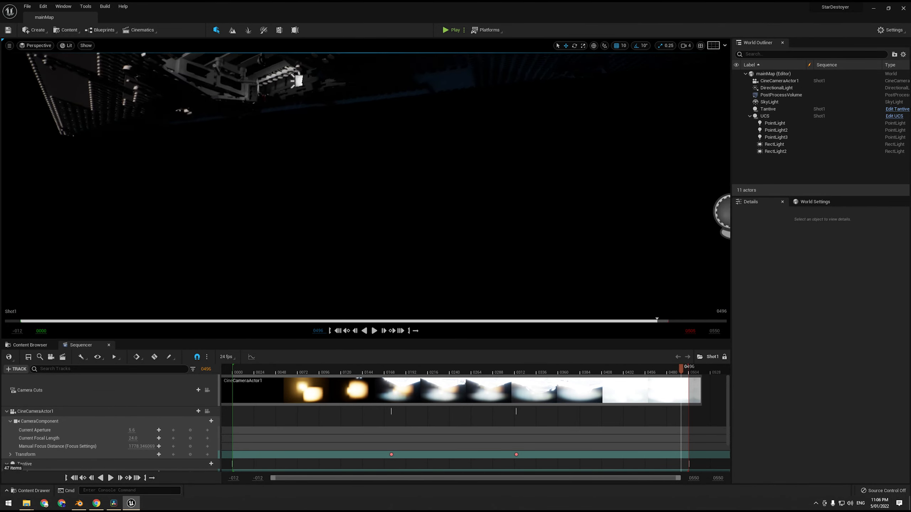
# - Open the Movie Render Queue from Window > Cinematics with Shot1 queued
pyautogui.click(63, 5)
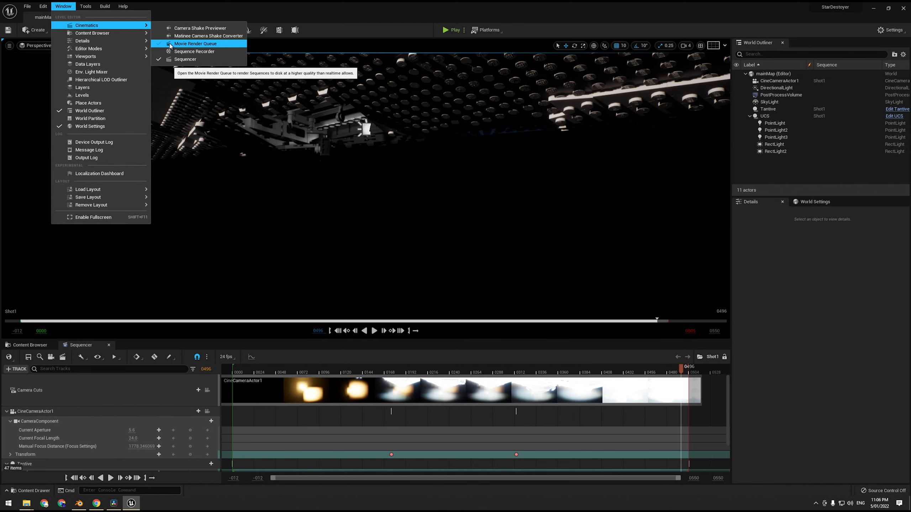
pyautogui.click(195, 44)
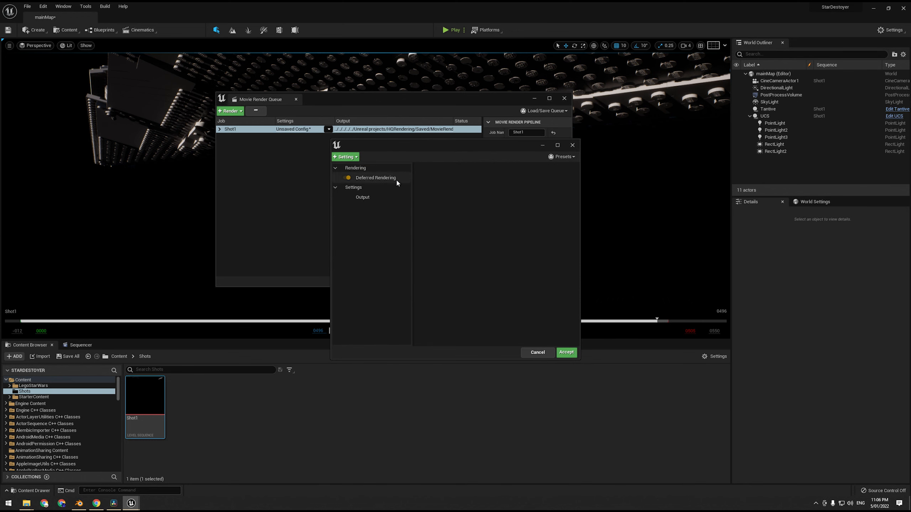
pyautogui.click(344, 157)
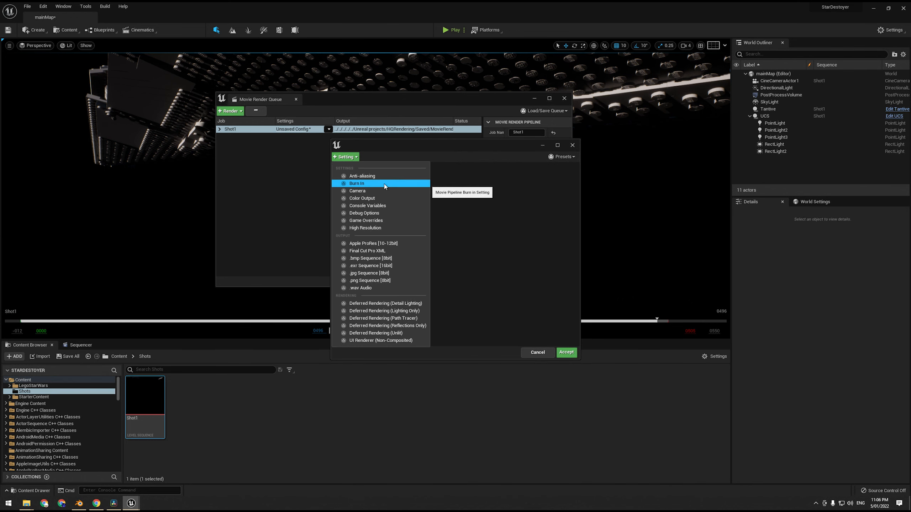
pyautogui.moveTo(365, 227)
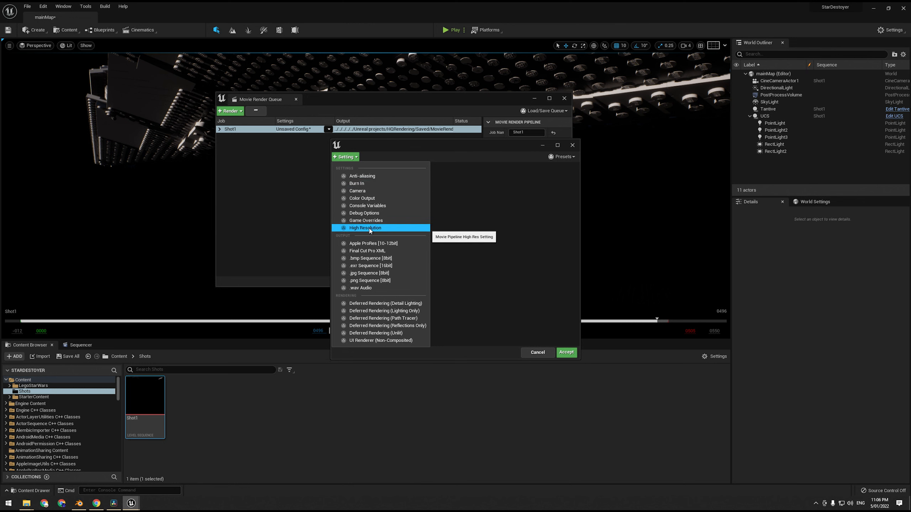
# - Add Apple ProRes output to the render and set its codec to Apple ProRes 422 LT
pyautogui.click(374, 243)
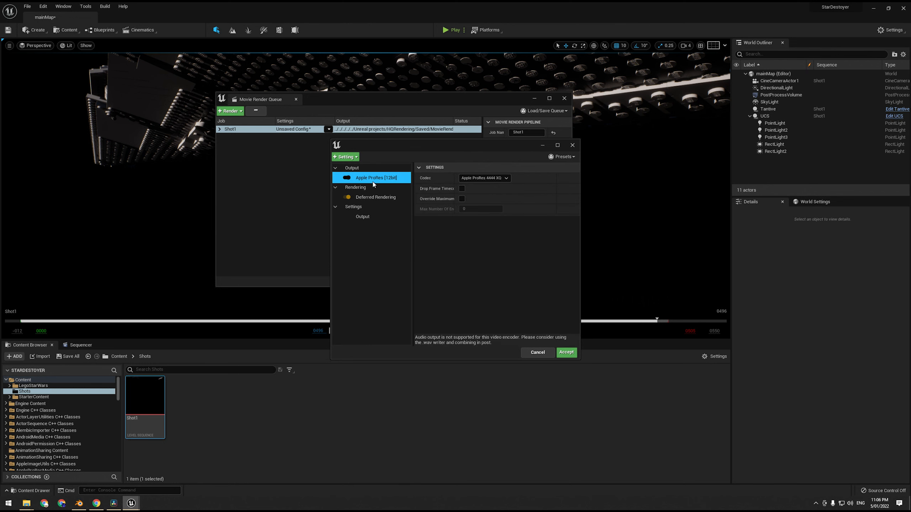
pyautogui.click(484, 178)
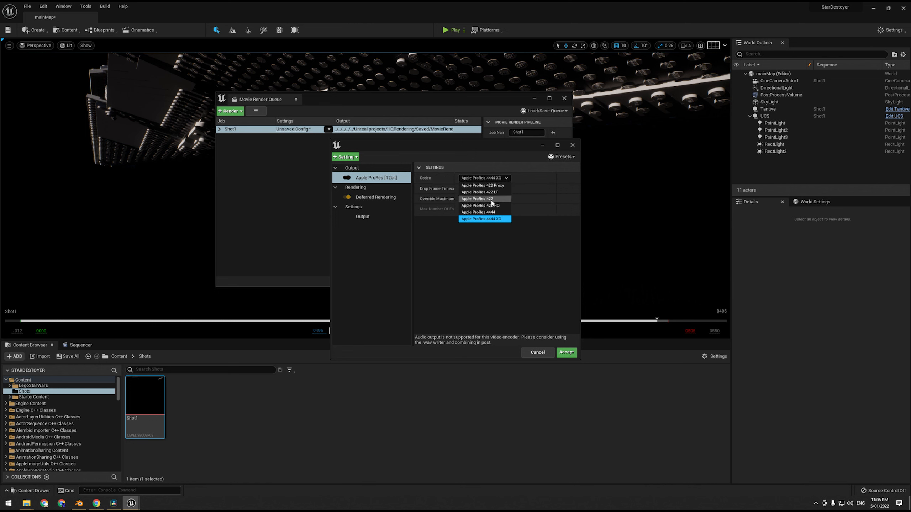
pyautogui.click(478, 192)
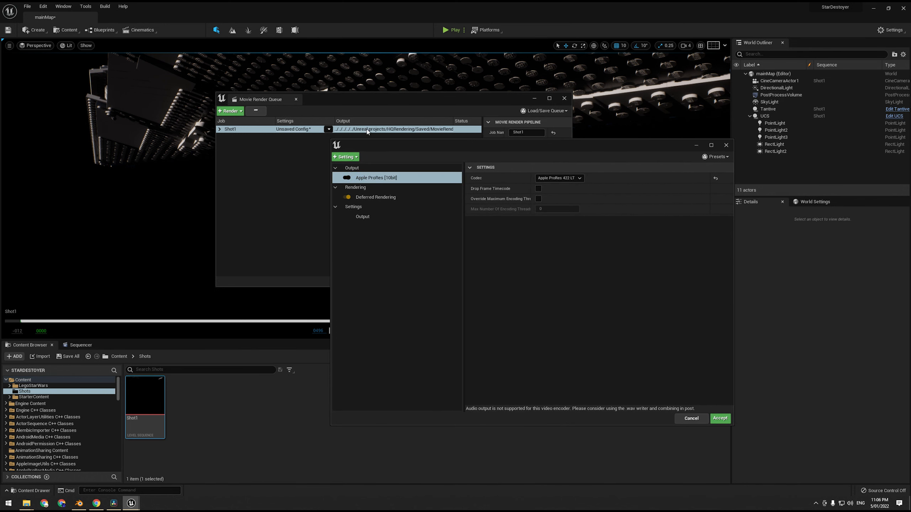
# - Add game override and camera settings to Shot1's render config
pyautogui.click(345, 157)
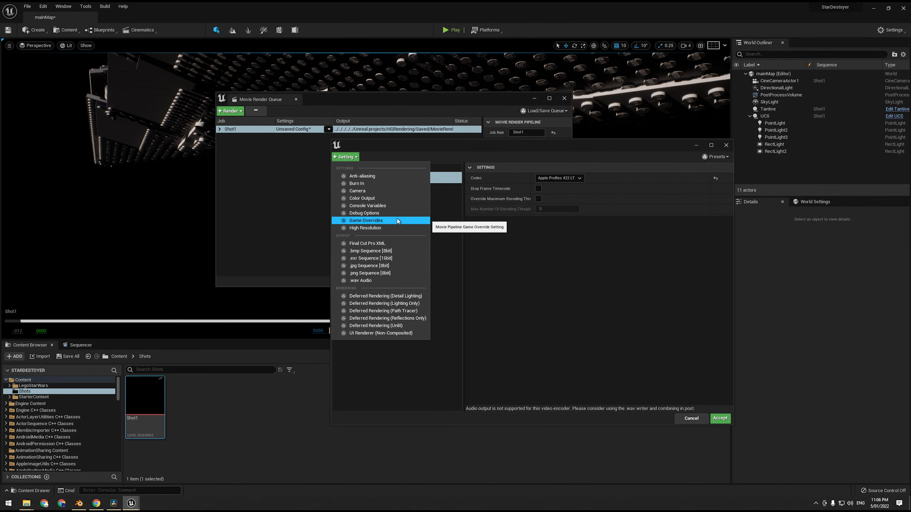
pyautogui.click(365, 220)
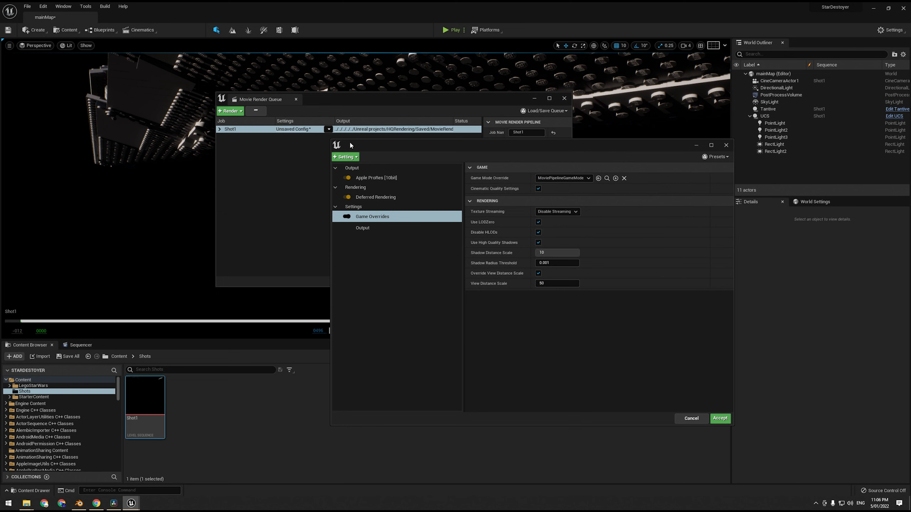
pyautogui.click(345, 156)
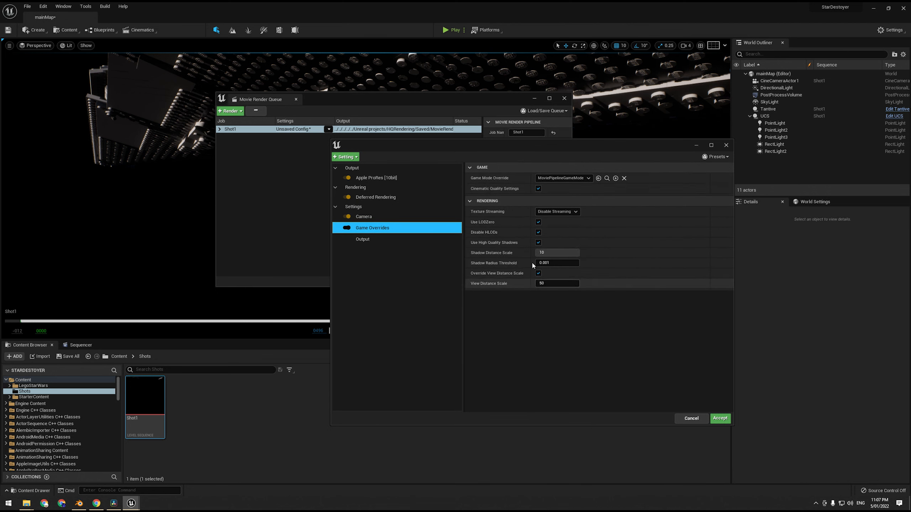
pyautogui.moveTo(482, 274)
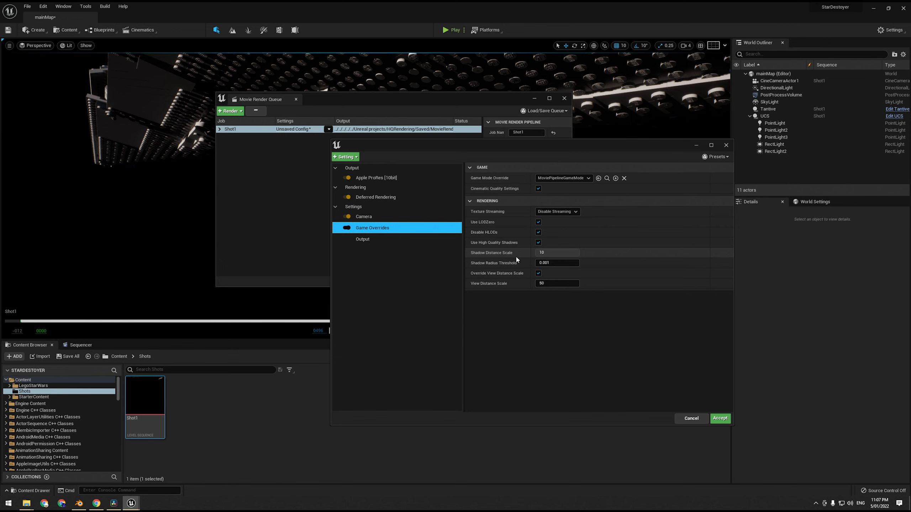
# - Review the output, deferred rendering and camera shutter settings, then list addable settings
pyautogui.click(376, 177)
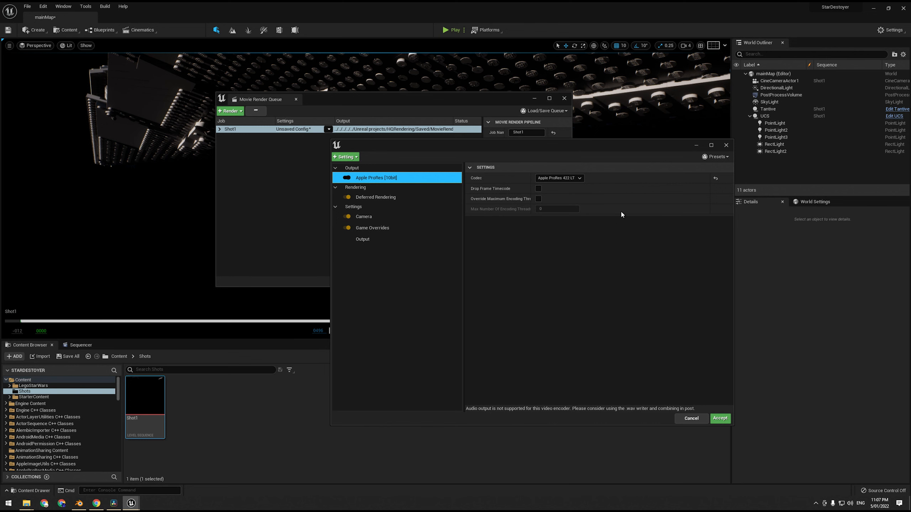
pyautogui.click(375, 197)
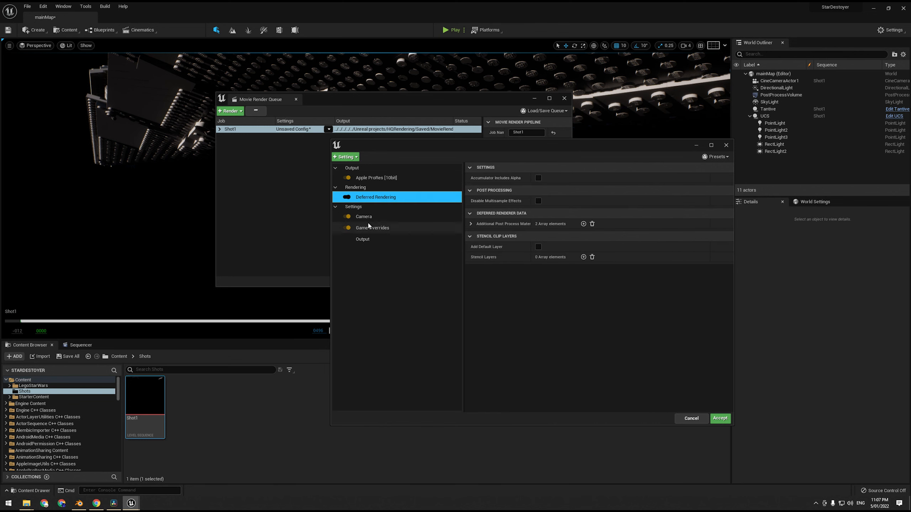
pyautogui.click(363, 216)
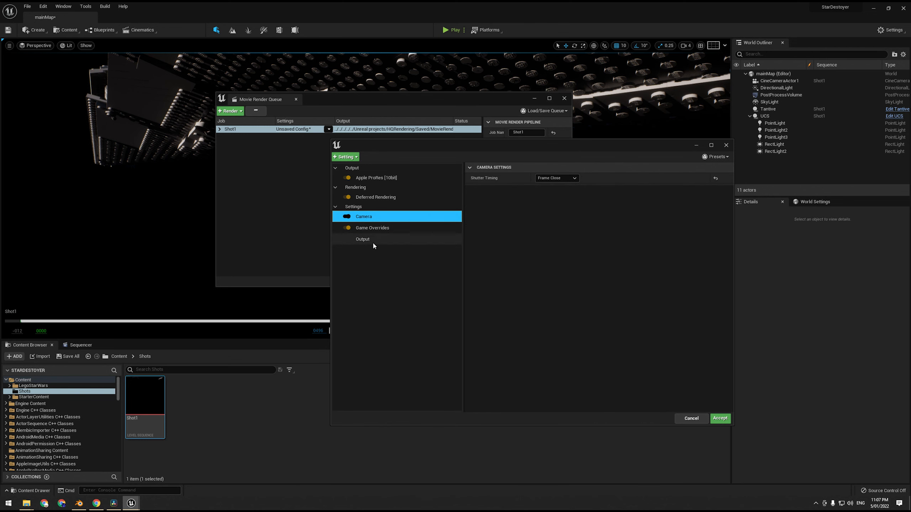
pyautogui.click(376, 177)
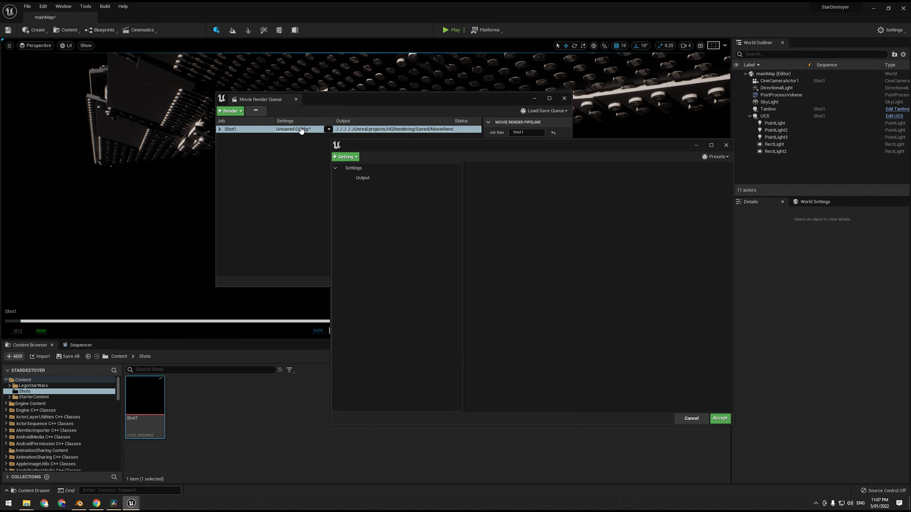
pyautogui.click(344, 156)
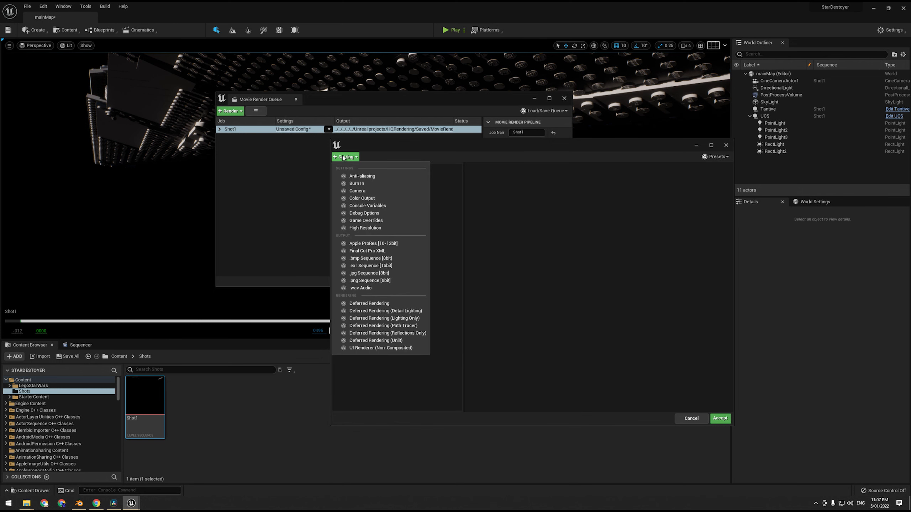
pyautogui.moveTo(362, 176)
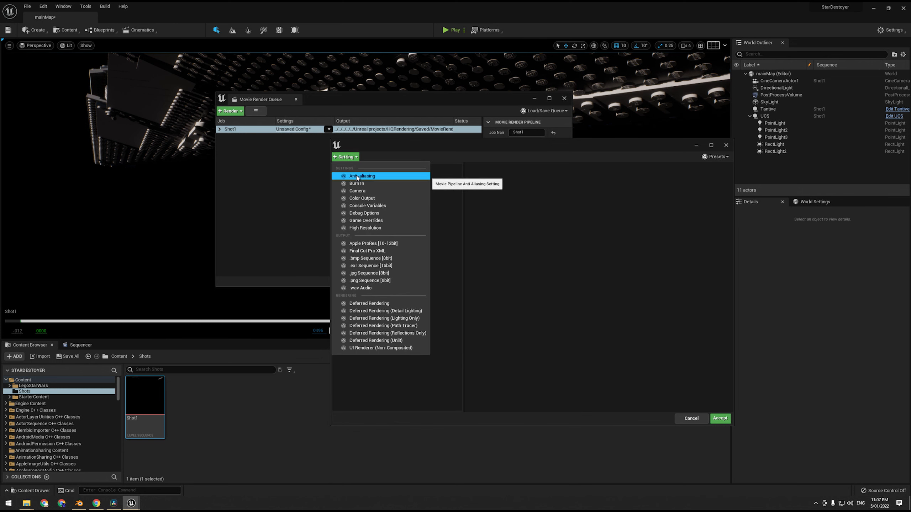
# - Add anti-aliasing with 4 spatial and 4 temporal samples, overriding the method to None
pyautogui.click(361, 176)
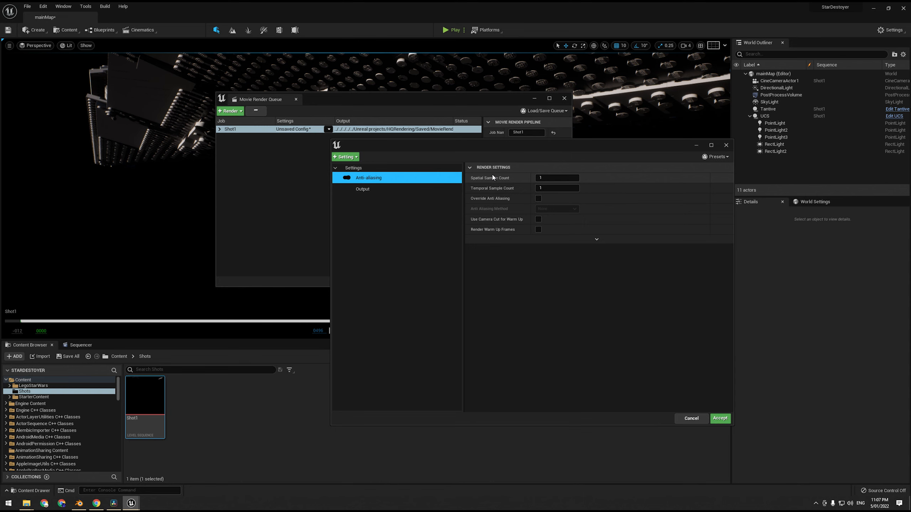
pyautogui.moveTo(526, 182)
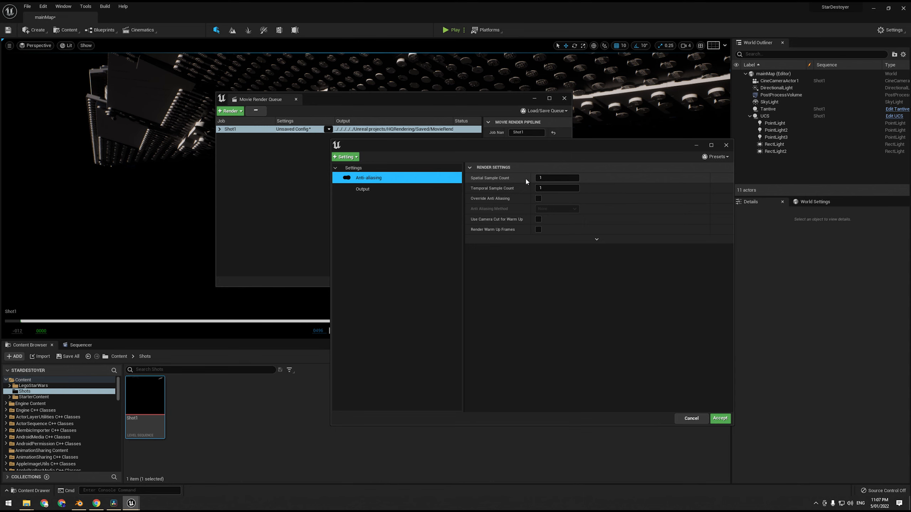
pyautogui.click(557, 178)
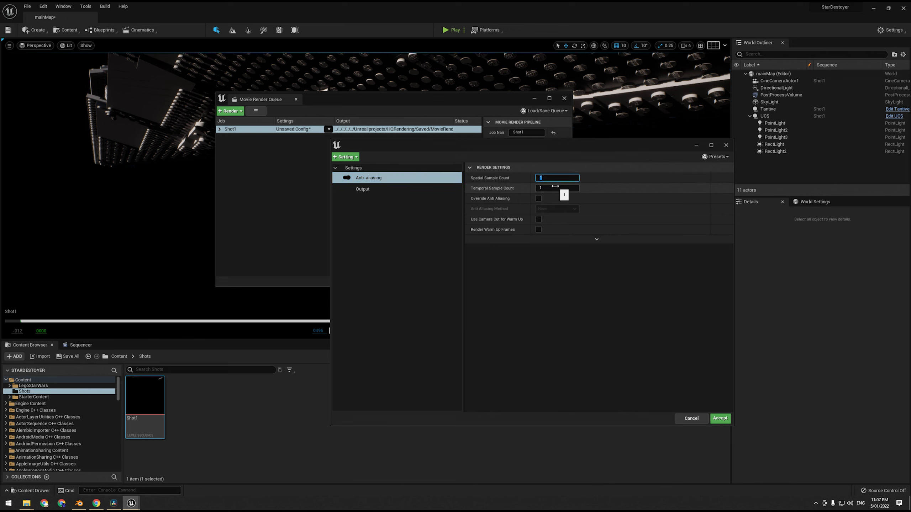
pyautogui.write('8')
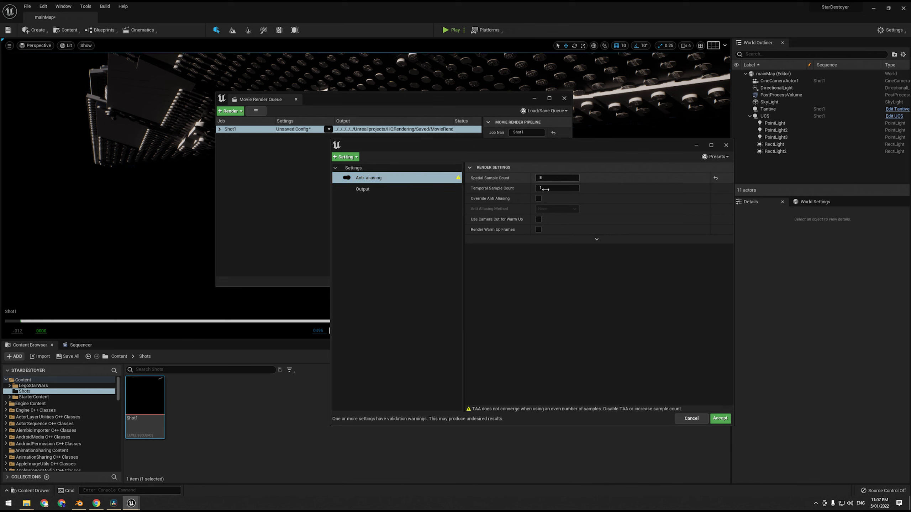
pyautogui.click(538, 198)
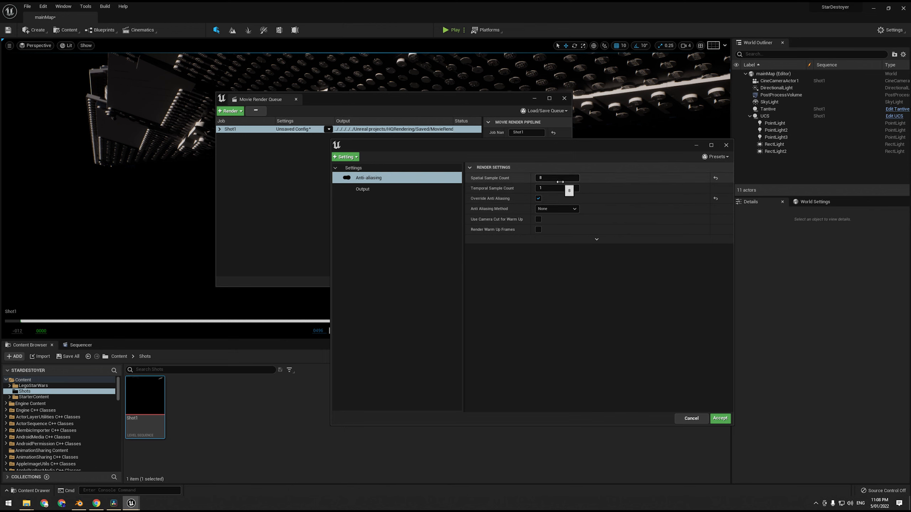
pyautogui.click(555, 178)
pyautogui.write('4')
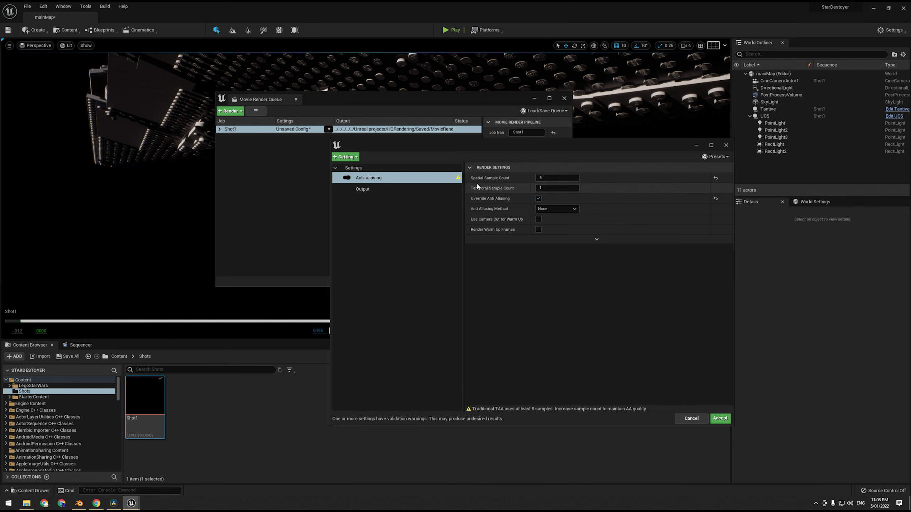
pyautogui.click(557, 188)
pyautogui.write('4')
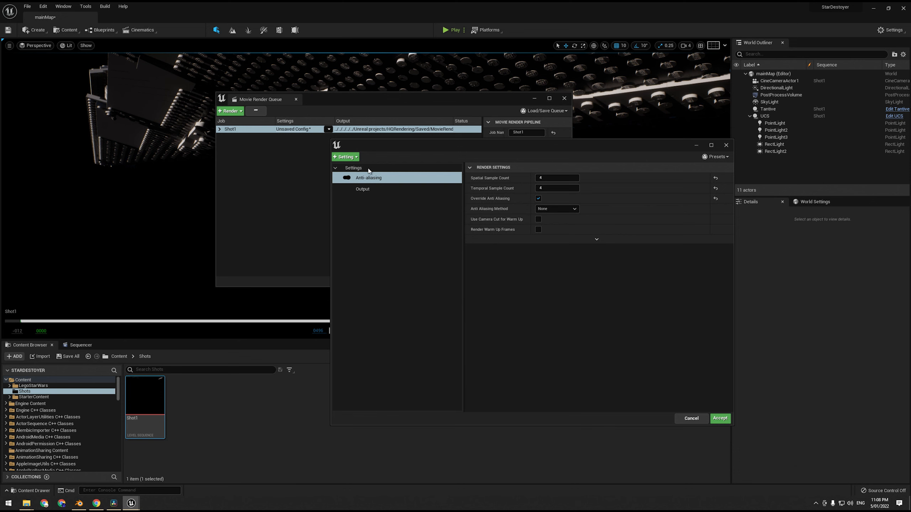
# - Add camera settings with frame-close shutter timing to the render config
pyautogui.click(345, 157)
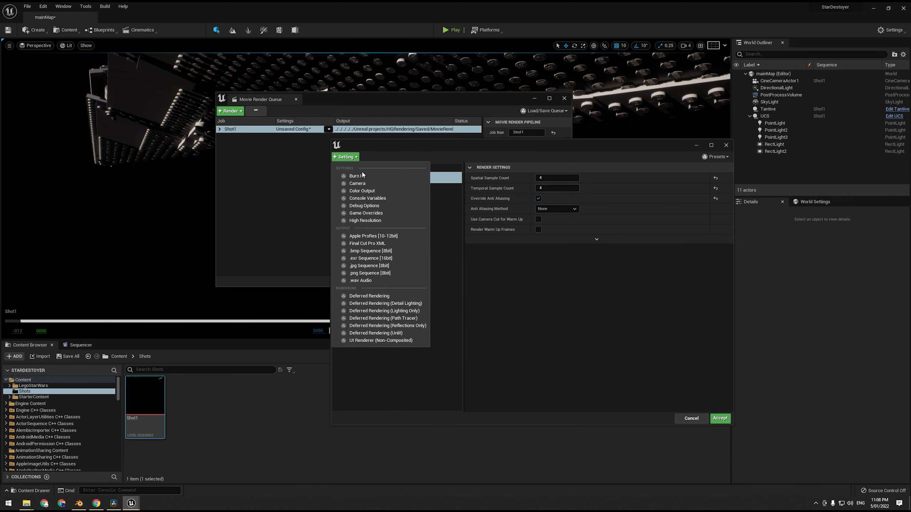
pyautogui.click(357, 184)
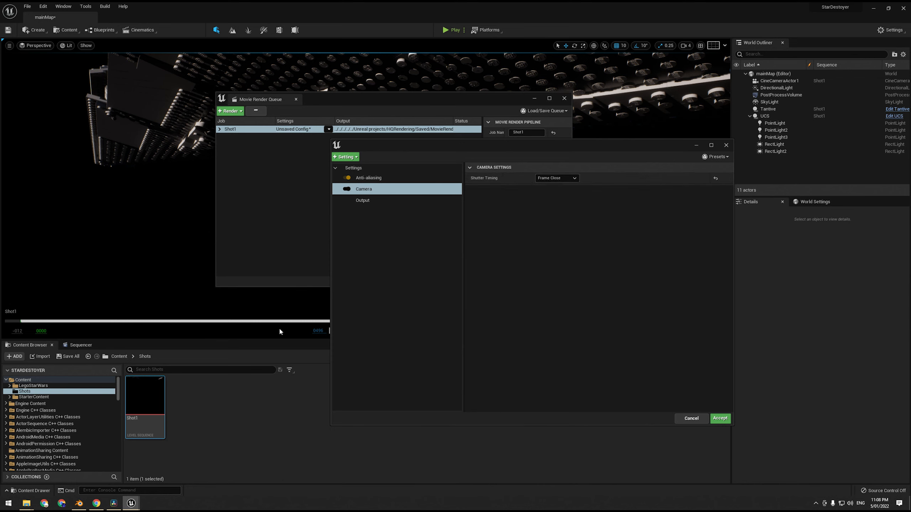
pyautogui.moveTo(193, 485)
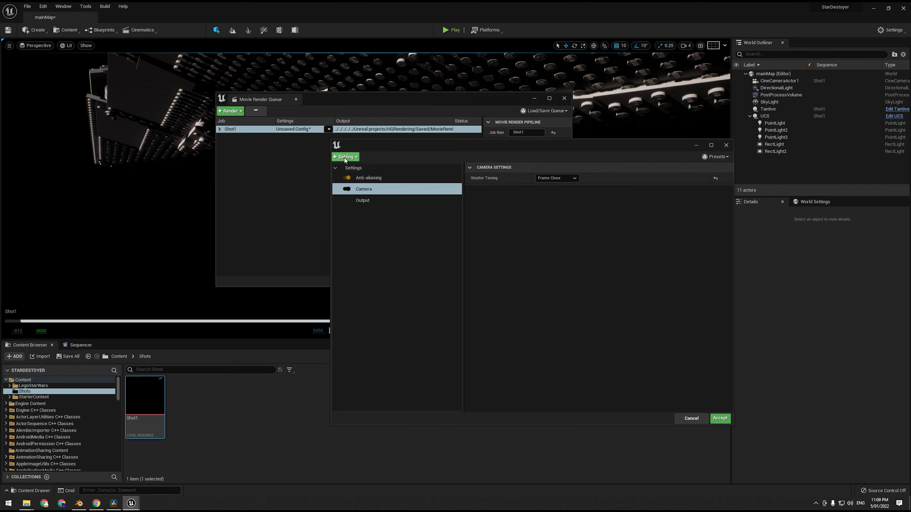
pyautogui.click(345, 157)
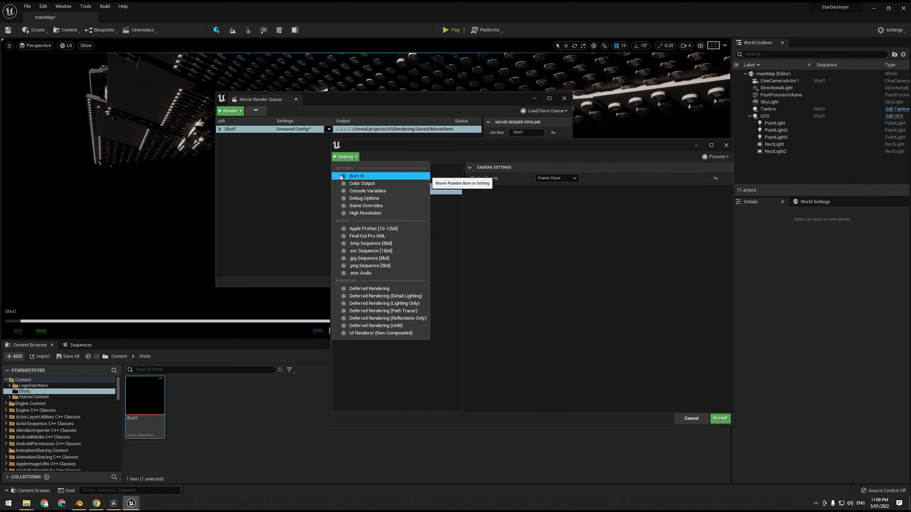
pyautogui.moveTo(362, 183)
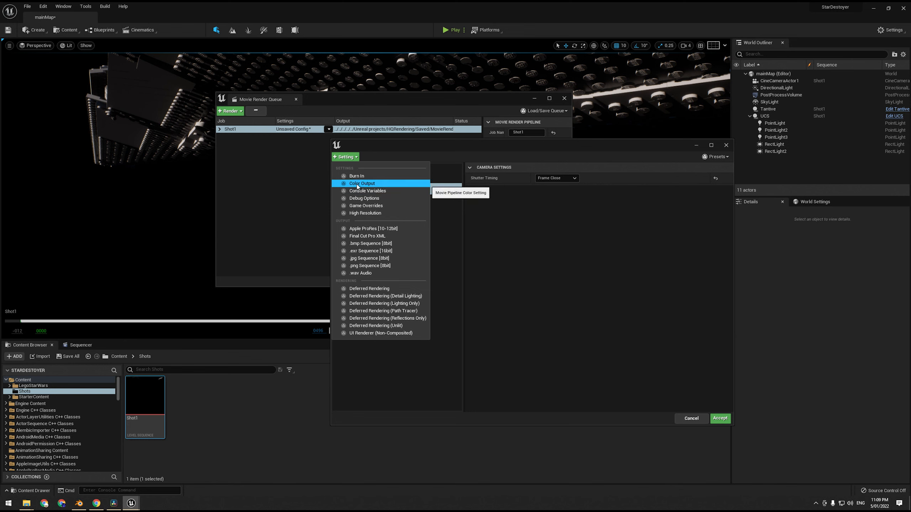
# - Add console variables to the render settings and start a new cvar entry
pyautogui.click(367, 191)
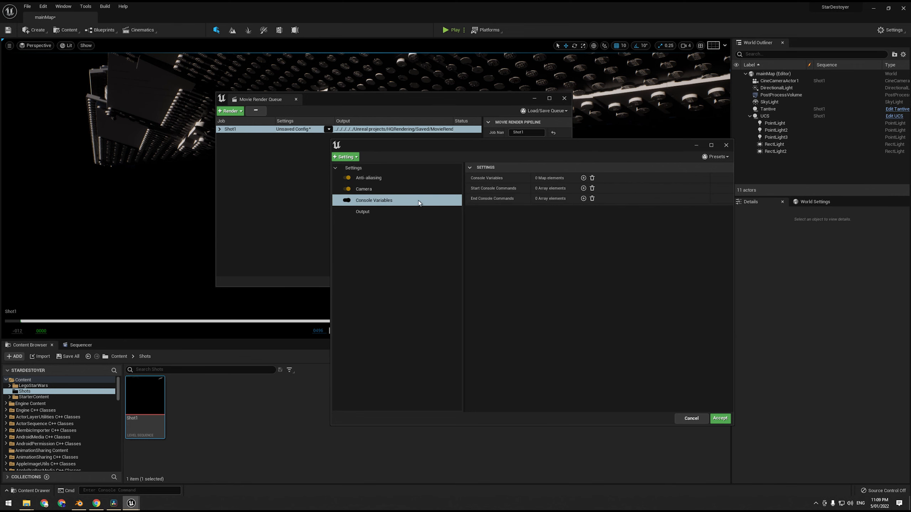
pyautogui.moveTo(509, 203)
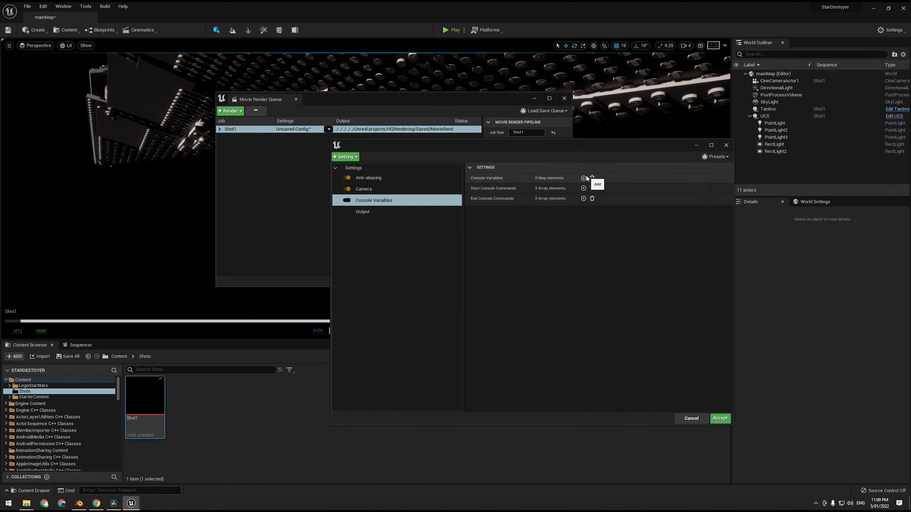
pyautogui.click(583, 178)
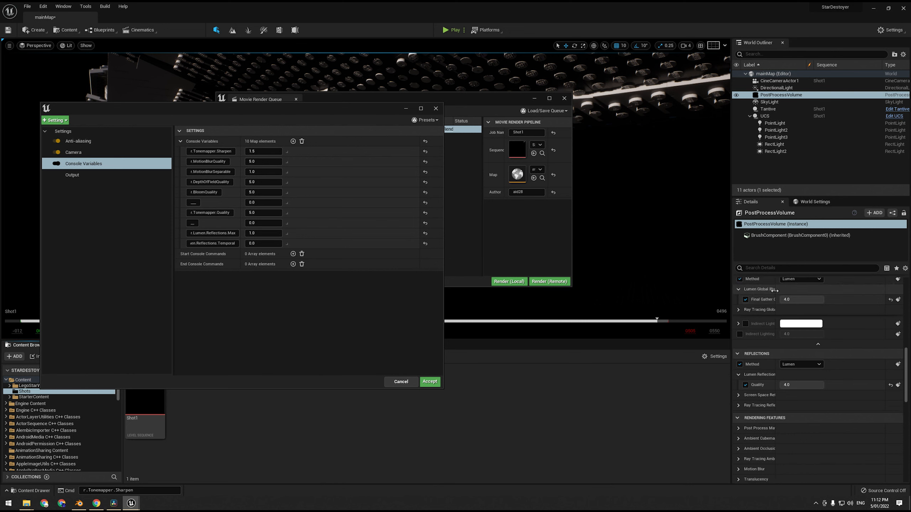
pyautogui.moveTo(758, 385)
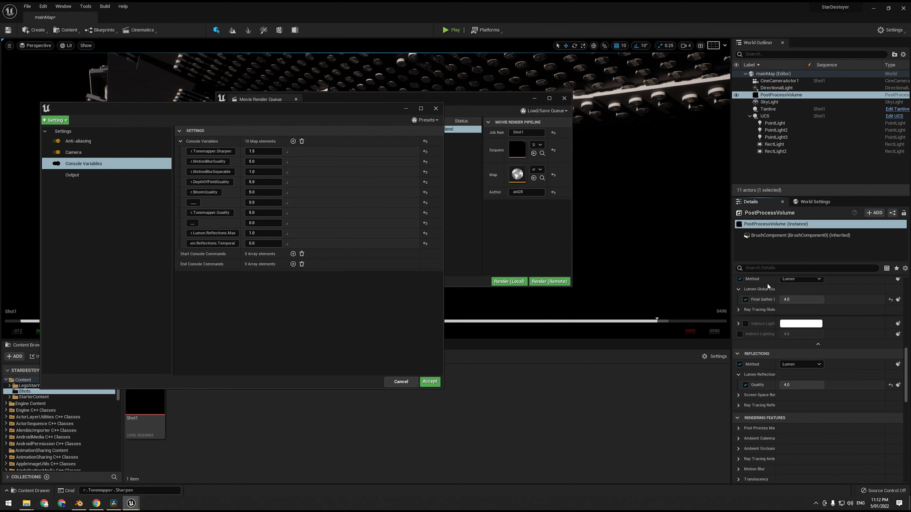
pyautogui.click(802, 299)
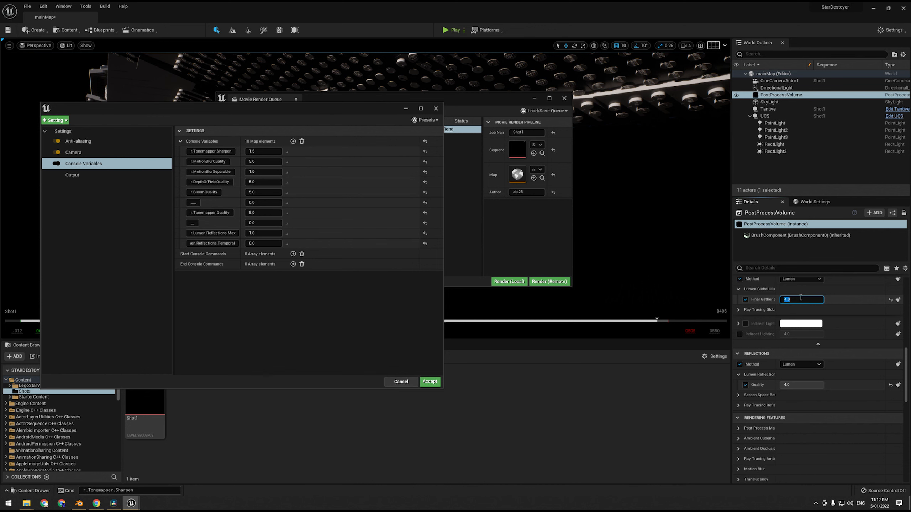
pyautogui.moveTo(817, 346)
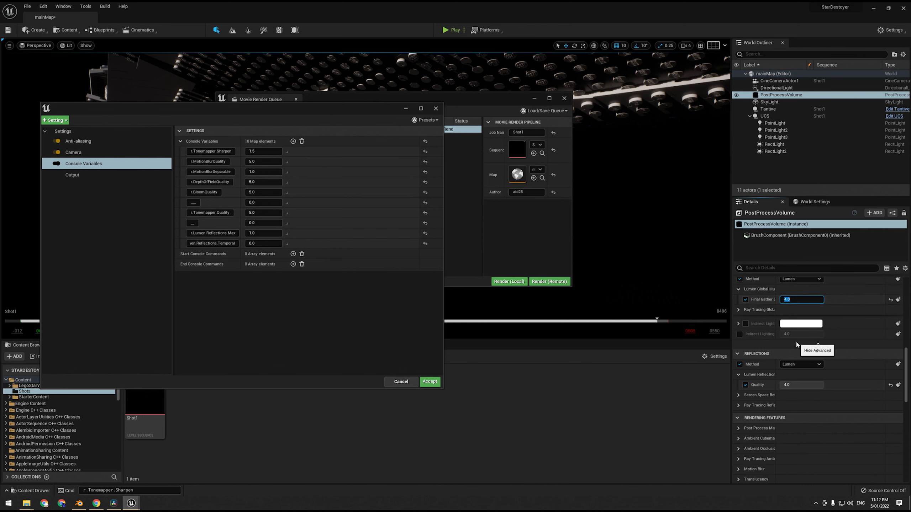
pyautogui.write('100.0')
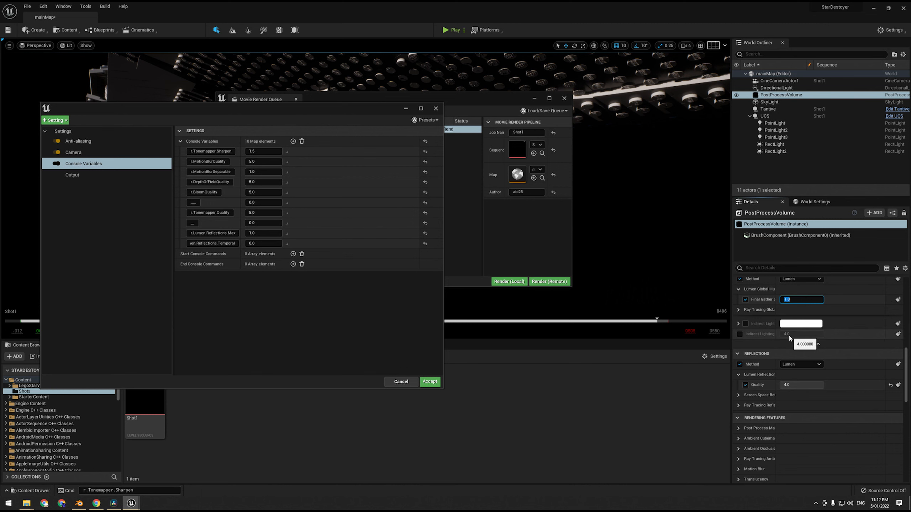
pyautogui.write('2.0')
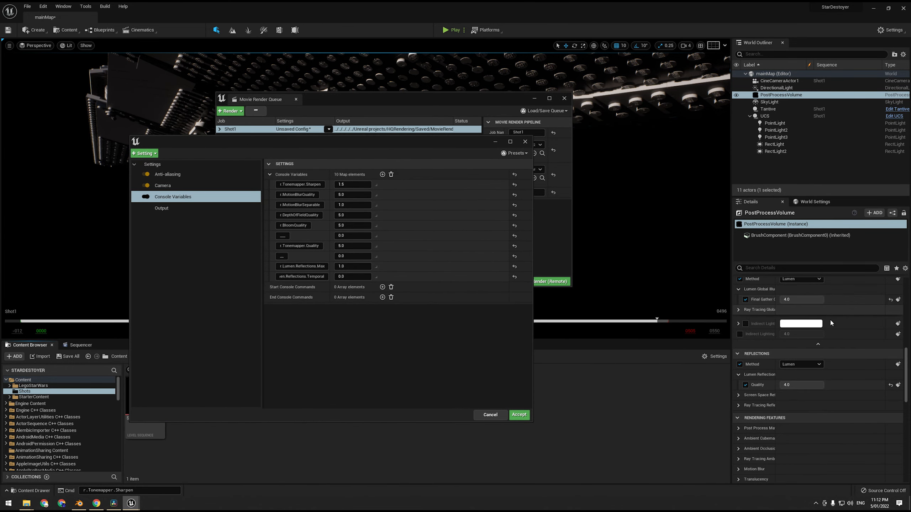
pyautogui.moveTo(735, 327)
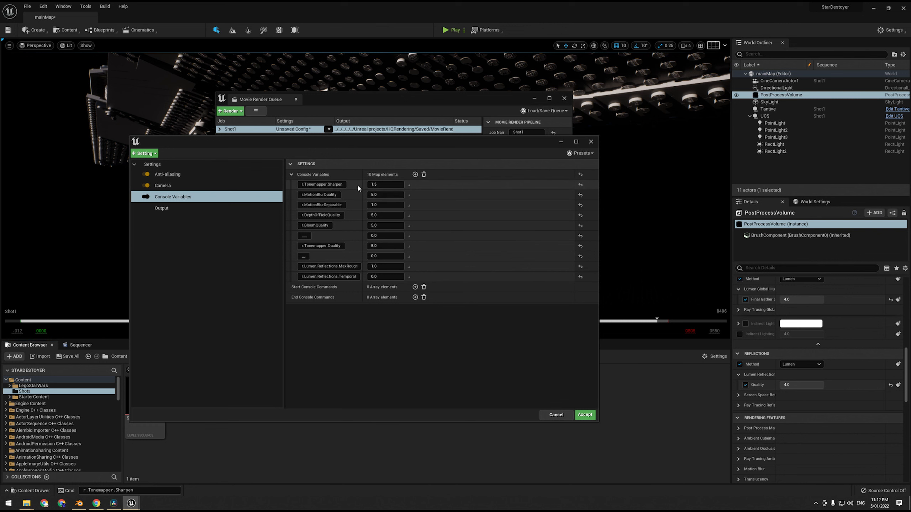
pyautogui.moveTo(346, 186)
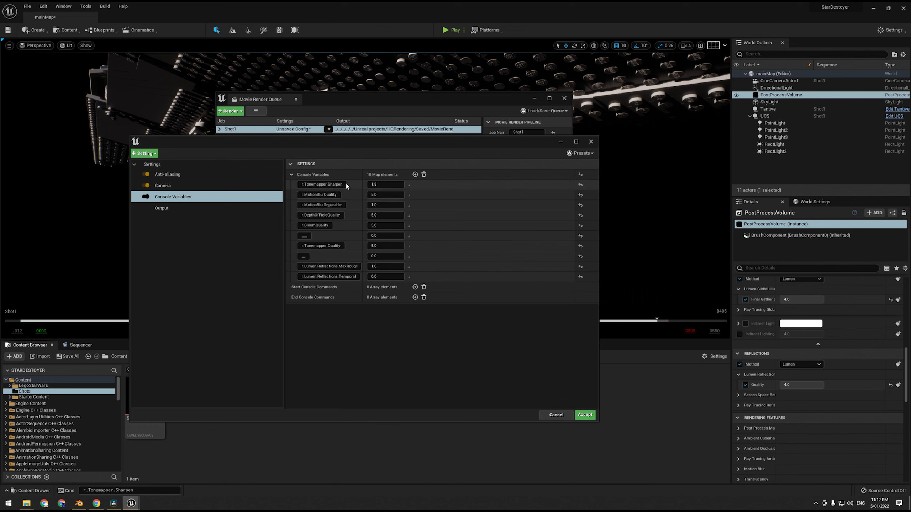
pyautogui.moveTo(335, 229)
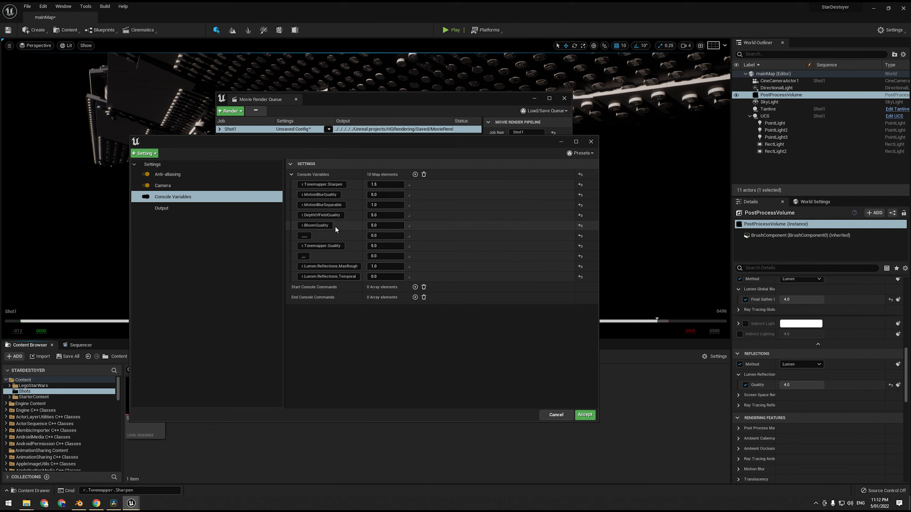
pyautogui.moveTo(321, 185)
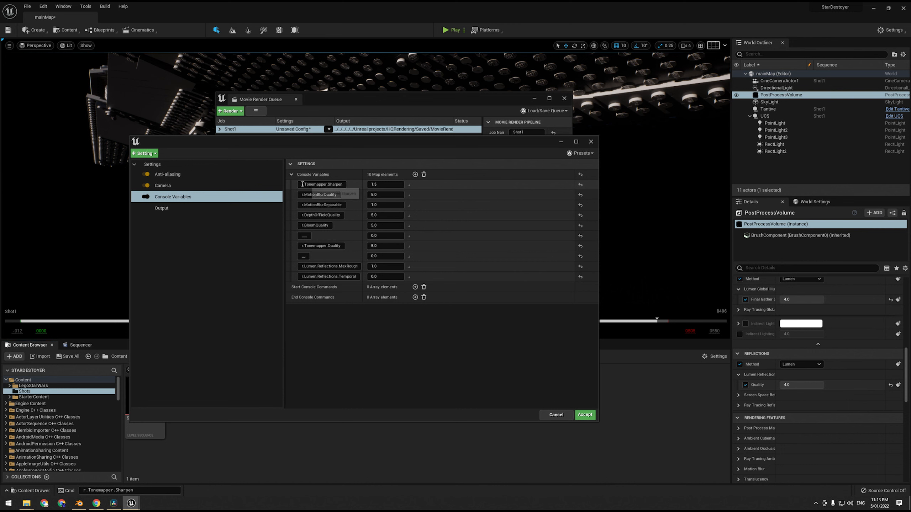
# - Widen the console variable name column so names like r.Lumen.Reflections.MaxRoughness are readable
pyautogui.click(323, 184)
pyautogui.write('r.')
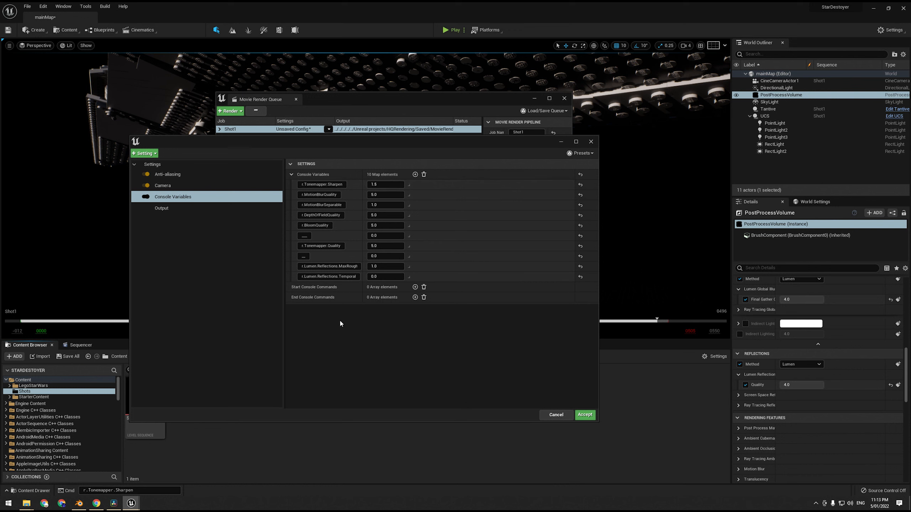
pyautogui.click(321, 184)
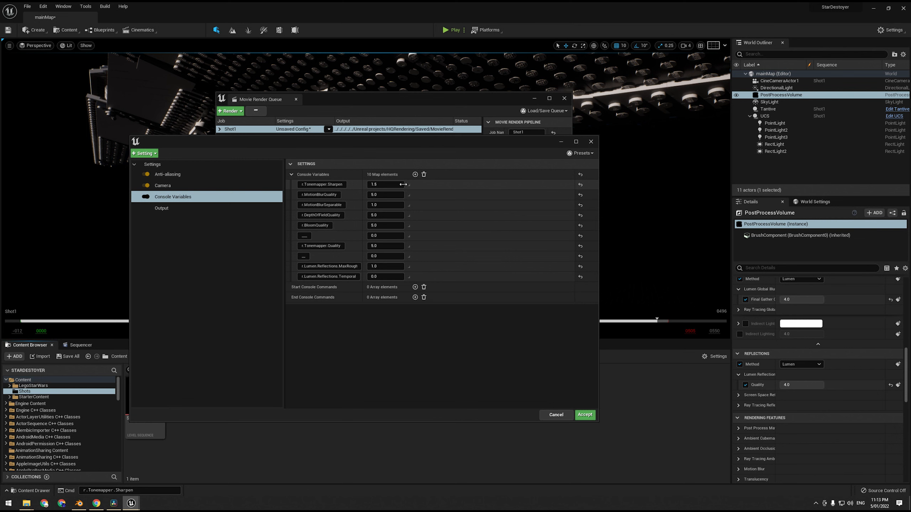
pyautogui.moveTo(331, 191)
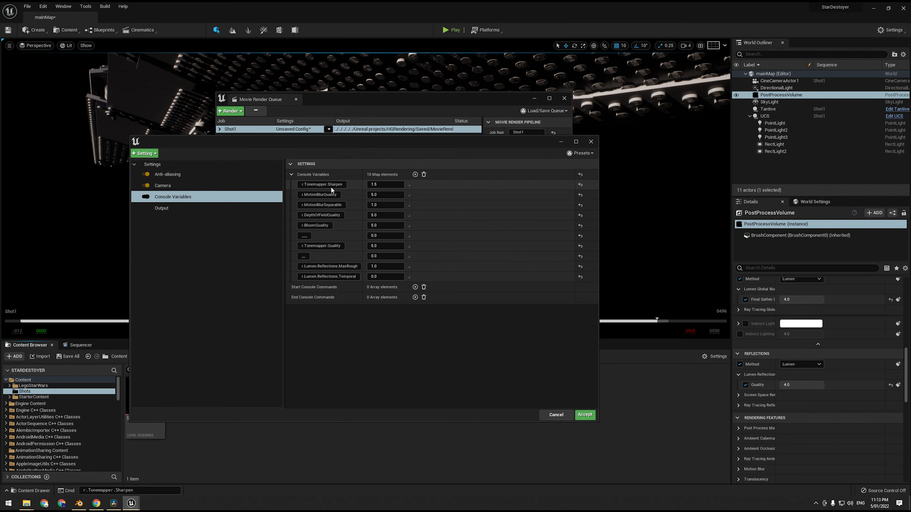
pyautogui.moveTo(322, 185)
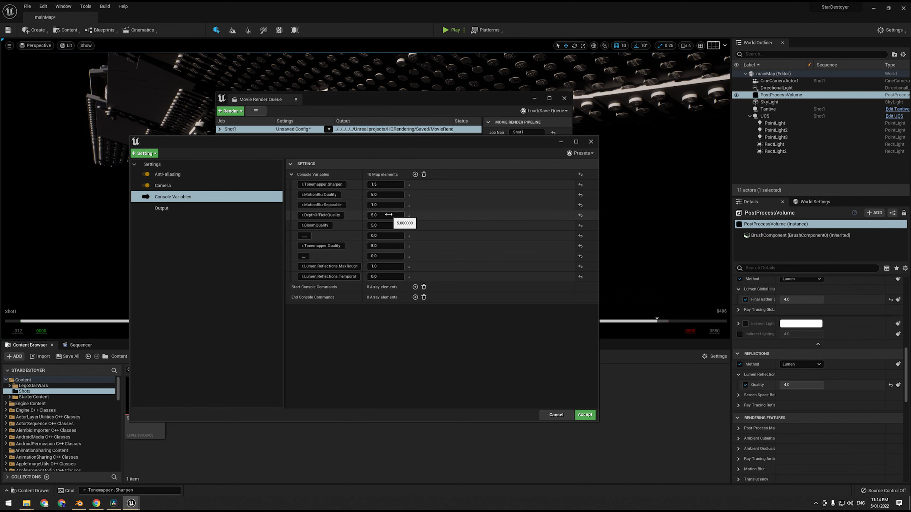
pyautogui.moveTo(411, 203)
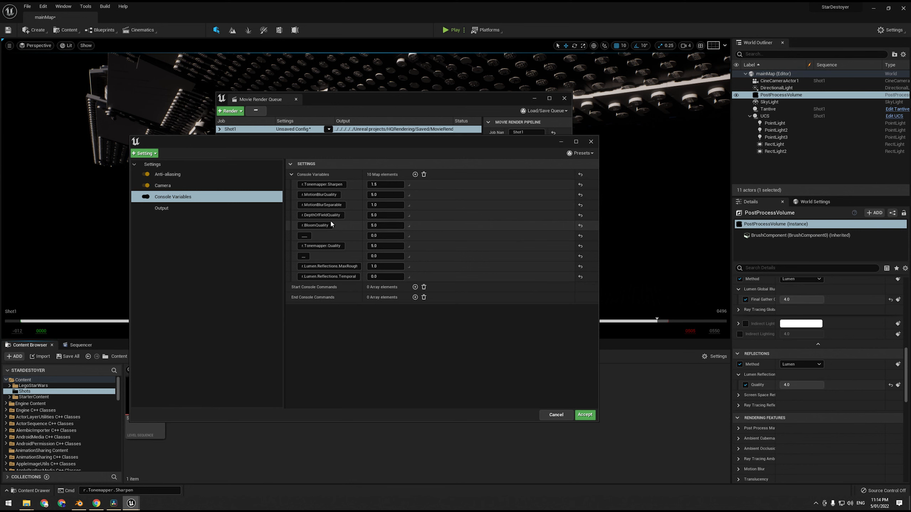
pyautogui.click(304, 235)
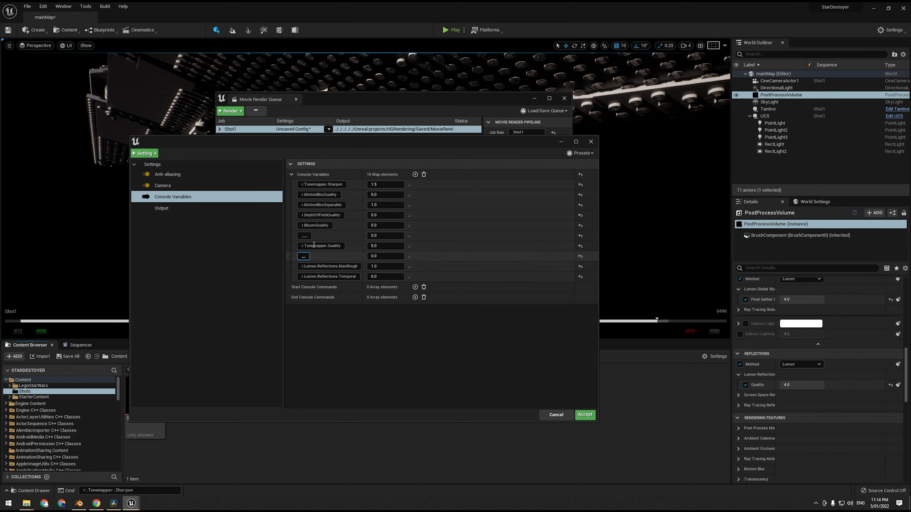
pyautogui.doubleClick(320, 244)
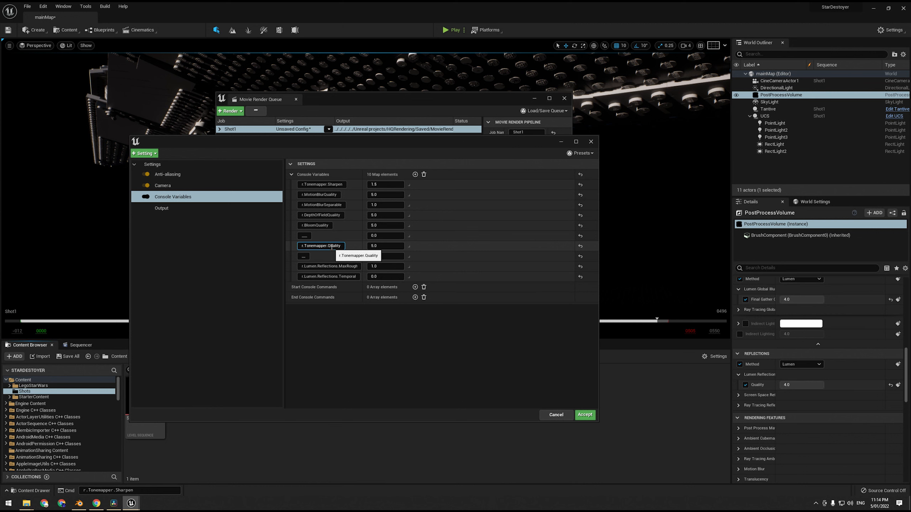
pyautogui.doubleClick(319, 245)
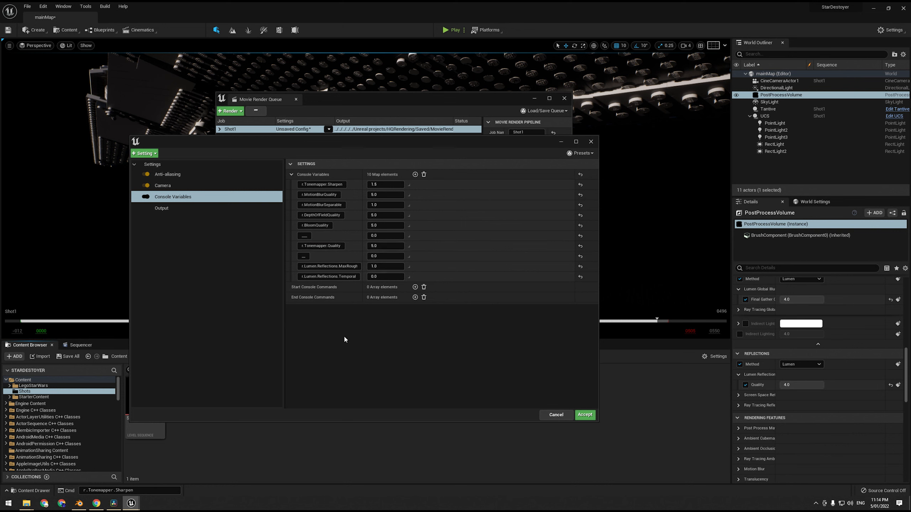
pyautogui.moveTo(447, 307)
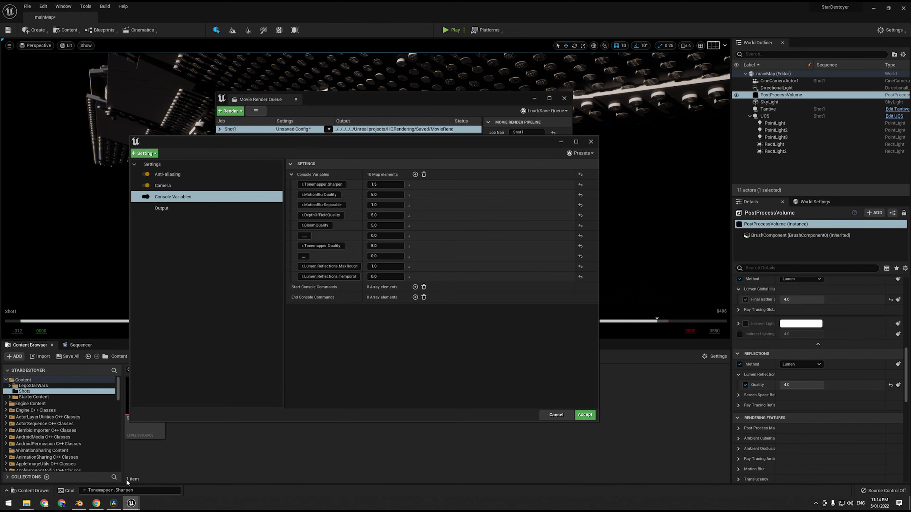
pyautogui.moveTo(384, 353)
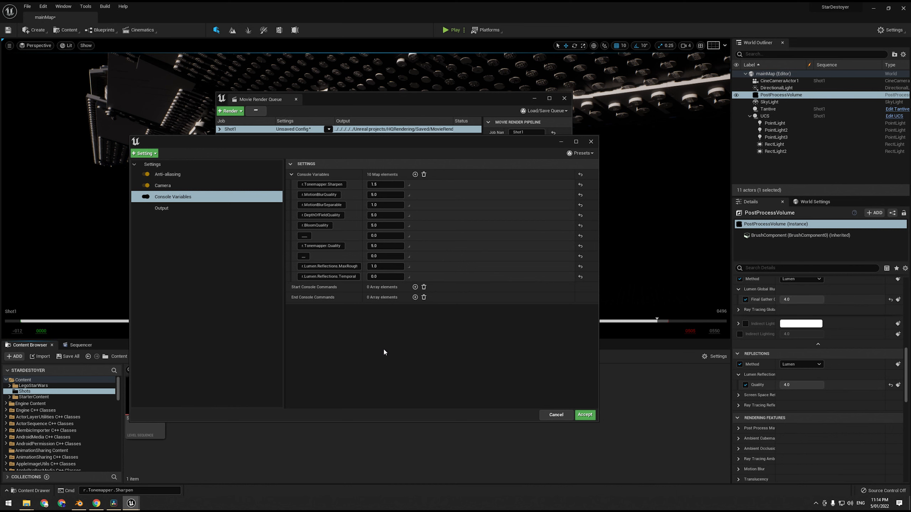
pyautogui.moveTo(368, 378)
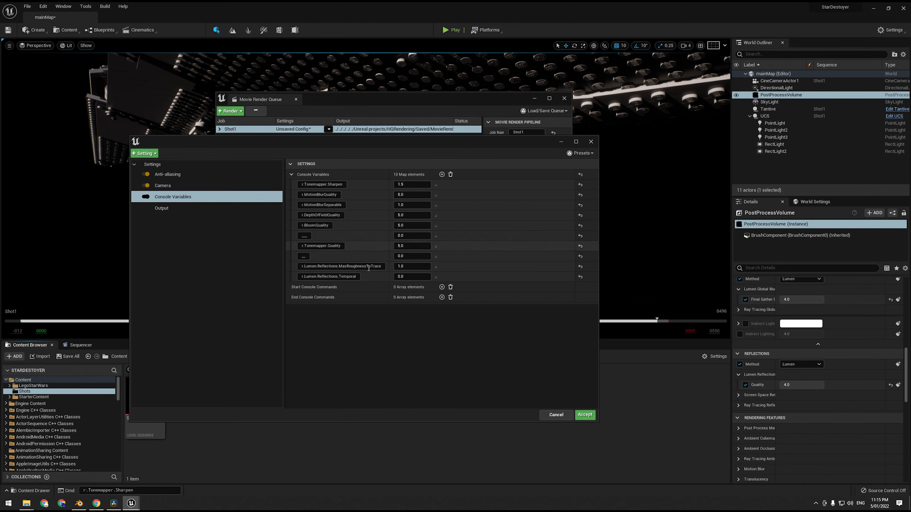
pyautogui.moveTo(340, 266)
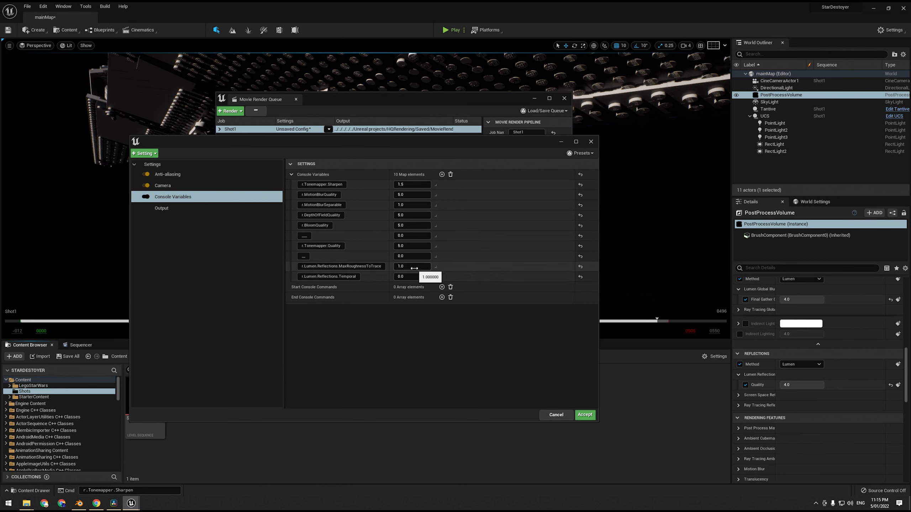
pyautogui.moveTo(410, 277)
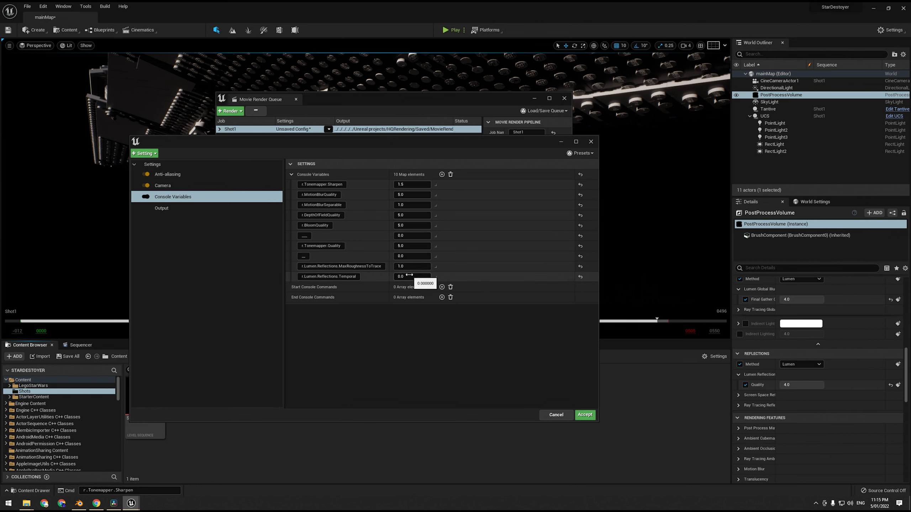
# - Show the anti-aliasing page with 4 spatial and 4 temporal samples, method None
pyautogui.click(168, 174)
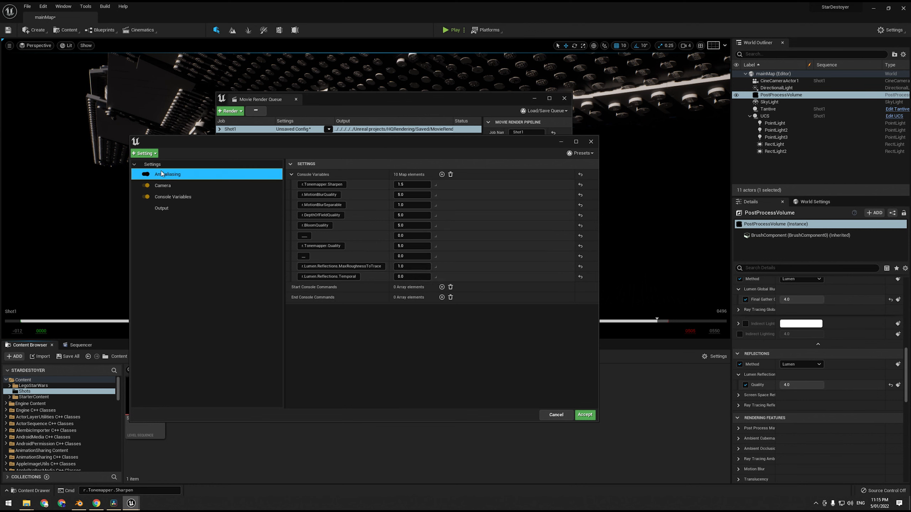
pyautogui.click(168, 173)
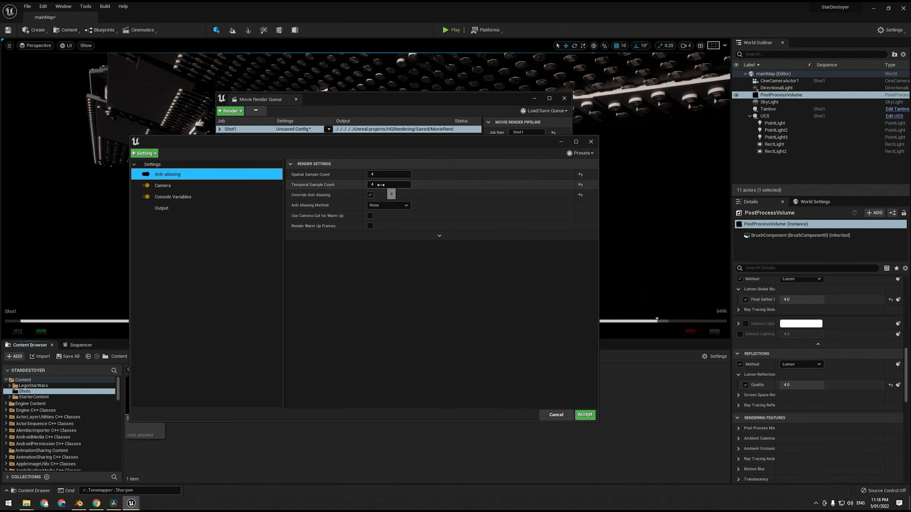
pyautogui.click(369, 194)
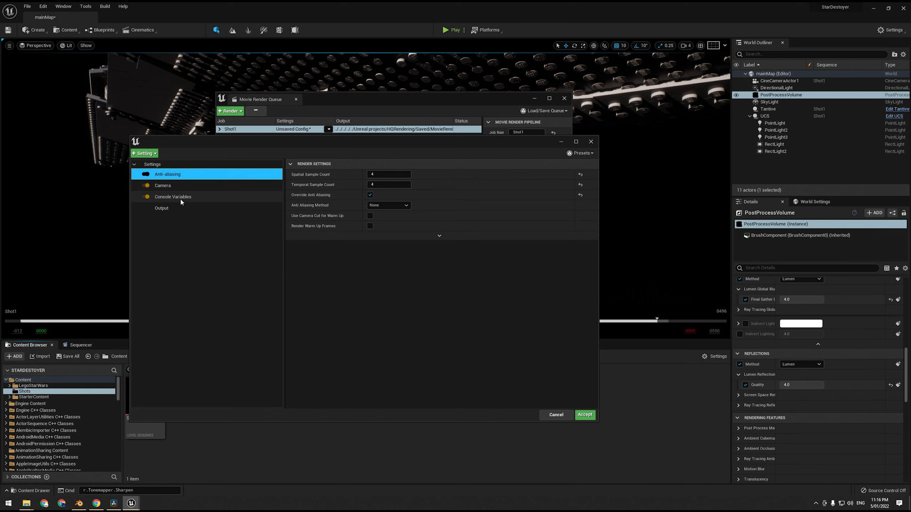
# - Delete the two unnamed 0.0 console variable entries, leaving eight variables on Shot1
pyautogui.click(172, 197)
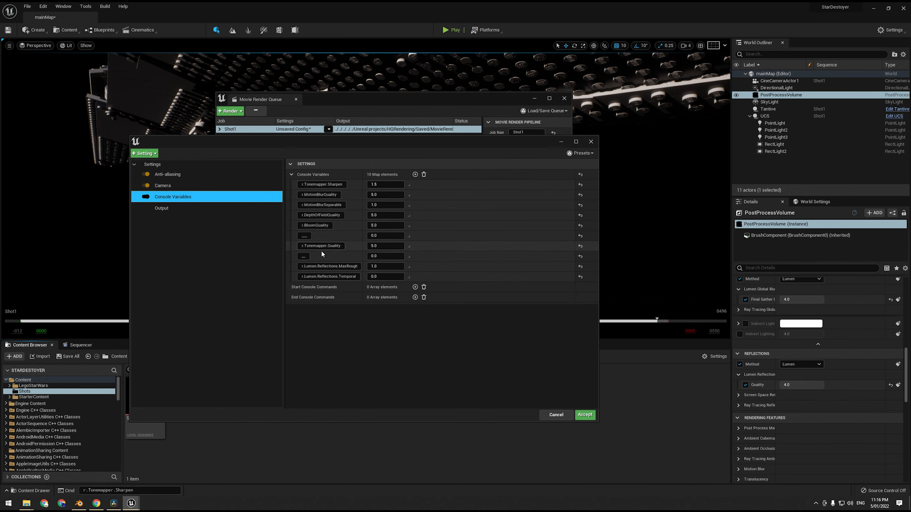
pyautogui.moveTo(319, 246)
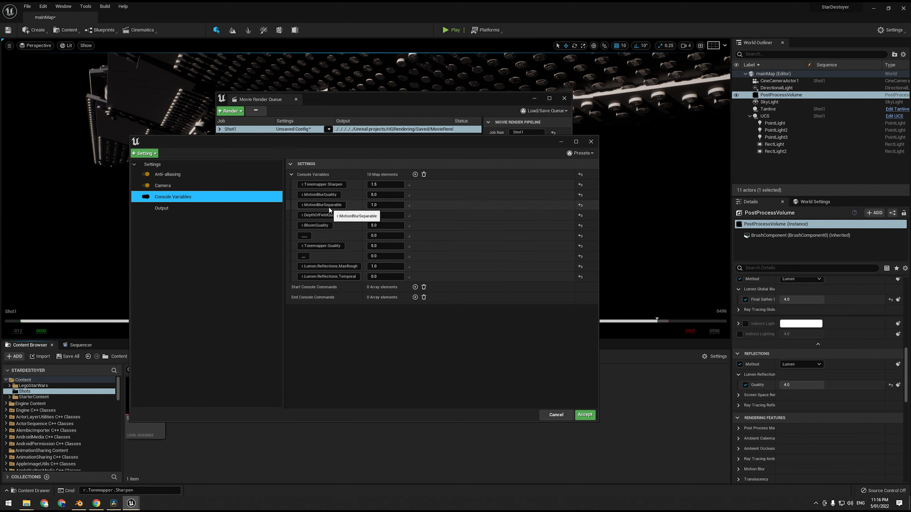
pyautogui.moveTo(351, 264)
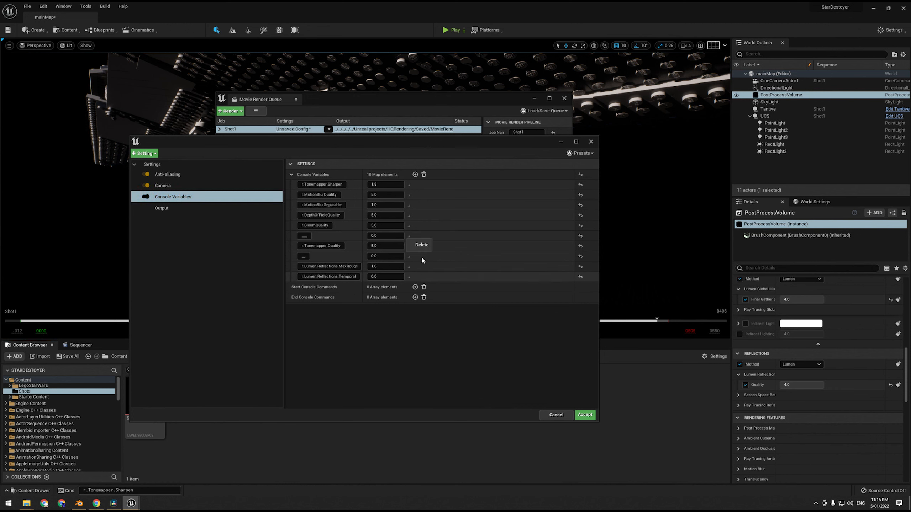
pyautogui.click(421, 245)
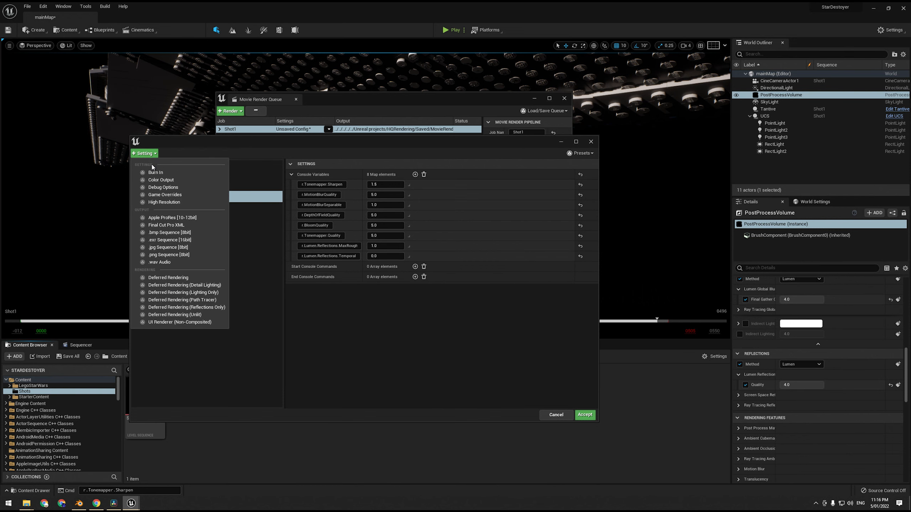
pyautogui.moveTo(165, 194)
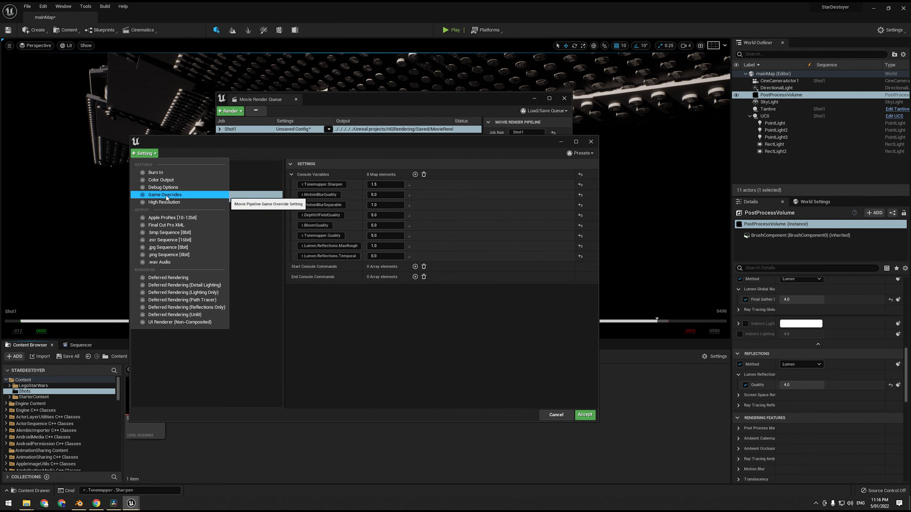
# - Add Game Overrides with cinematic quality, texture streaming disabled and view distance scale 50
pyautogui.click(165, 194)
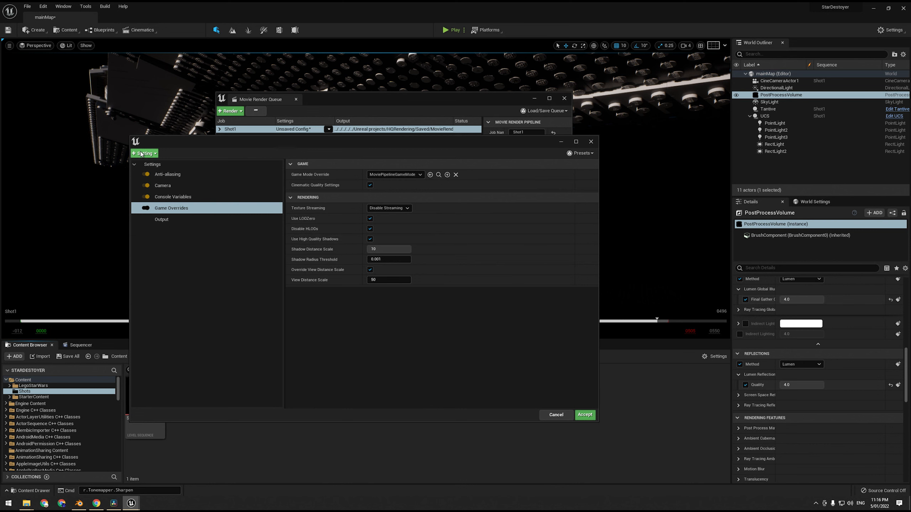
pyautogui.click(143, 153)
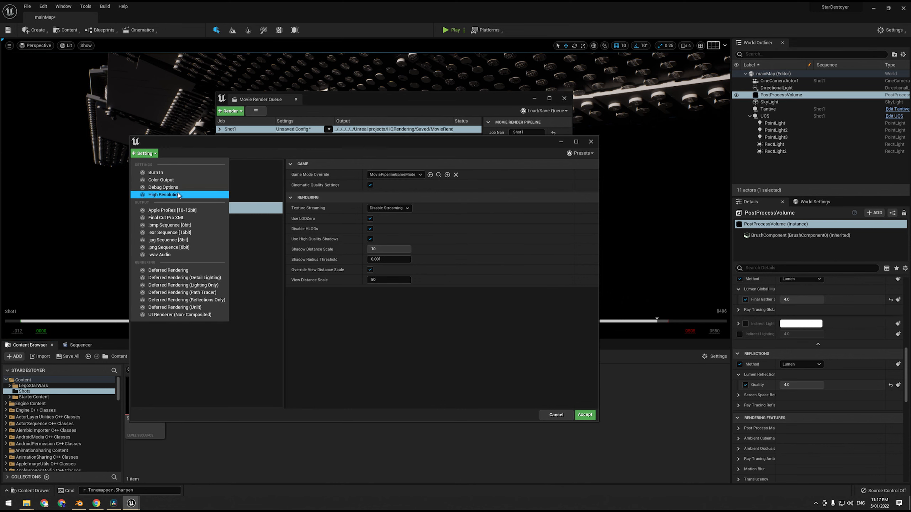
pyautogui.moveTo(164, 194)
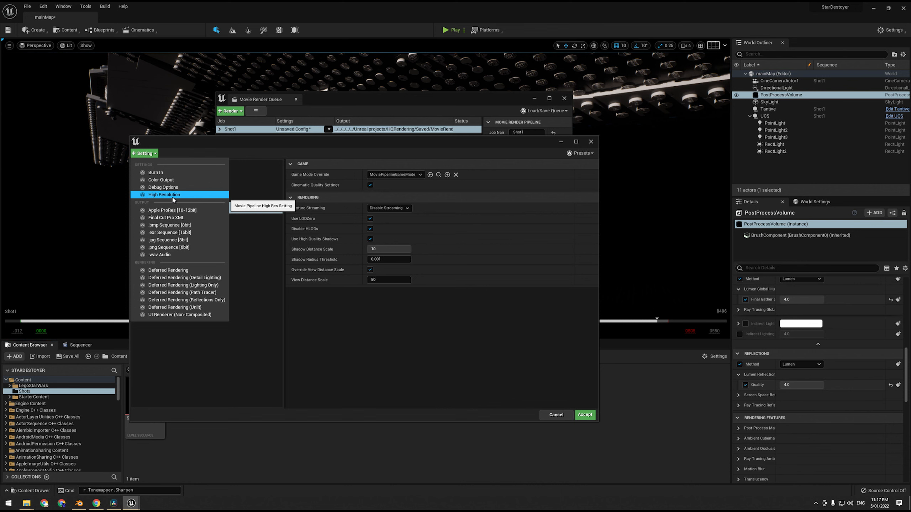
pyautogui.moveTo(161, 180)
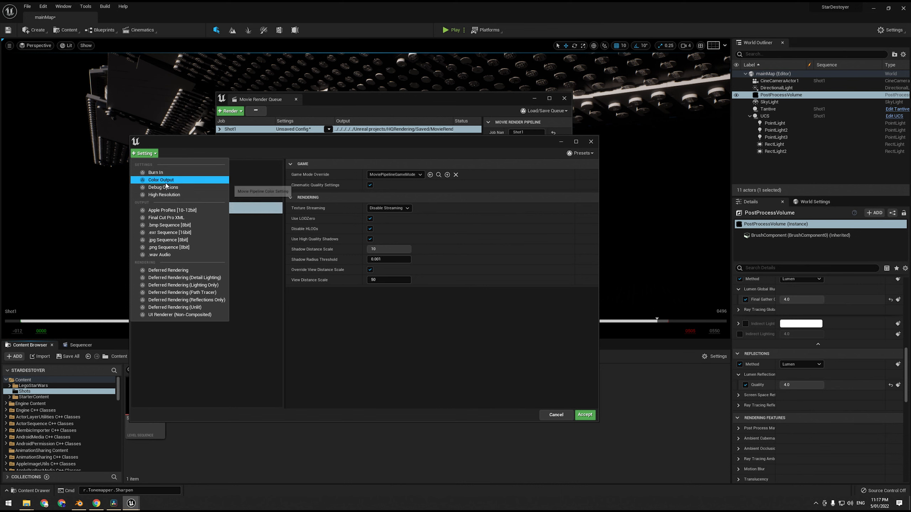
pyautogui.moveTo(163, 187)
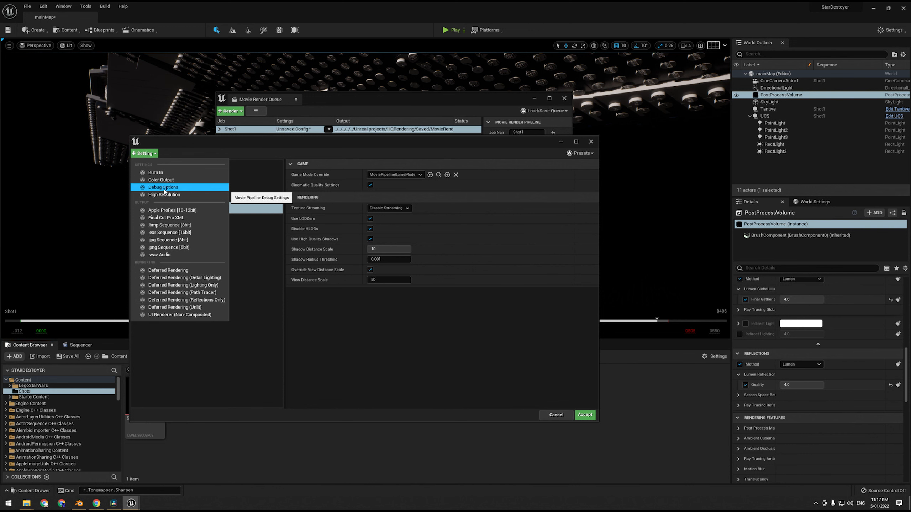
pyautogui.moveTo(155, 172)
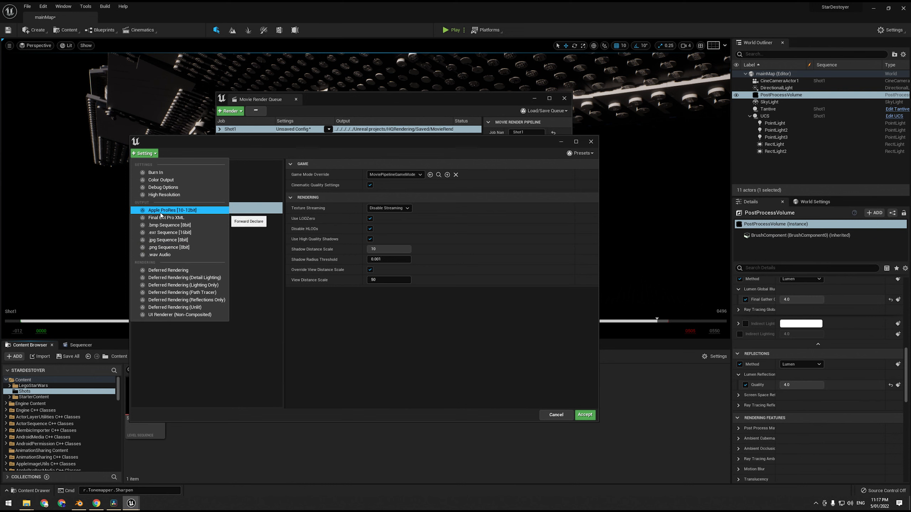
# - Add an Apple ProRes output and settle on the 422 HQ 10-bit codec after trying 4444
pyautogui.click(171, 210)
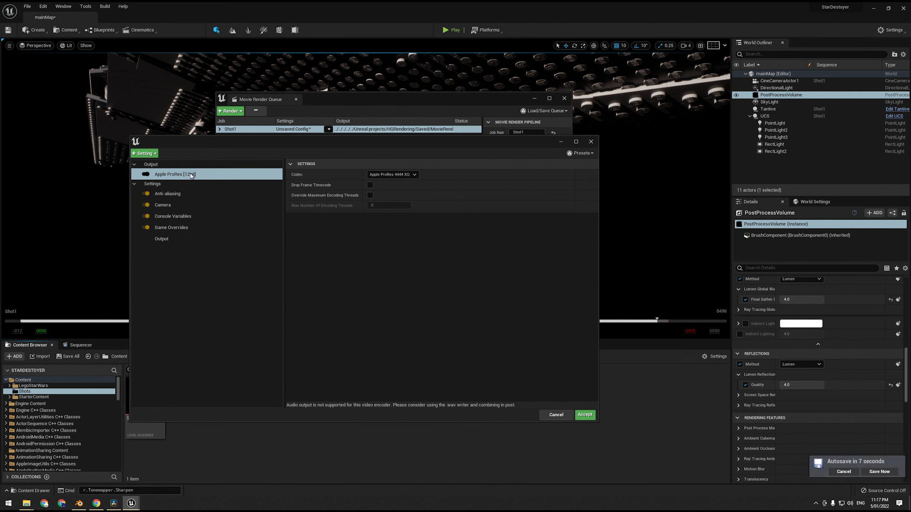
pyautogui.moveTo(318, 185)
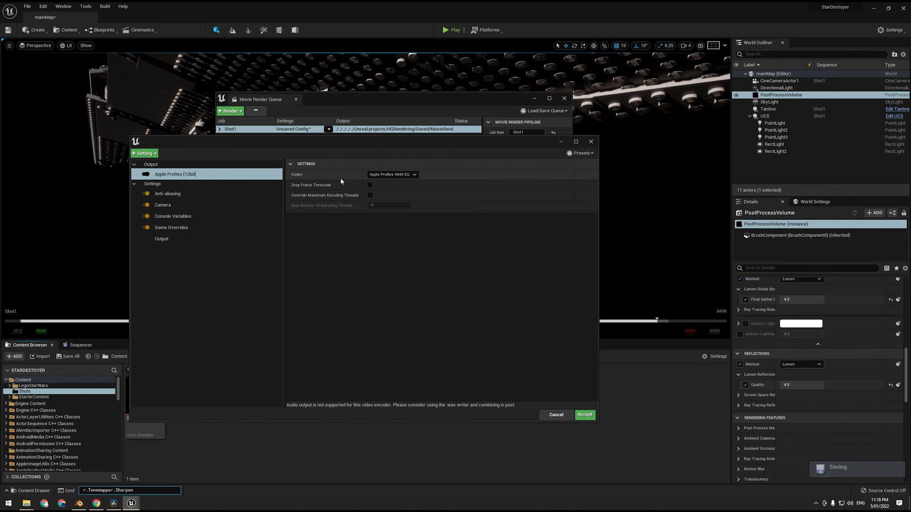
pyautogui.moveTo(125, 179)
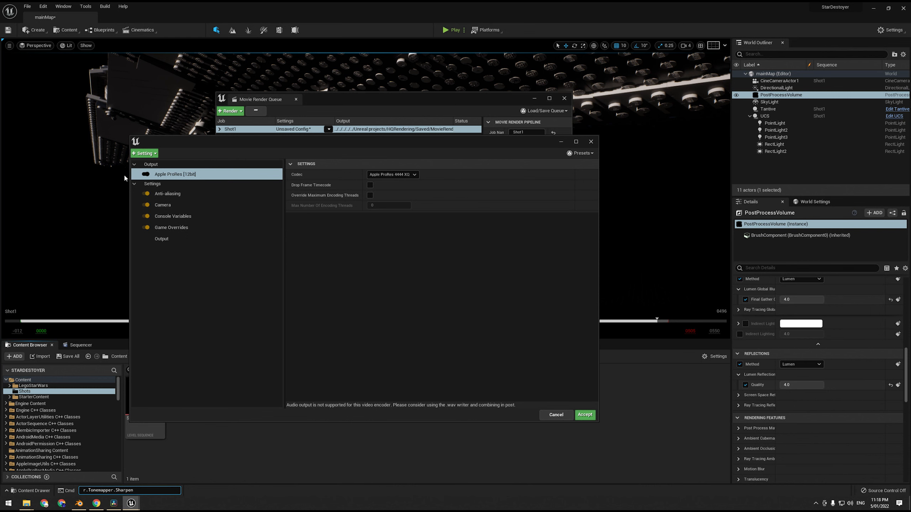
pyautogui.moveTo(323, 205)
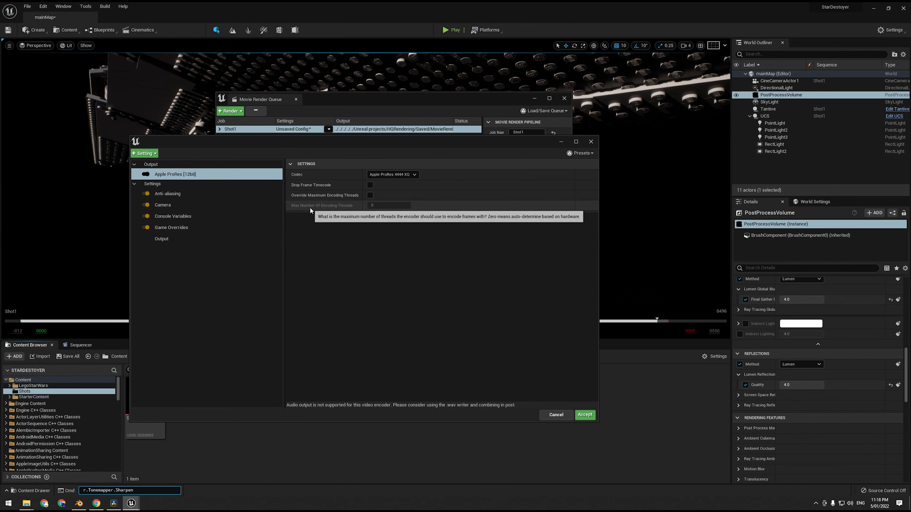
pyautogui.moveTo(398, 209)
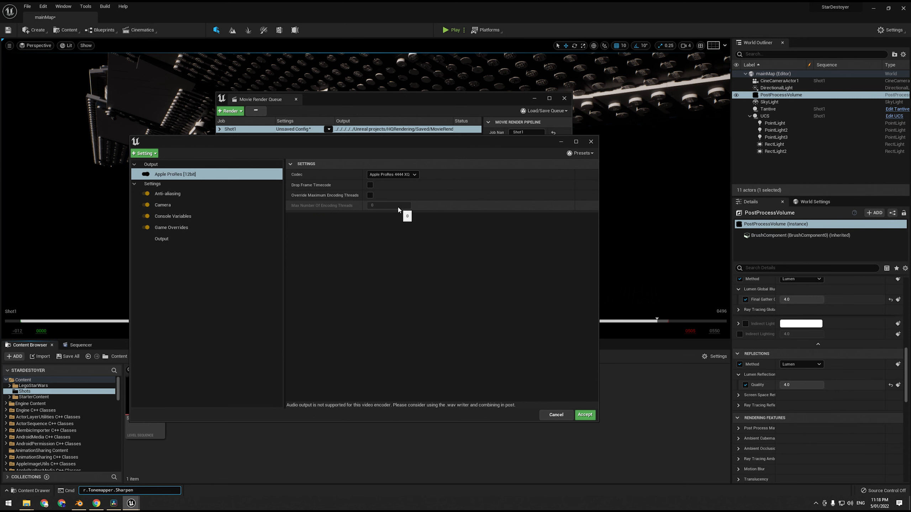
pyautogui.click(413, 174)
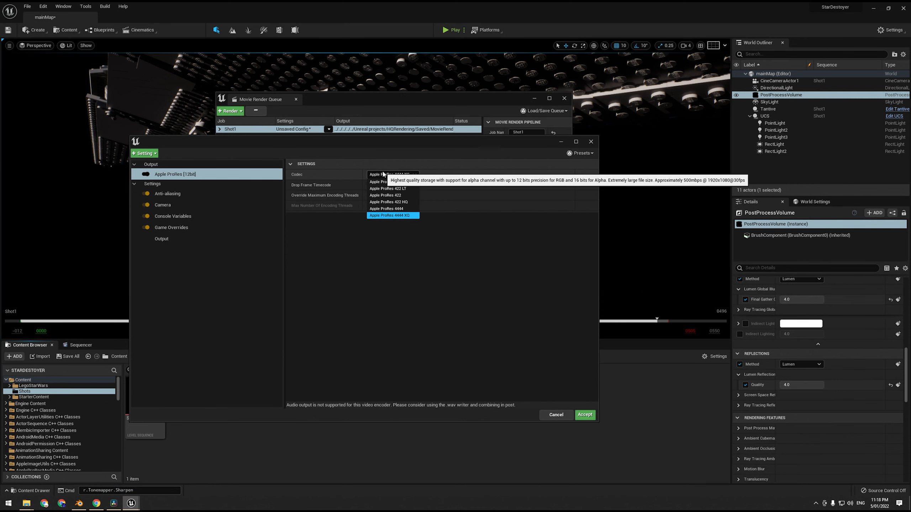
pyautogui.click(392, 215)
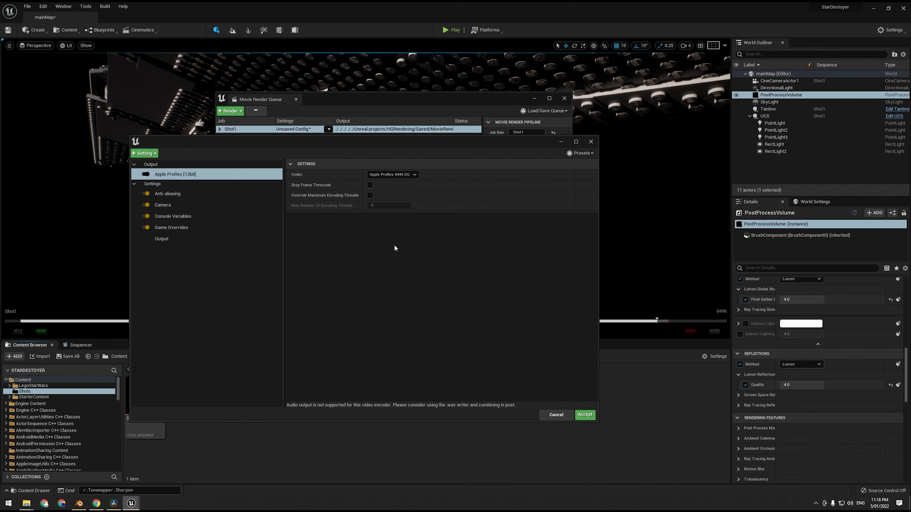
pyautogui.click(392, 174)
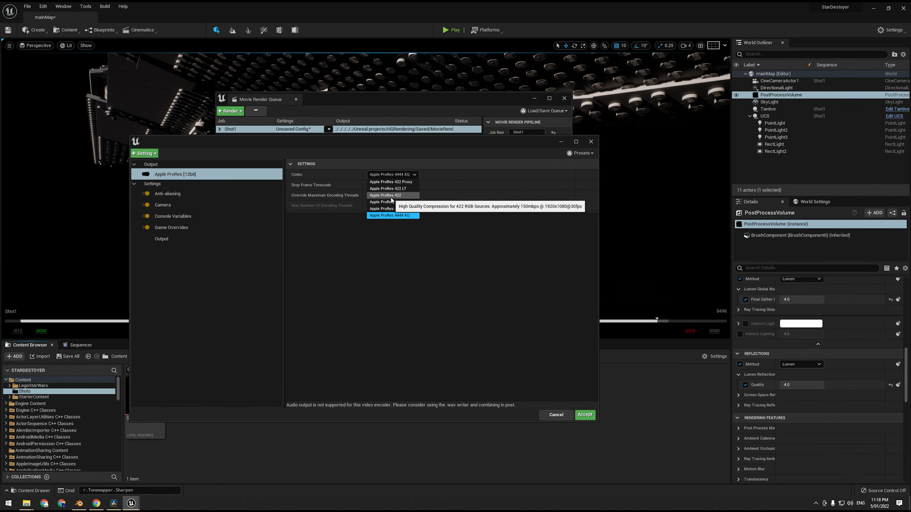
pyautogui.moveTo(391, 195)
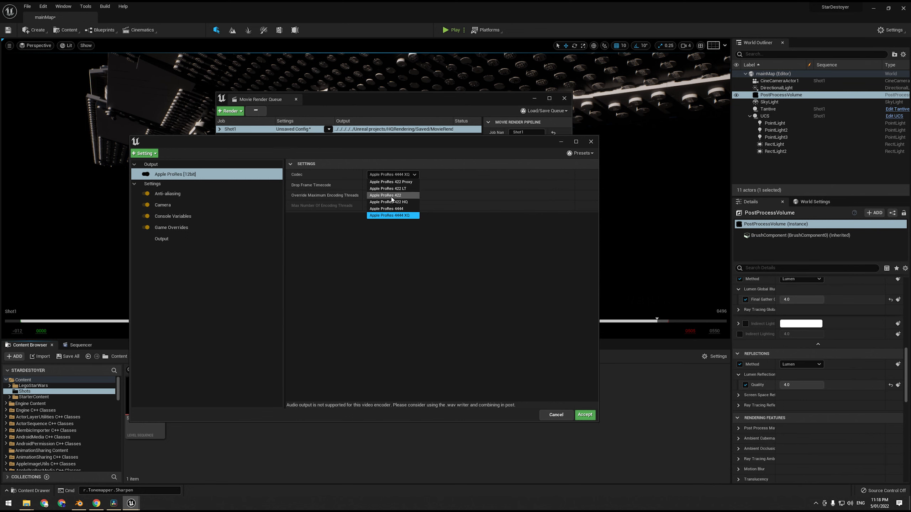
pyautogui.click(385, 189)
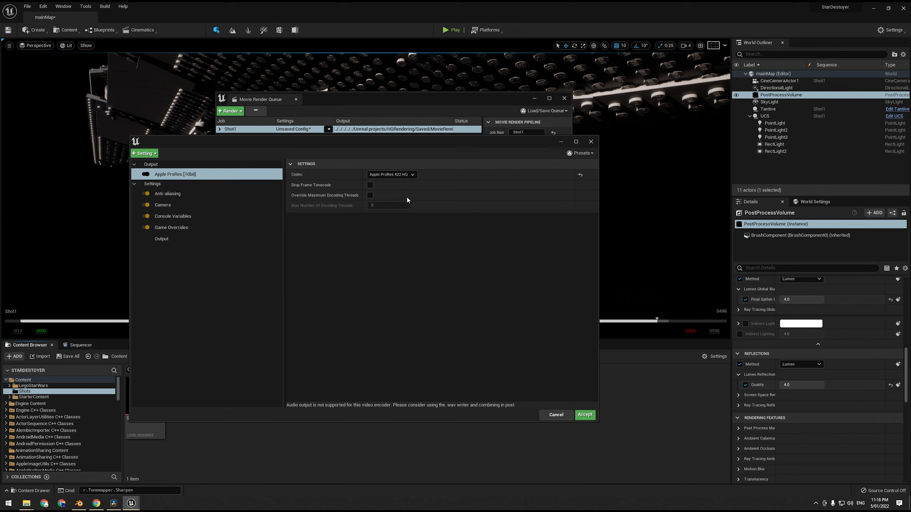
pyautogui.click(391, 175)
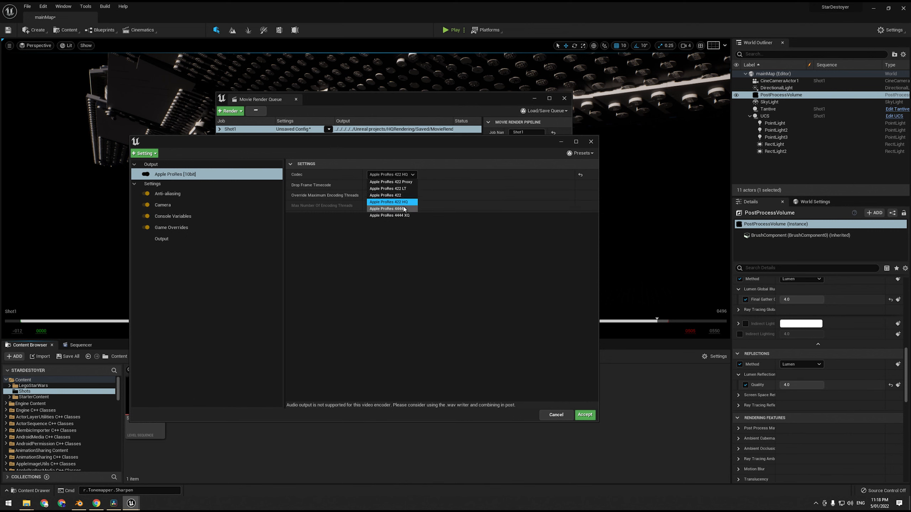
pyautogui.moveTo(390, 208)
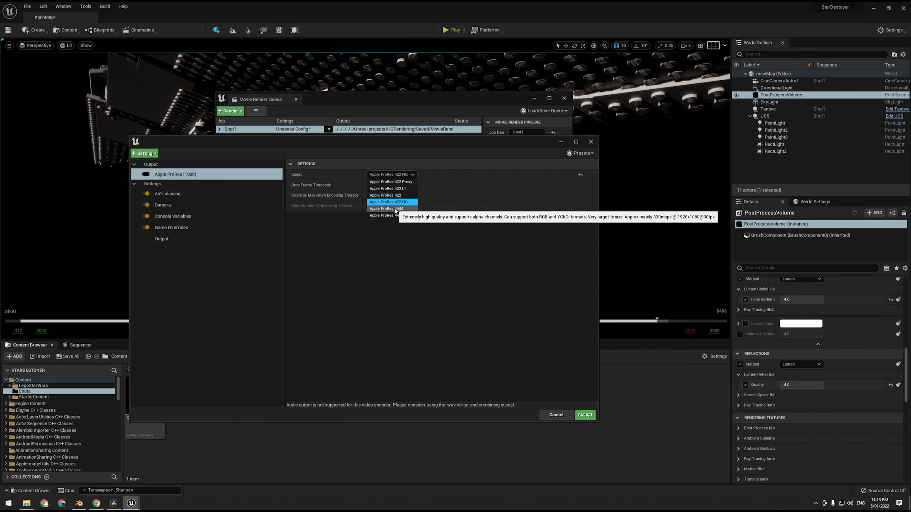
pyautogui.click(388, 209)
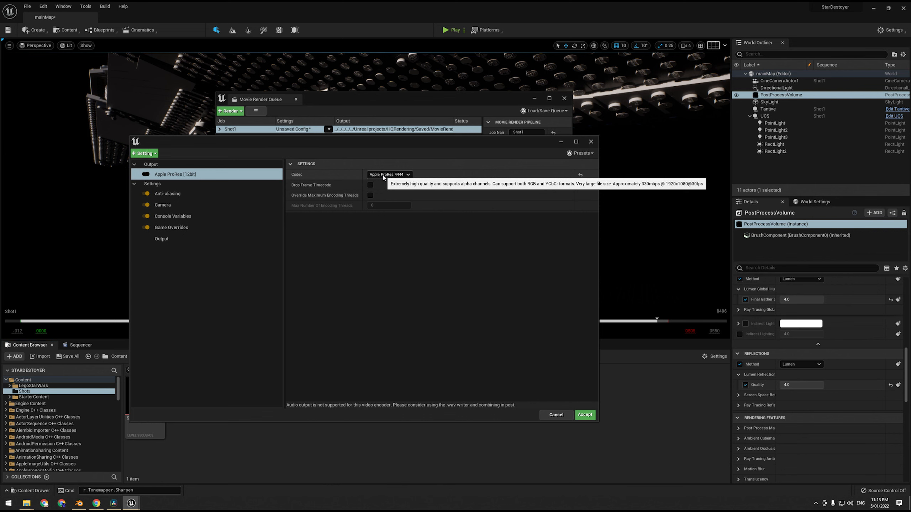
pyautogui.click(389, 174)
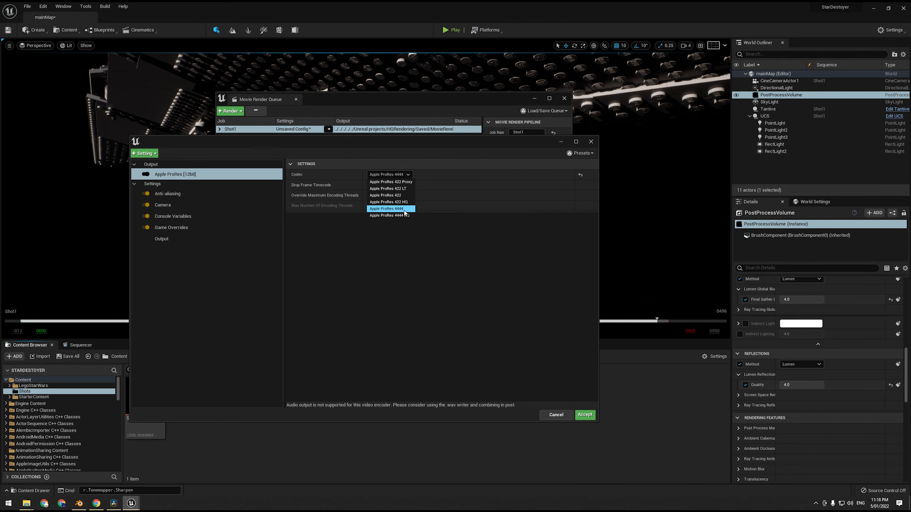
pyautogui.moveTo(388, 209)
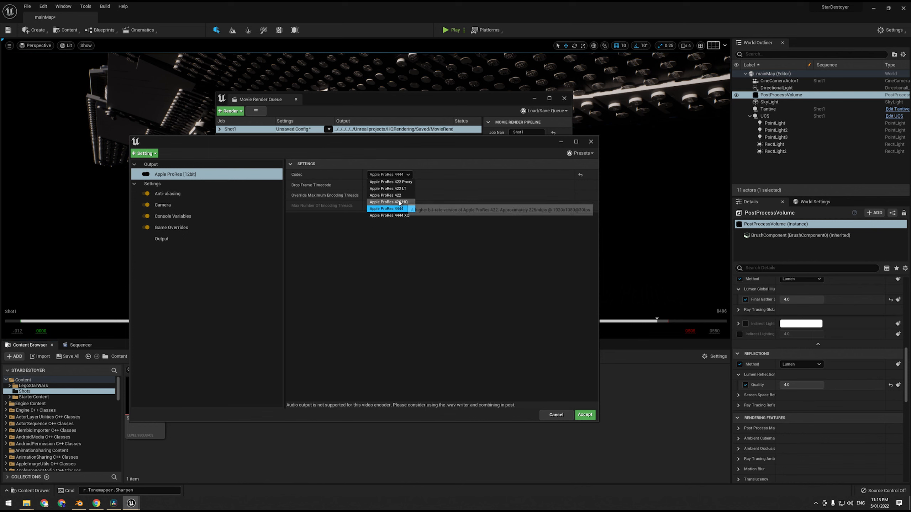
pyautogui.click(387, 208)
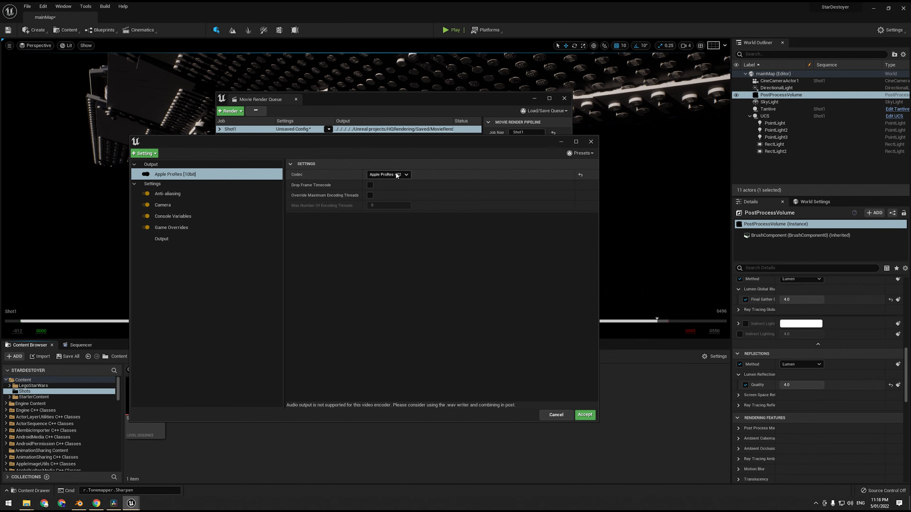
pyautogui.click(388, 174)
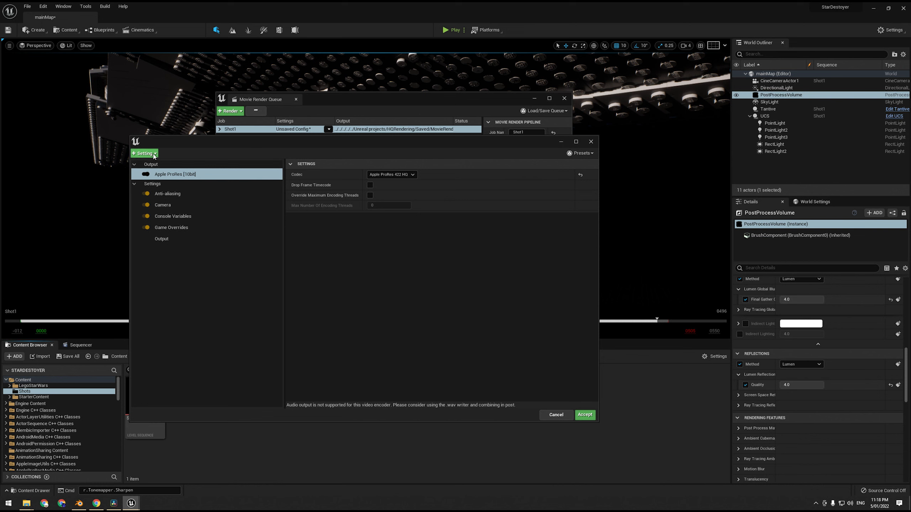
# - Show the 1920×1080 output settings and add a Deferred Rendering pass to Shot1
pyautogui.click(144, 153)
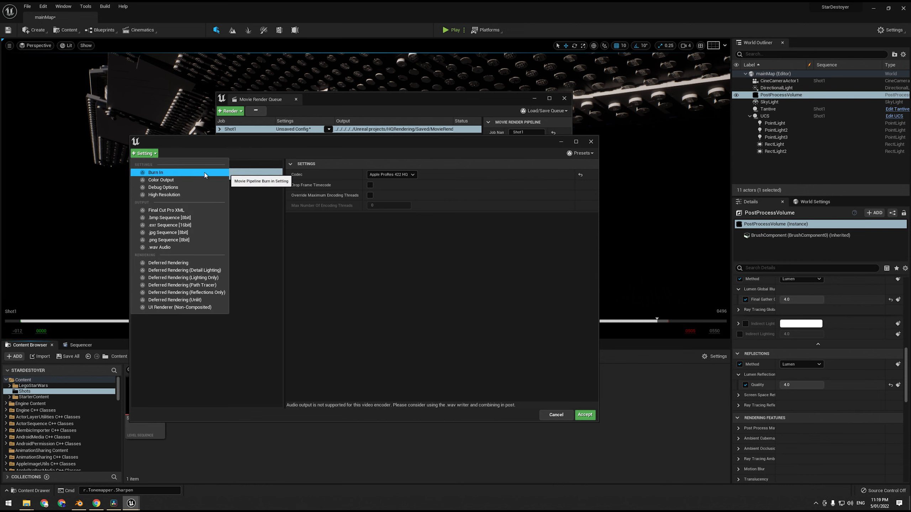
pyautogui.click(160, 239)
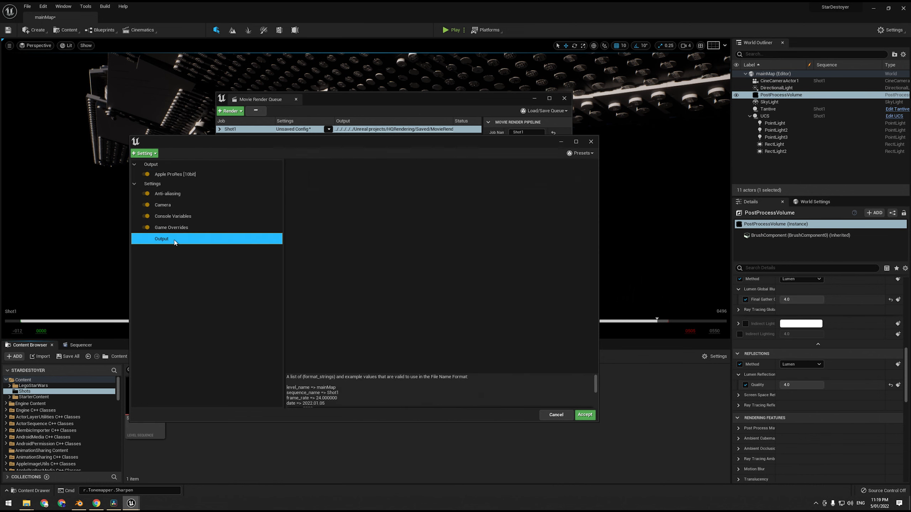
pyautogui.click(143, 154)
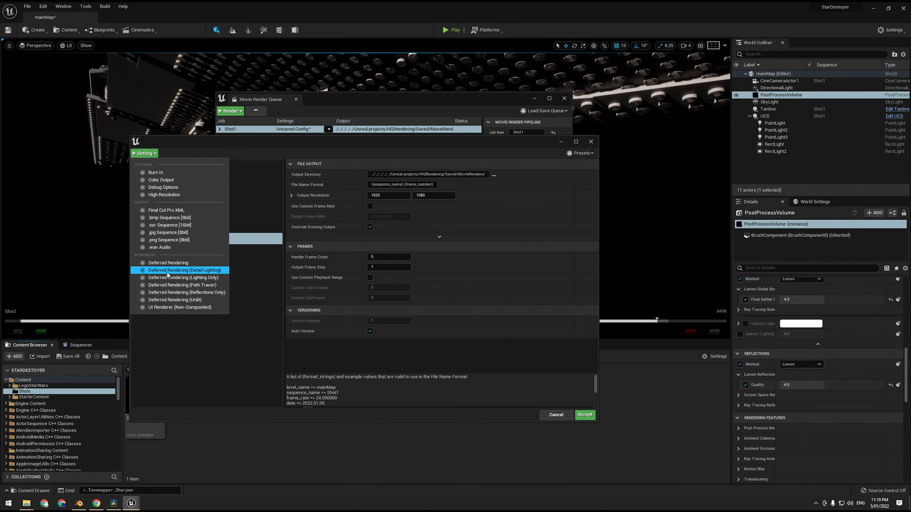
pyautogui.click(185, 270)
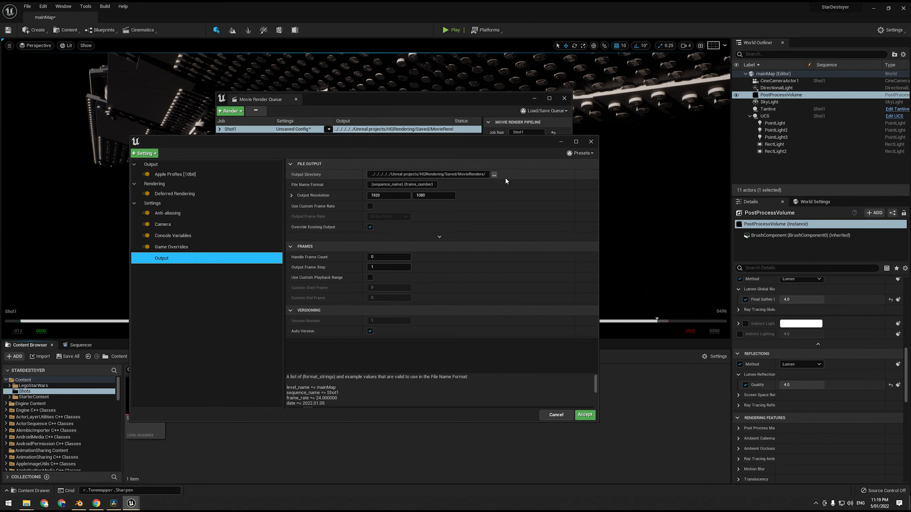
# - Browse the output directory picker through This PC's drives to the Games (E:) drive
pyautogui.click(494, 174)
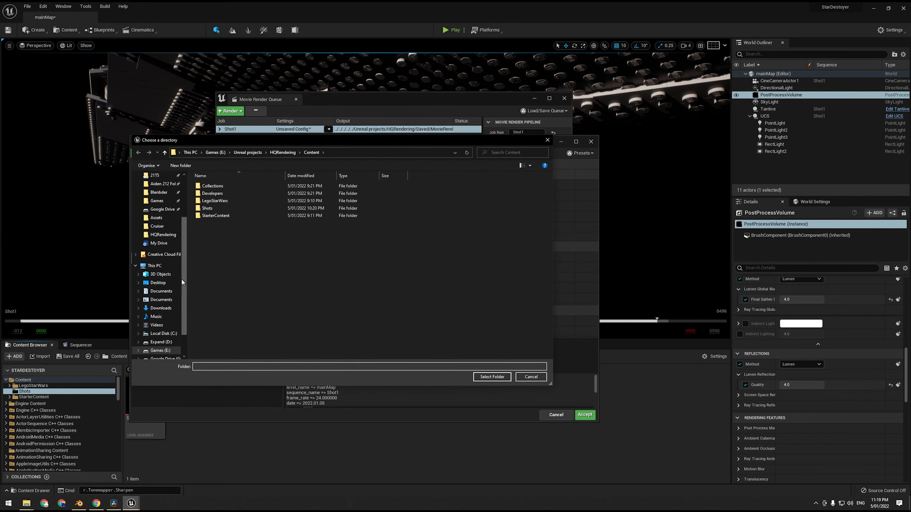
pyautogui.click(155, 265)
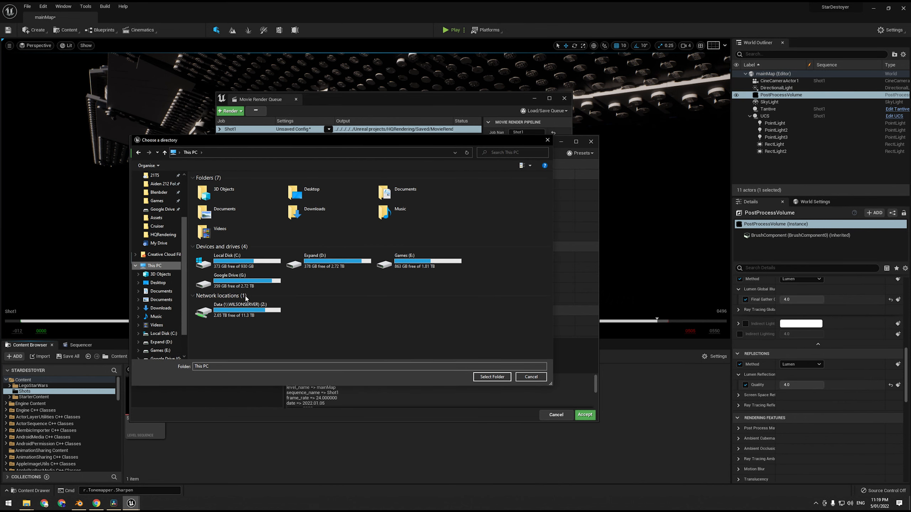
pyautogui.click(235, 261)
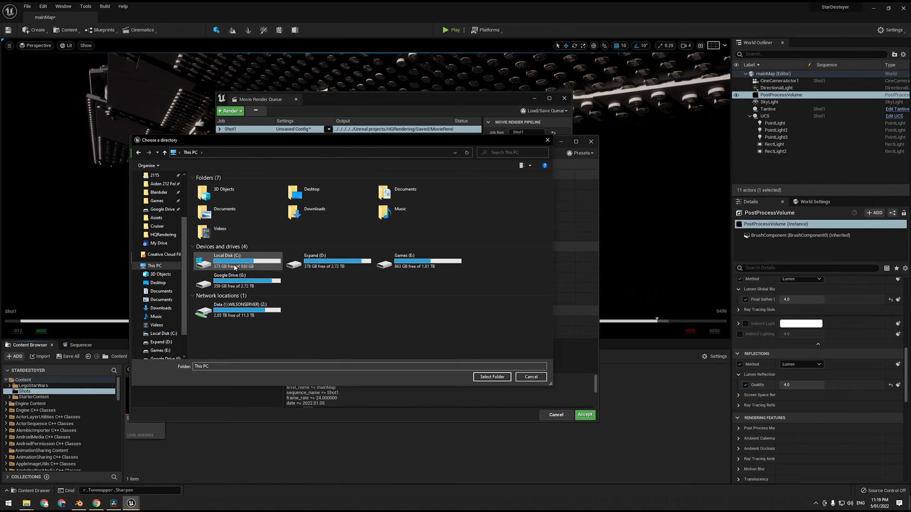
pyautogui.click(226, 258)
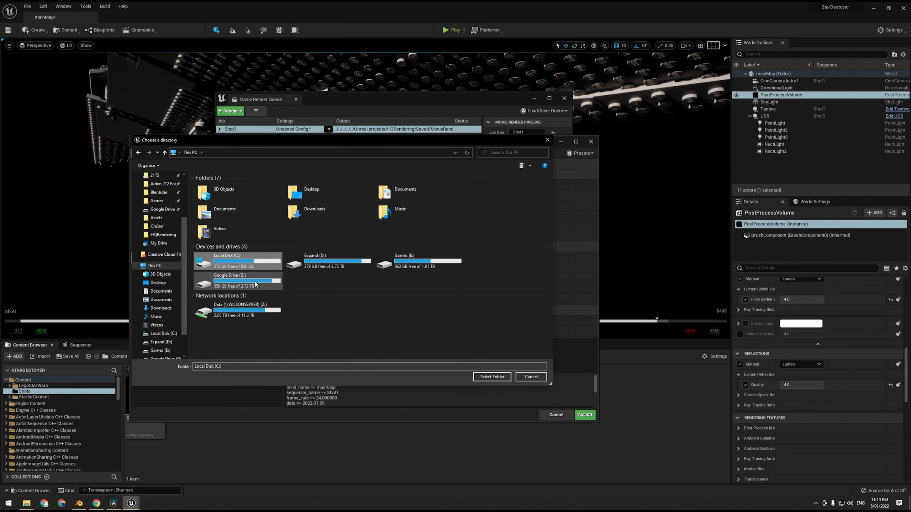
pyautogui.click(236, 310)
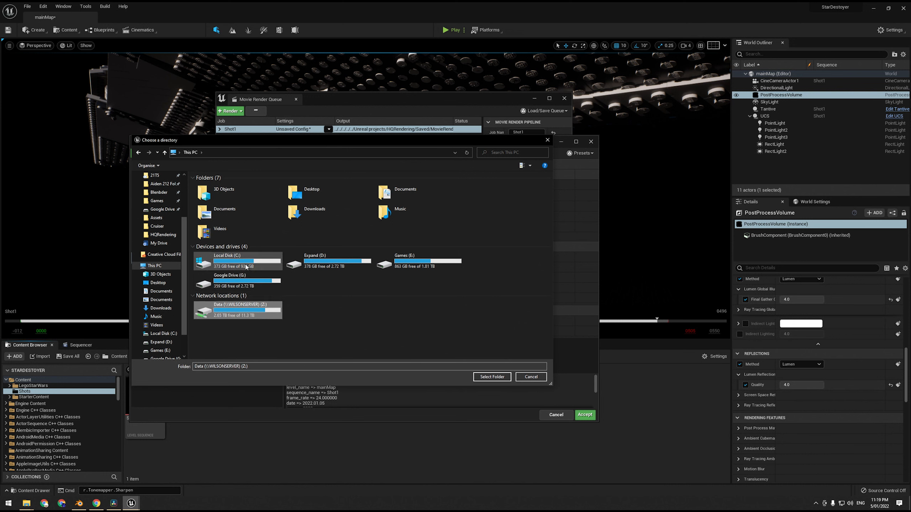
pyautogui.click(327, 261)
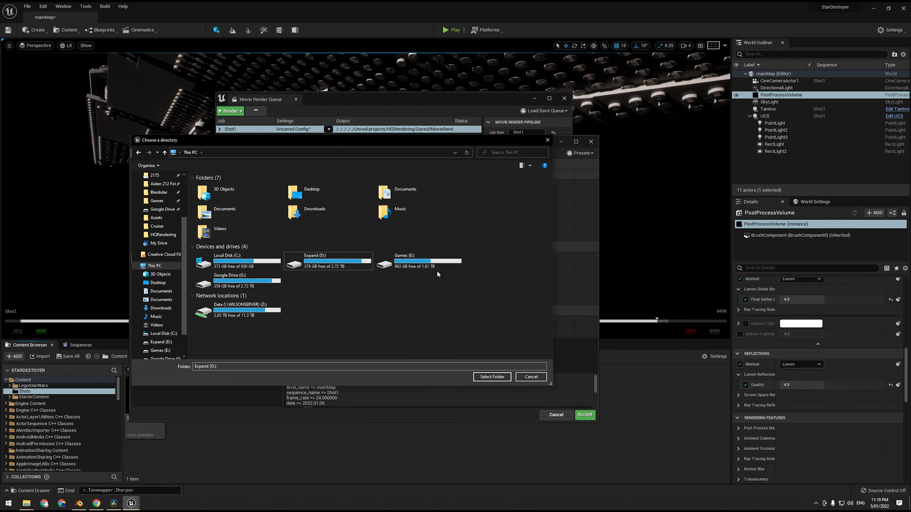
pyautogui.doubleClick(403, 264)
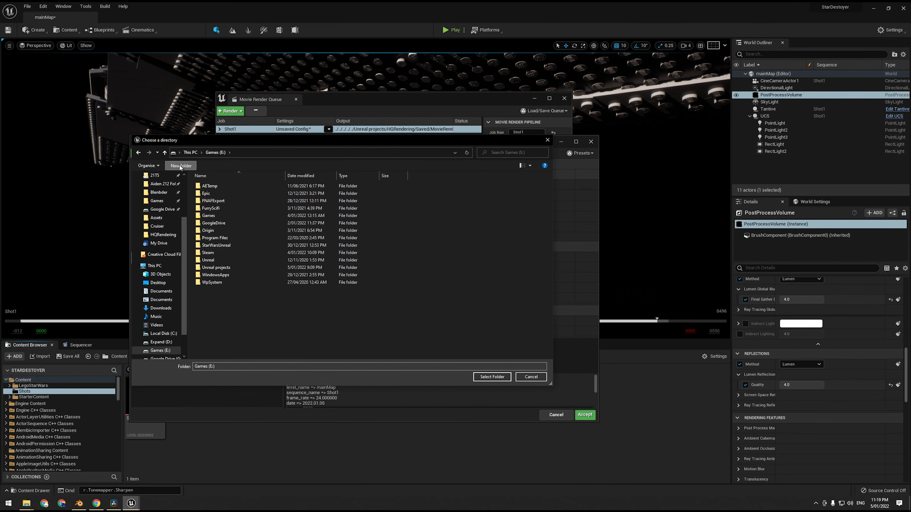
# - Create a RenderTests folder on E: and start a new subfolder inside it
pyautogui.click(180, 166)
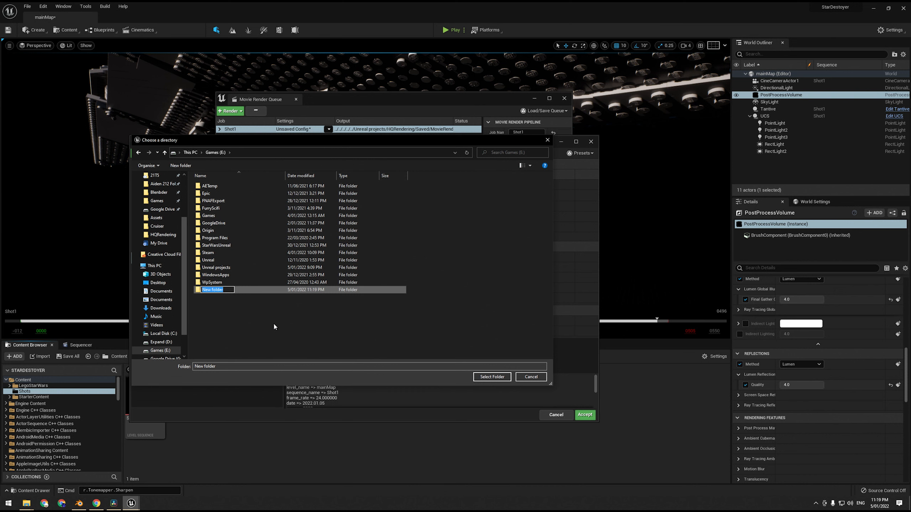
pyautogui.write('RenderTests')
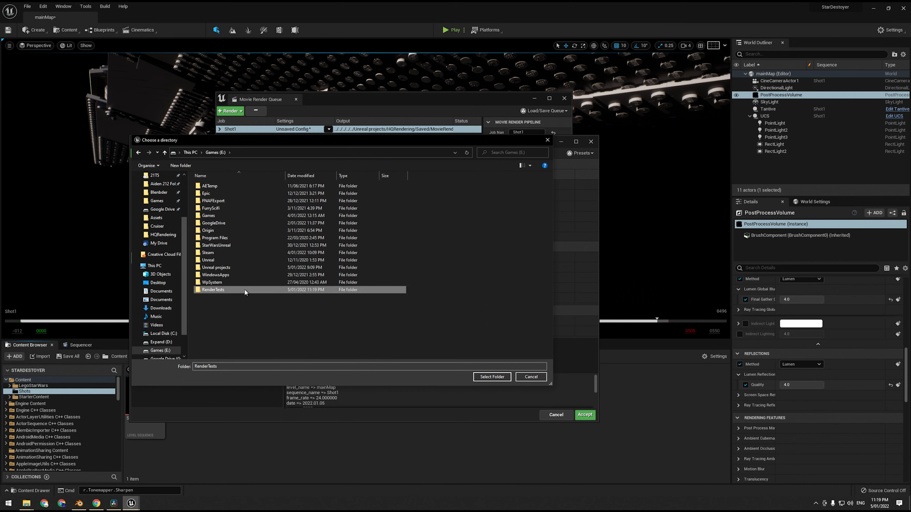
pyautogui.click(180, 165)
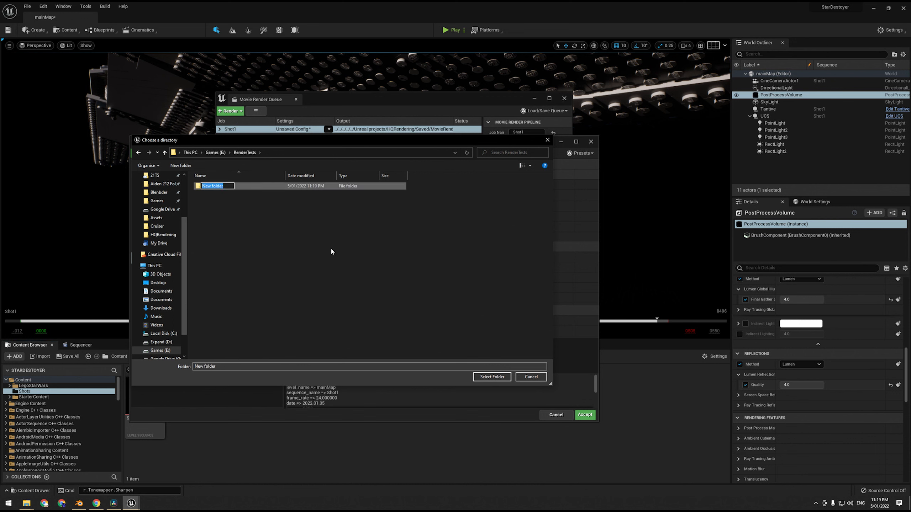
# - Name the subfolder Prores, use E:/RenderTests/Prores as output and set resolution 3840×2160
pyautogui.write('Prores')
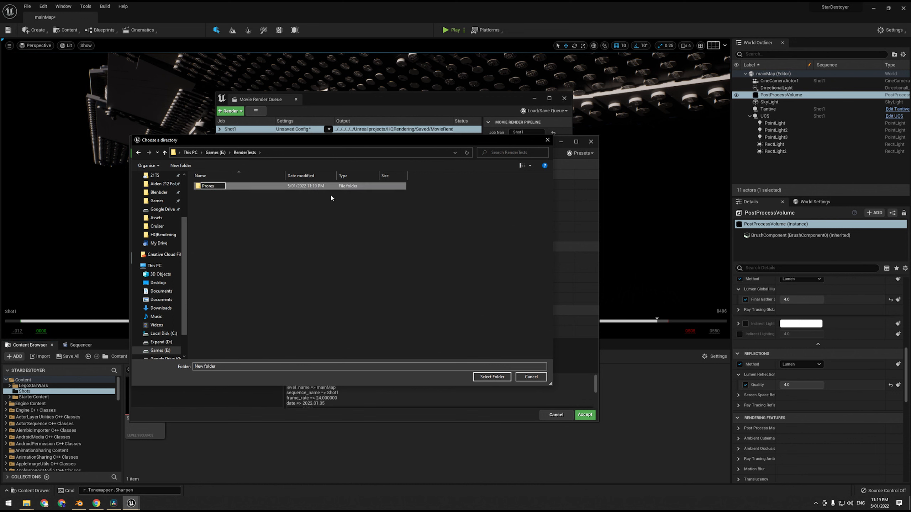
pyautogui.click(491, 376)
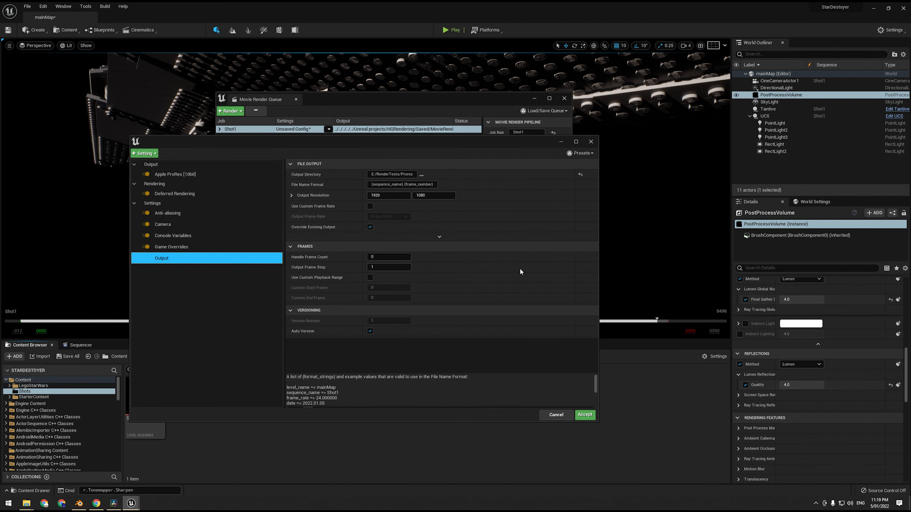
pyautogui.click(388, 195)
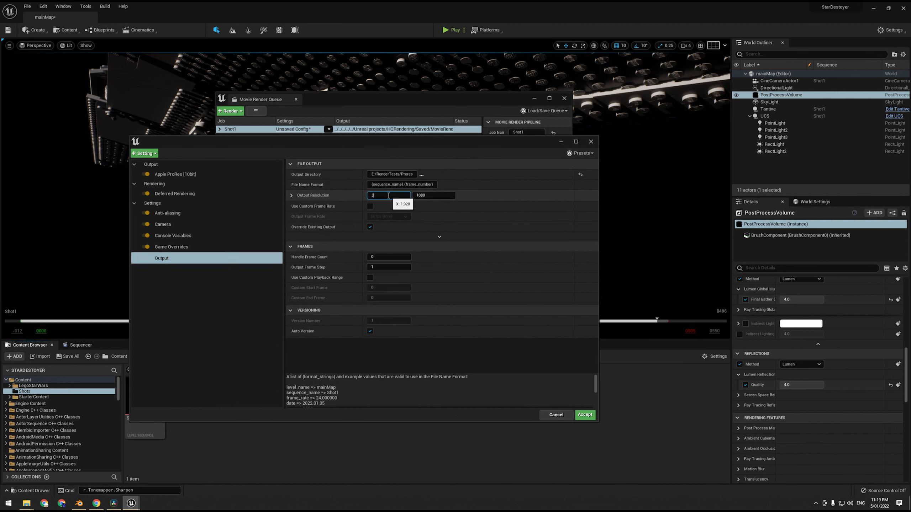
pyautogui.write('3840')
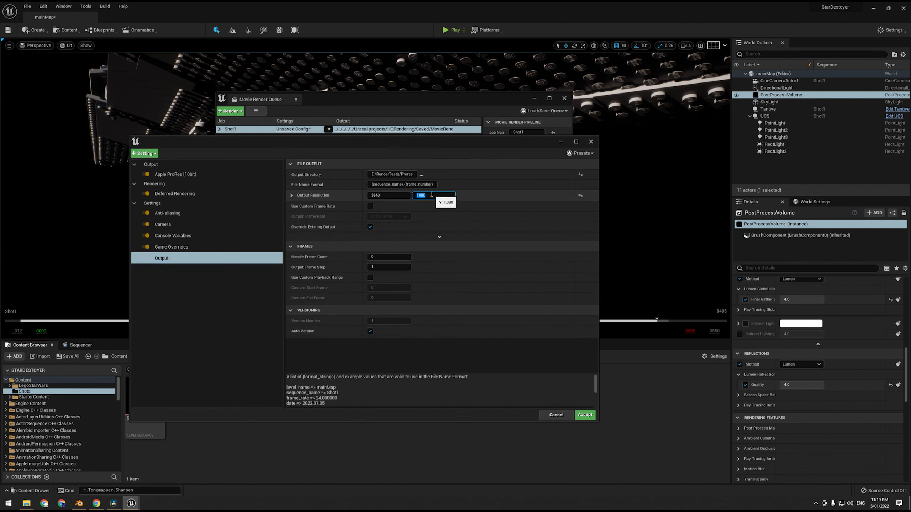
pyautogui.write('2160')
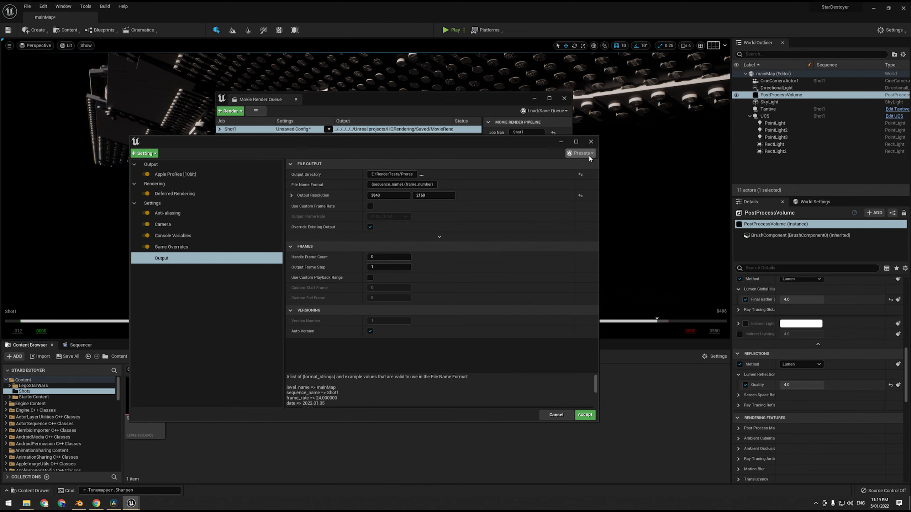
# - Save the current render config as the proresHQRendering preset for the queued Shot1 jobs
pyautogui.click(580, 153)
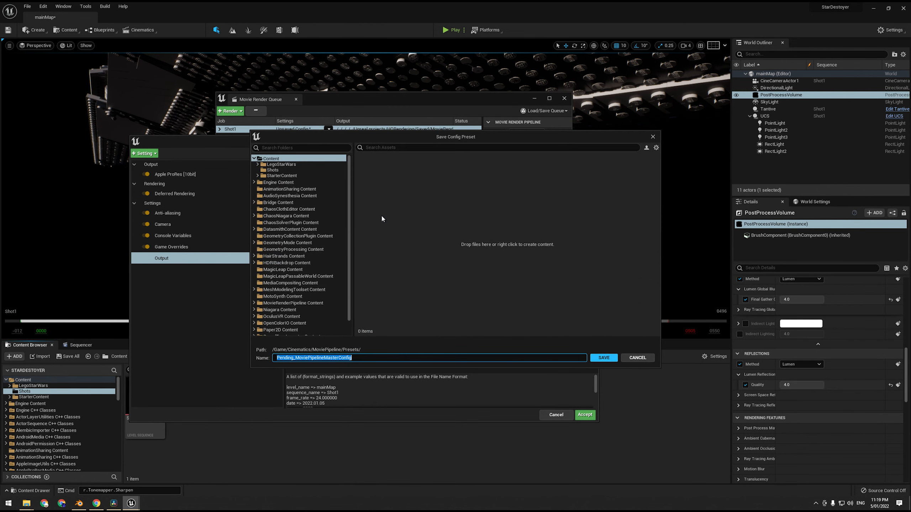
pyautogui.write('proresHQR')
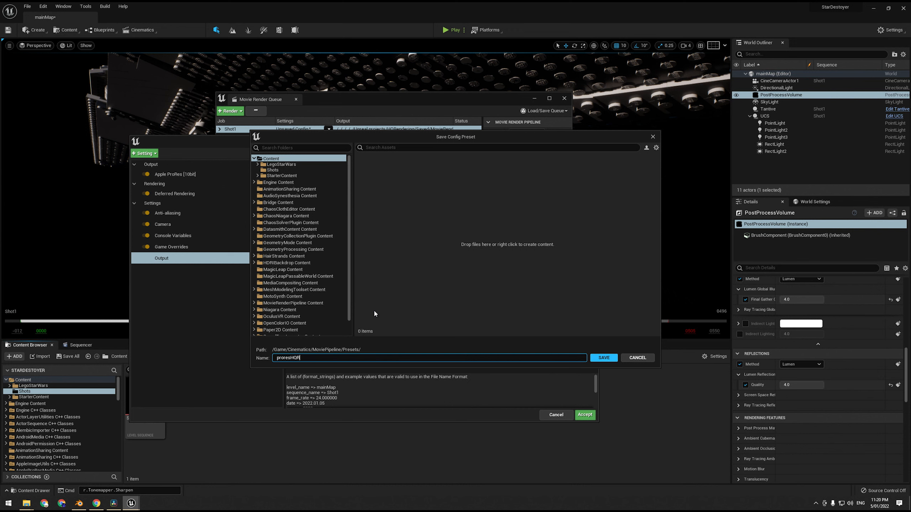
pyautogui.write('endering')
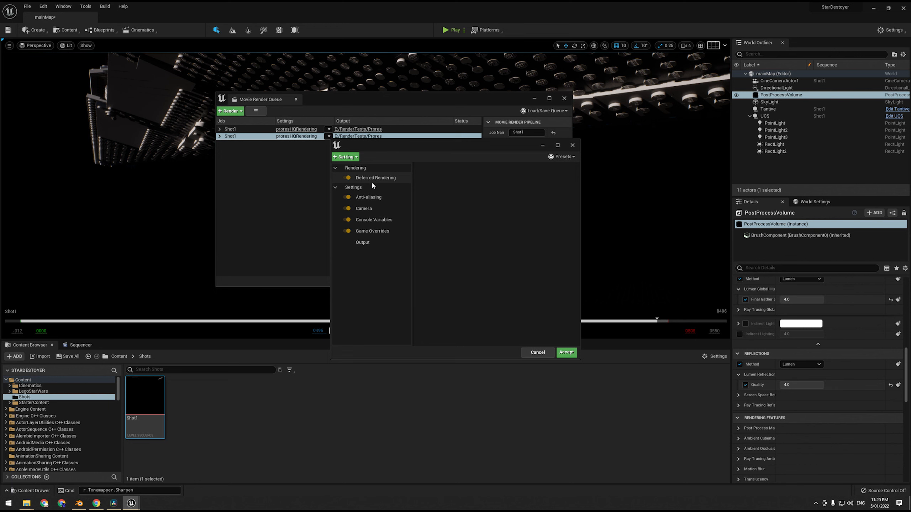
# - Add a 16-bit EXR Sequence output with PIZ compression and multilayer to the second Shot1 job
pyautogui.click(344, 157)
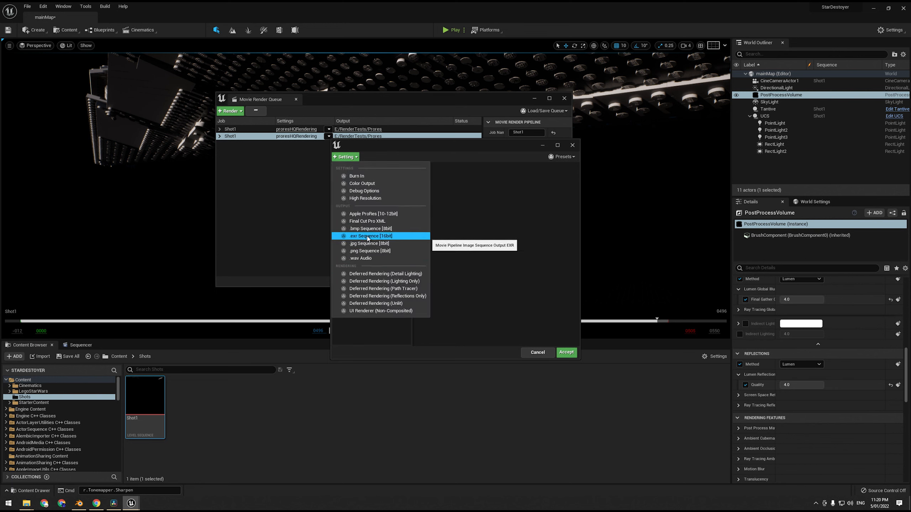
pyautogui.click(371, 236)
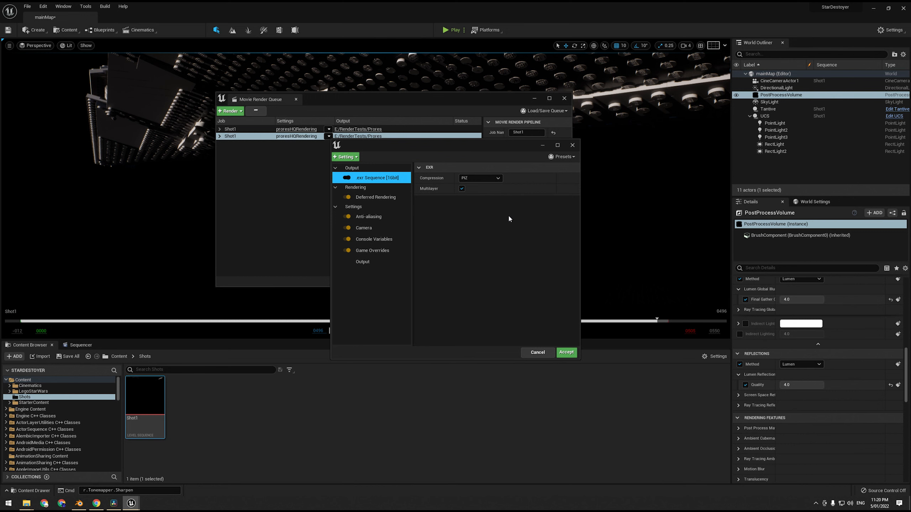
pyautogui.moveTo(569, 217)
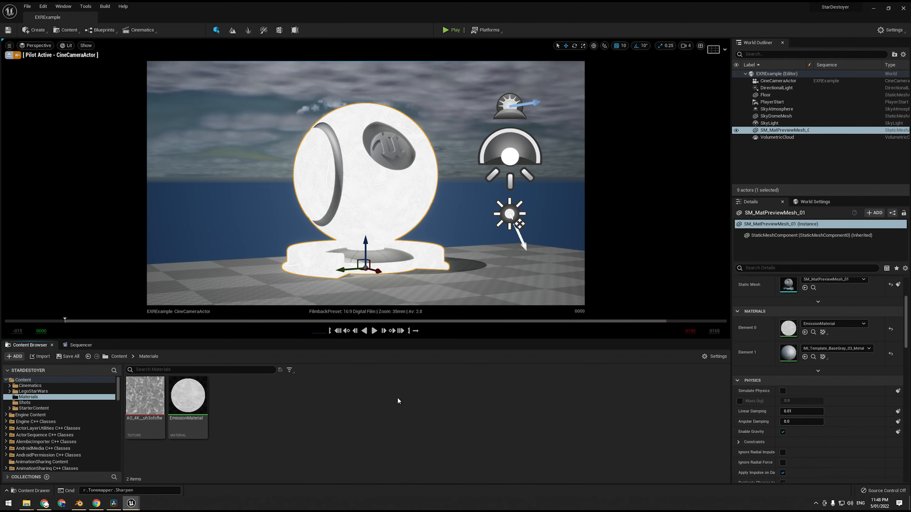
# - Raise EmissionMaterial's Multiply Const B so the preview sphere glows white, and apply it
pyautogui.doubleClick(188, 396)
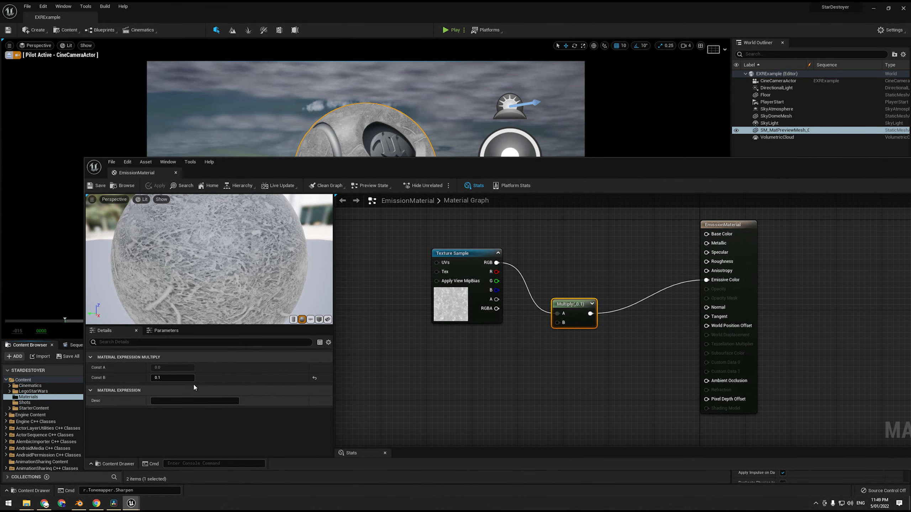
pyautogui.write('50.0')
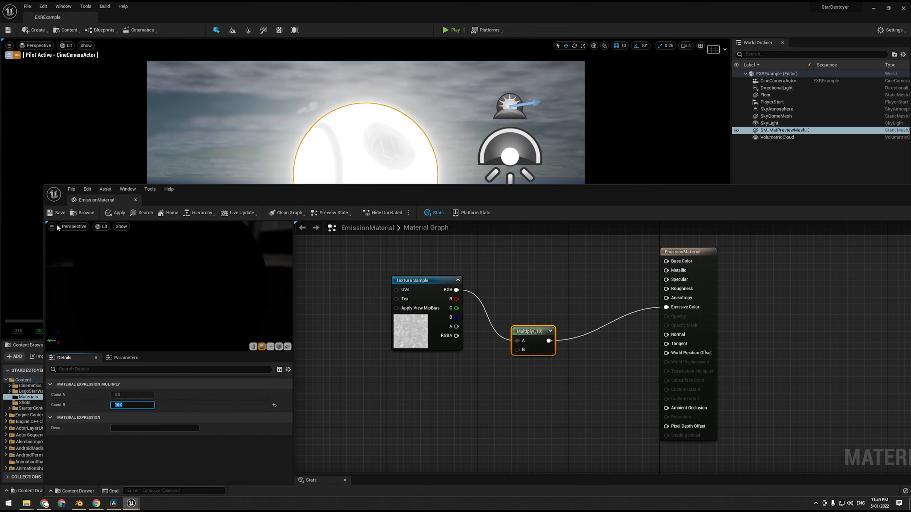
pyautogui.click(56, 213)
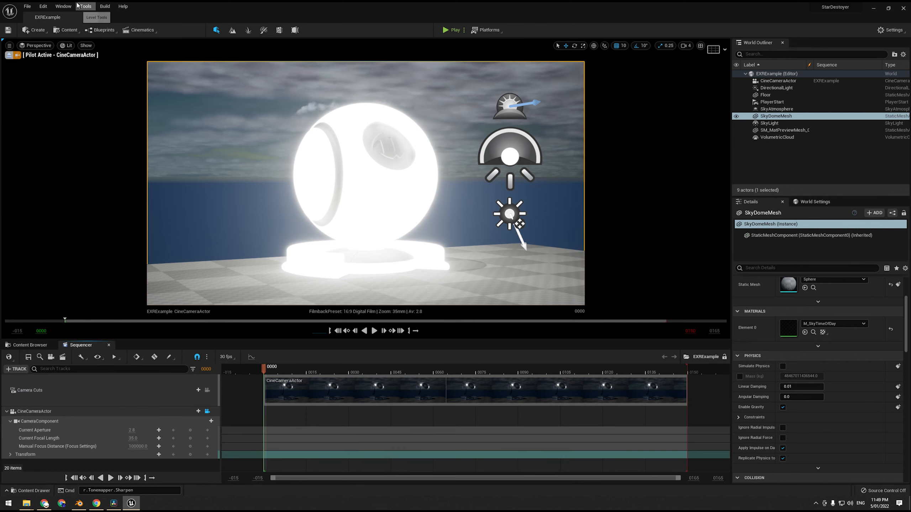
# - Open the Movie Render Queue via Window > Cinematics, remove the ProRes and EXR jobs, and go to the Shots folder
pyautogui.click(62, 6)
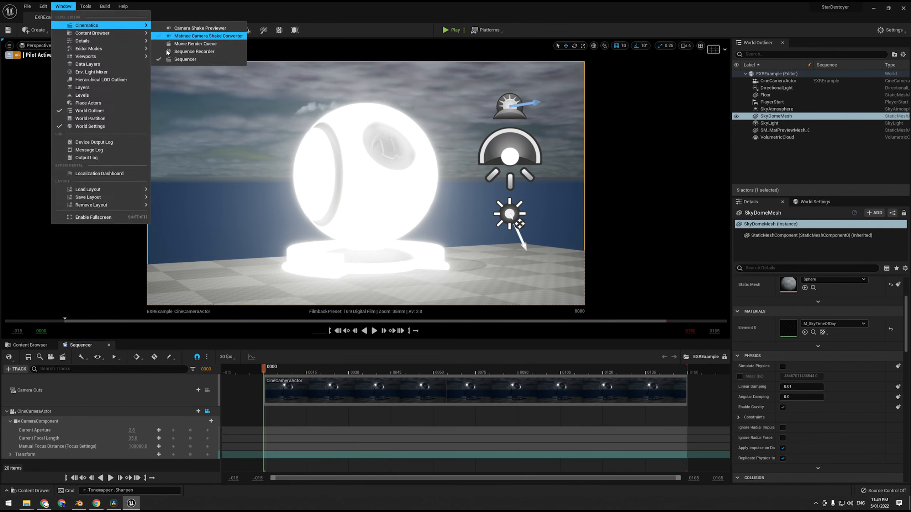
pyautogui.click(195, 44)
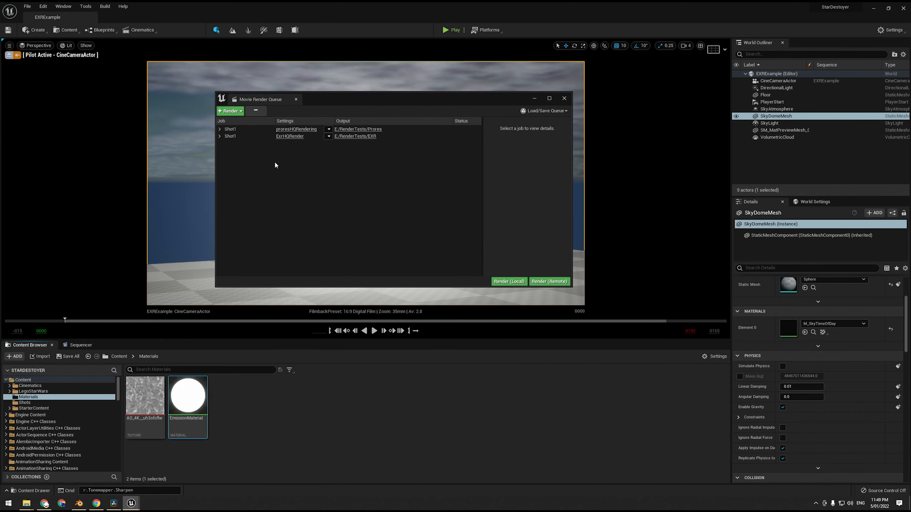
pyautogui.click(231, 136)
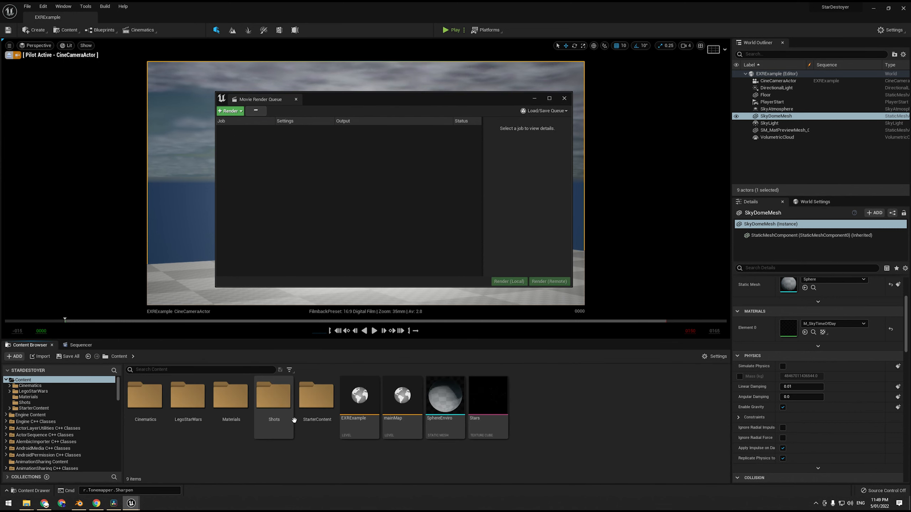
pyautogui.click(114, 503)
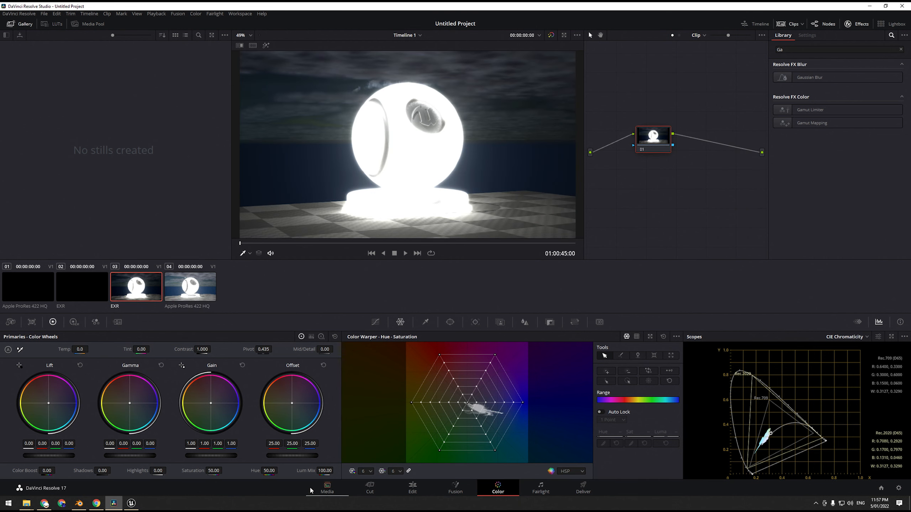
pyautogui.click(326, 491)
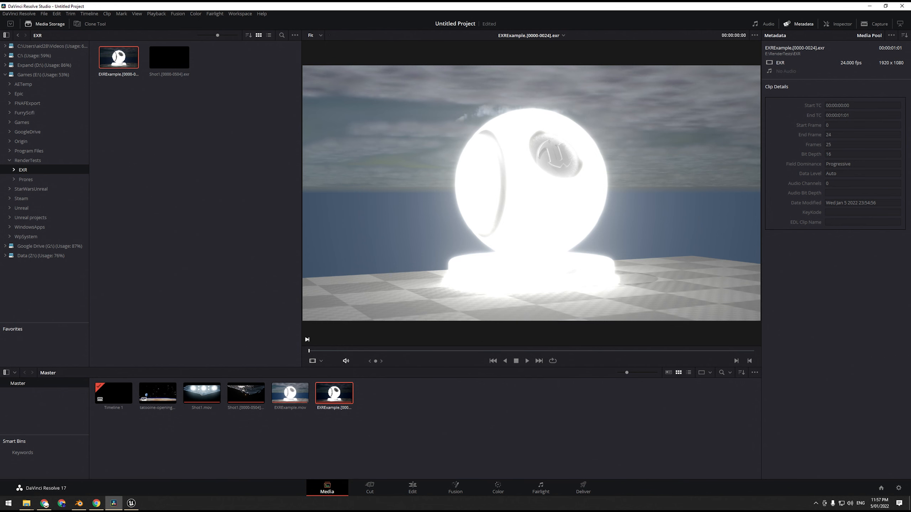
pyautogui.click(497, 488)
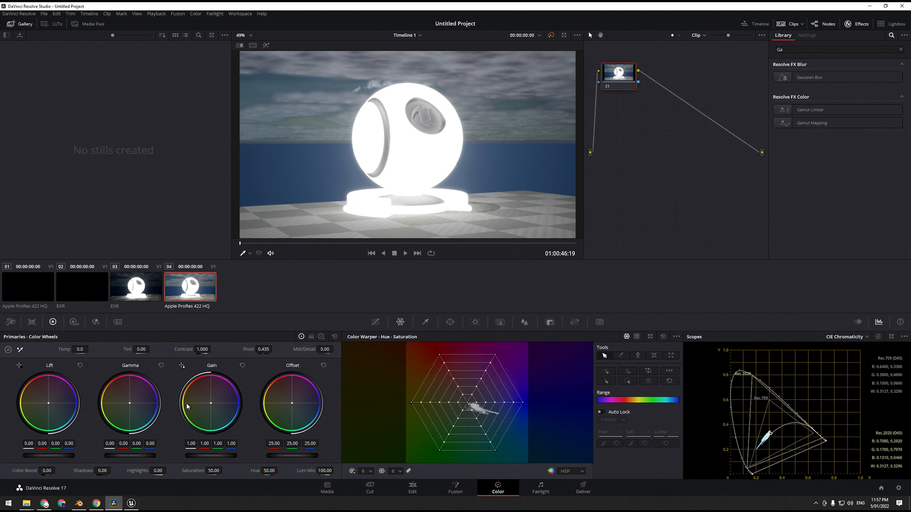
pyautogui.moveTo(51, 384)
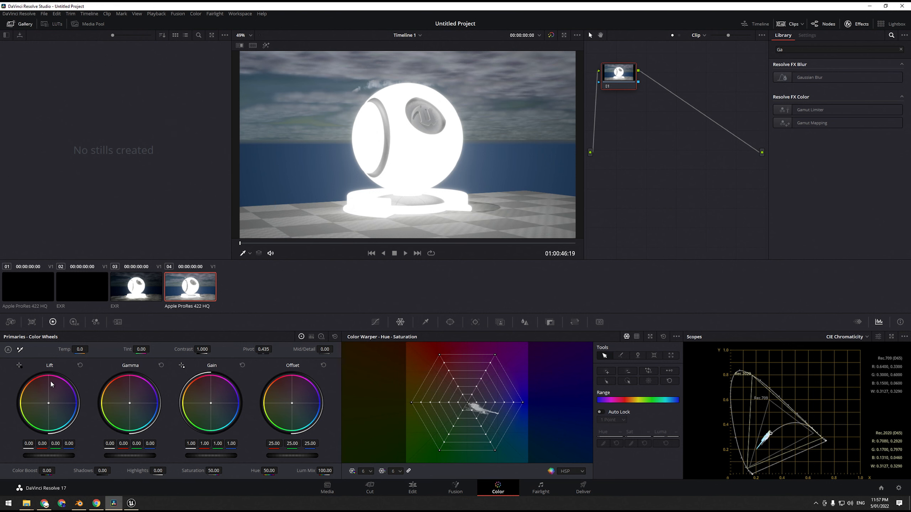
pyautogui.moveTo(270, 400)
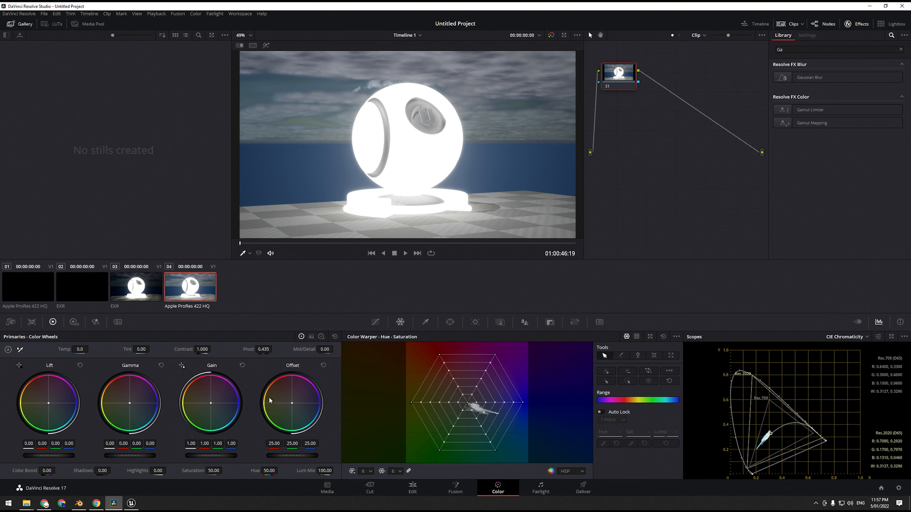
pyautogui.moveTo(123, 400)
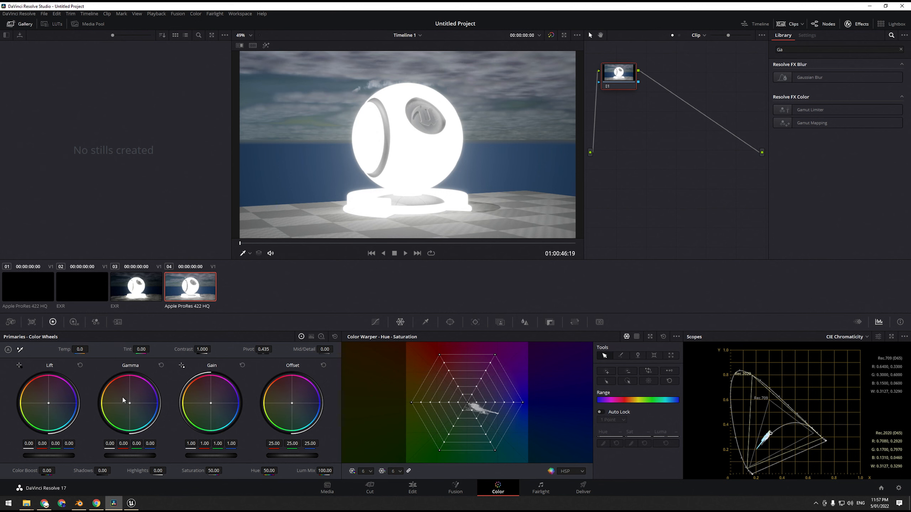
pyautogui.moveTo(68, 410)
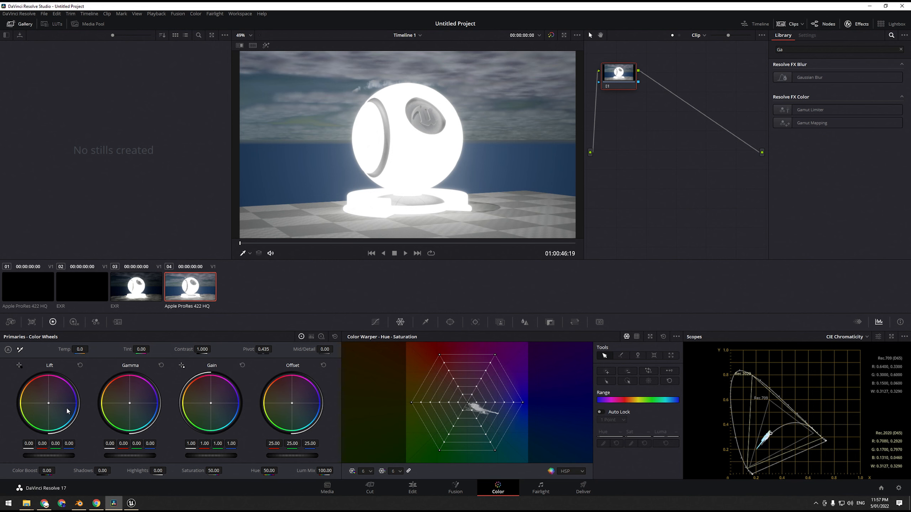
pyautogui.click(321, 337)
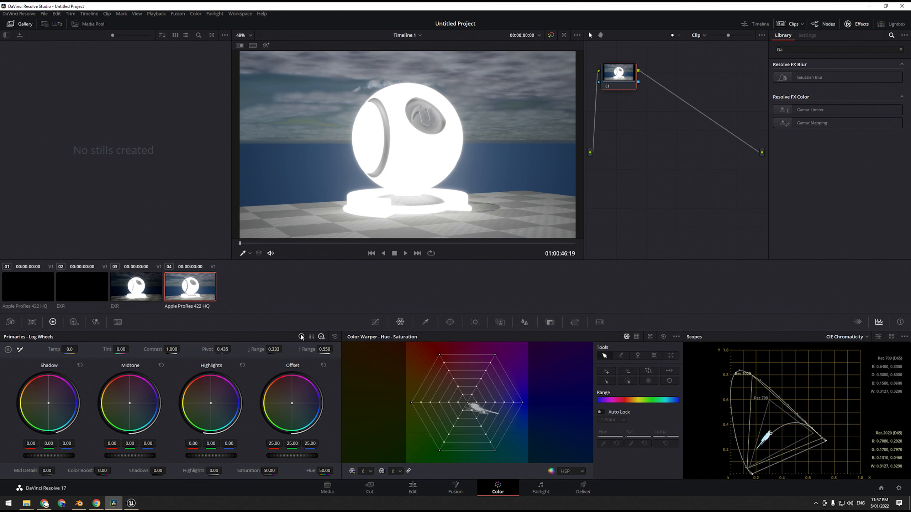
pyautogui.click(302, 336)
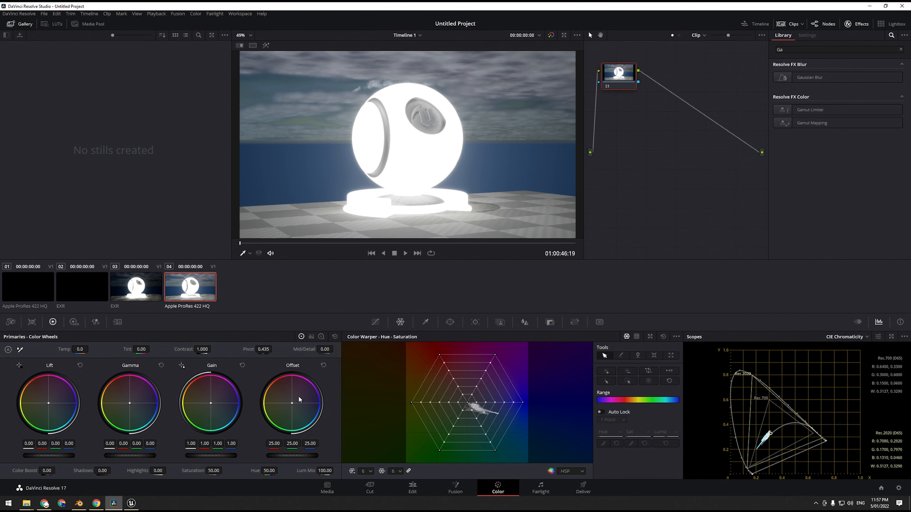
pyautogui.moveTo(220, 264)
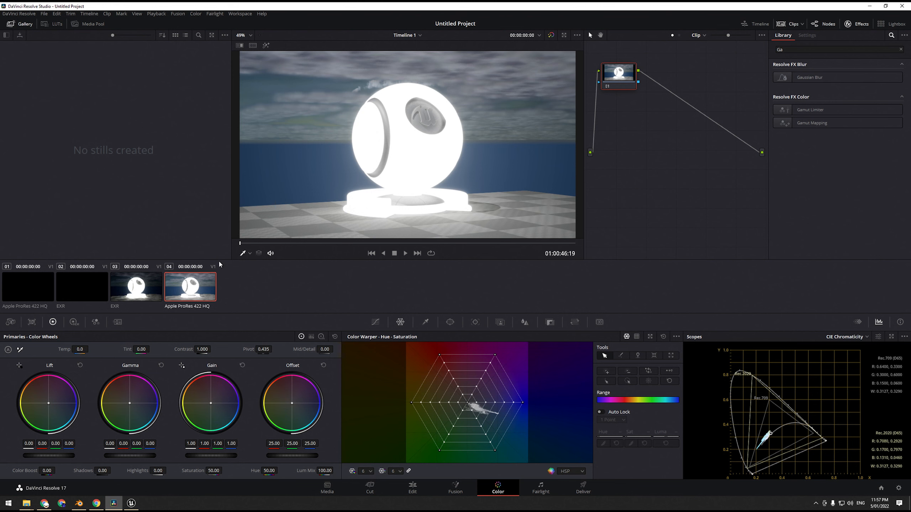
pyautogui.moveTo(217, 463)
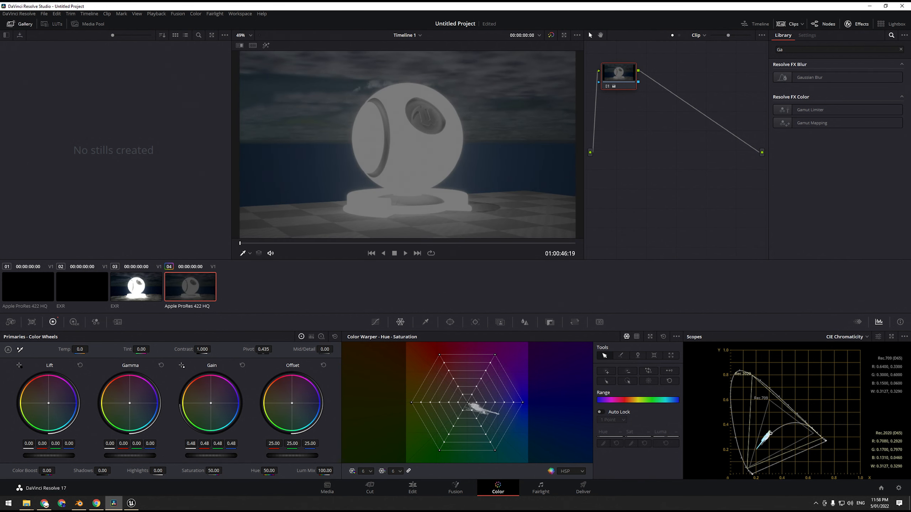
pyautogui.moveTo(210, 404); pyautogui.dragTo(218, 386)
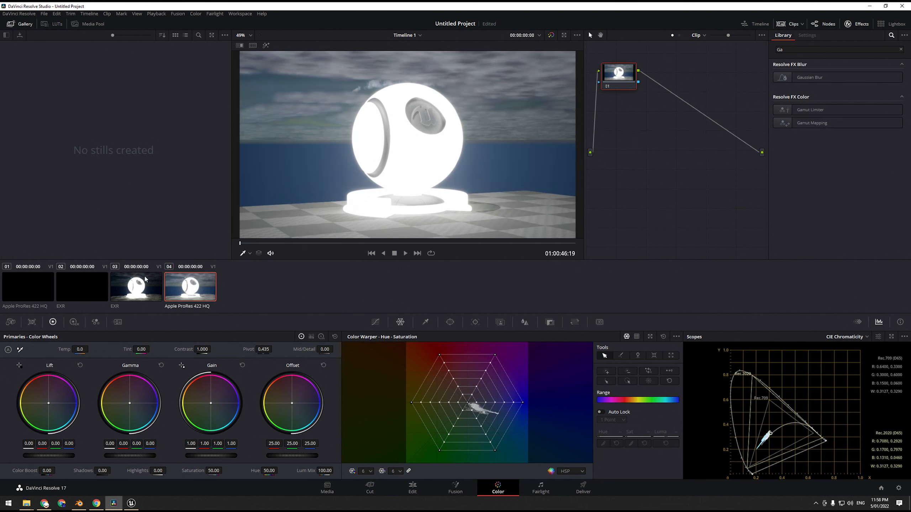
# - Pull the Gain master wheel down to about 0.12 and flip between the EXR and ProRes clips to compare shadow detail
pyautogui.click(135, 286)
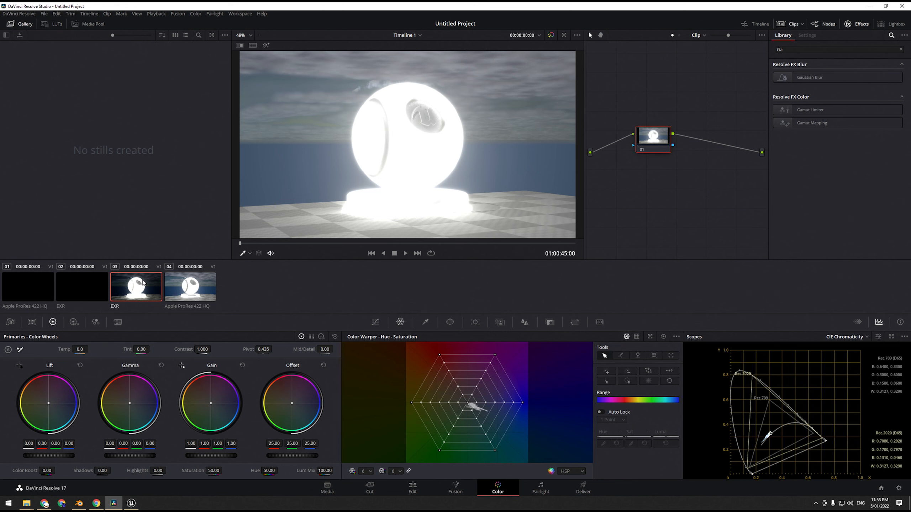
pyautogui.moveTo(236, 292)
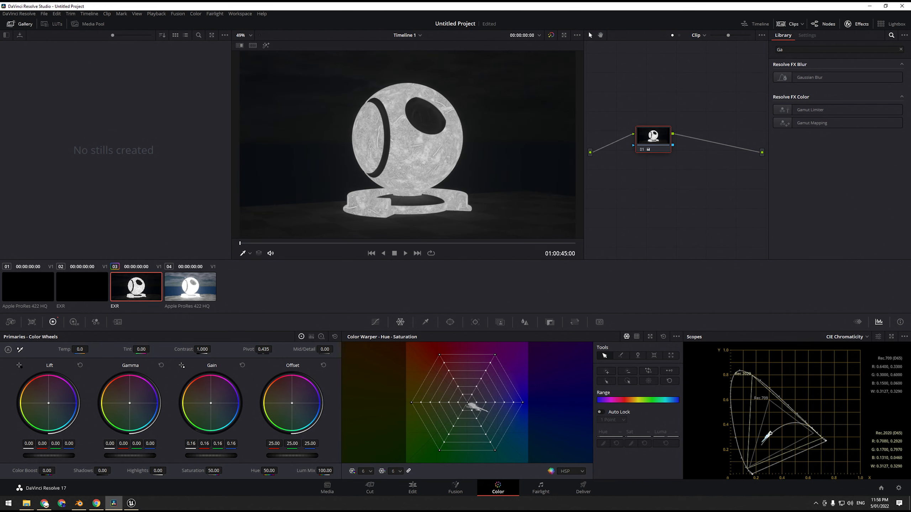
pyautogui.moveTo(241, 367)
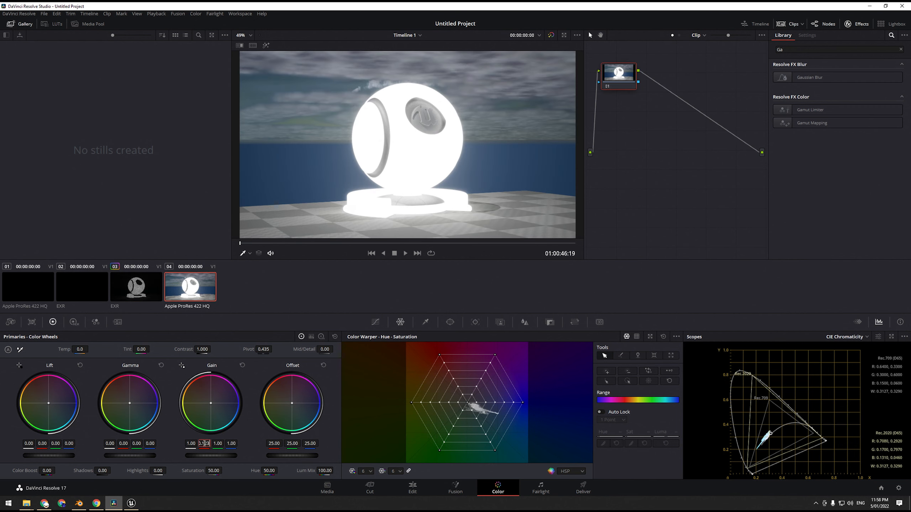
pyautogui.moveTo(211, 404); pyautogui.dragTo(214, 413)
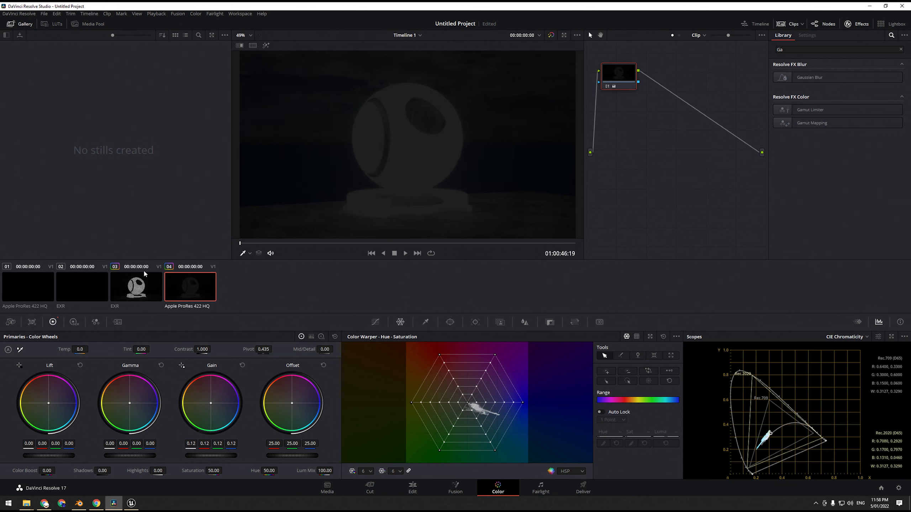
pyautogui.click(136, 285)
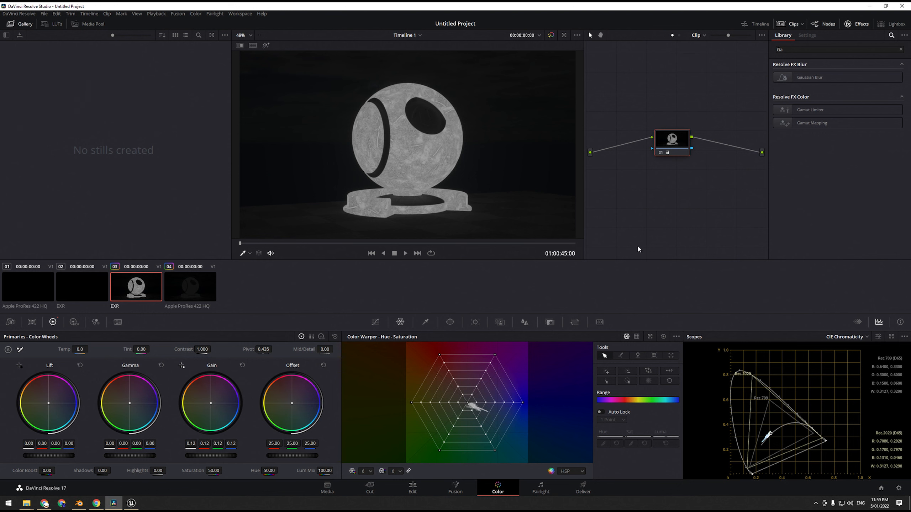
pyautogui.moveTo(524, 280)
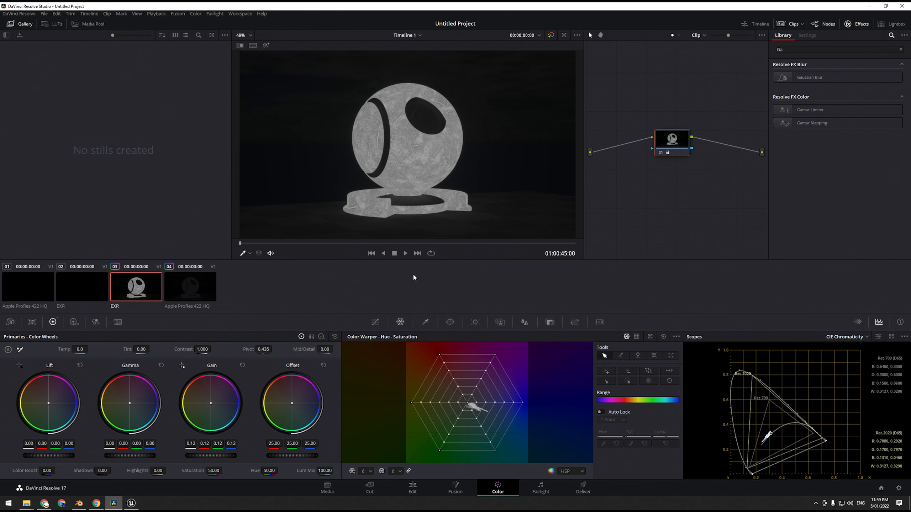
pyautogui.click(191, 287)
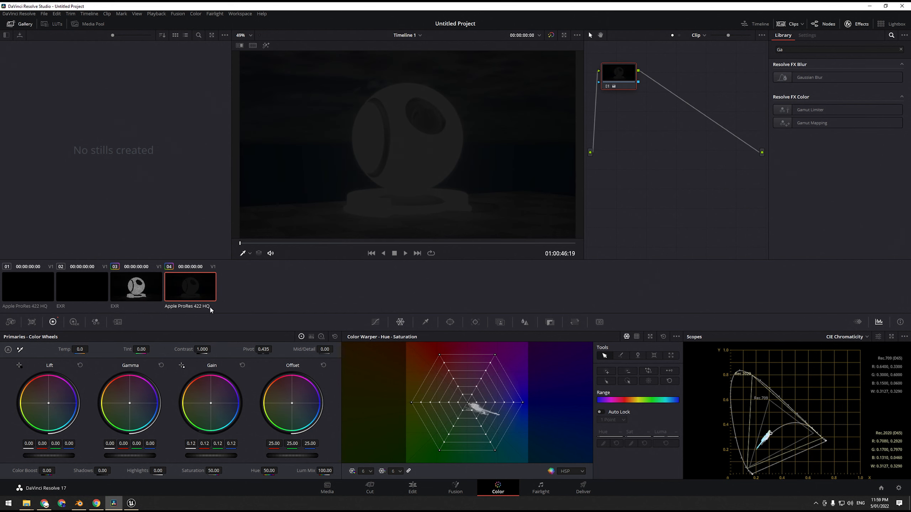
pyautogui.click(136, 286)
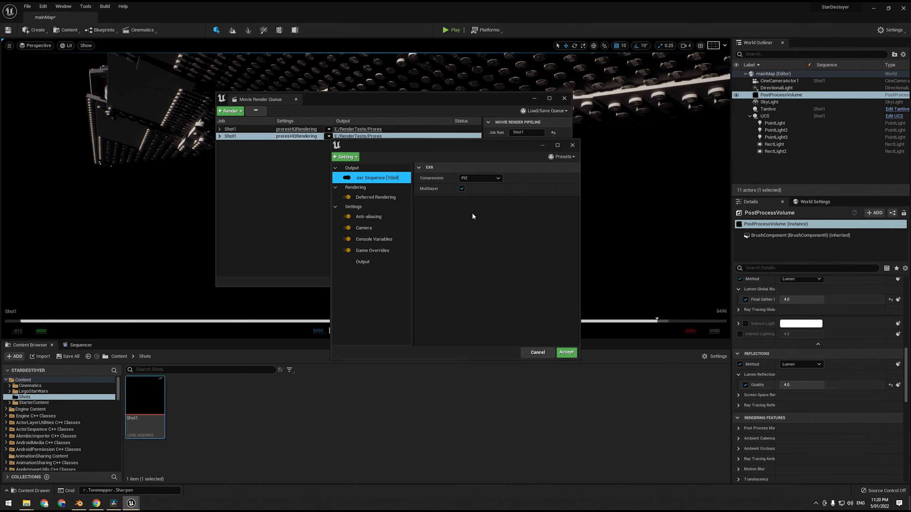
pyautogui.moveTo(473, 216)
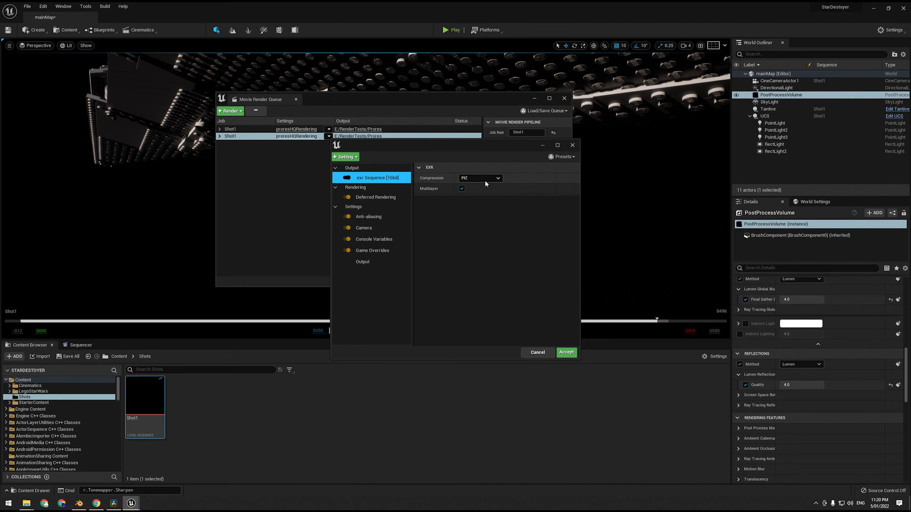
# - Set the EXR Sequence compression to PIZ and add the Color Output setting to the render config
pyautogui.click(479, 178)
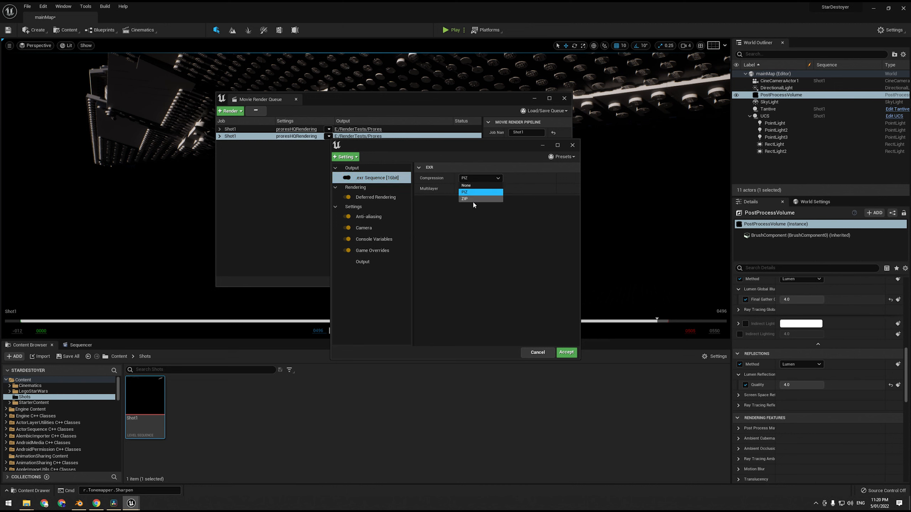
pyautogui.moveTo(473, 192)
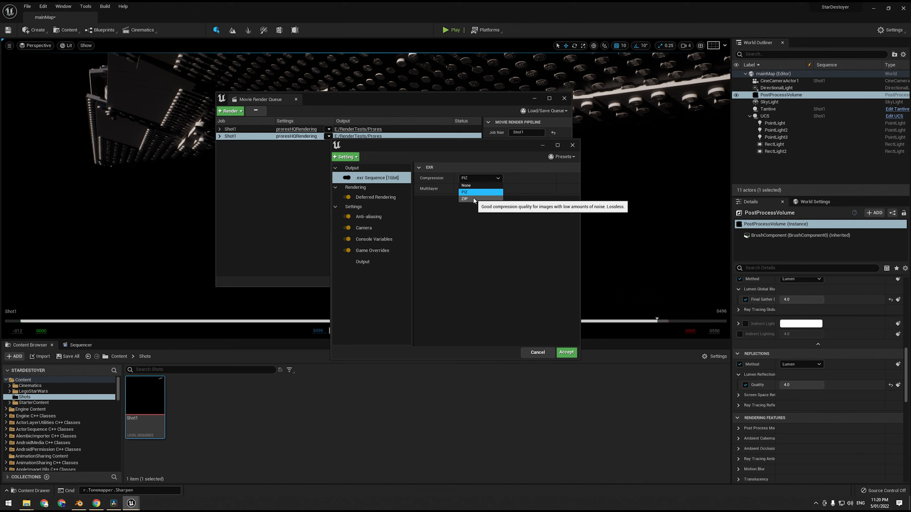
pyautogui.click(464, 192)
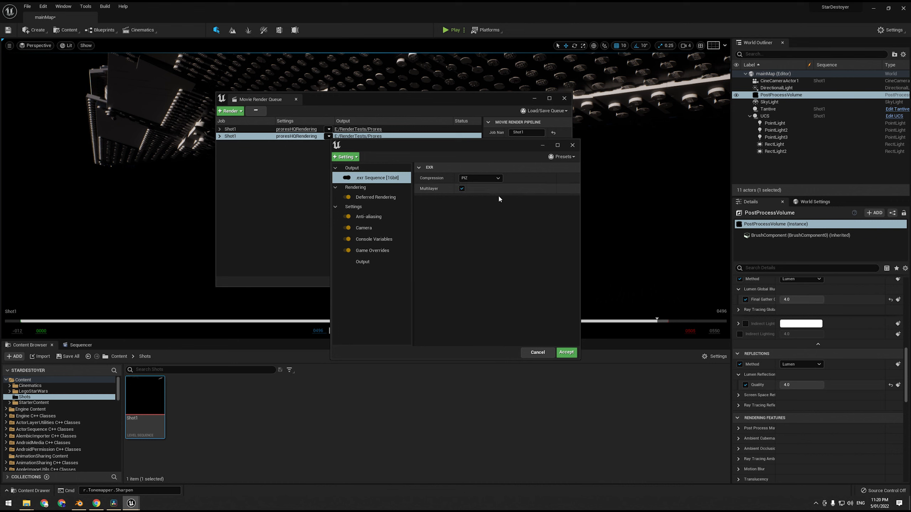
pyautogui.click(345, 157)
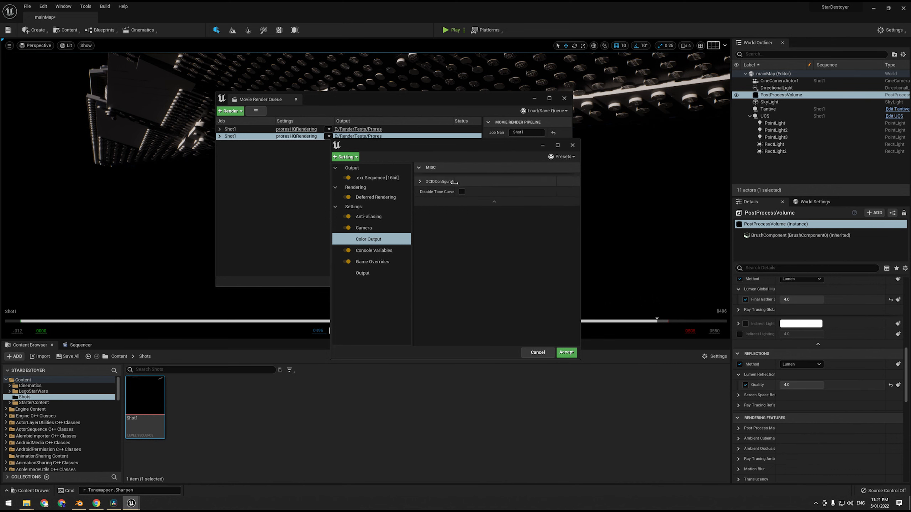
# - Enable Disable Tone Curve in Color Output, leave OCIO configuration off, and save the settings as a preset
pyautogui.click(461, 191)
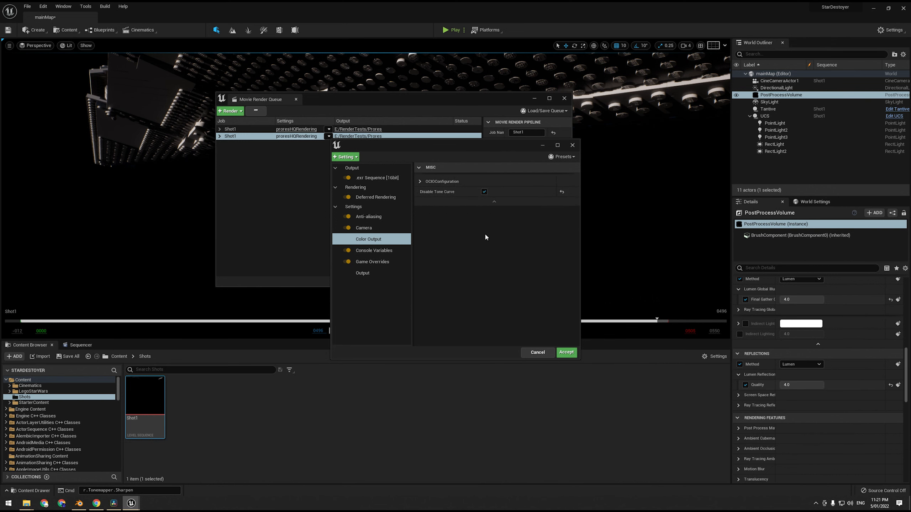
pyautogui.moveTo(383, 228)
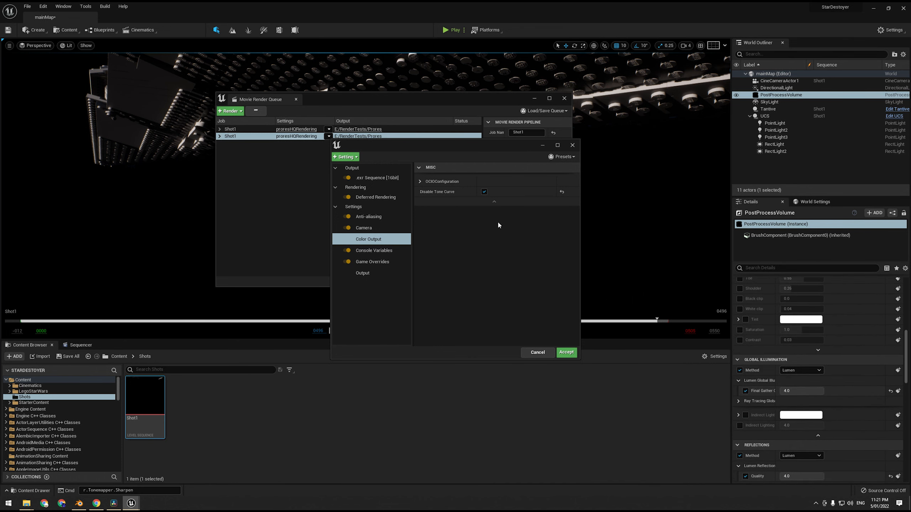
pyautogui.moveTo(436, 191)
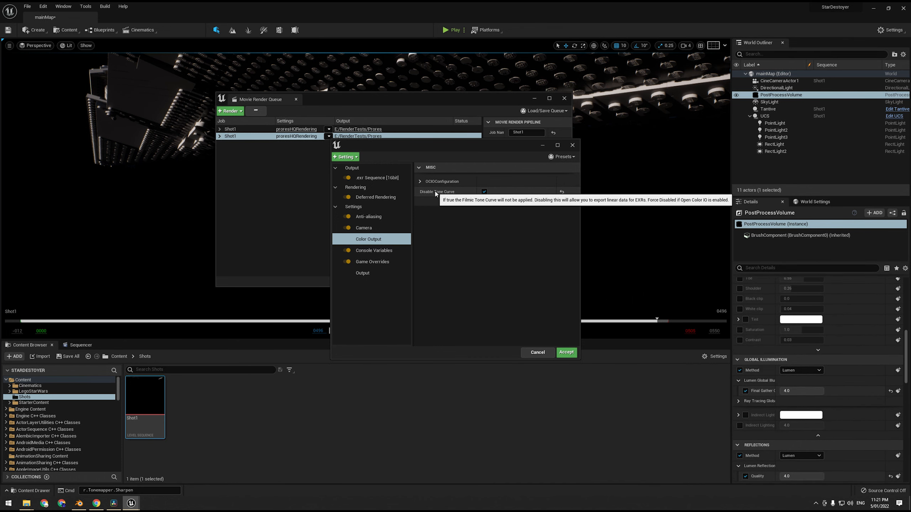
pyautogui.moveTo(377, 301)
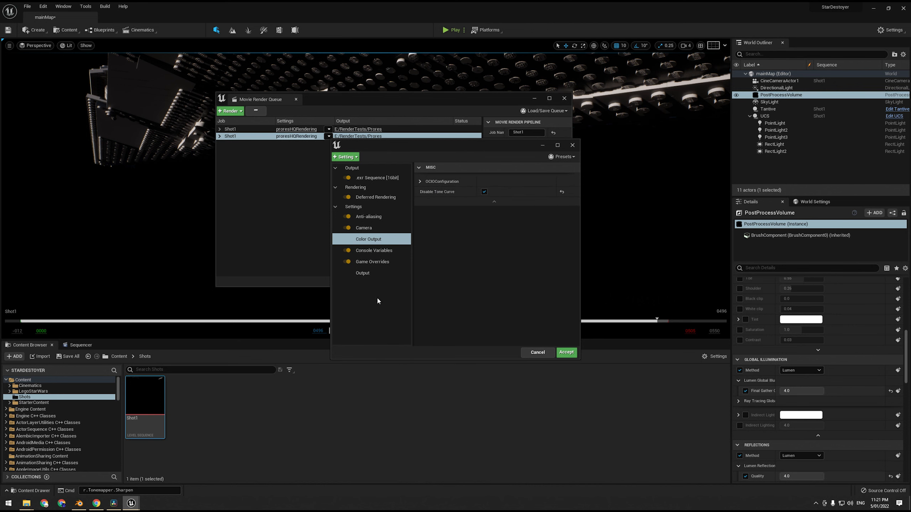
pyautogui.click(420, 182)
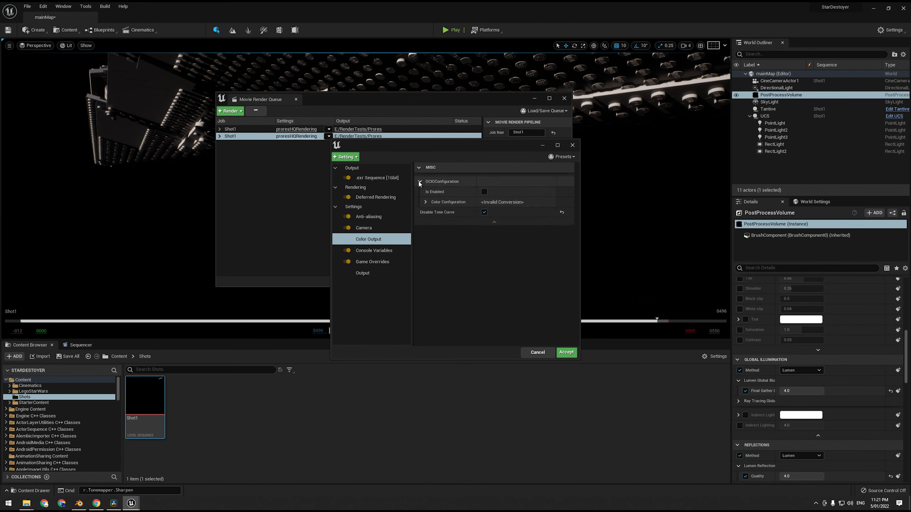
pyautogui.click(419, 182)
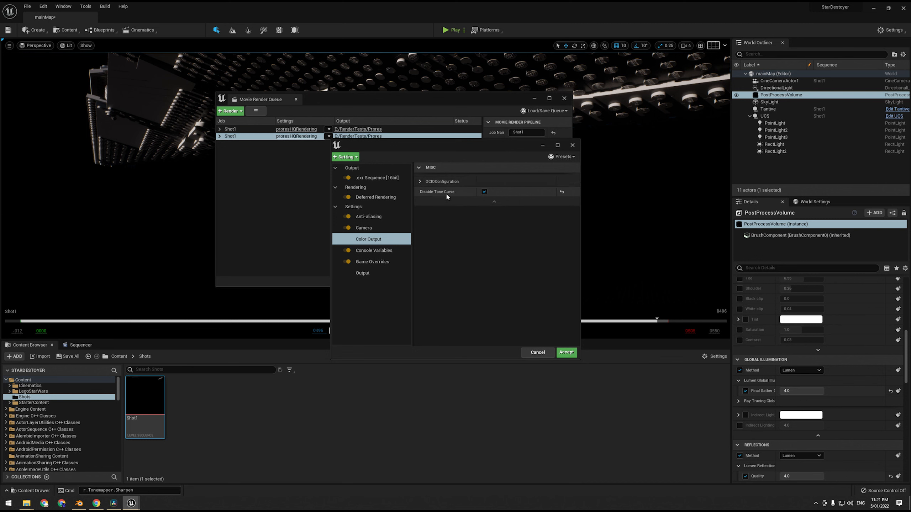
pyautogui.moveTo(443, 216)
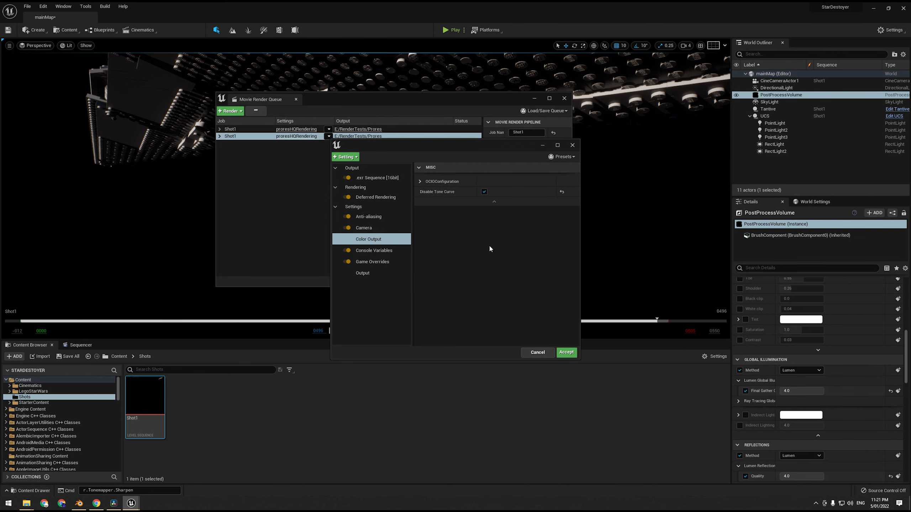
pyautogui.click(561, 156)
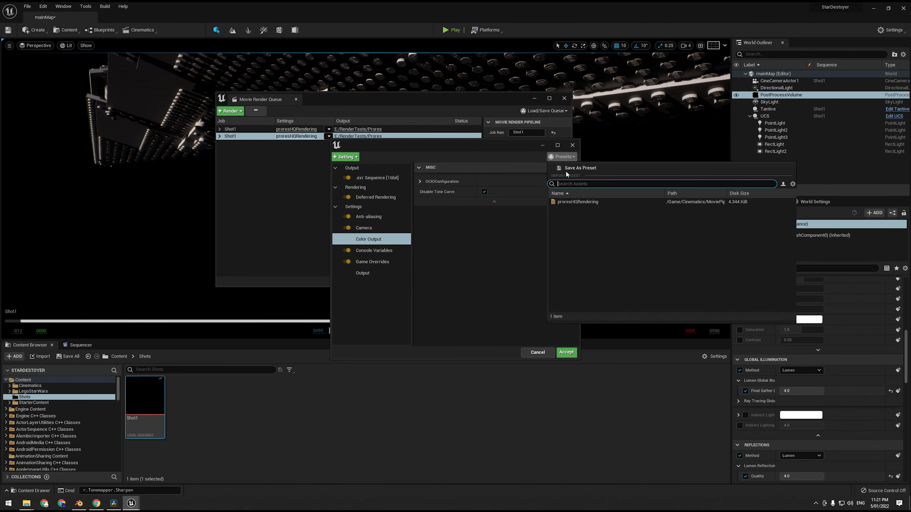
pyautogui.click(579, 168)
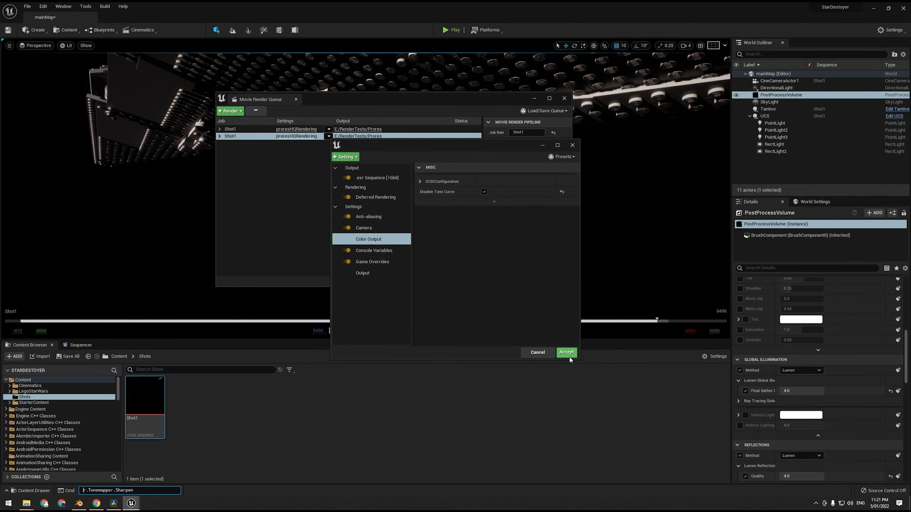
# - Point the EXR job's Output Directory to E:/RenderTests/EXR and accept the settings back to the render queue
pyautogui.click(565, 353)
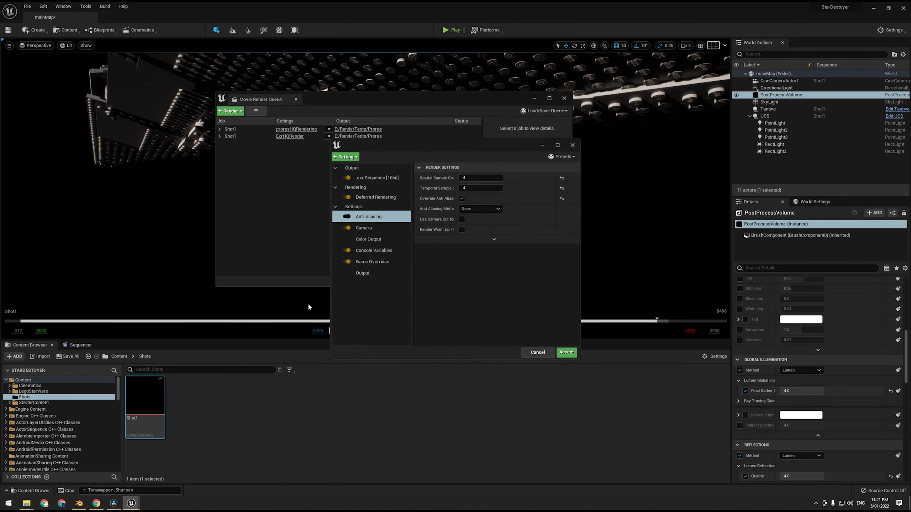
pyautogui.click(363, 273)
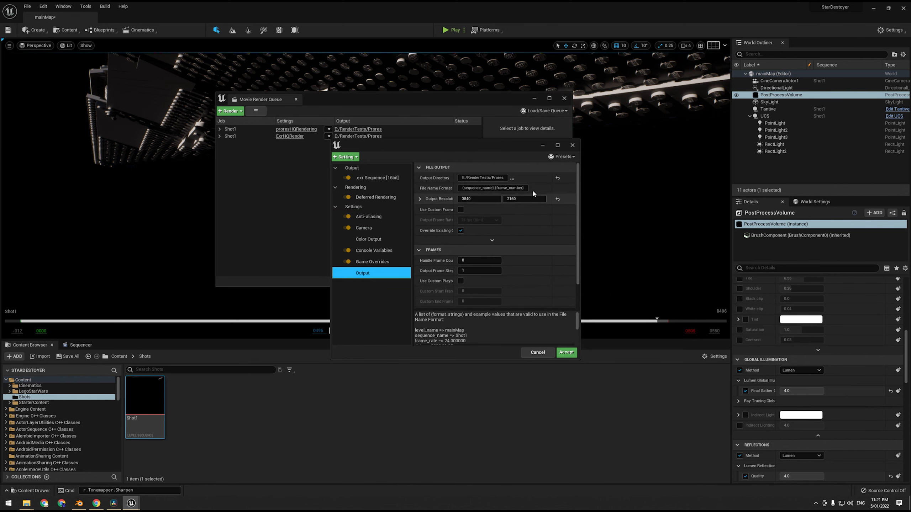
pyautogui.click(512, 178)
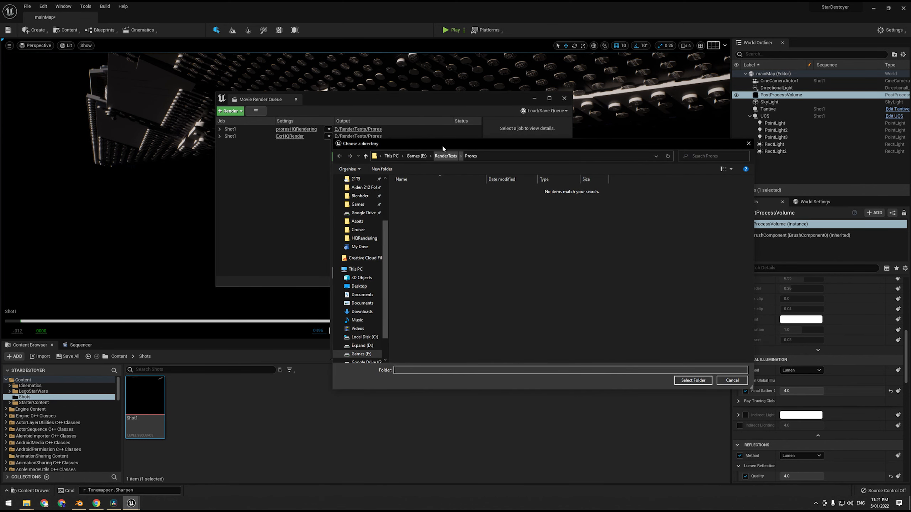
pyautogui.click(381, 169)
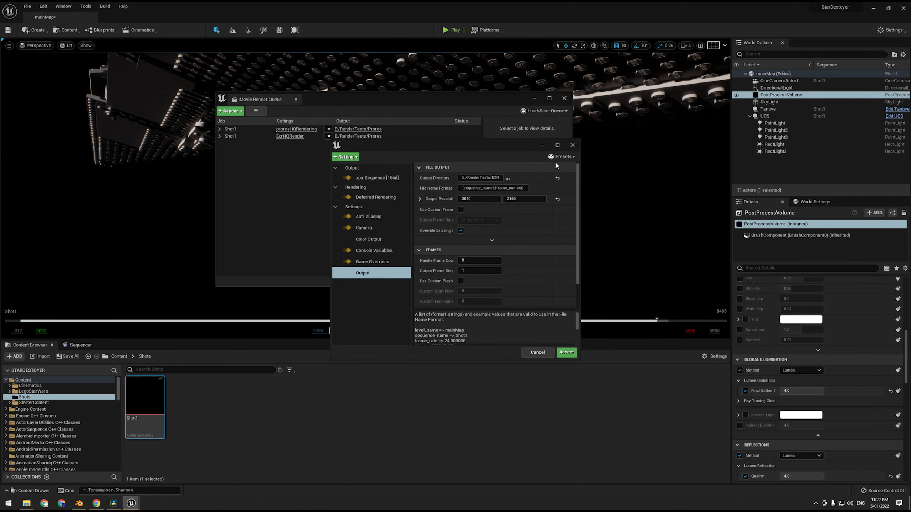
pyautogui.click(561, 156)
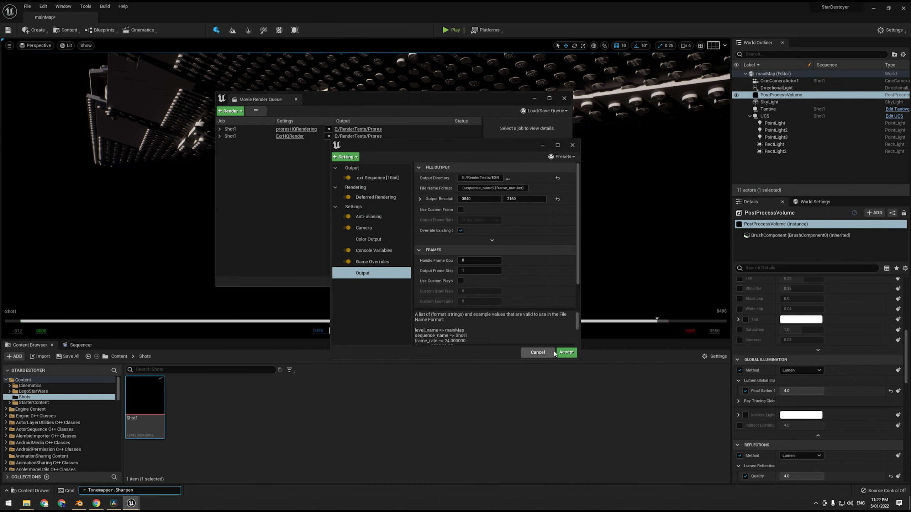
pyautogui.click(565, 353)
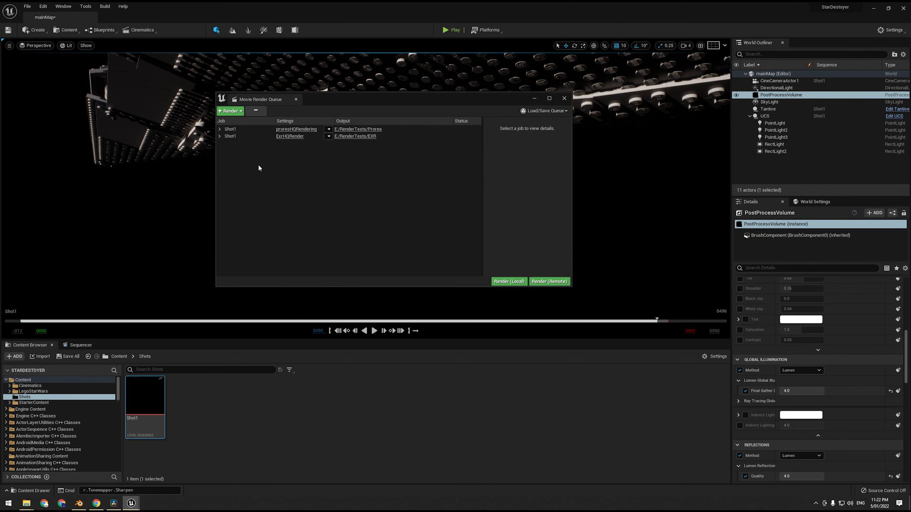
pyautogui.click(509, 281)
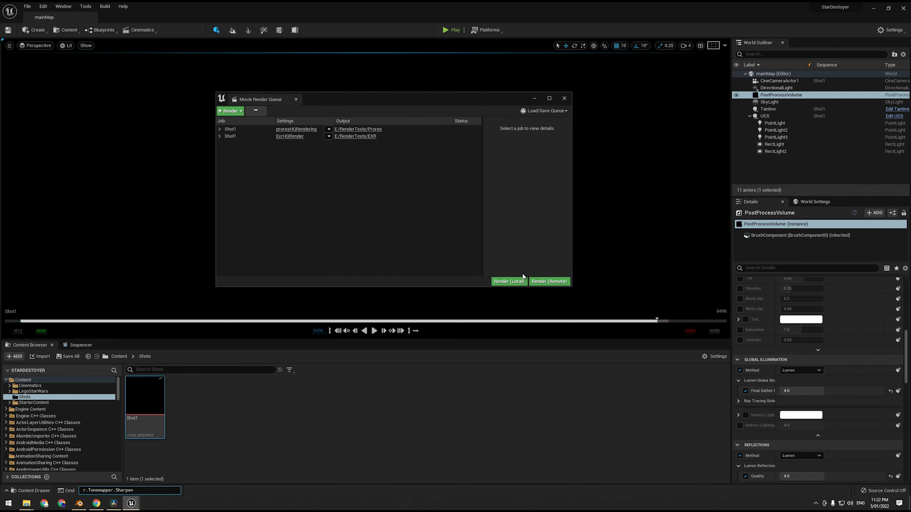
pyautogui.moveTo(226, 327)
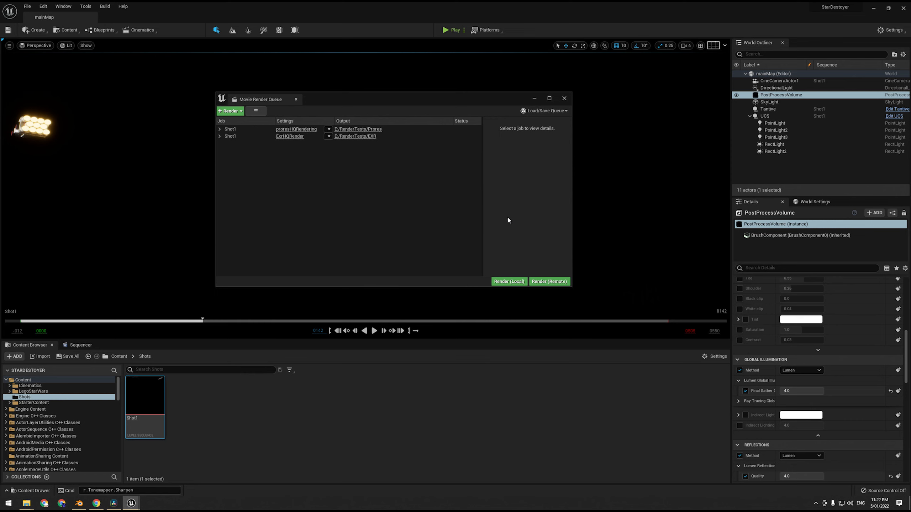
pyautogui.moveTo(486, 248)
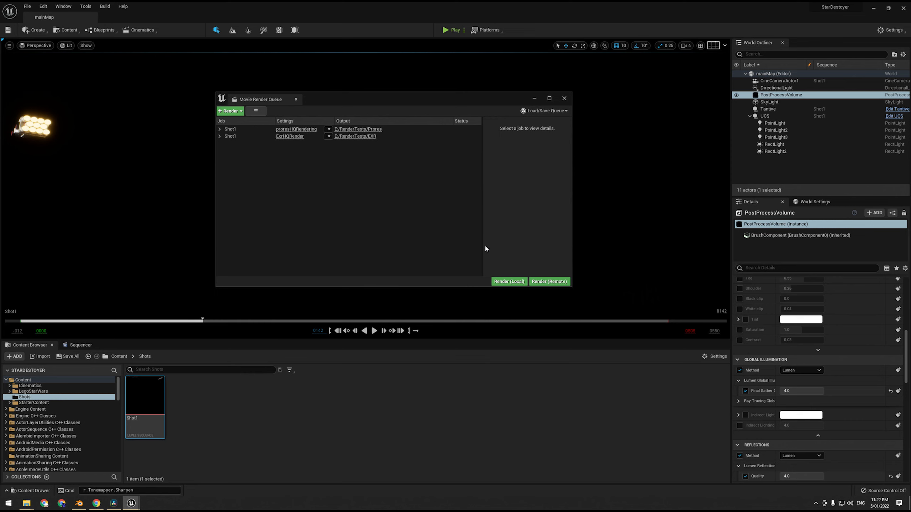
pyautogui.moveTo(456, 242)
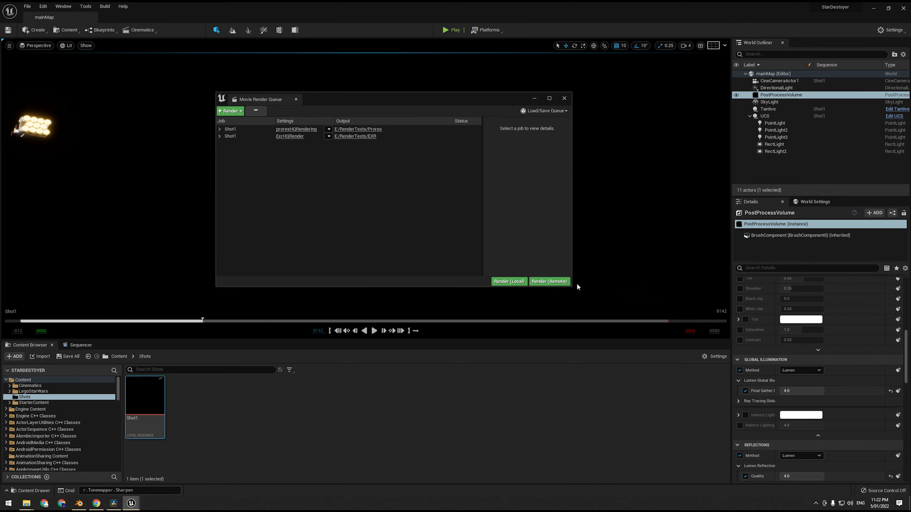
pyautogui.moveTo(444, 172)
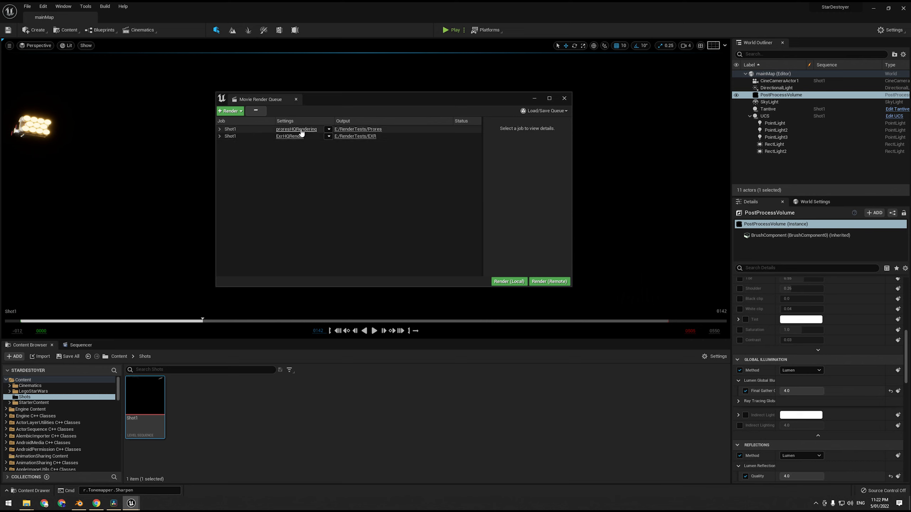
pyautogui.moveTo(301, 134)
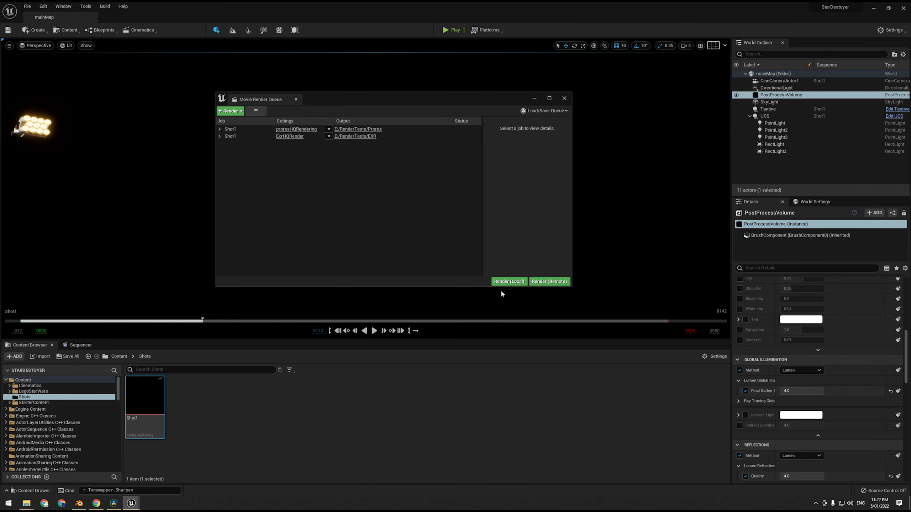
pyautogui.moveTo(397, 168)
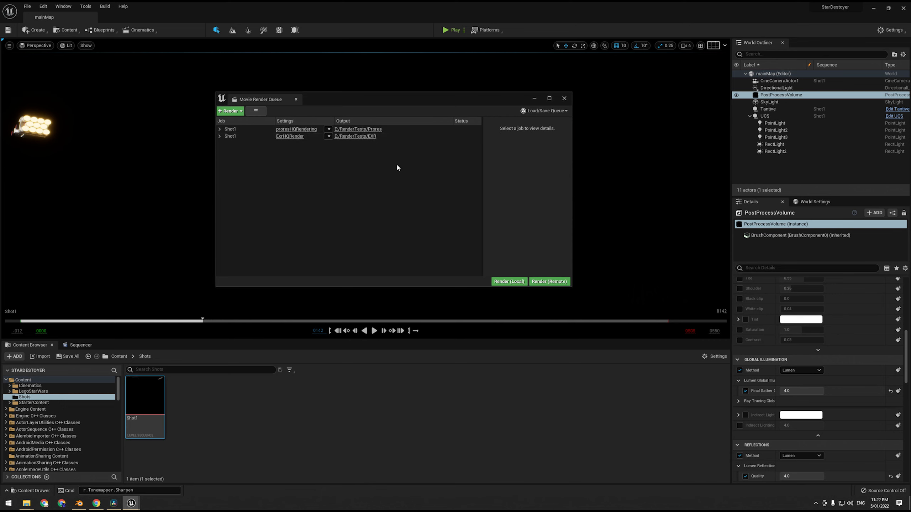
pyautogui.moveTo(8, 47)
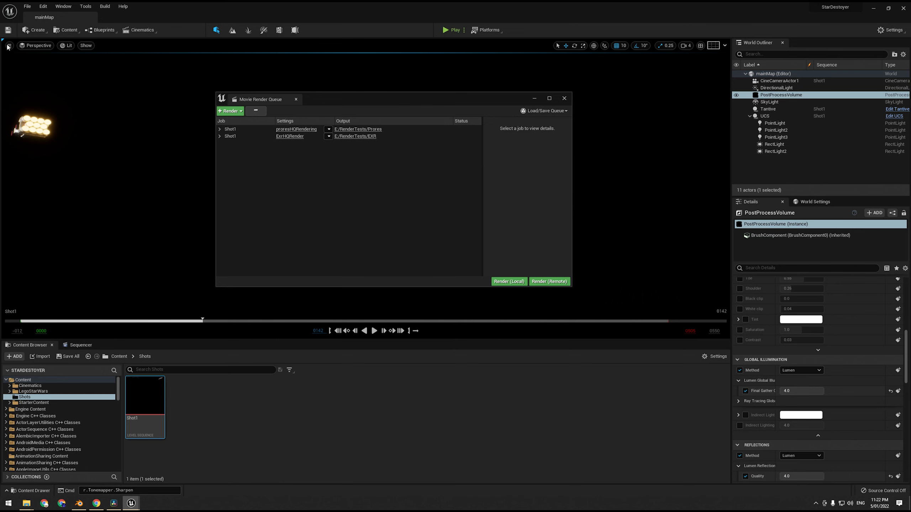
# - Switch the viewport View Mode to Unlit and start Render (Local) for the queued ProRes and EXR jobs
pyautogui.click(69, 46)
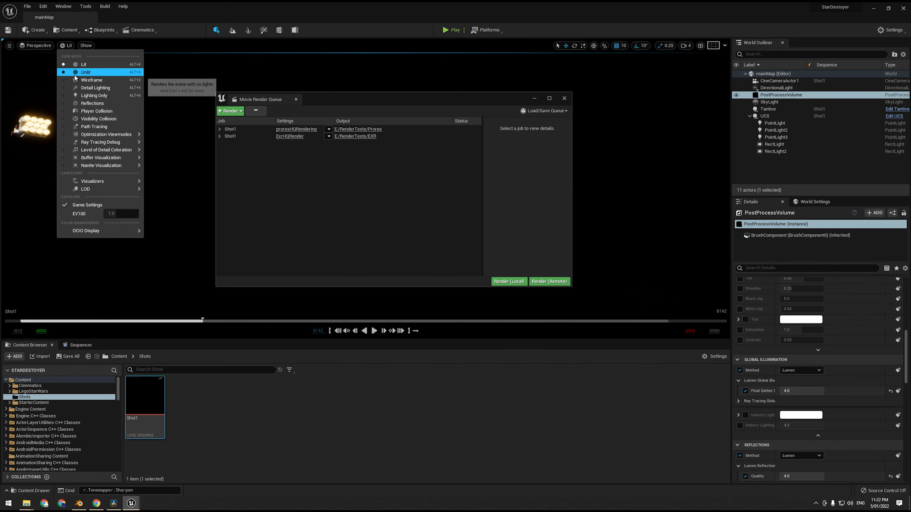
pyautogui.click(86, 72)
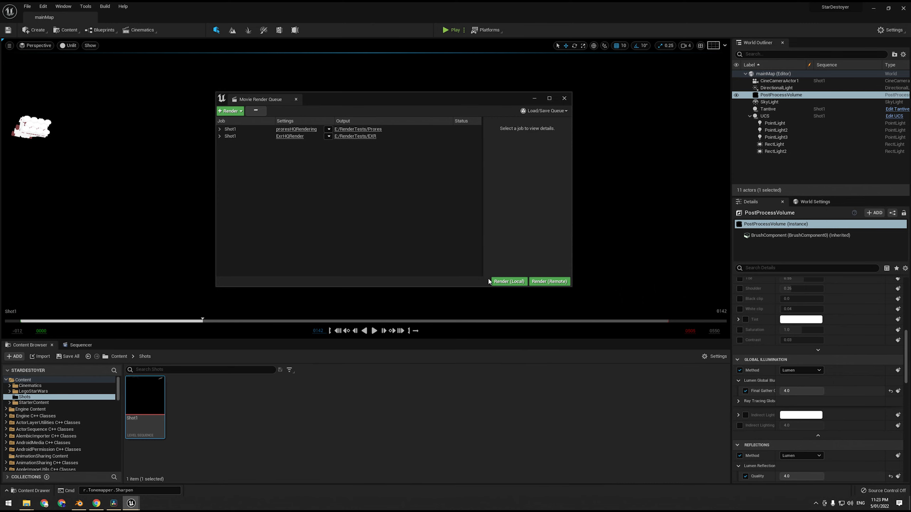
pyautogui.click(508, 282)
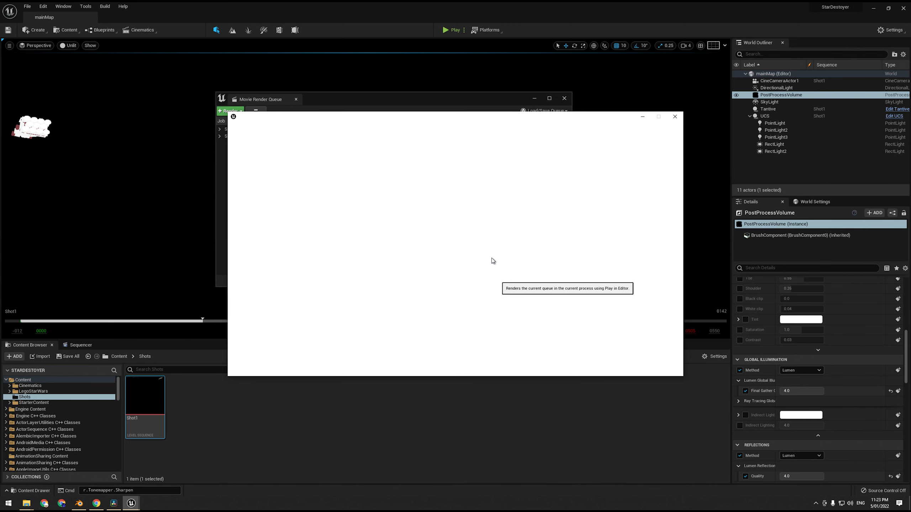
pyautogui.click(229, 110)
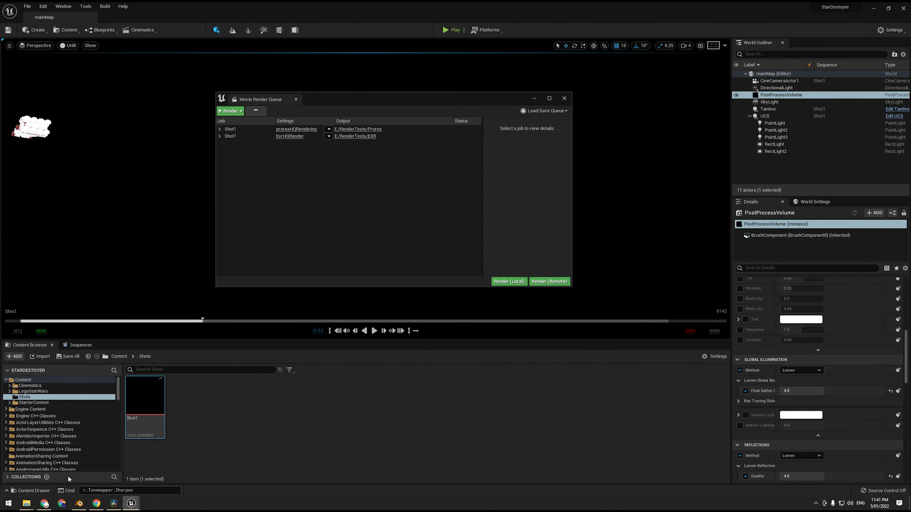
pyautogui.click(113, 503)
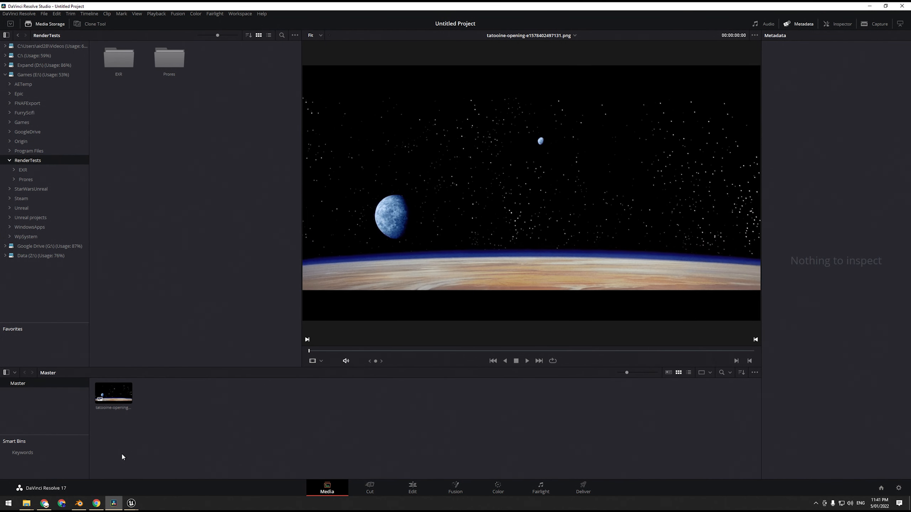
pyautogui.moveTo(114, 503)
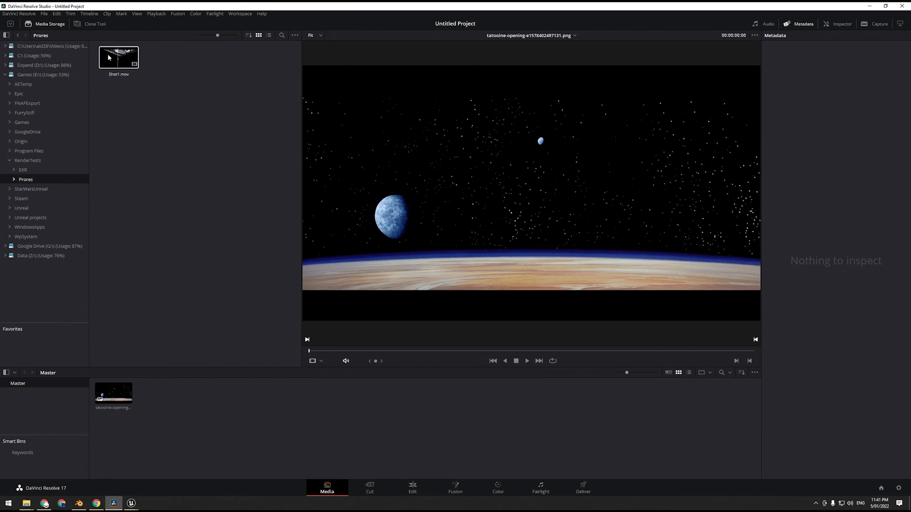
# - Add Shot1.mov and the Shot1 EXR sequence from RenderTests to the Media Pool and preview them
pyautogui.click(23, 170)
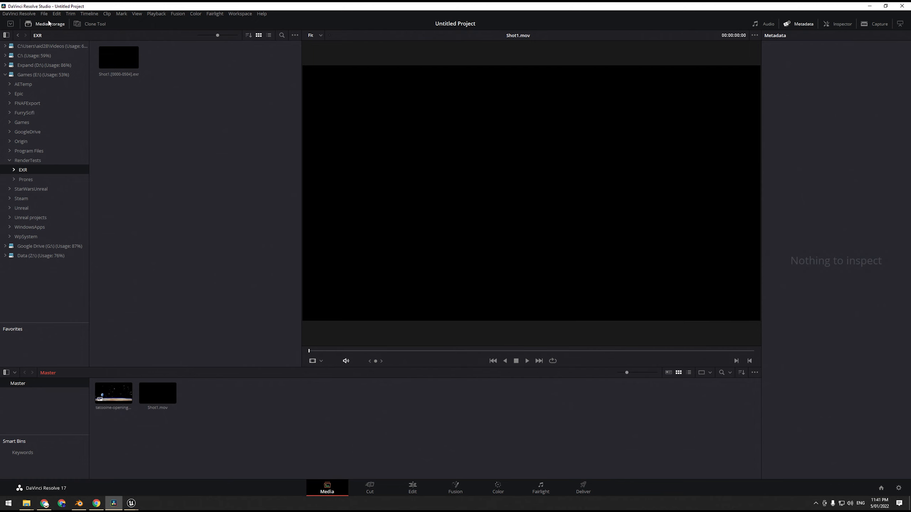
pyautogui.click(118, 57)
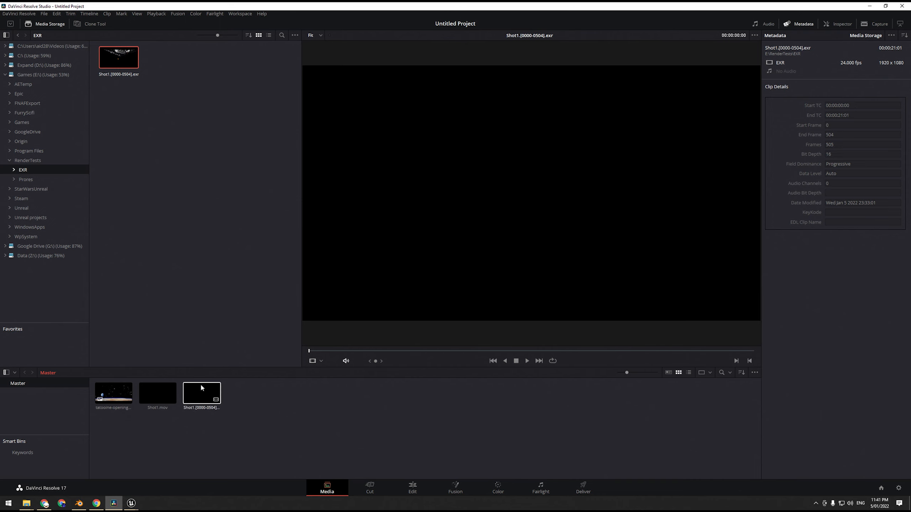
pyautogui.click(201, 393)
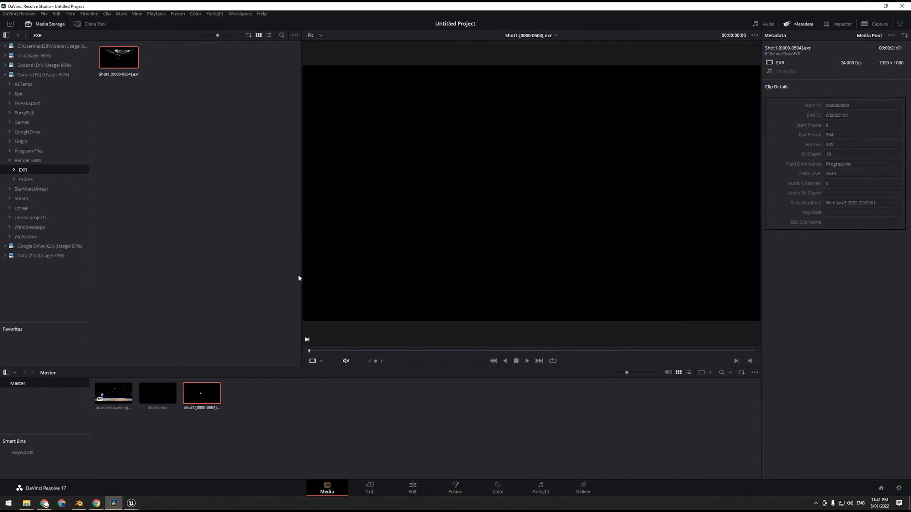
pyautogui.click(401, 350)
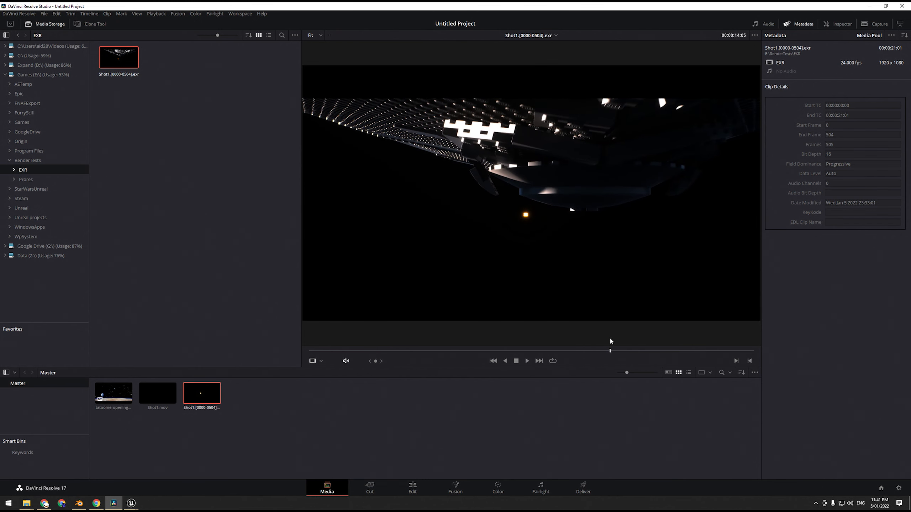
pyautogui.moveTo(284, 318)
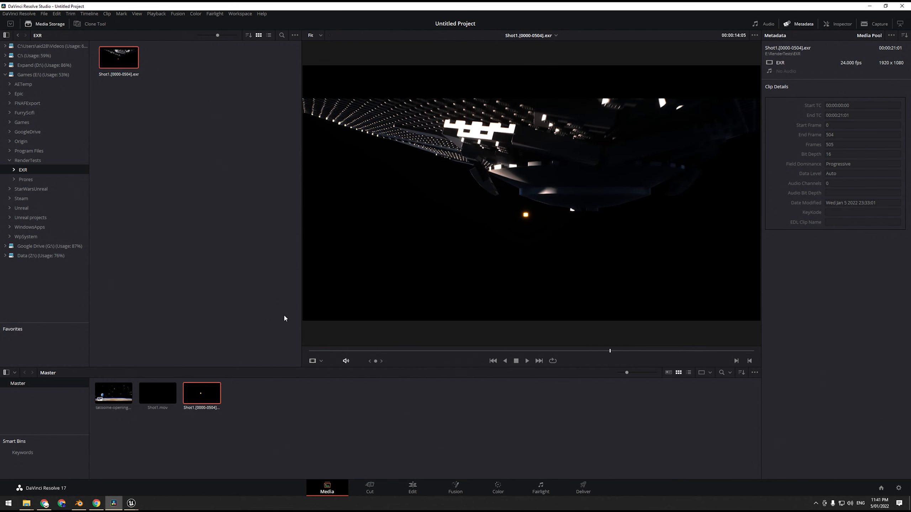
pyautogui.click(157, 393)
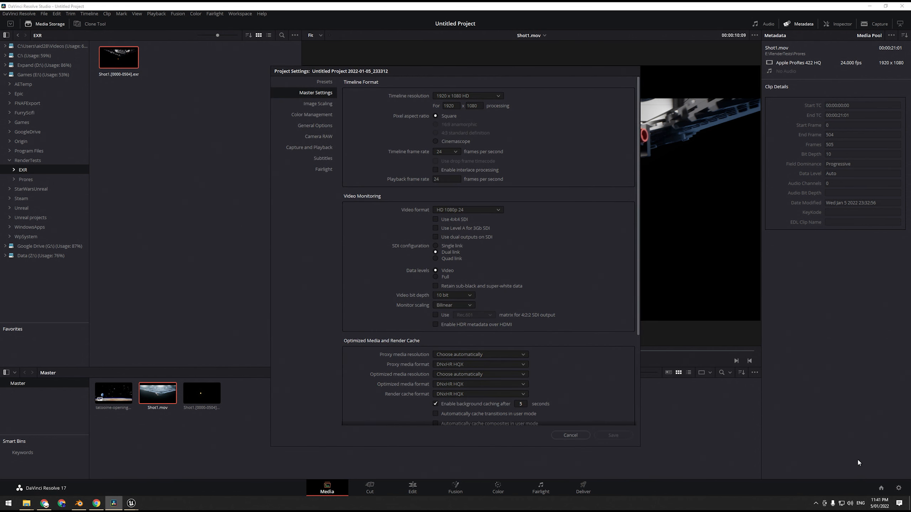
# - Set Color Management to DaVinci YRGB Color Managed with SDR Rec.709 output, save, and leave Shot1.mov's input space unchanged
pyautogui.click(312, 114)
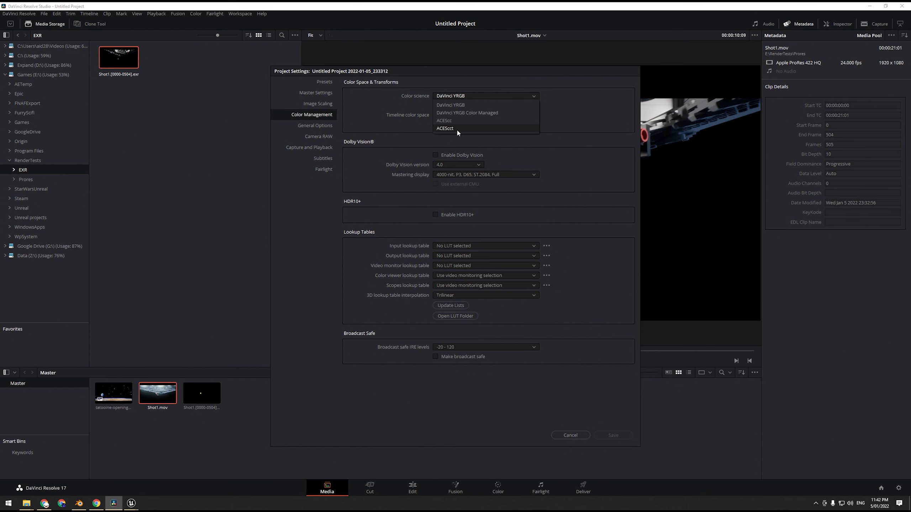
pyautogui.moveTo(467, 112)
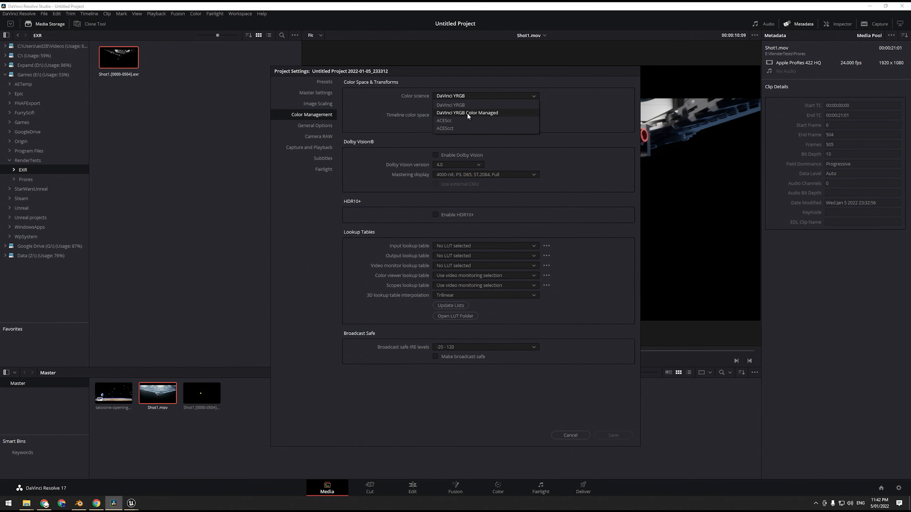
pyautogui.moveTo(491, 114)
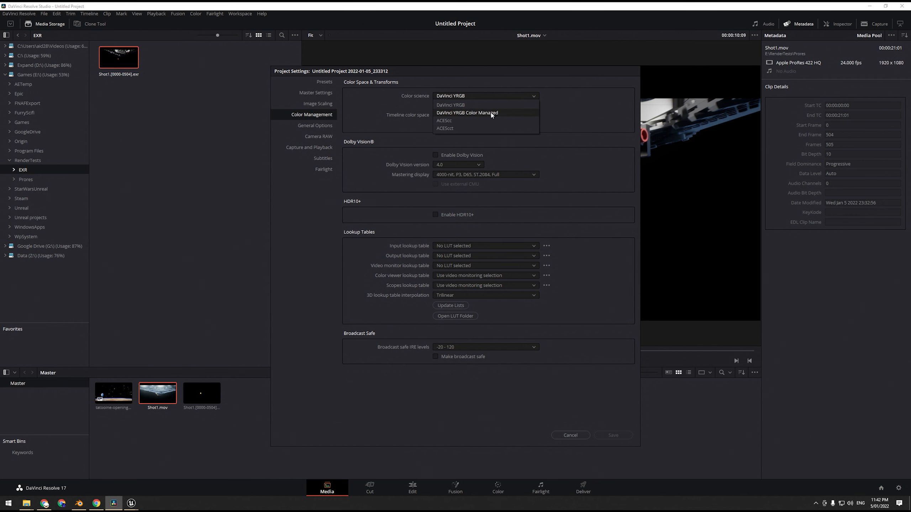
pyautogui.click(467, 113)
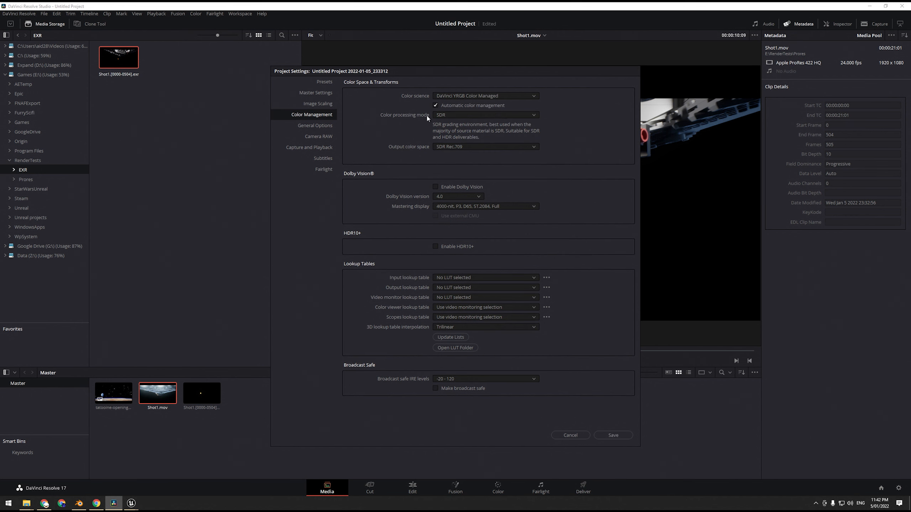
pyautogui.click(485, 114)
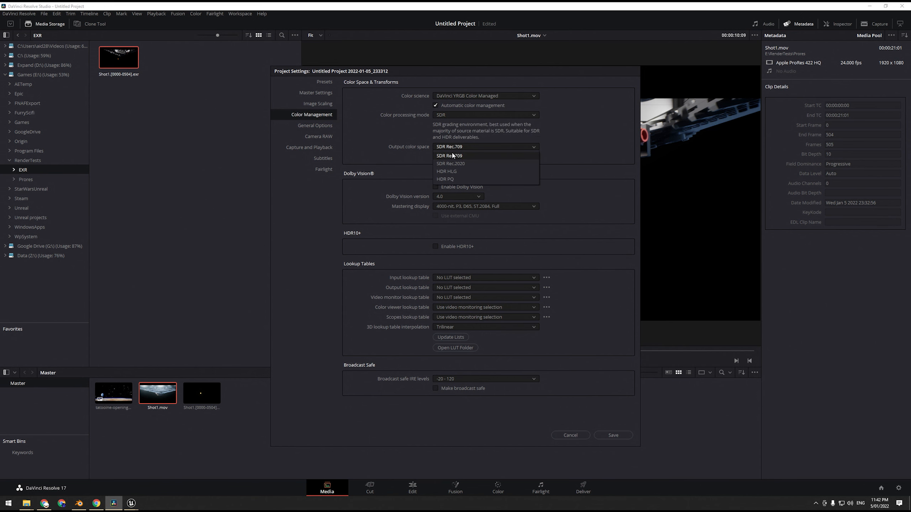
pyautogui.moveTo(455, 181)
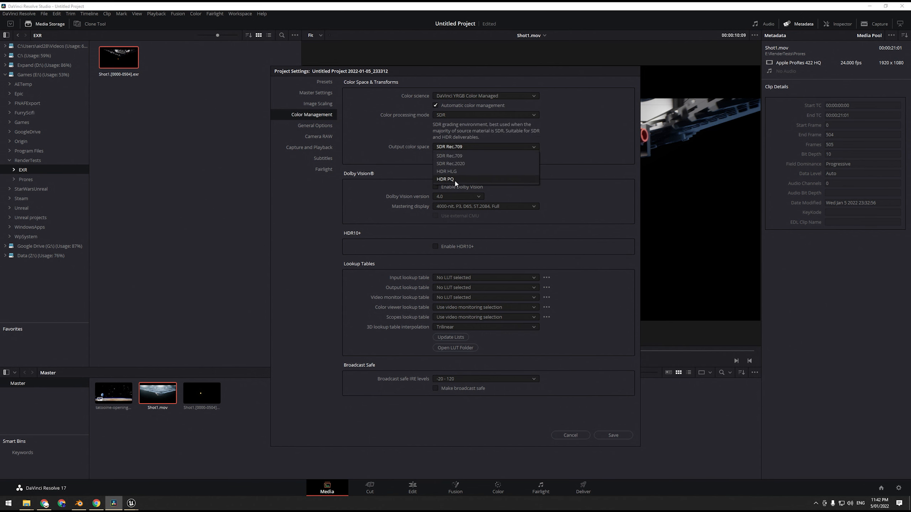
pyautogui.click(449, 147)
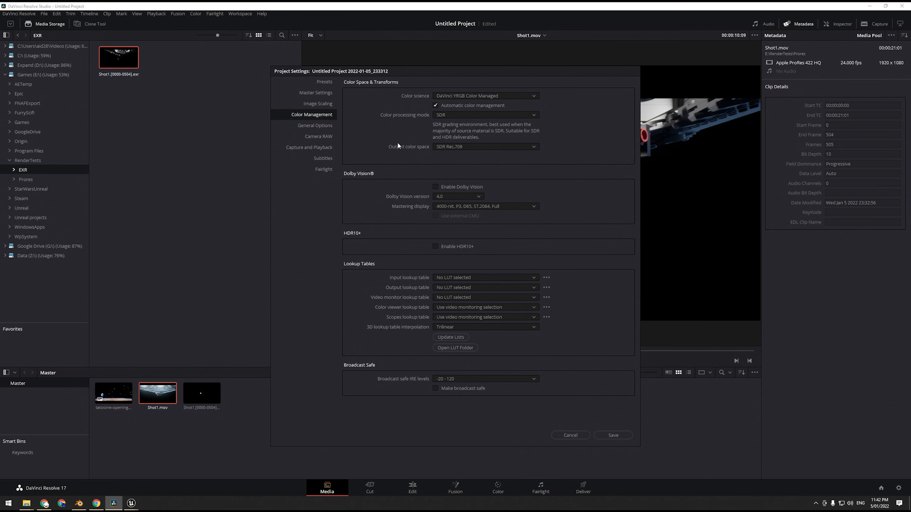
pyautogui.moveTo(621, 433)
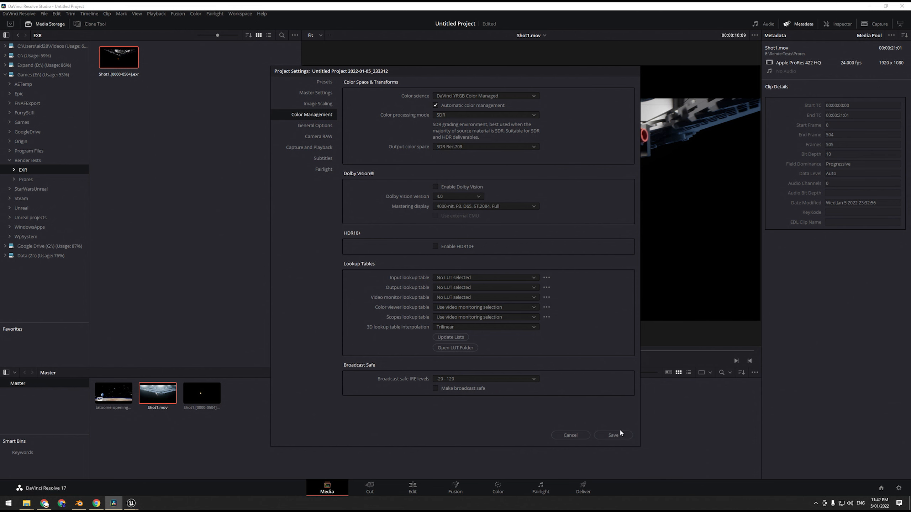
pyautogui.moveTo(132, 383)
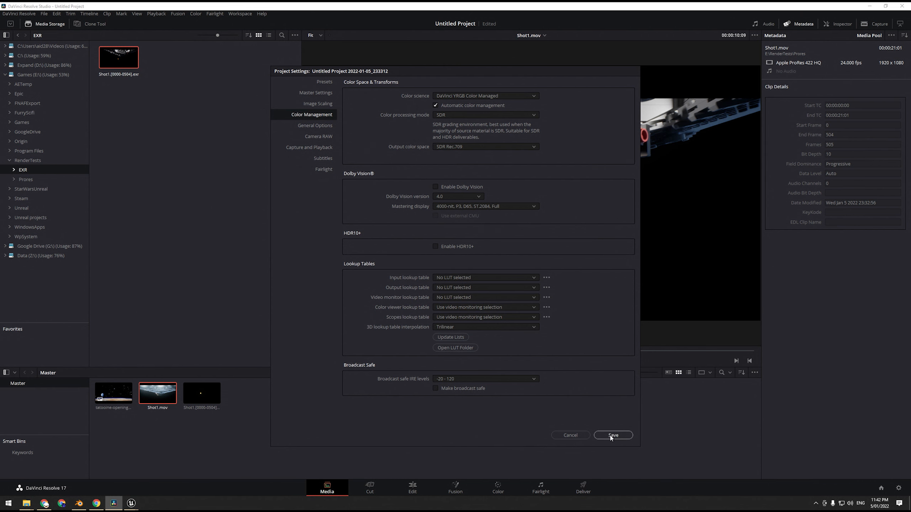
pyautogui.click(612, 435)
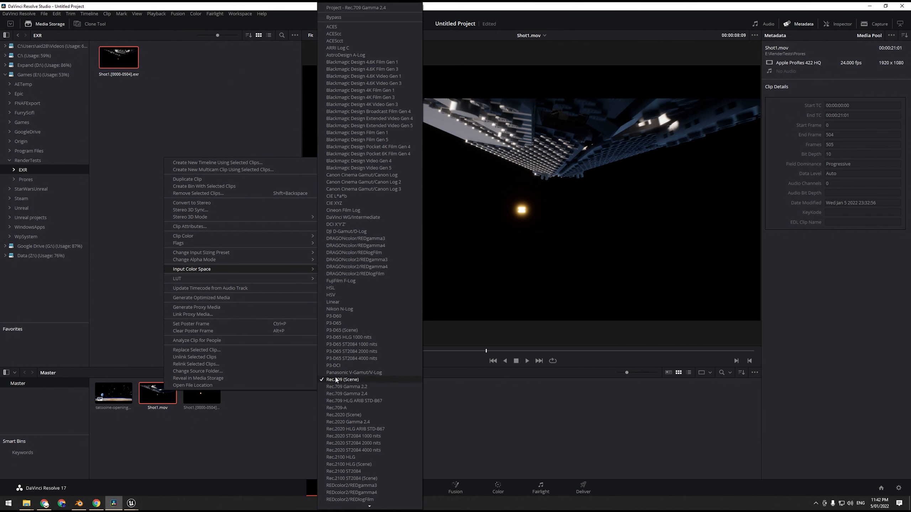
pyautogui.moveTo(371, 385)
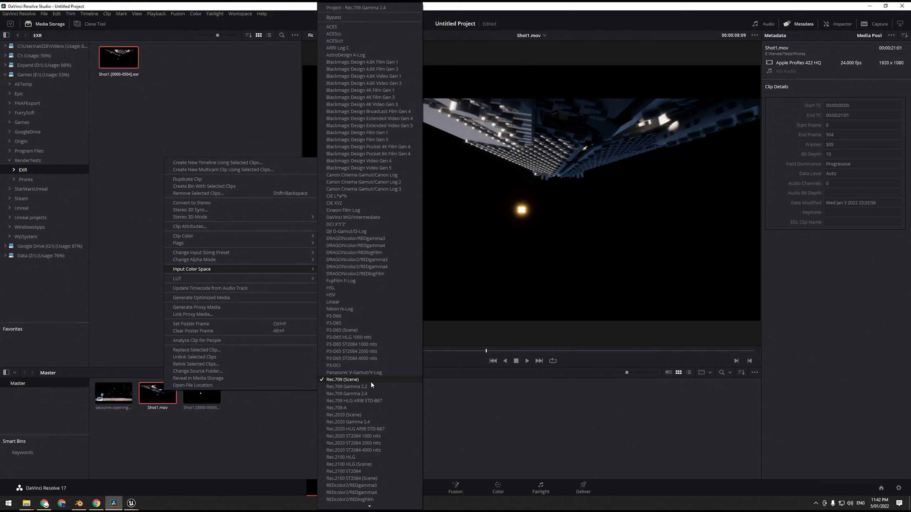
pyautogui.click(227, 433)
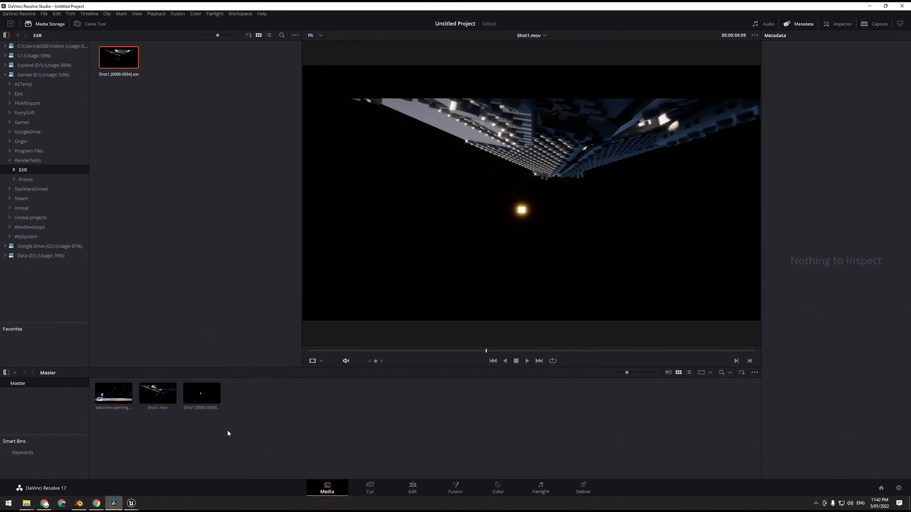
# - Set the EXR sequence's Input Color Space to Linear and flip between it and Shot1.mov to compare brightness
pyautogui.rightClick(201, 393)
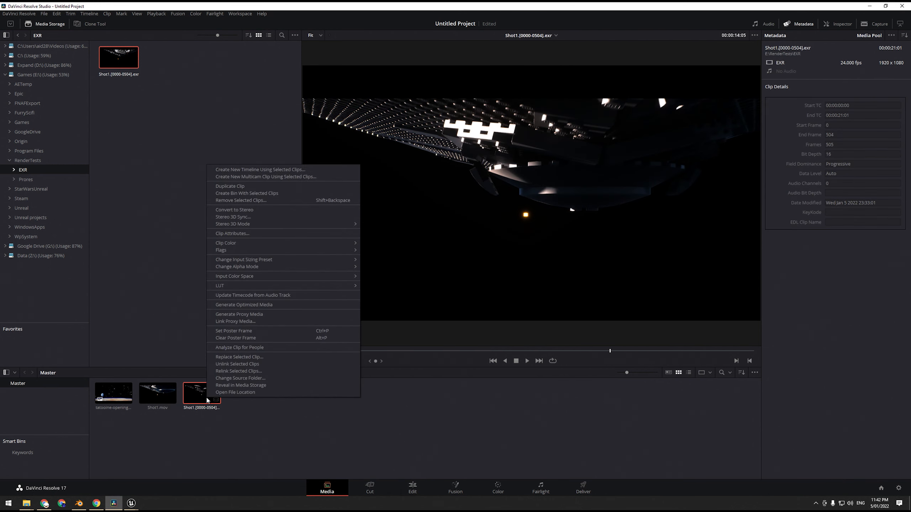
pyautogui.moveTo(225, 245)
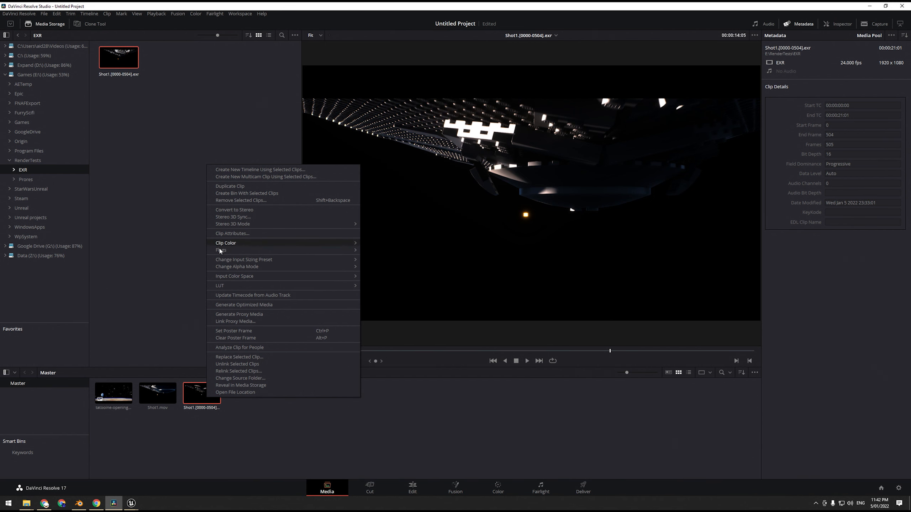
pyautogui.moveTo(220, 286)
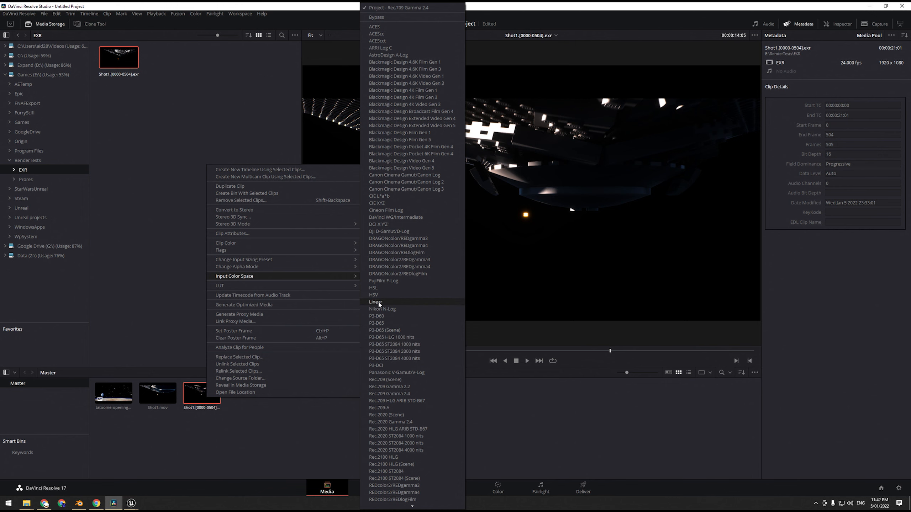
pyautogui.click(376, 301)
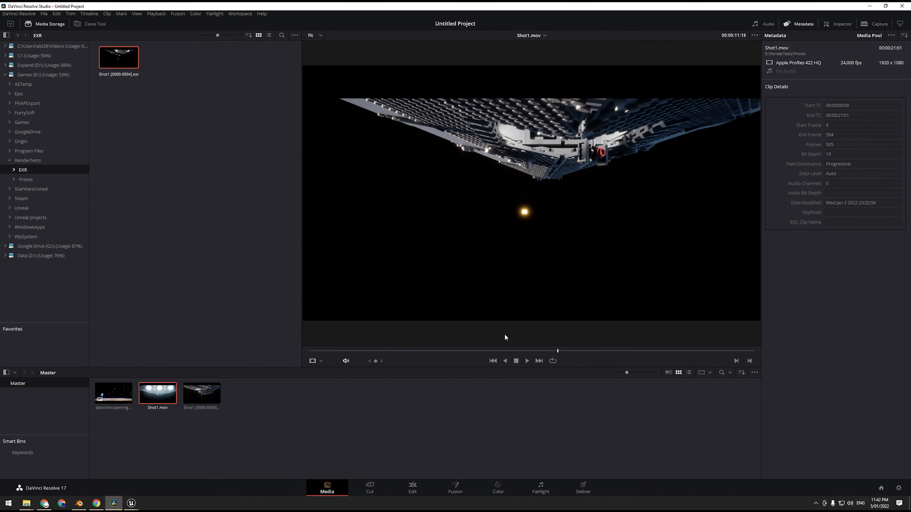
pyautogui.click(201, 393)
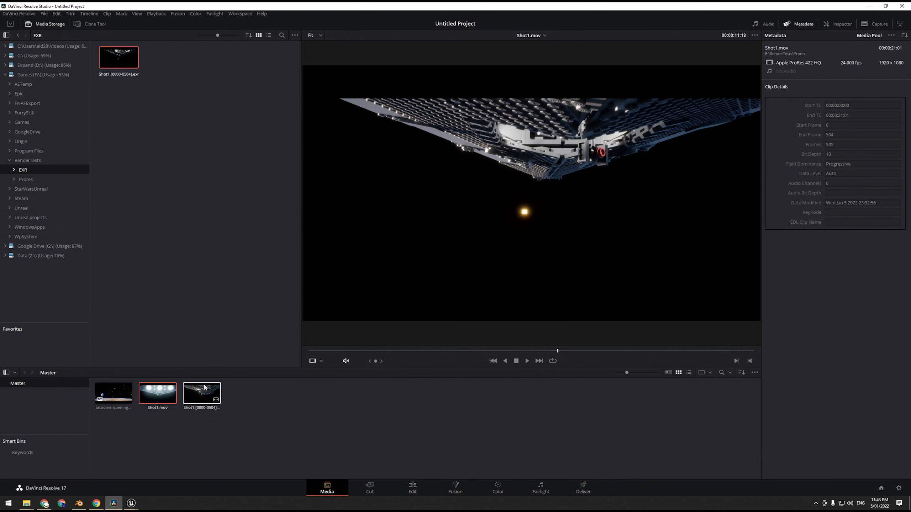
pyautogui.click(201, 393)
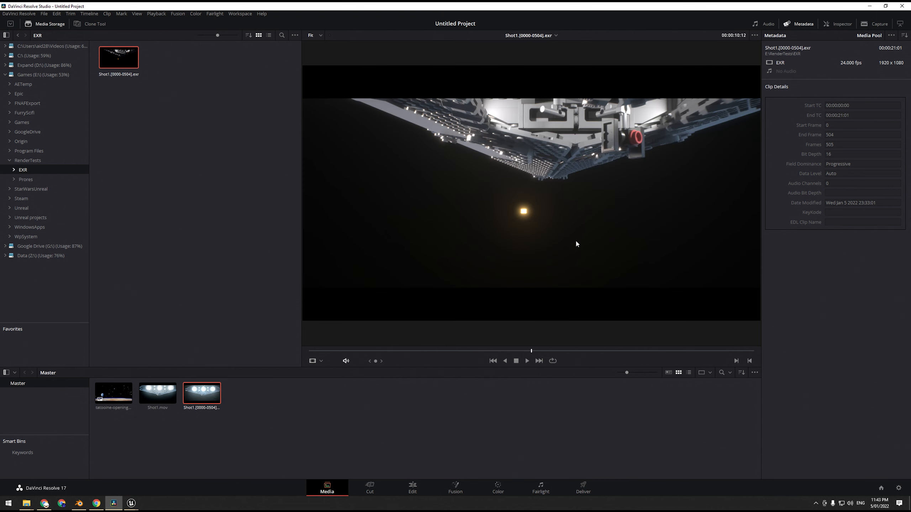
pyautogui.click(158, 394)
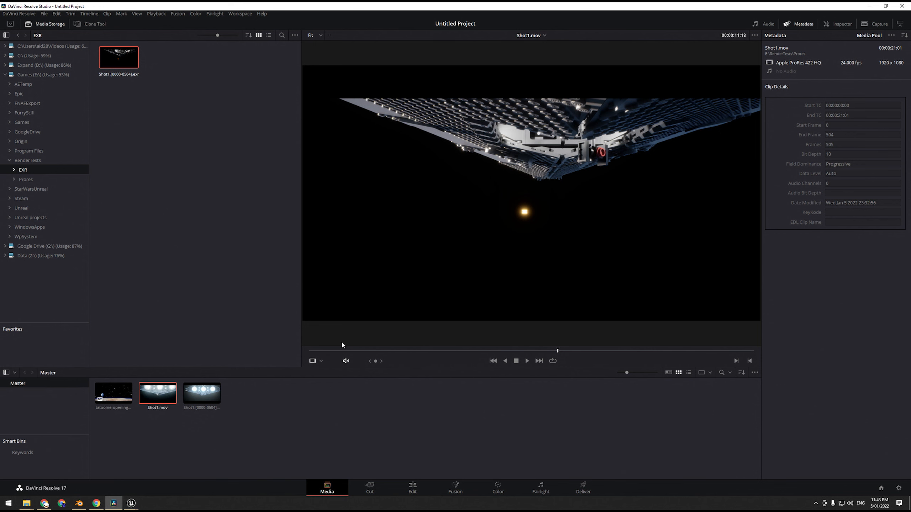
pyautogui.click(200, 393)
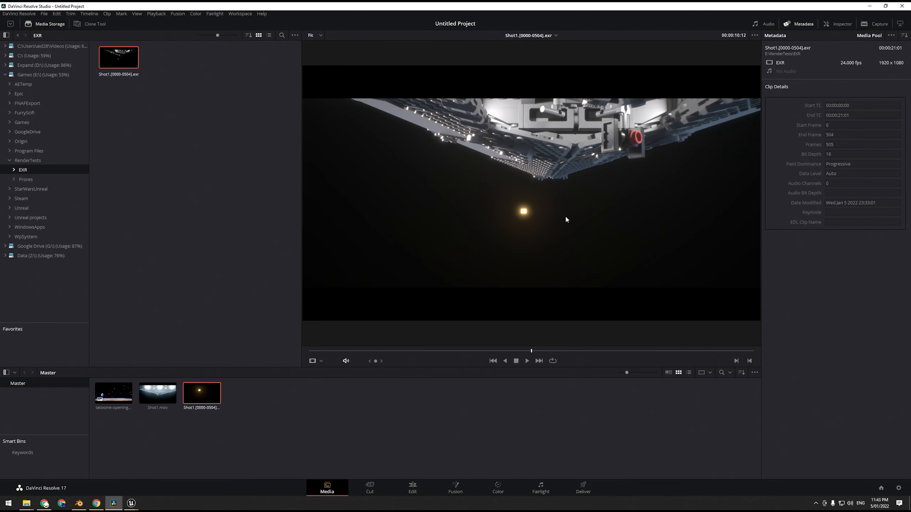
pyautogui.moveTo(563, 192)
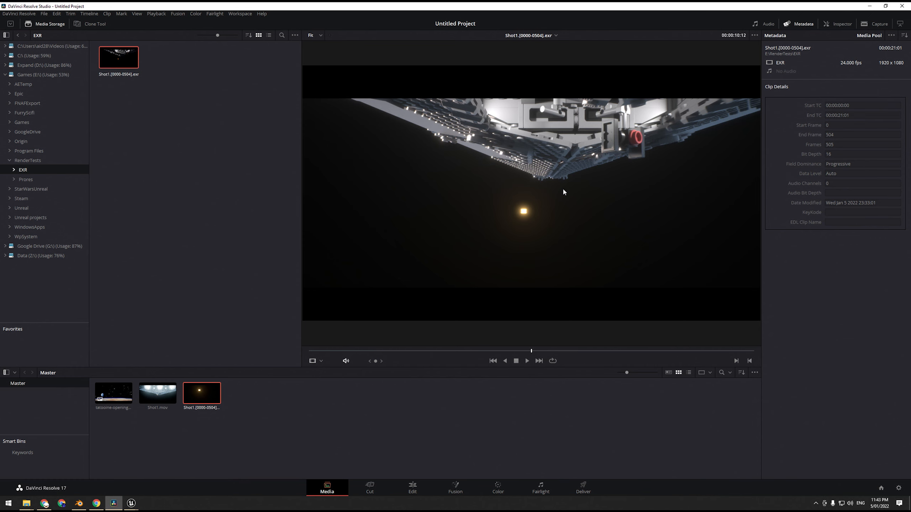
pyautogui.moveTo(258, 335)
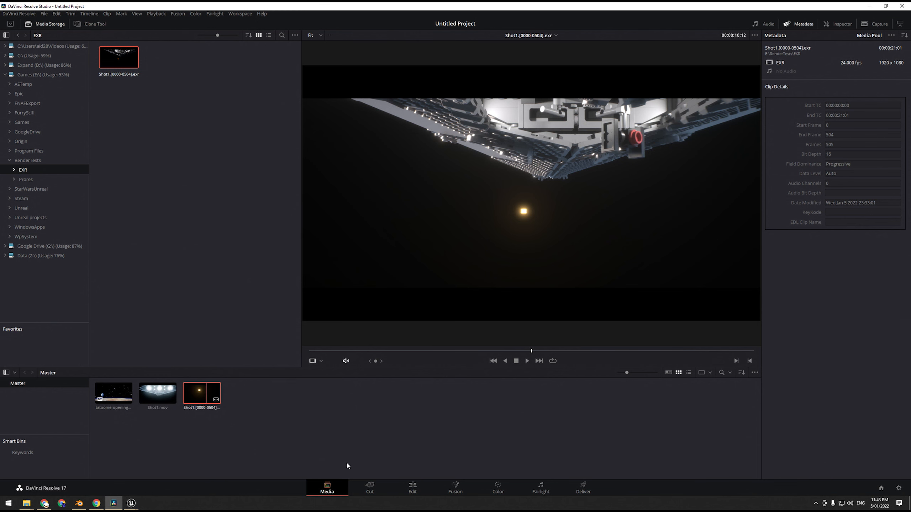
# - On the Edit page, scrub the playhead between the ProRes Shot1.mov and the EXR sequence on Video 1 to compare frames
pyautogui.click(412, 488)
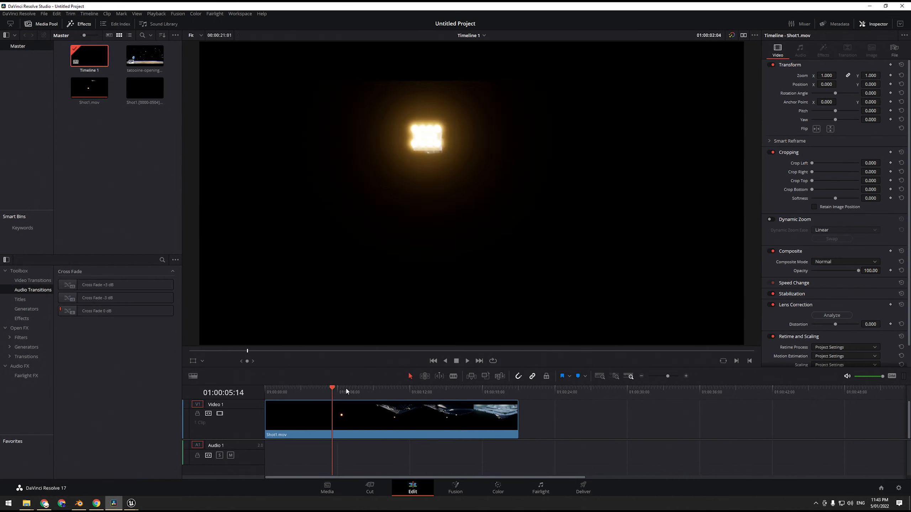
pyautogui.click(490, 387)
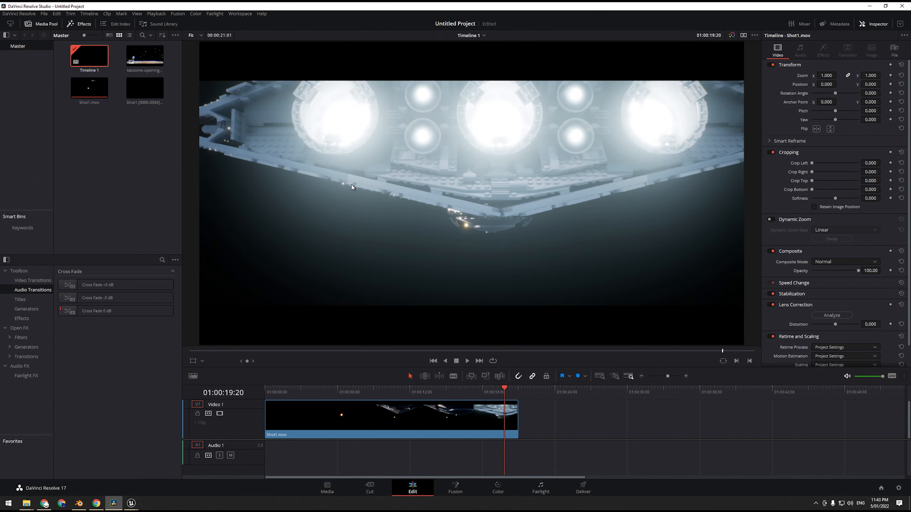
pyautogui.moveTo(356, 202)
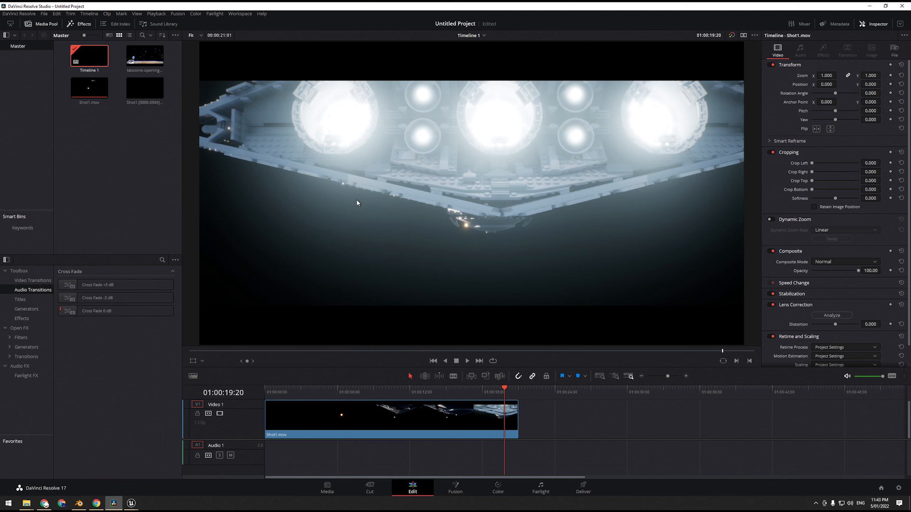
pyautogui.moveTo(643, 204)
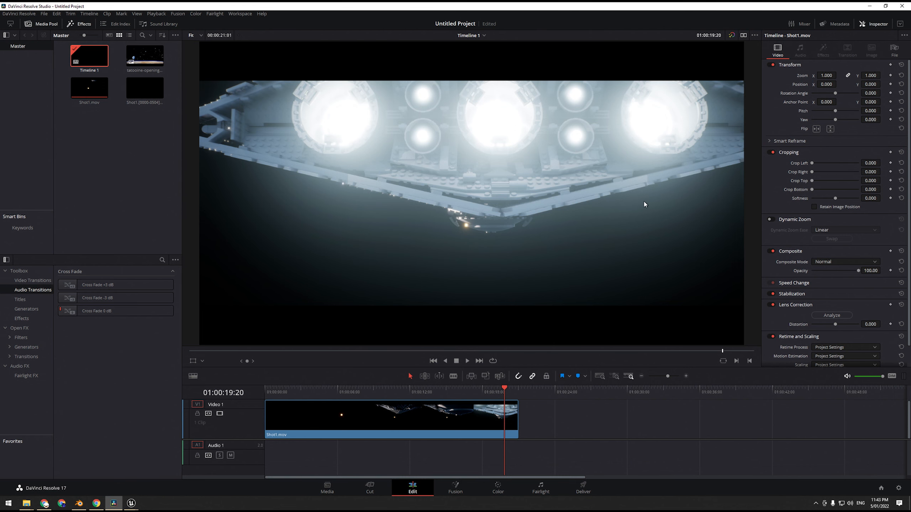
pyautogui.moveTo(303, 277)
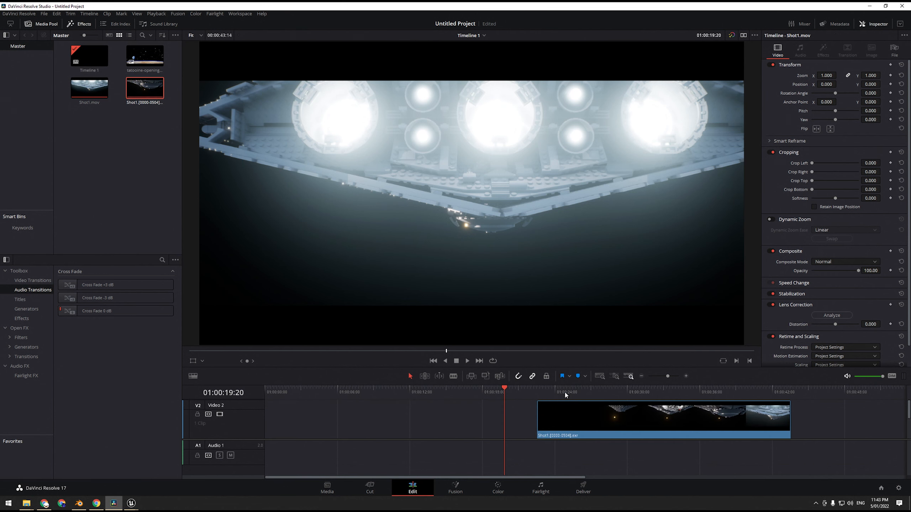
pyautogui.click(790, 392)
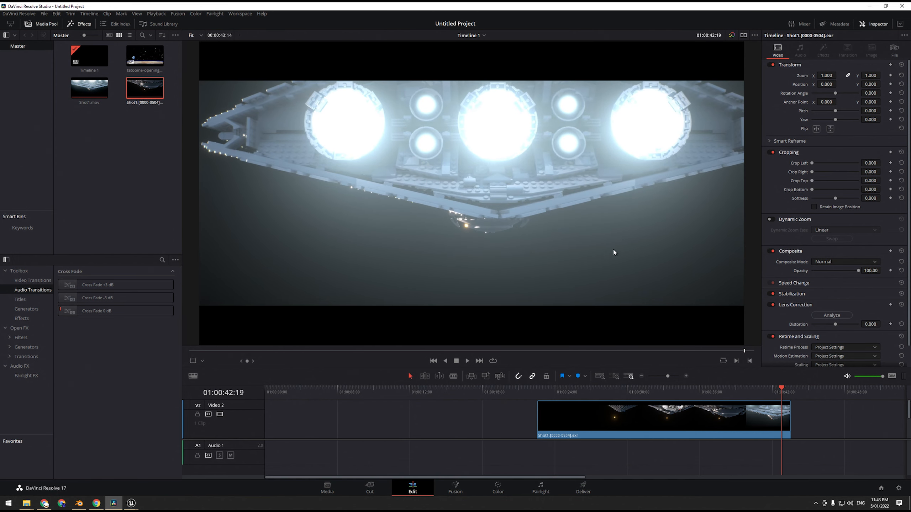
pyautogui.moveTo(366, 203)
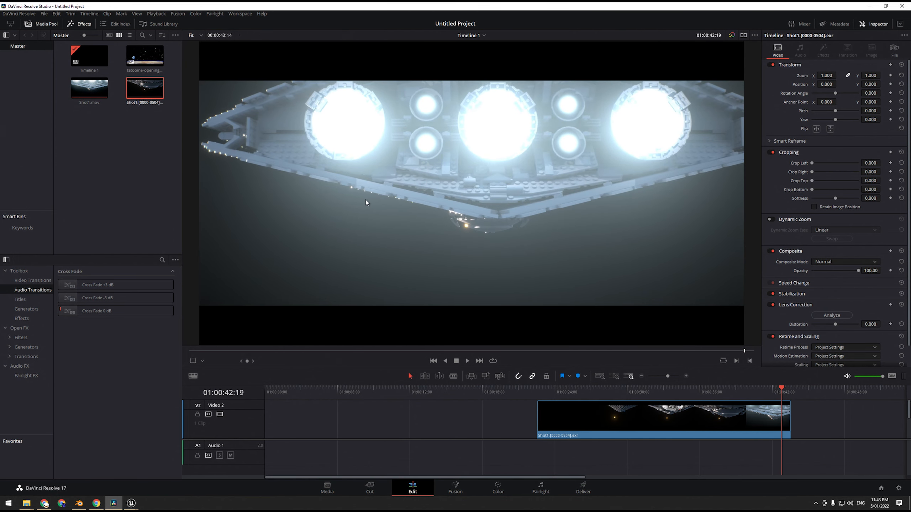
pyautogui.moveTo(301, 187)
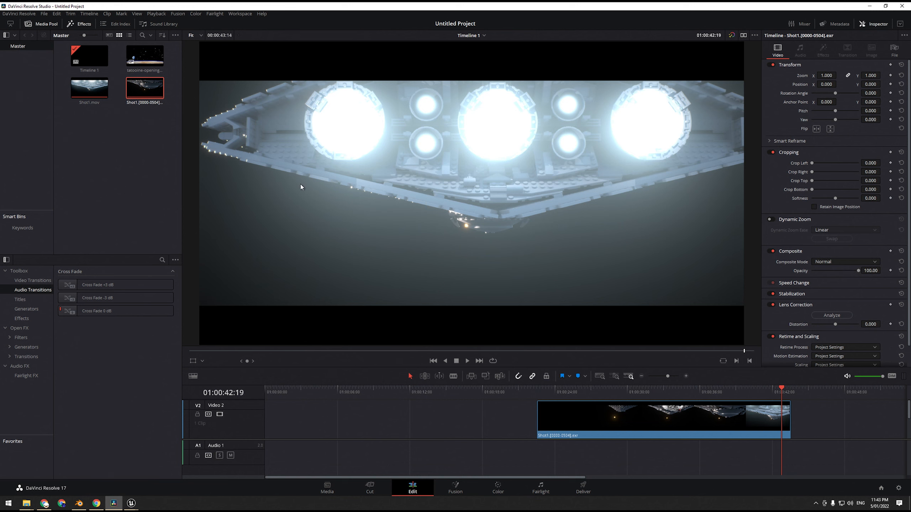
pyautogui.moveTo(324, 203)
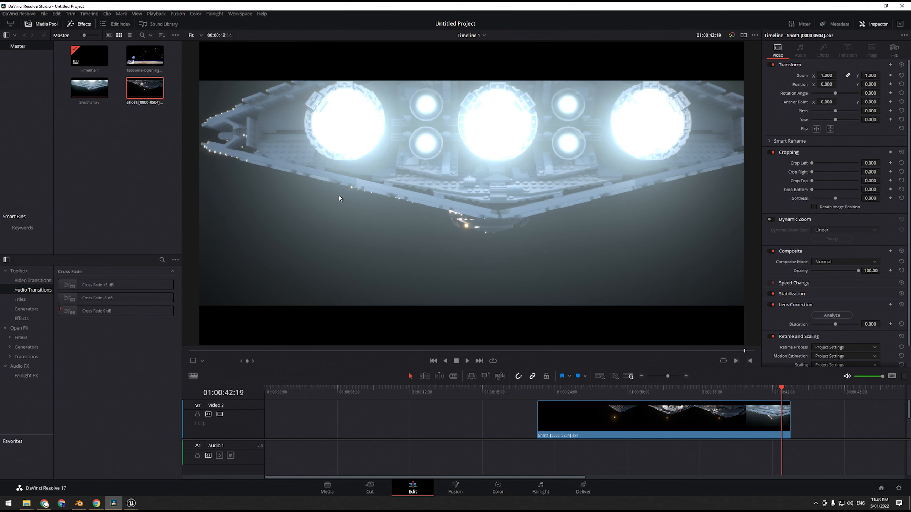
pyautogui.moveTo(575, 212)
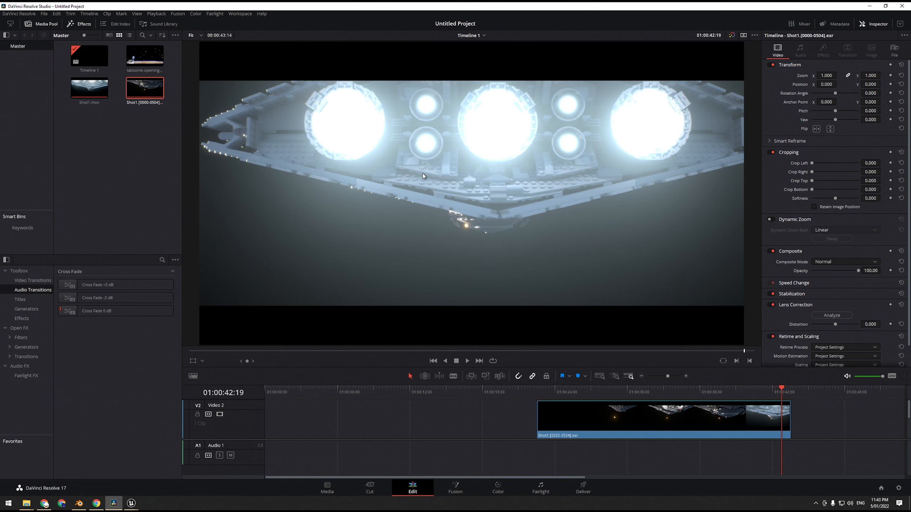
pyautogui.click(496, 392)
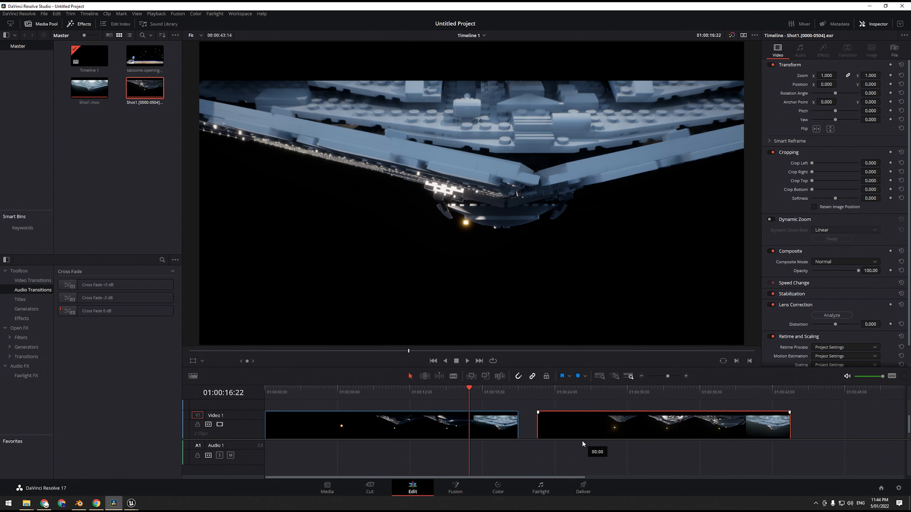
pyautogui.click(498, 392)
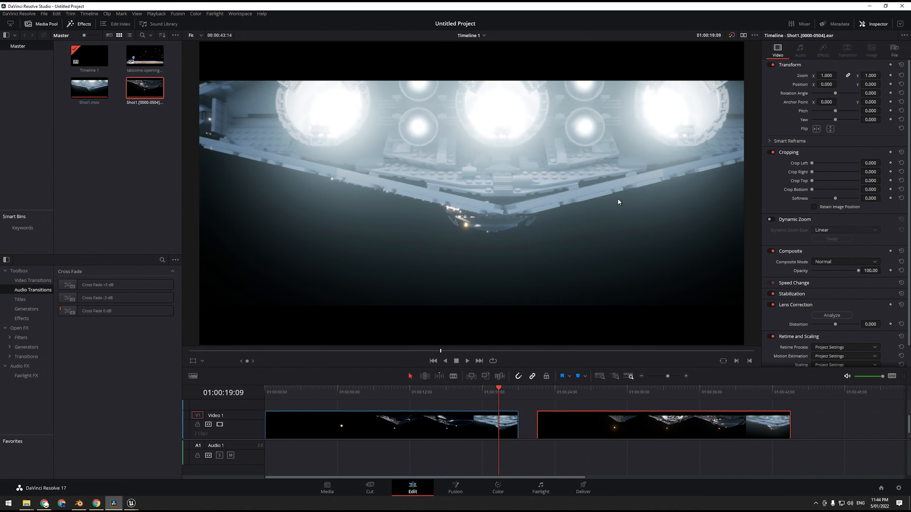
pyautogui.moveTo(493, 385)
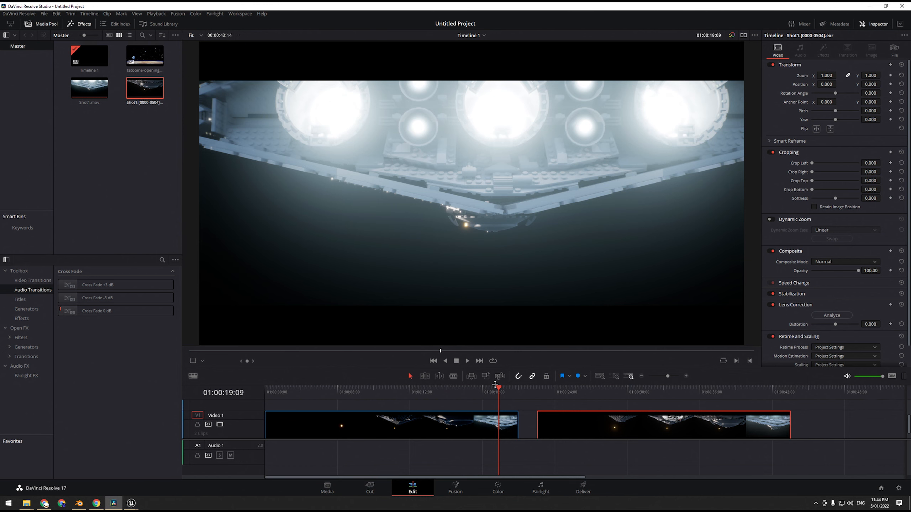
pyautogui.click(569, 388)
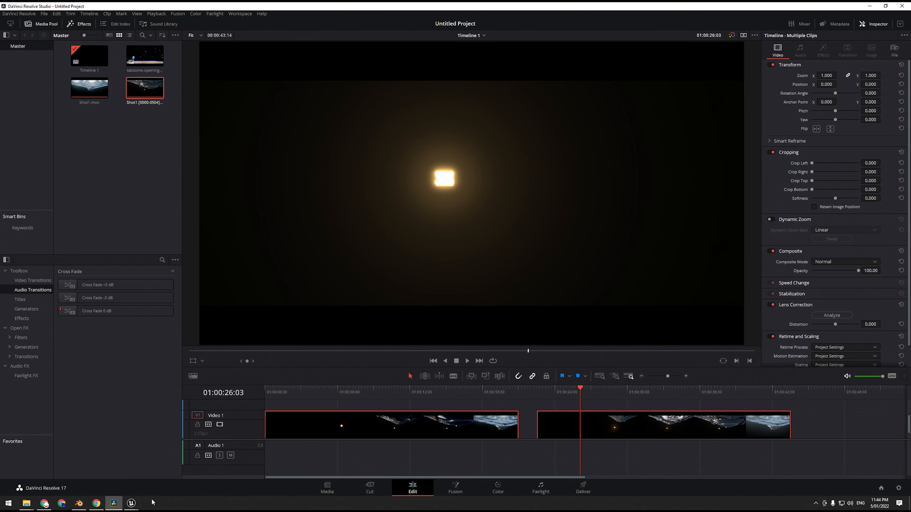
pyautogui.click(413, 392)
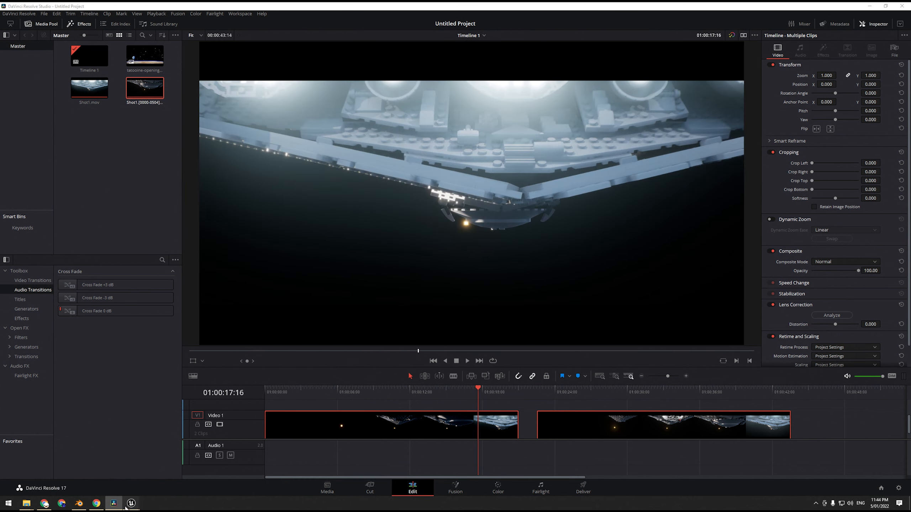
# - Back in Unreal, close the Movie Render Queue and view the scene through the Shot1 sequence camera
pyautogui.click(131, 503)
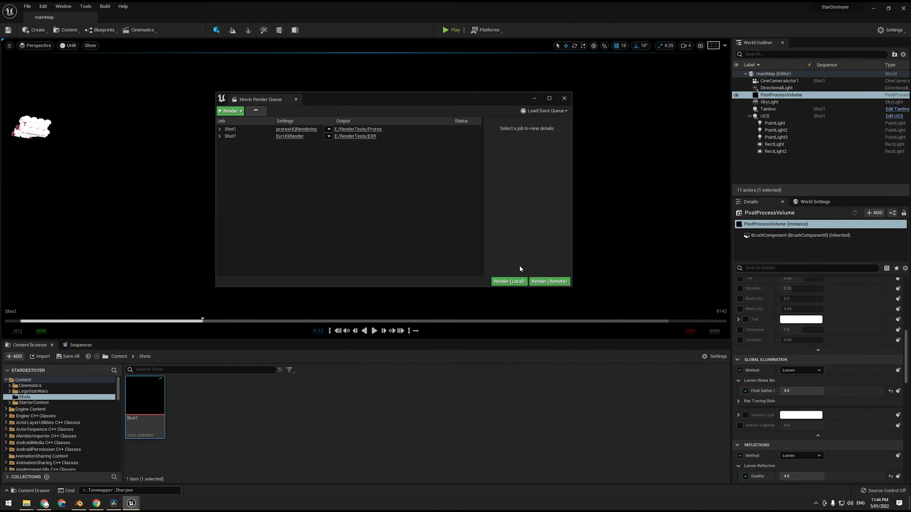
pyautogui.click(562, 98)
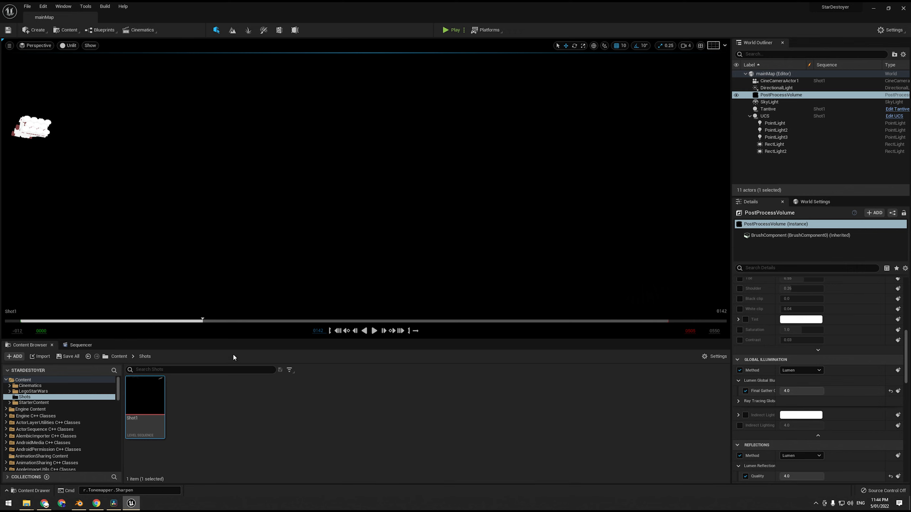
pyautogui.click(70, 46)
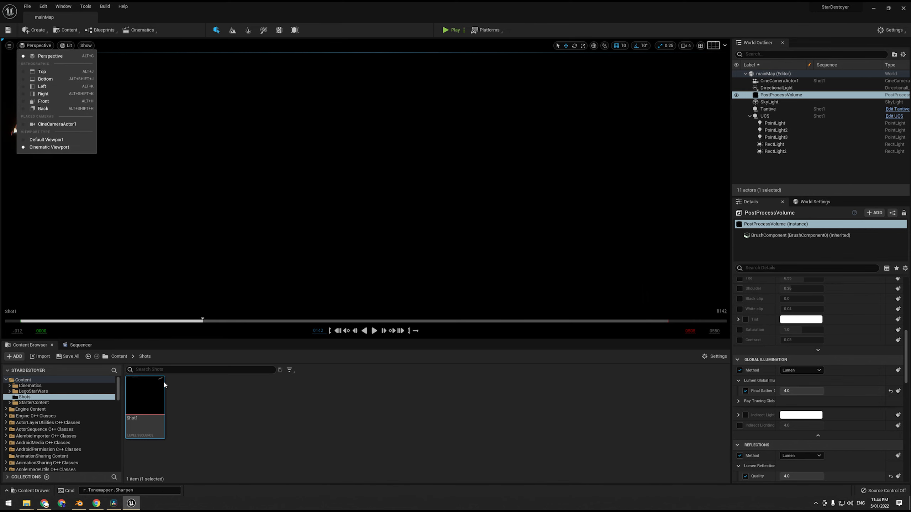
pyautogui.click(81, 344)
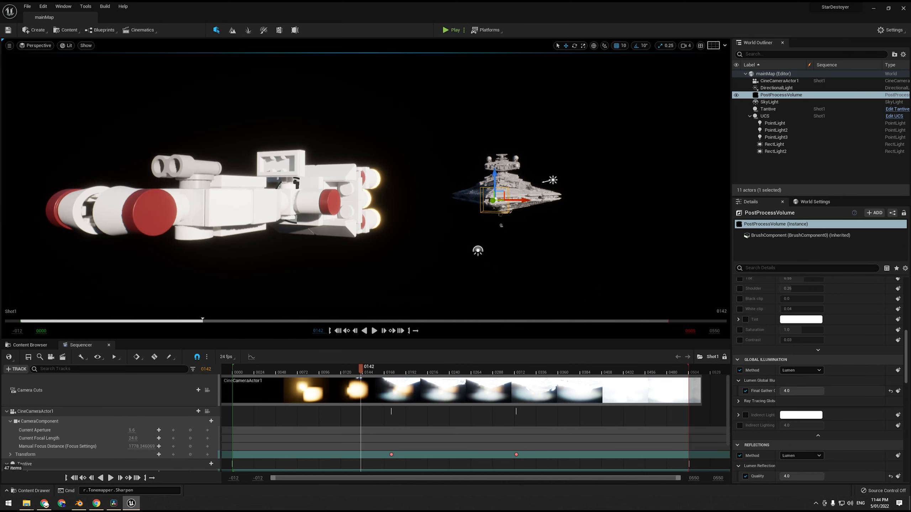
# - Enable Game View to hide editor icons and capture a High Resolution Screenshot of the scene
pyautogui.click(8, 46)
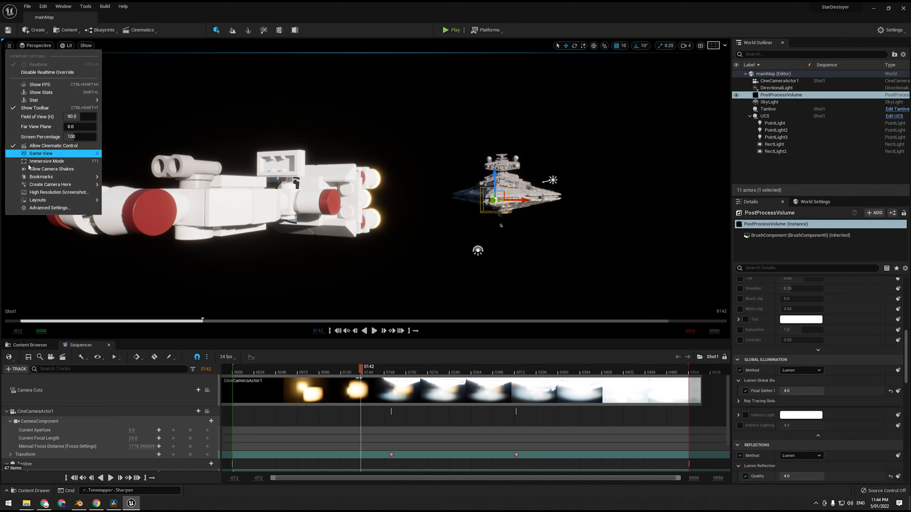
pyautogui.moveTo(54, 146)
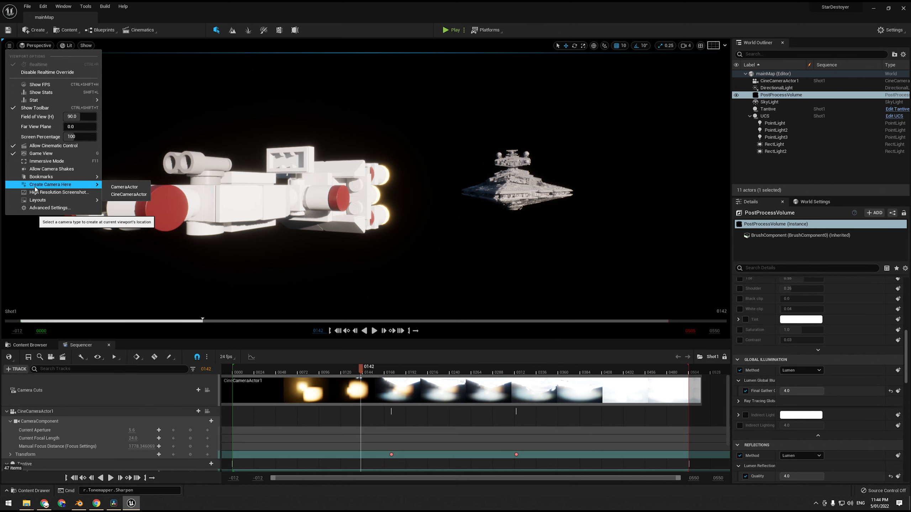
pyautogui.click(56, 192)
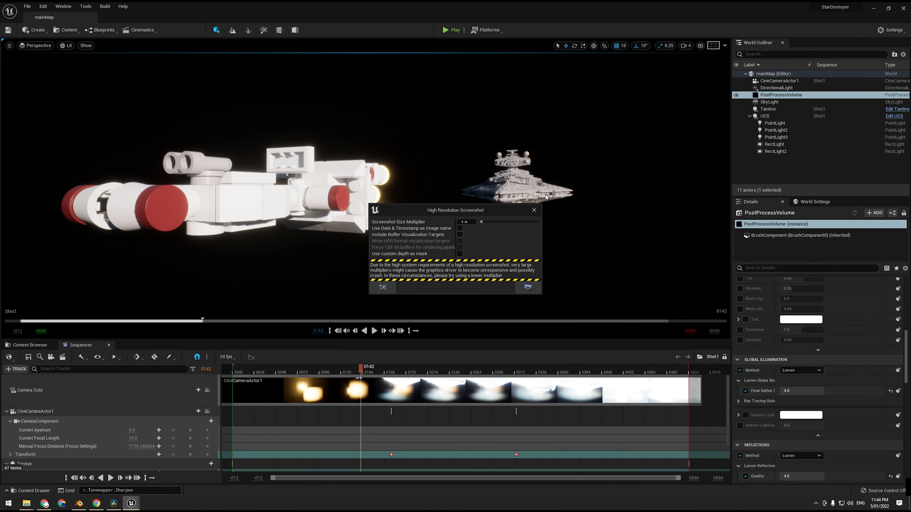
pyautogui.click(526, 287)
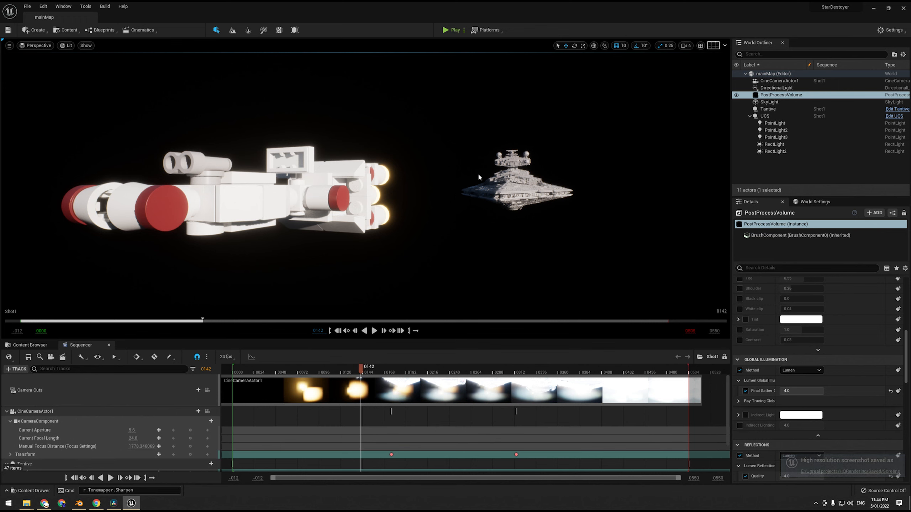
pyautogui.moveTo(118, 12)
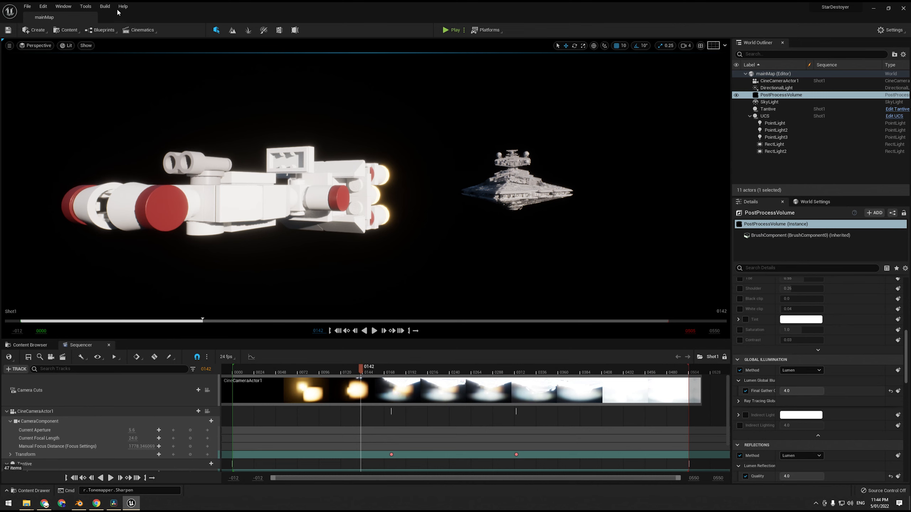
pyautogui.moveTo(195, 145)
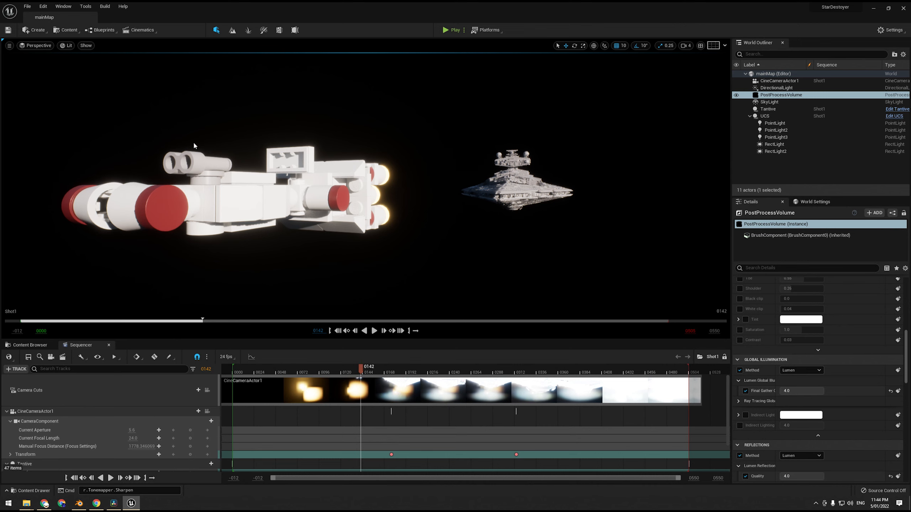